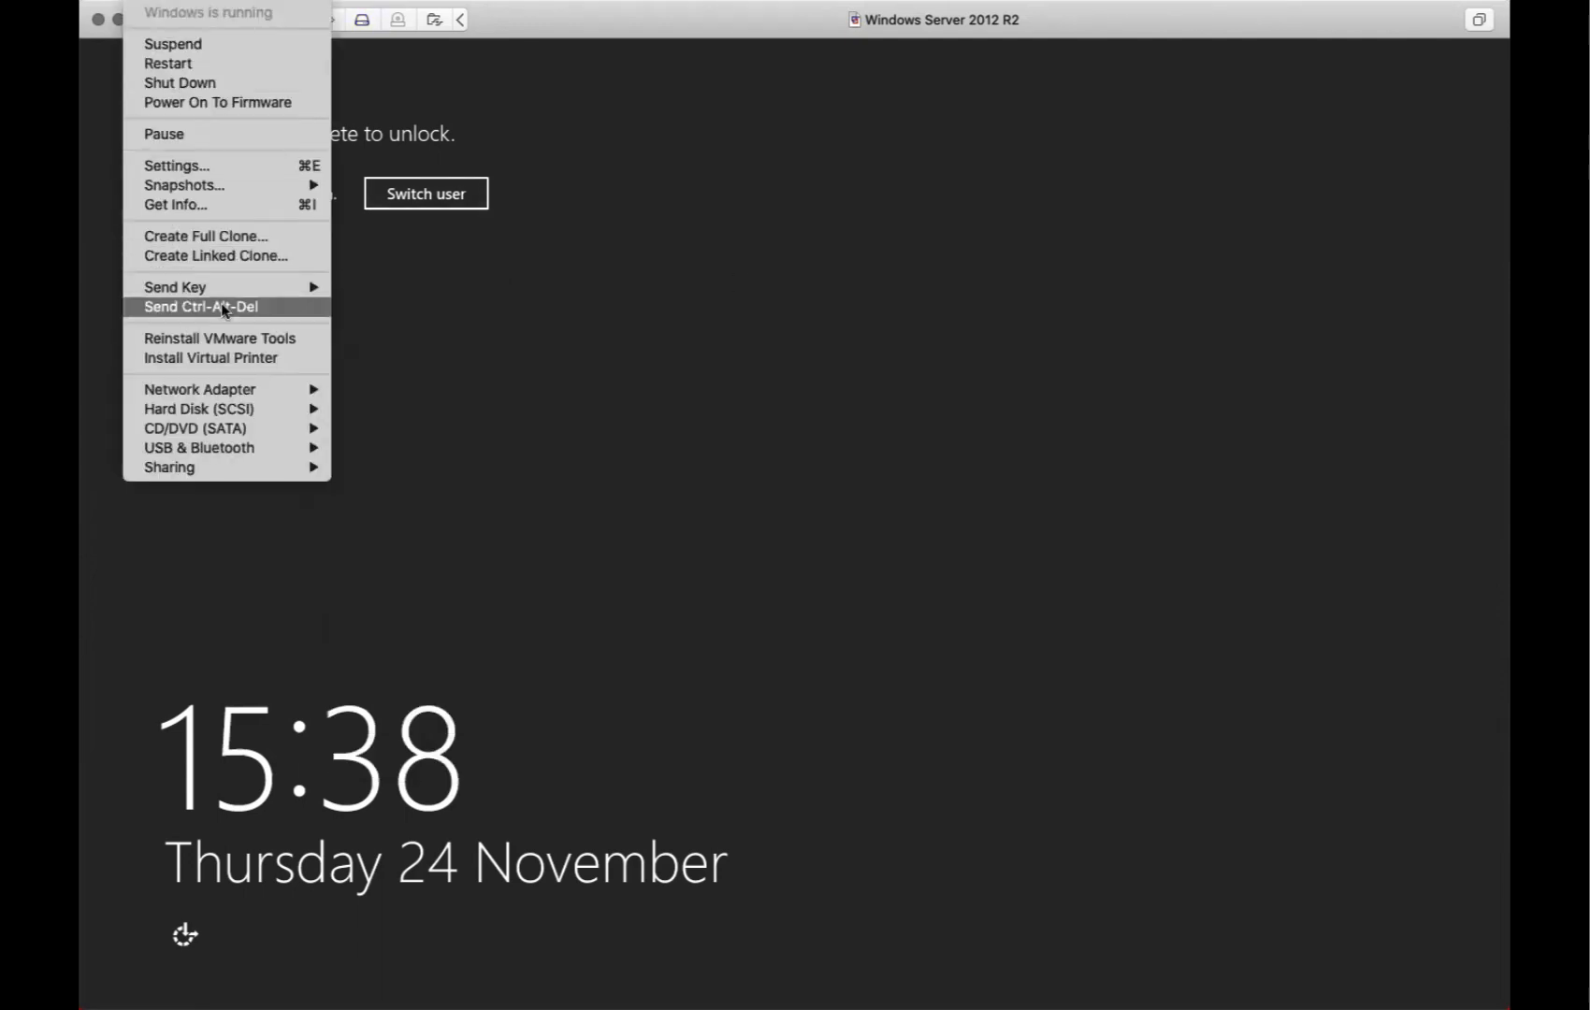
Unlock the locked server with Ctrl-Alt-Del and sign in as Administrator
click(201, 306)
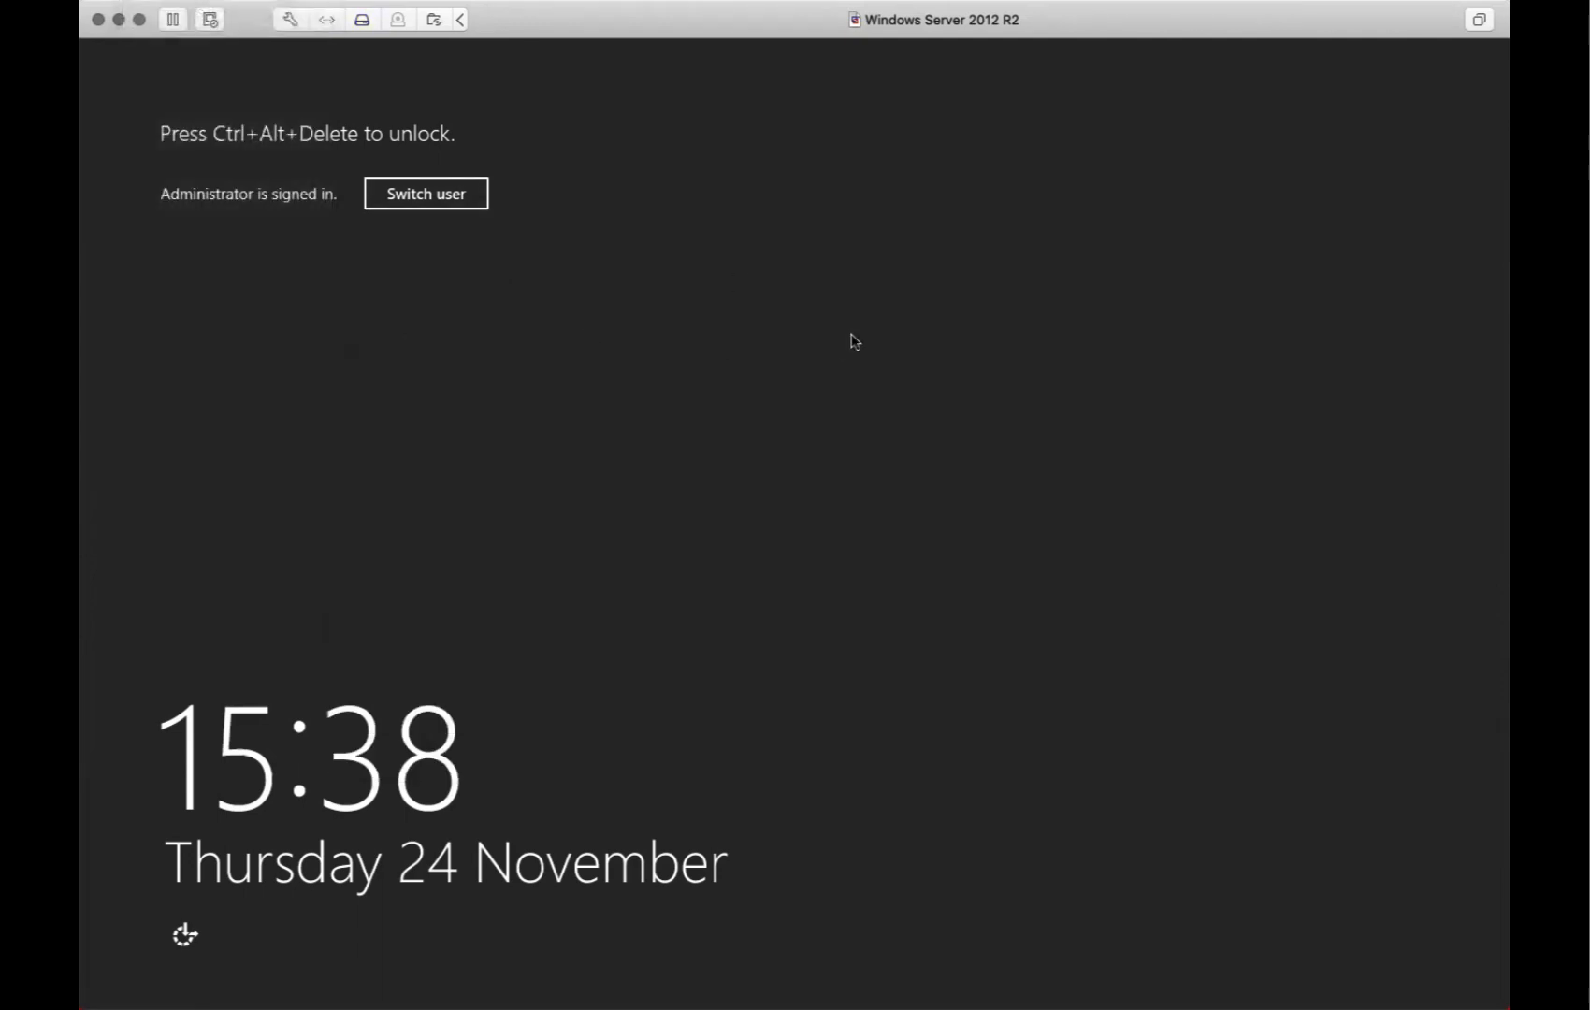
key(ctrl+alt+delete)
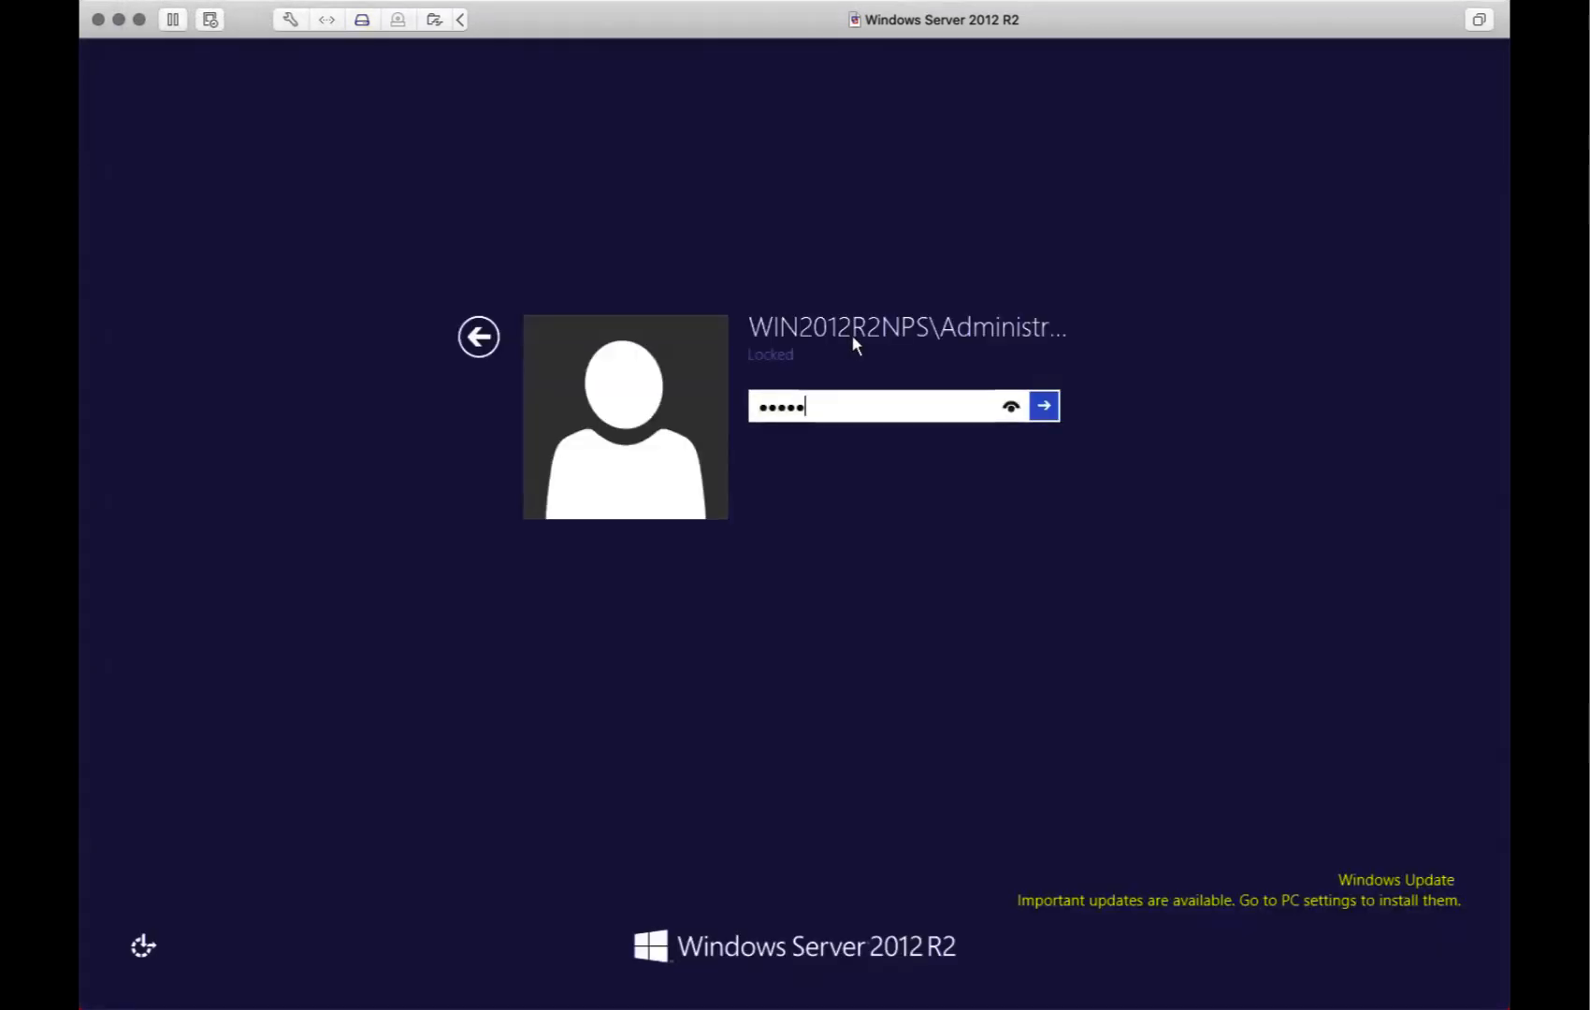
click(1043, 406)
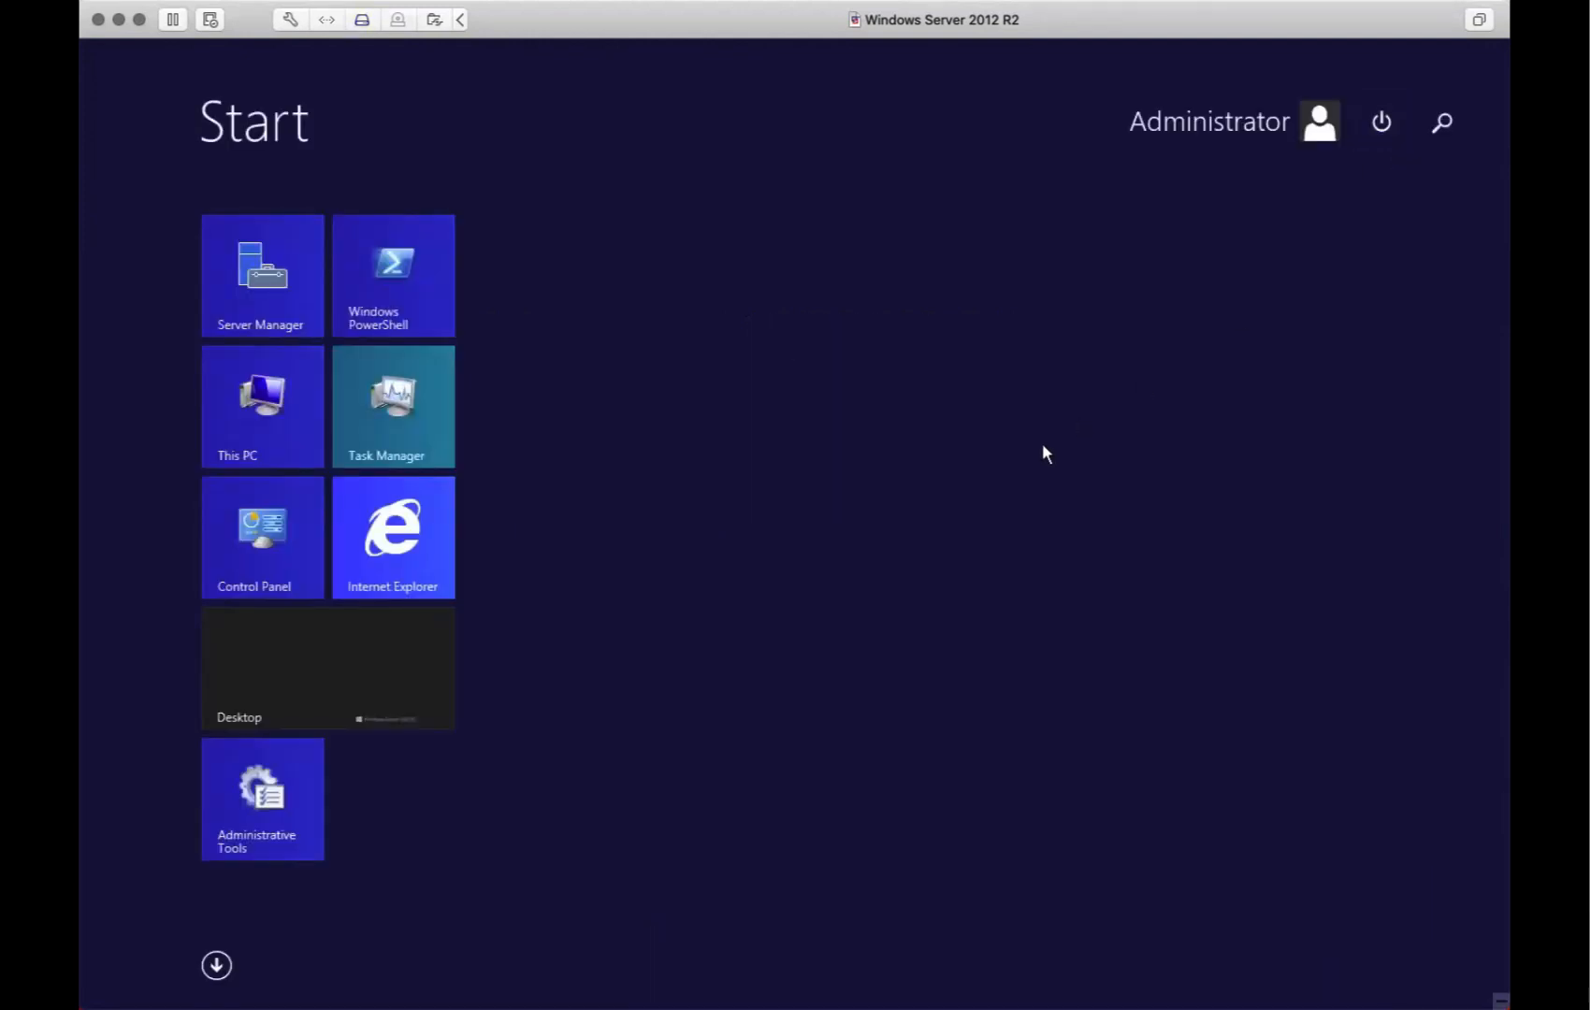
Launch Server Manager from the Start screen
click(262, 274)
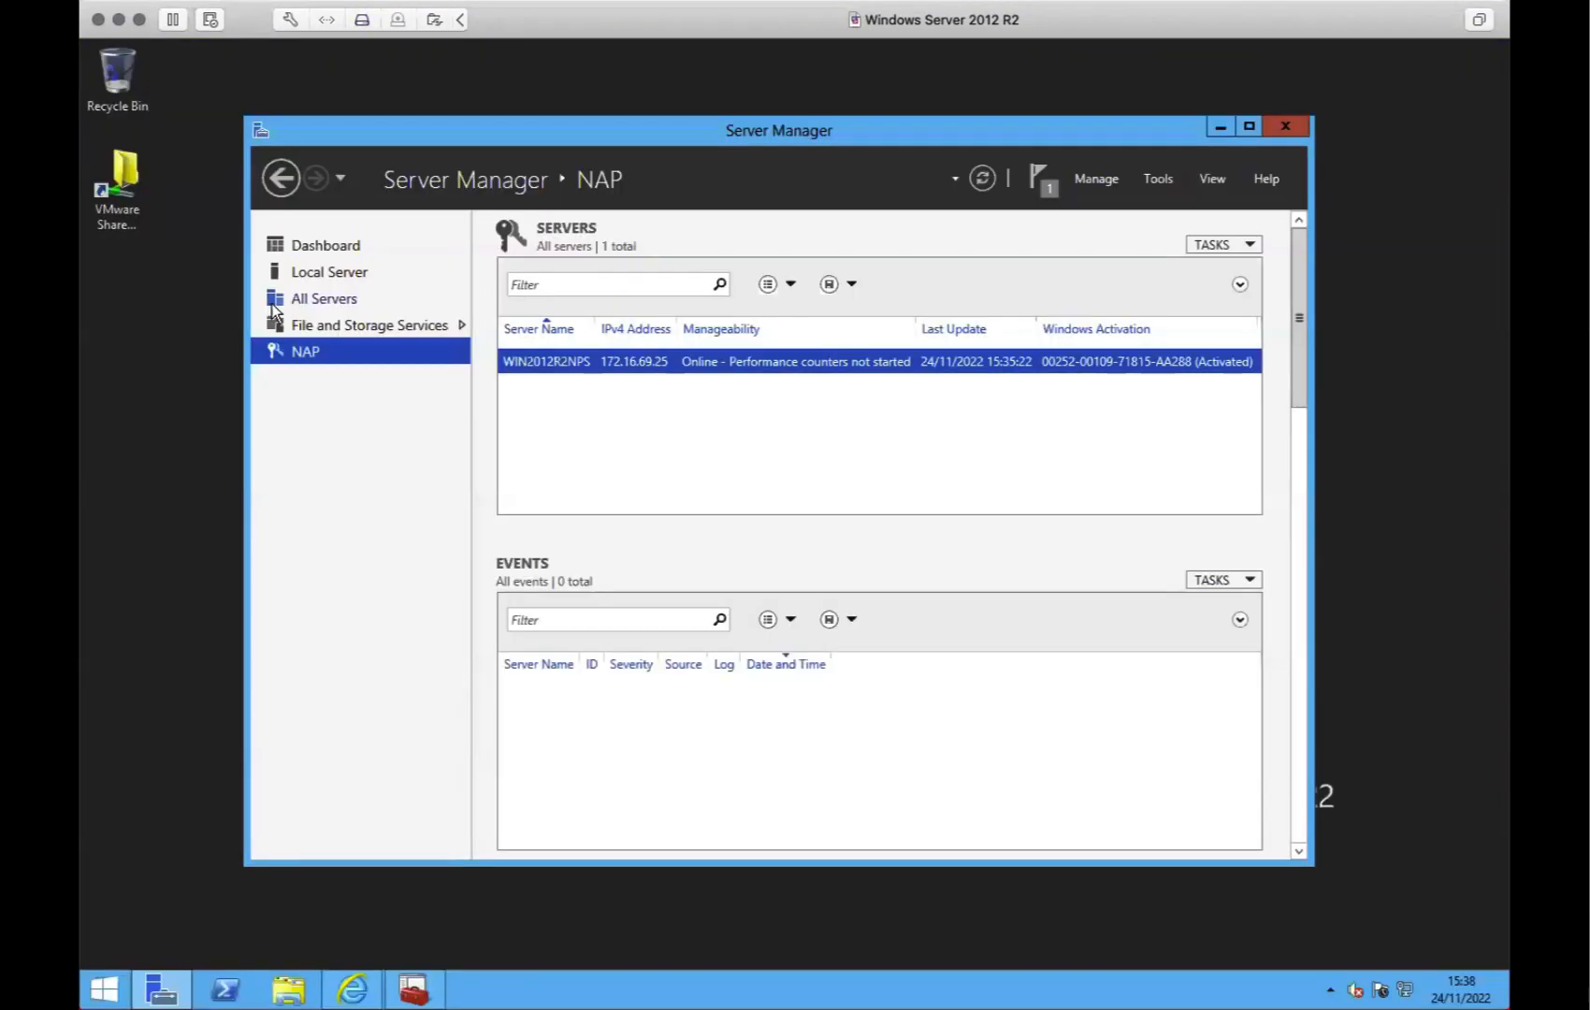
mouse_move(302, 398)
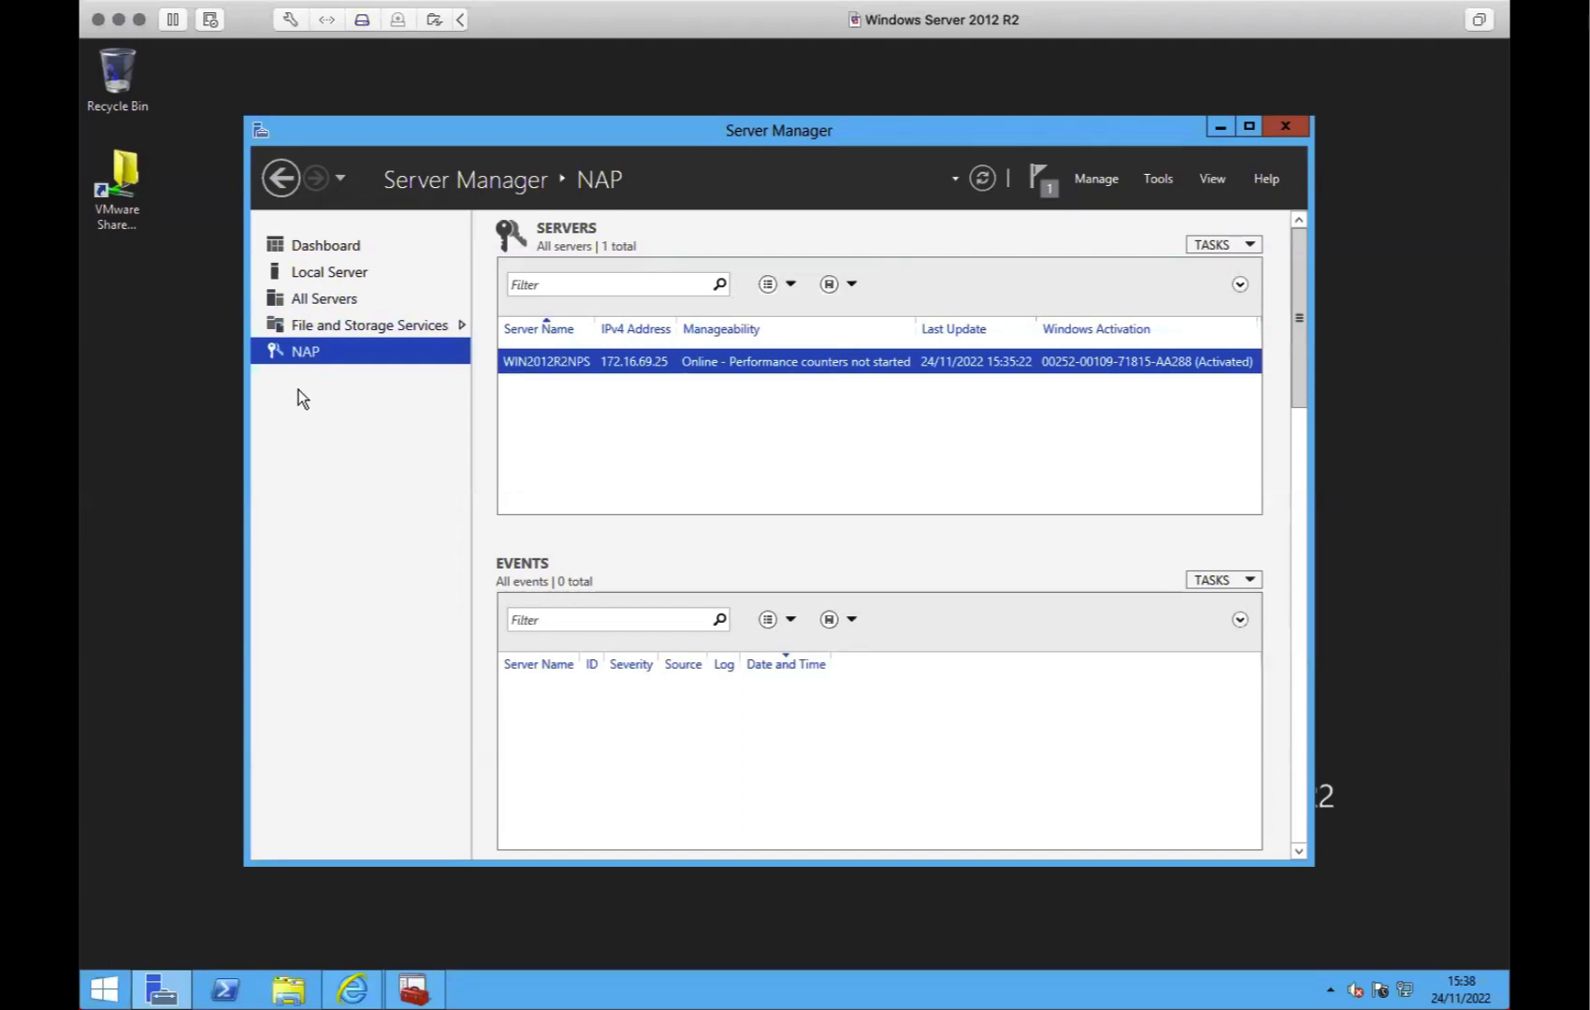
mouse_move(315, 423)
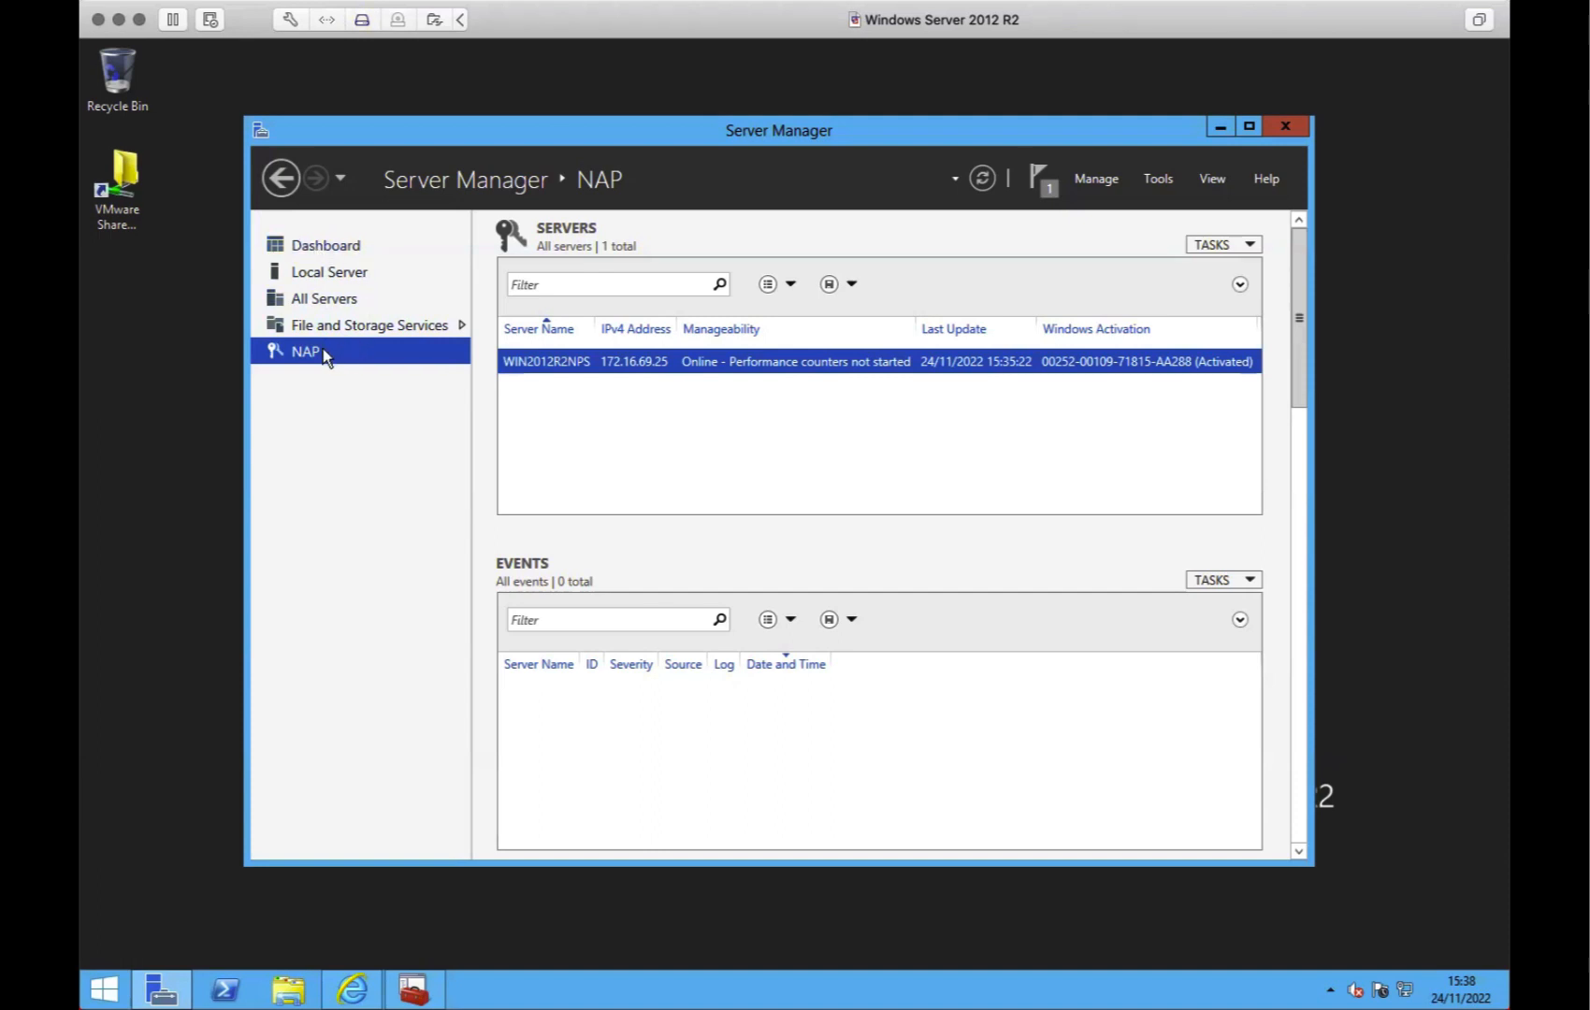
mouse_move(312, 359)
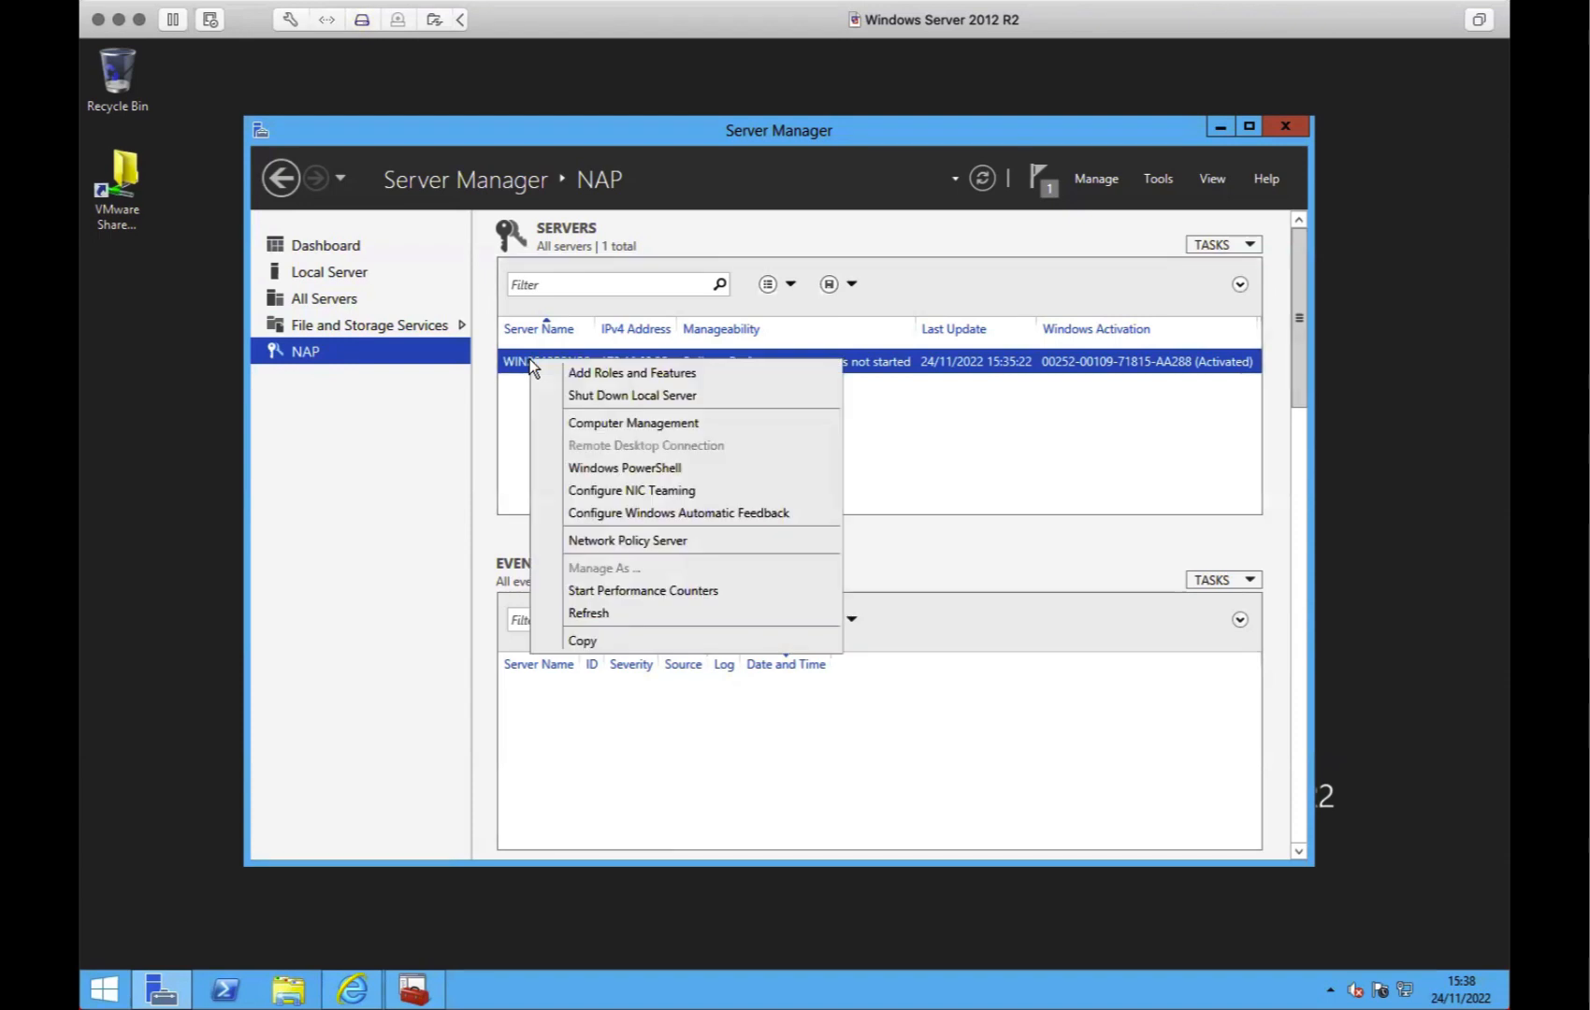
mouse_move(477, 362)
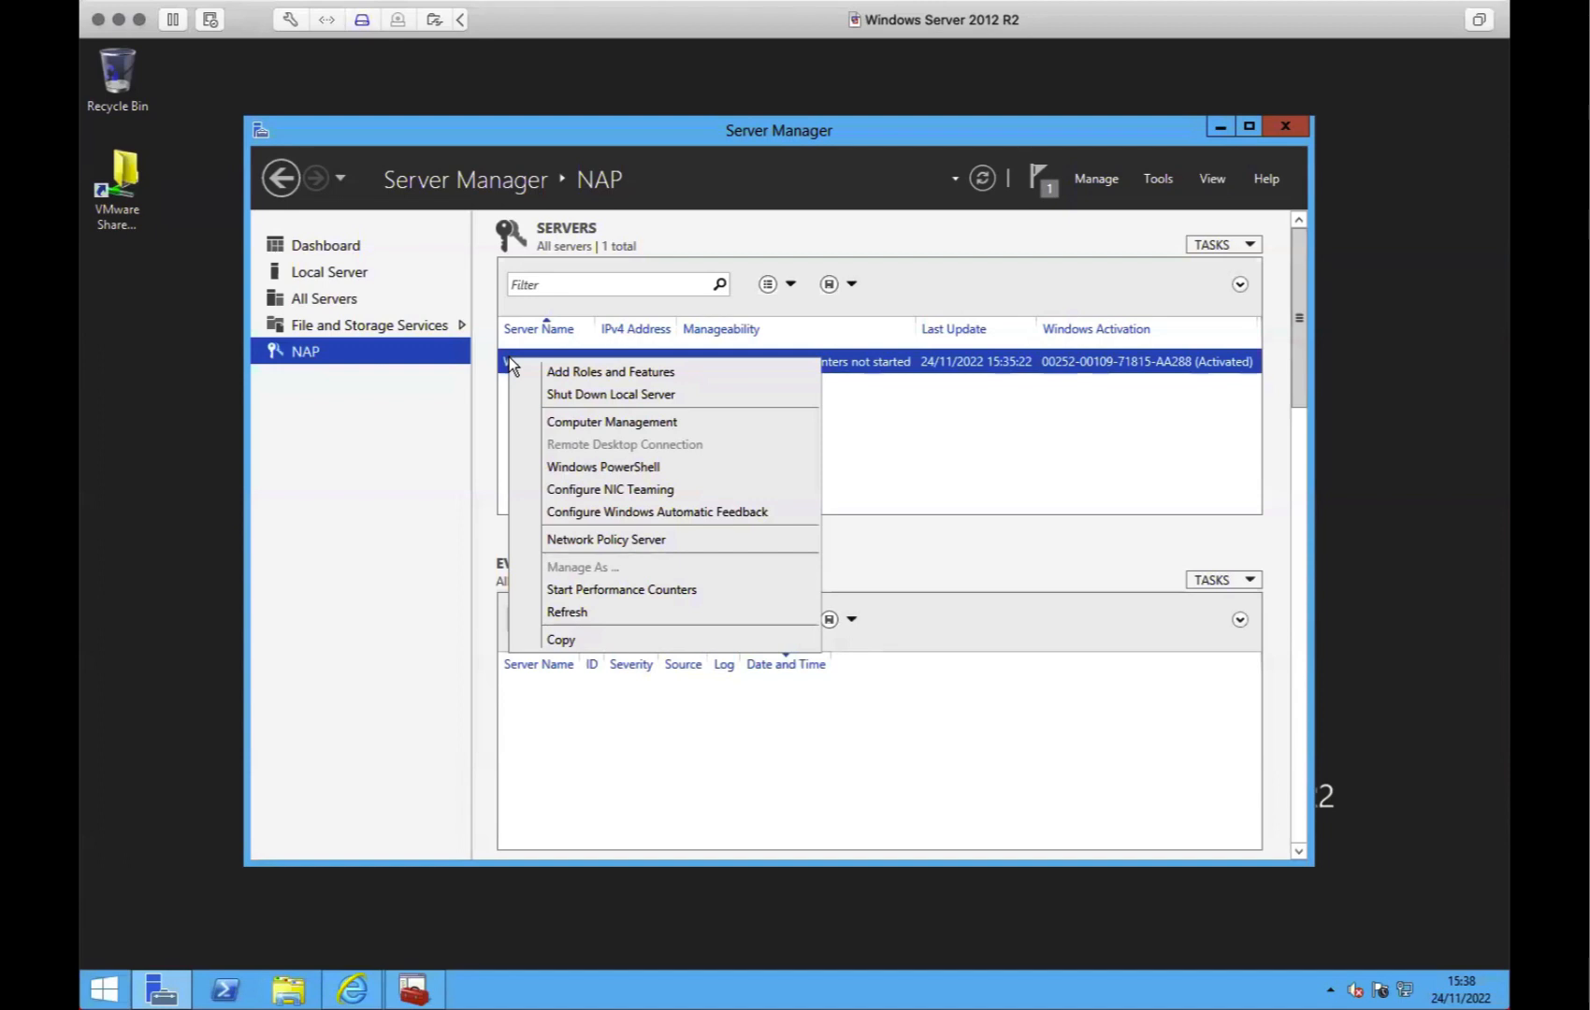
mouse_move(605, 539)
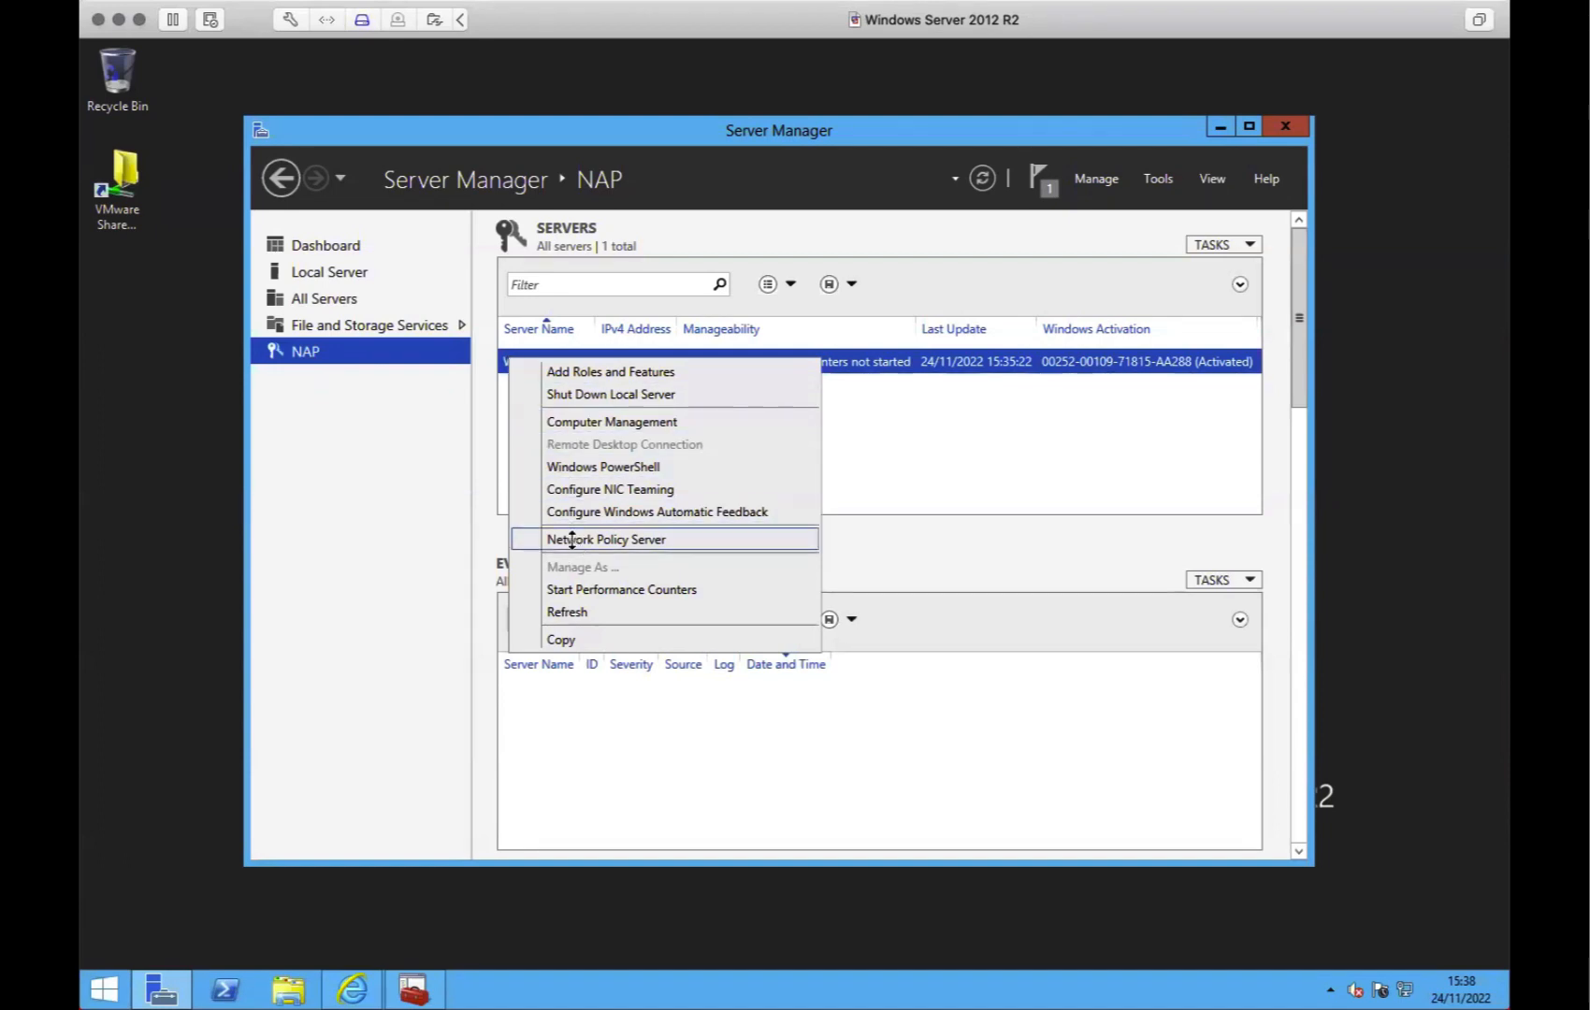
Open the NPS console and choose the 'RADIUS server for 802.1X Wireless or Wired Connections' scenario
click(605, 538)
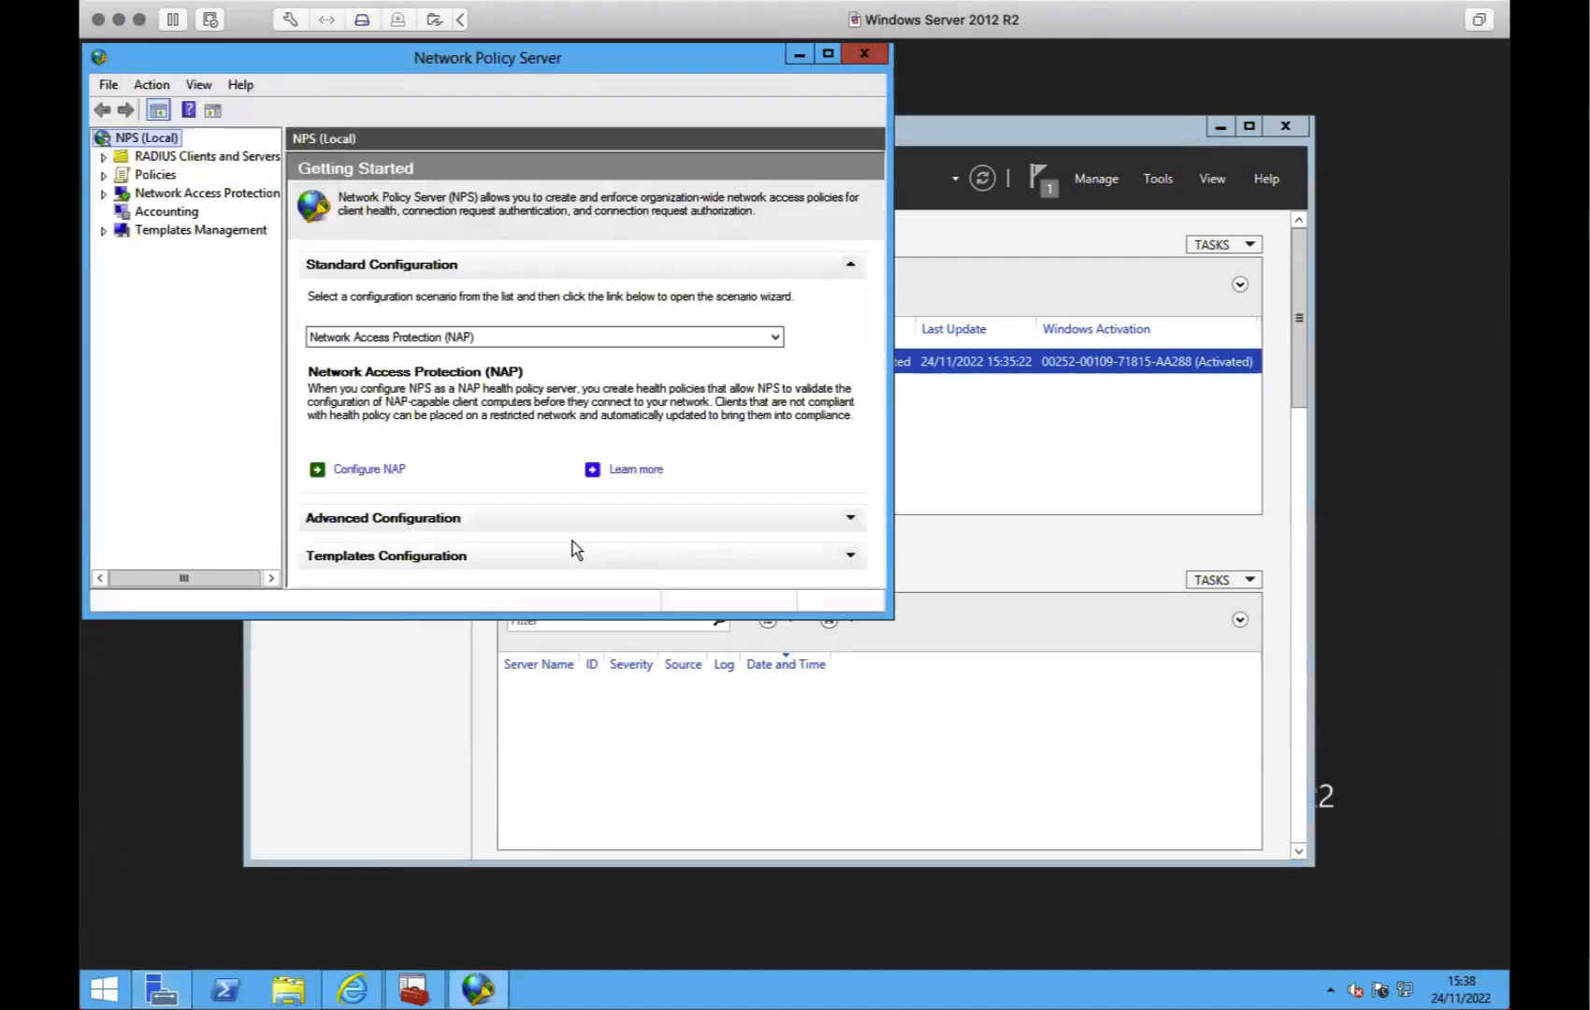
mouse_move(339, 236)
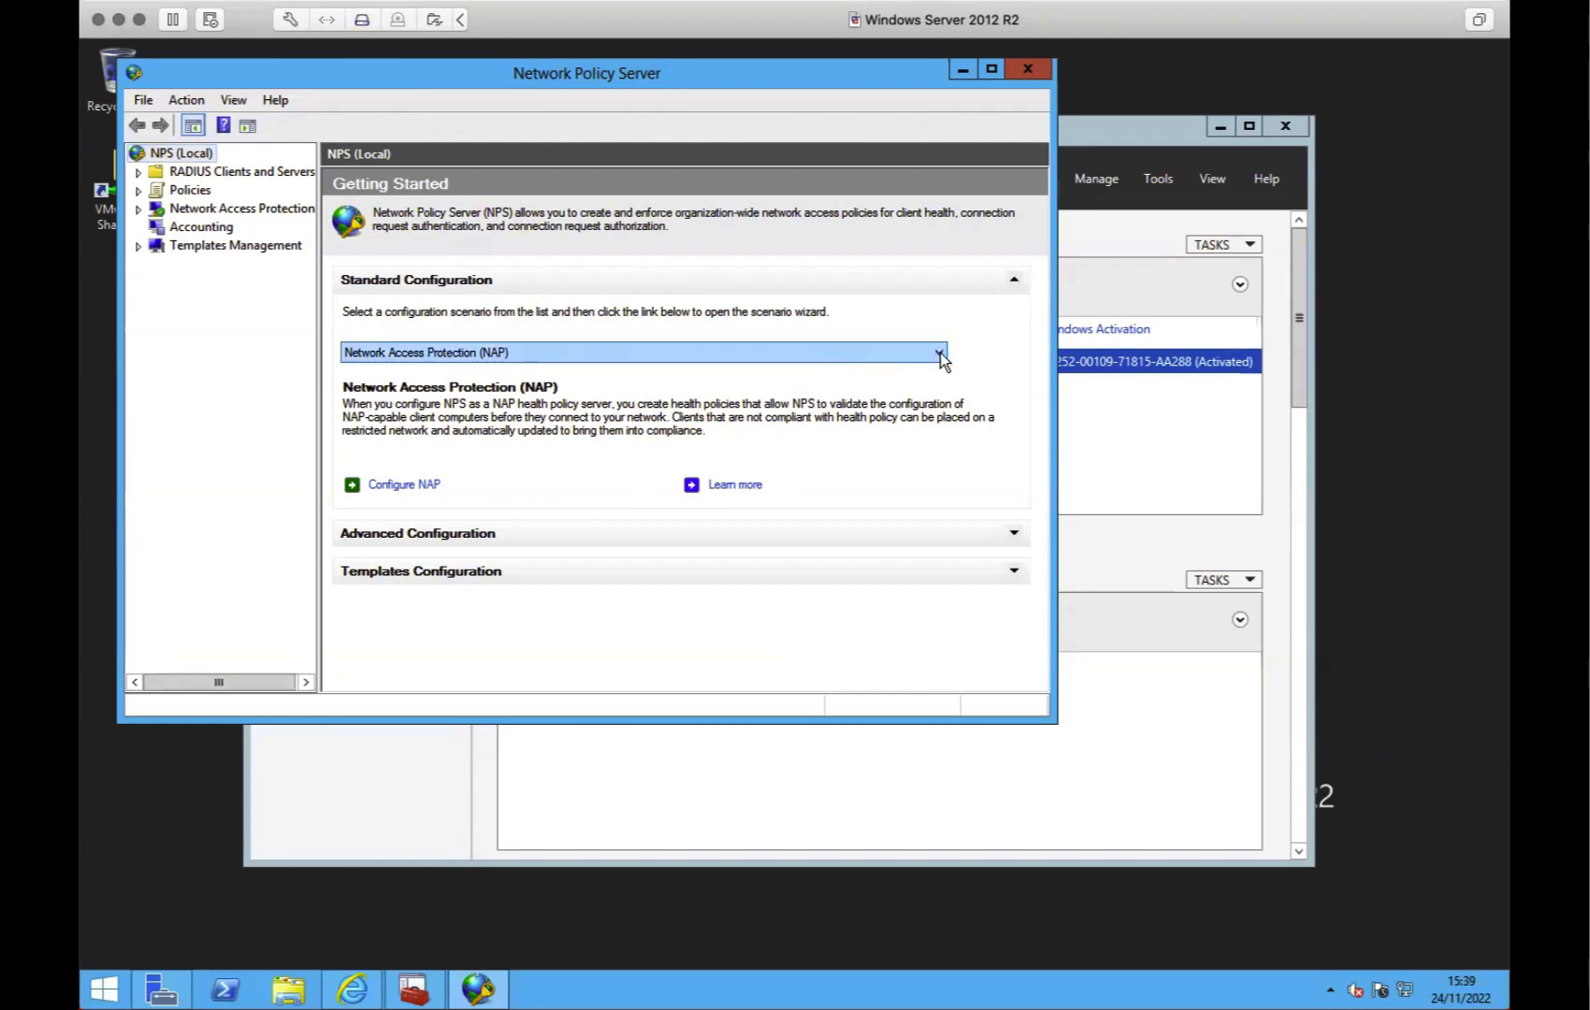
click(938, 351)
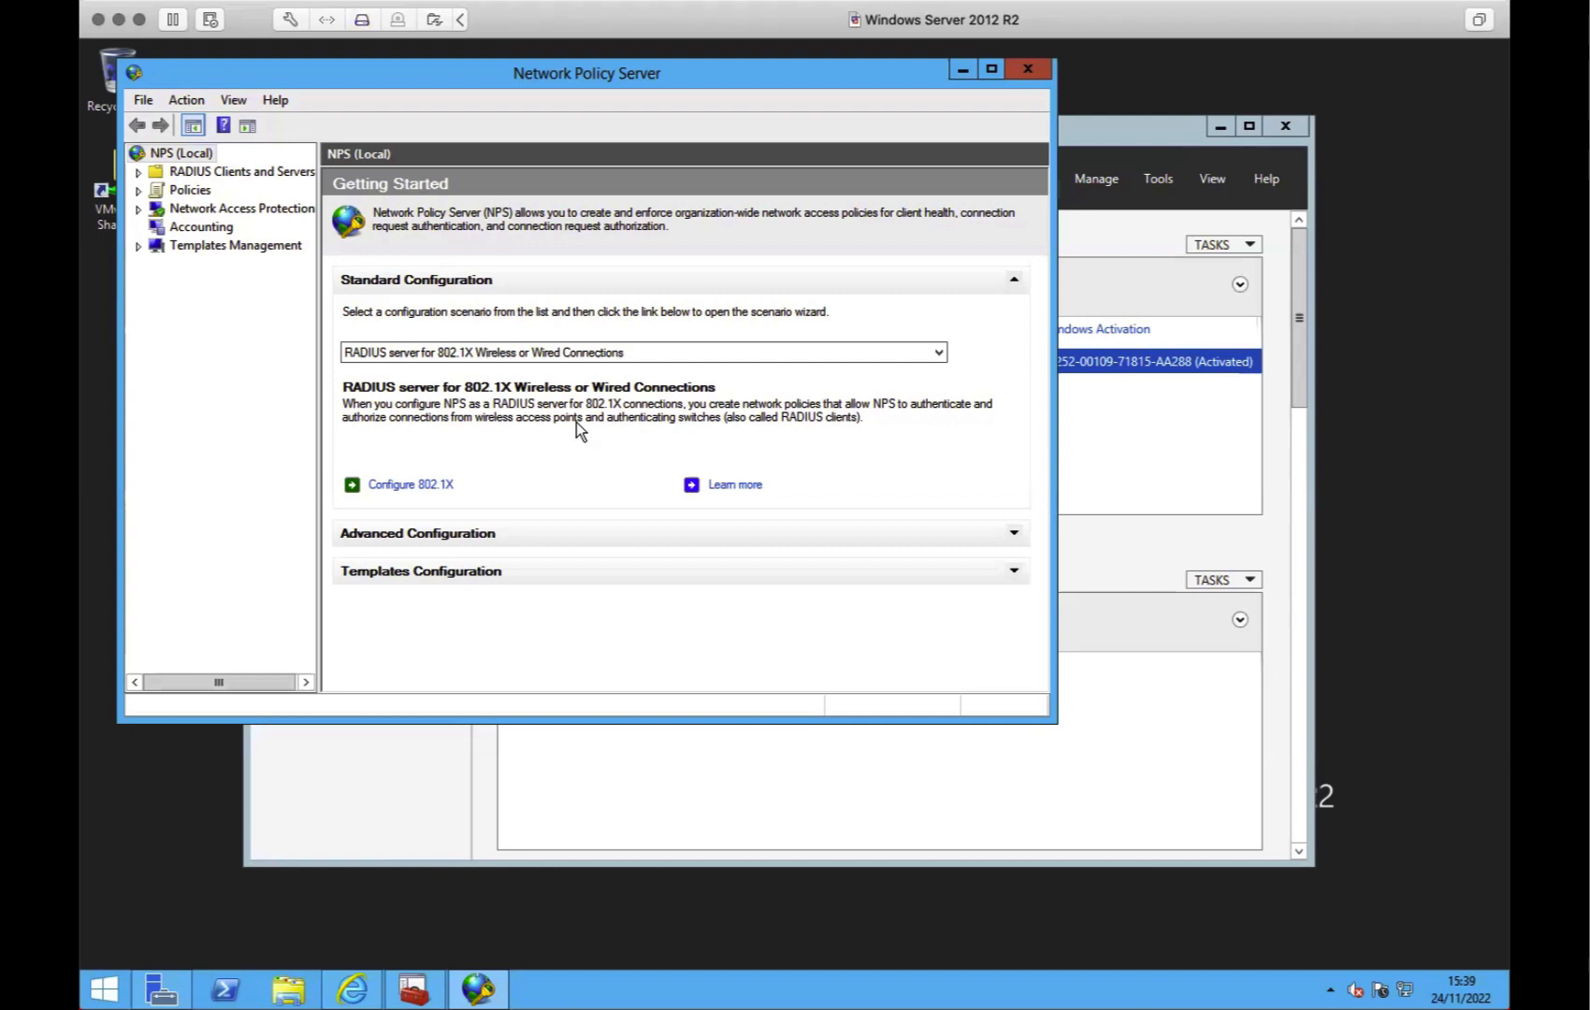
click(641, 352)
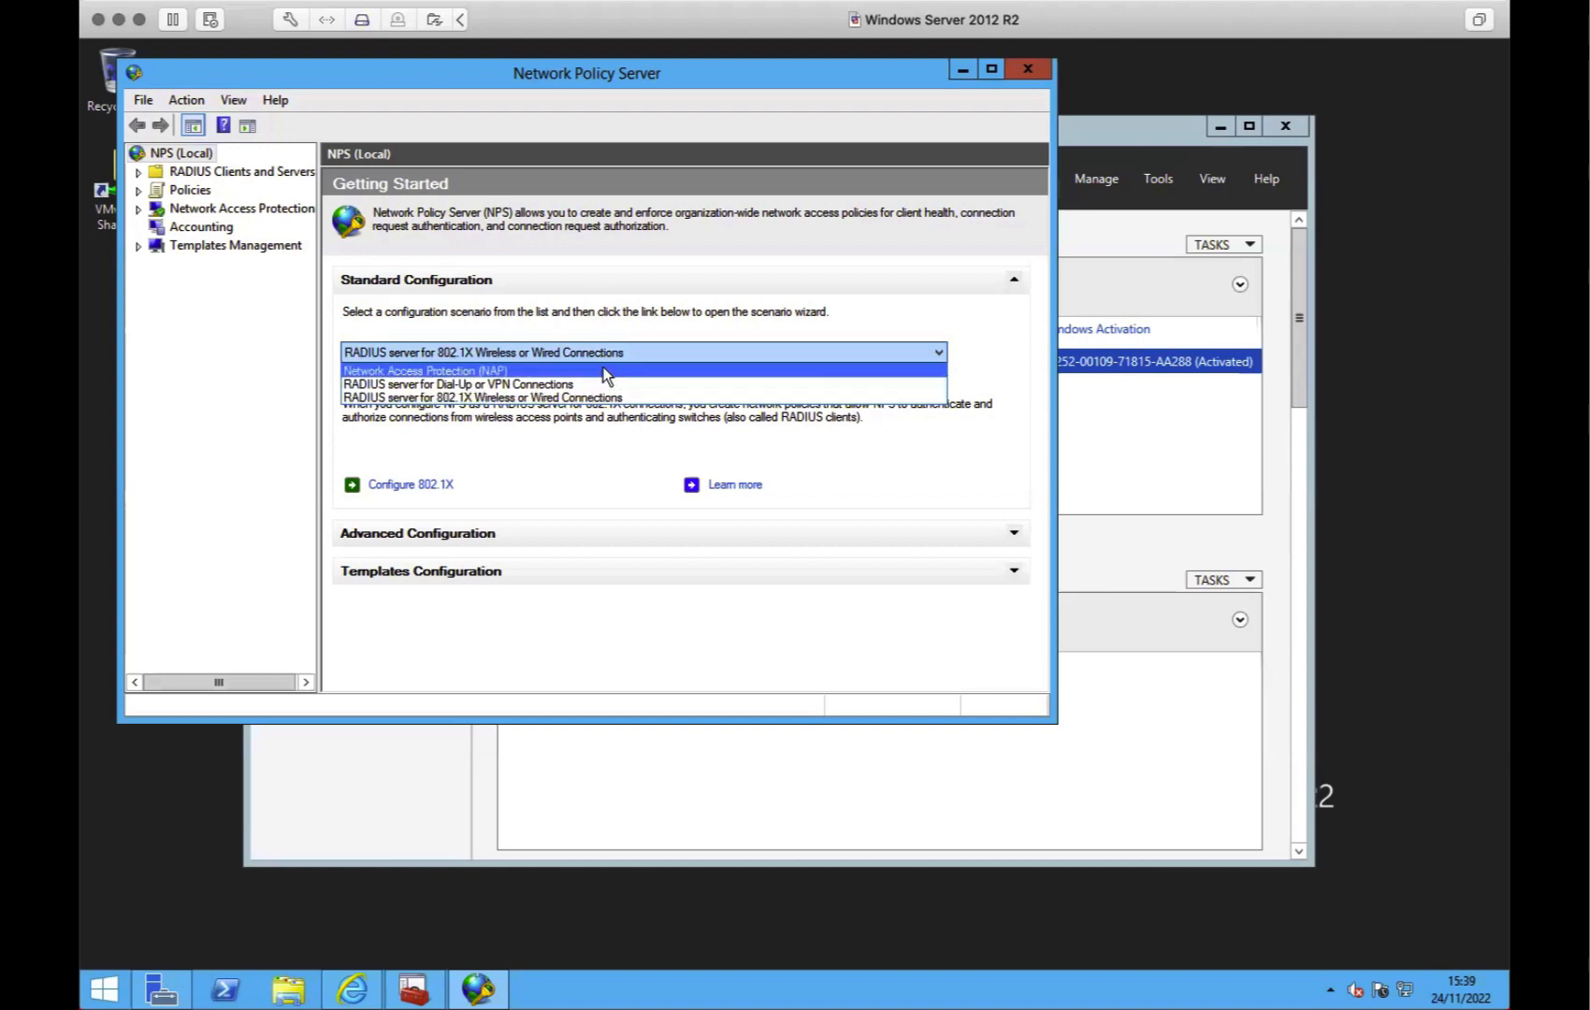
mouse_move(737, 269)
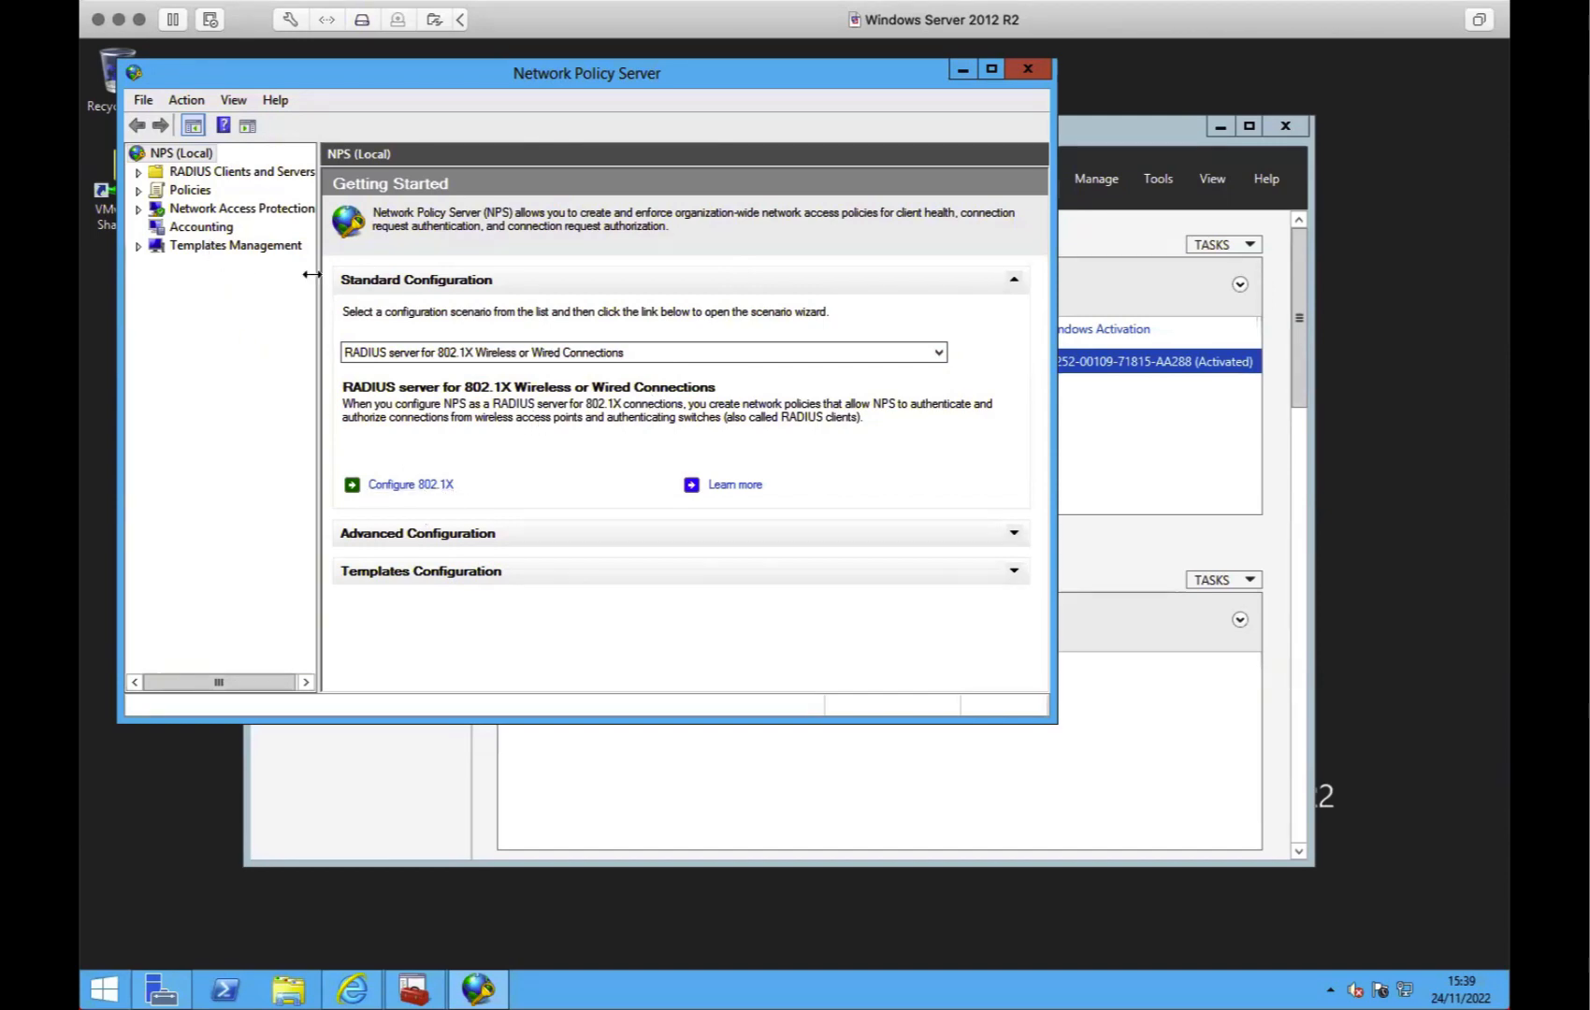
drag(316, 273, 368, 273)
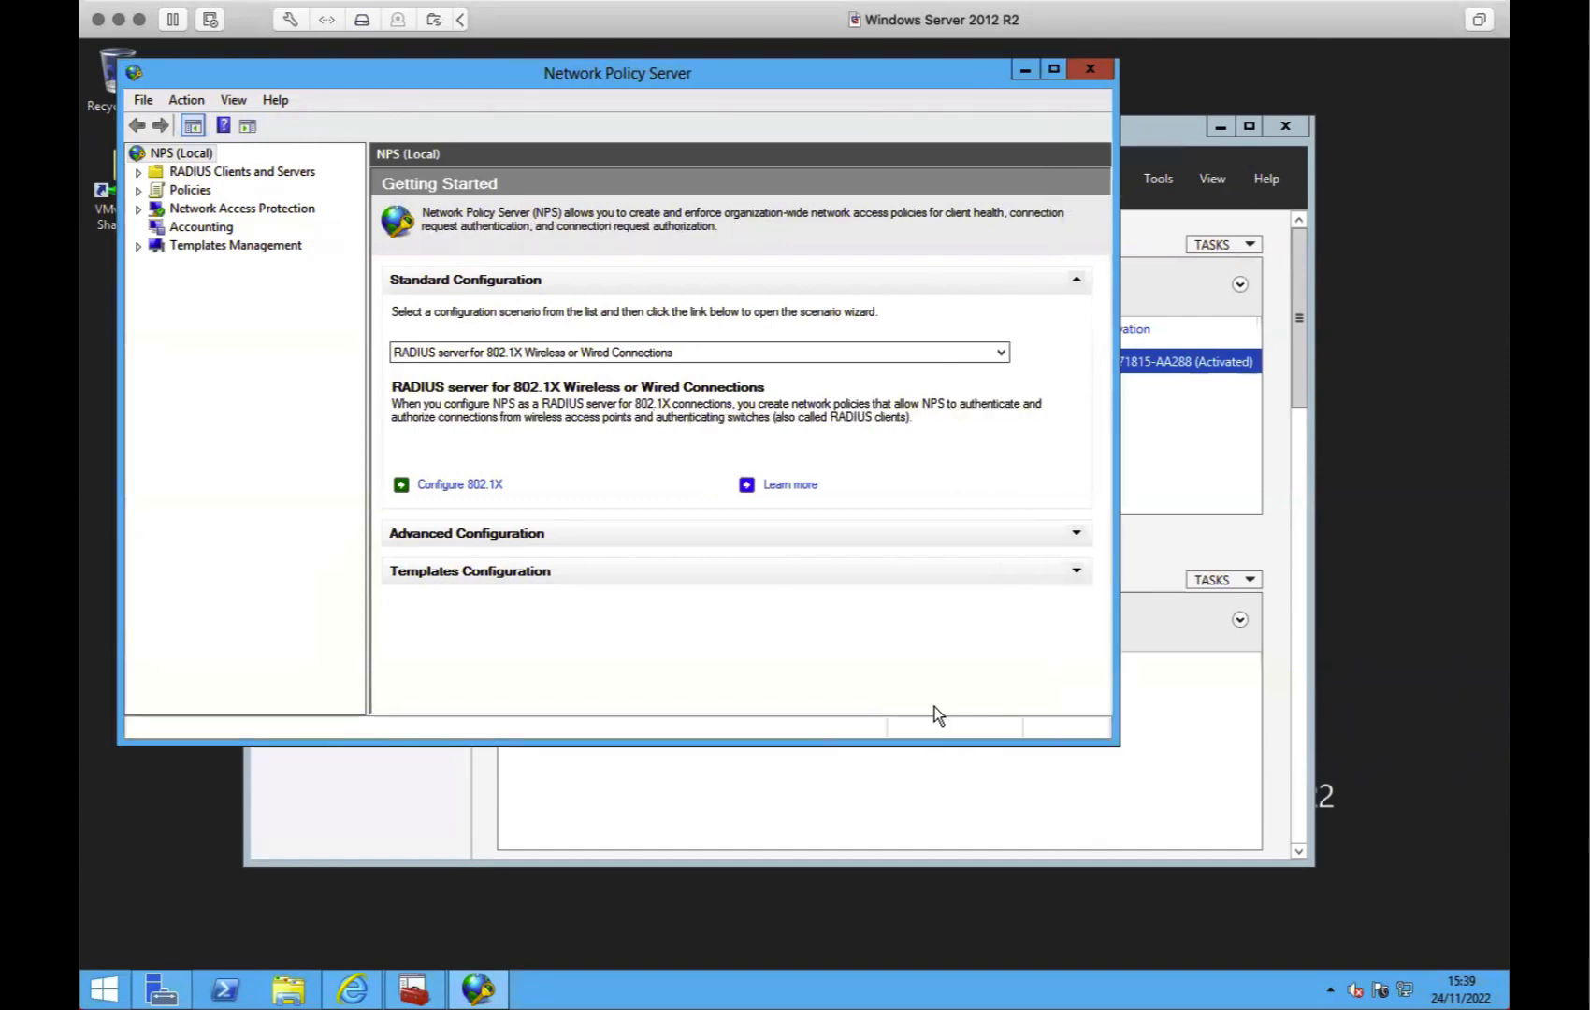
mouse_move(380, 877)
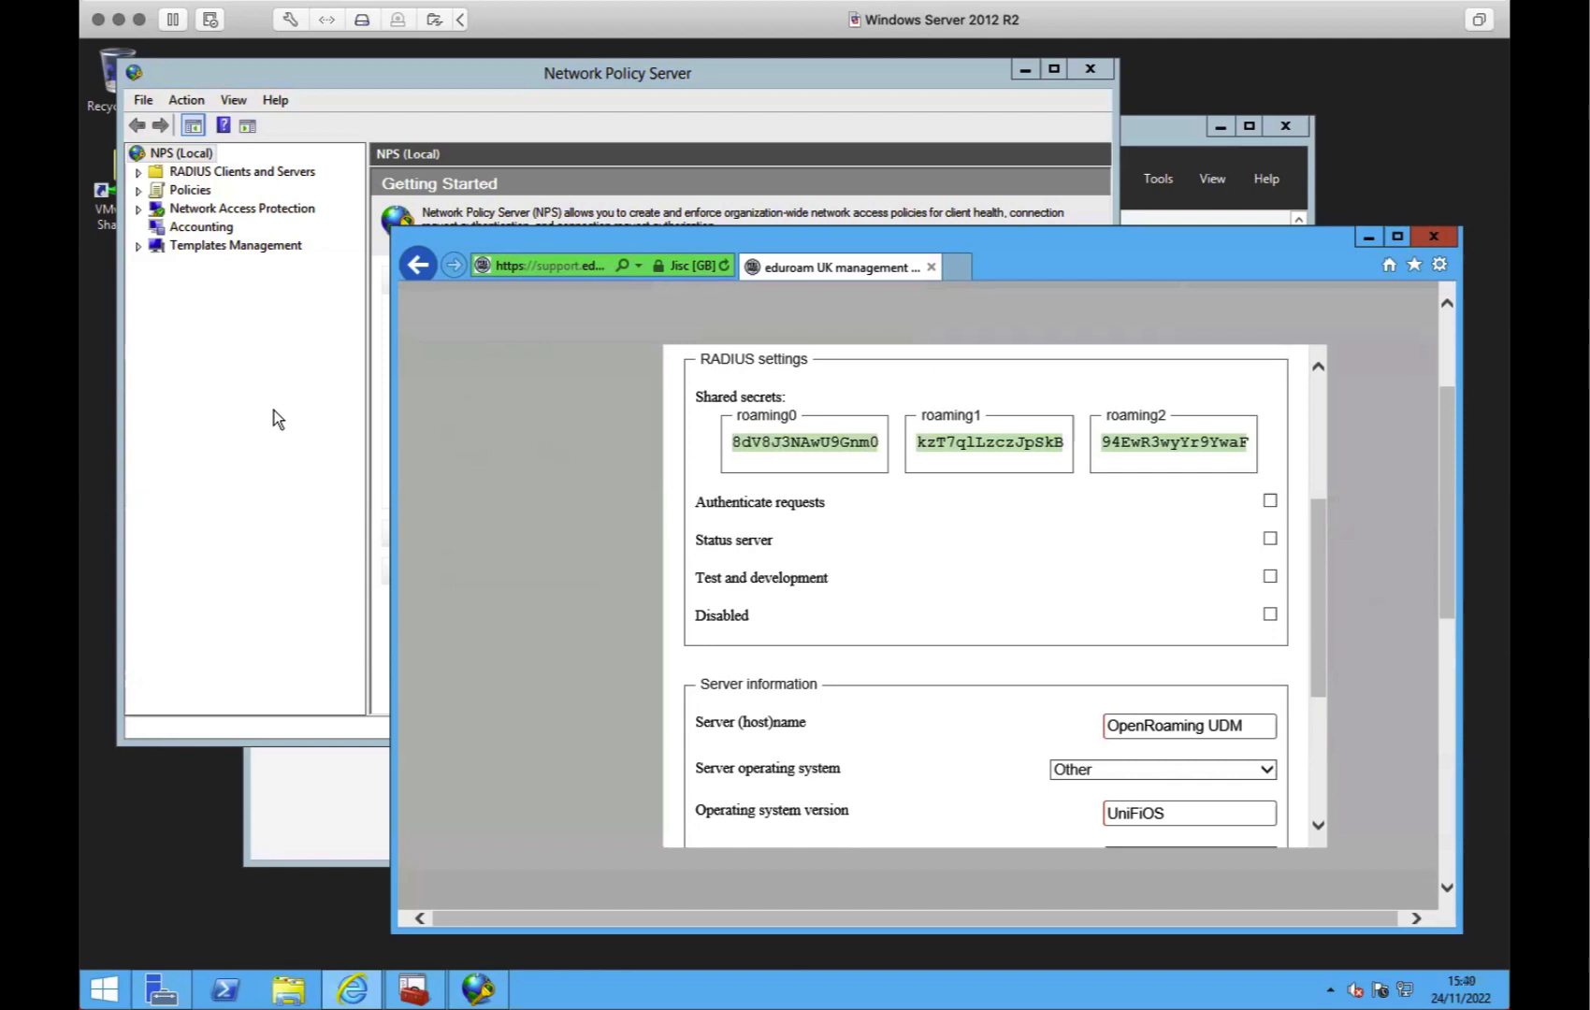
mouse_move(311, 407)
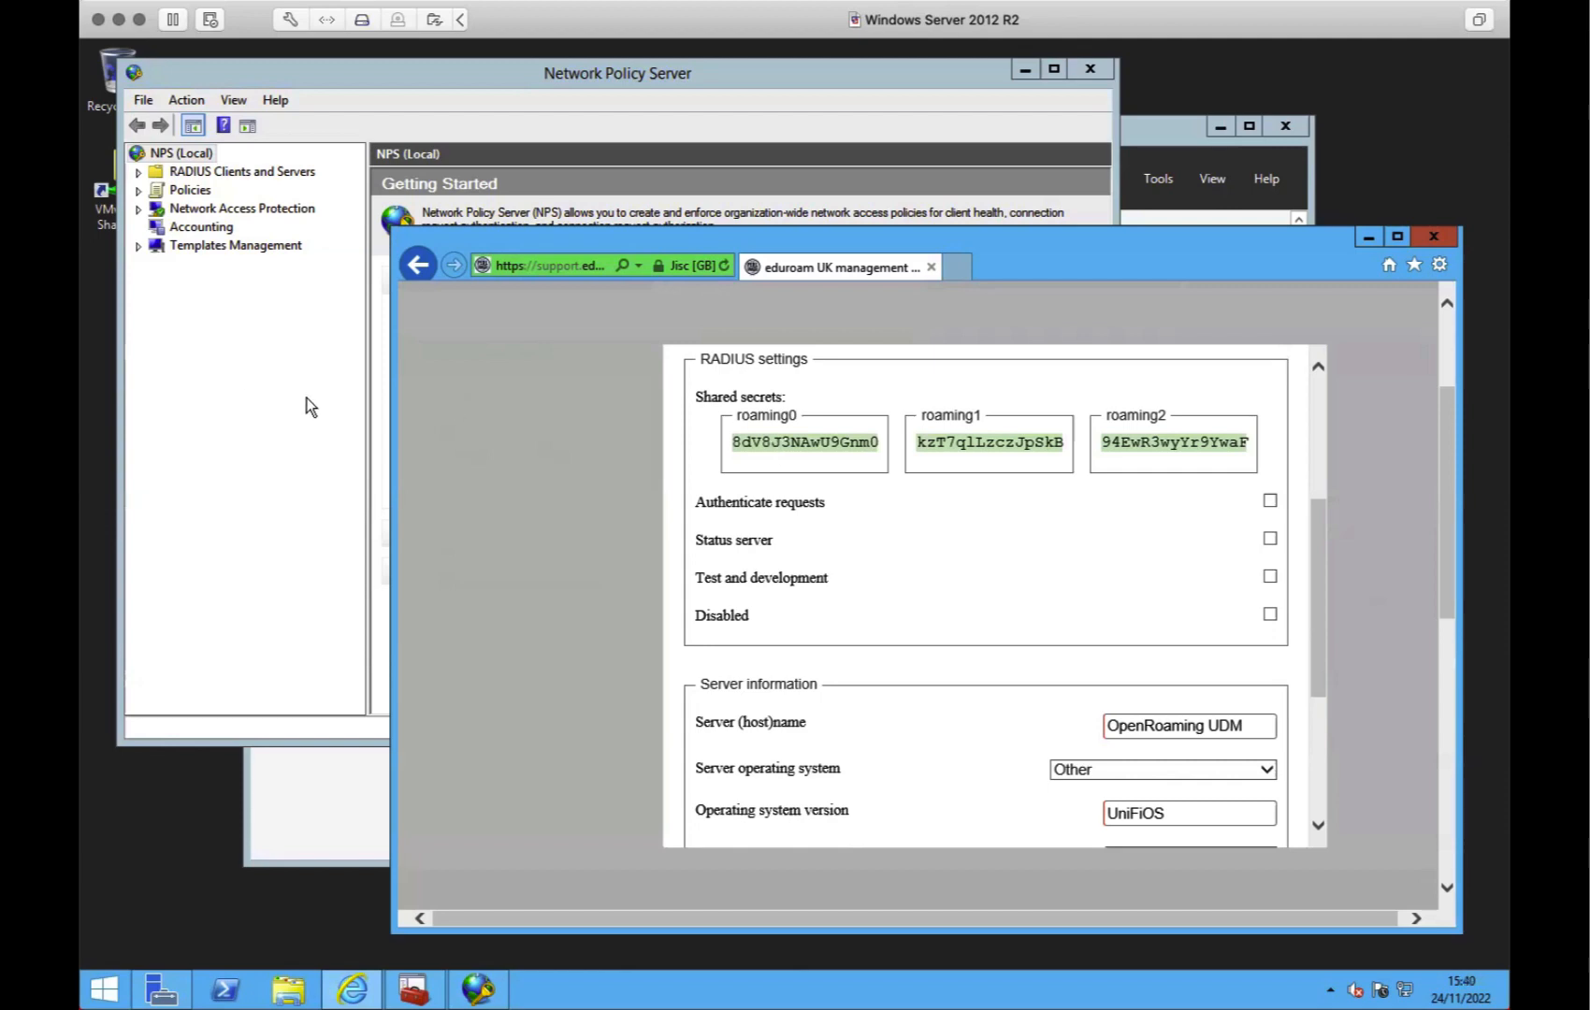
mouse_move(352, 504)
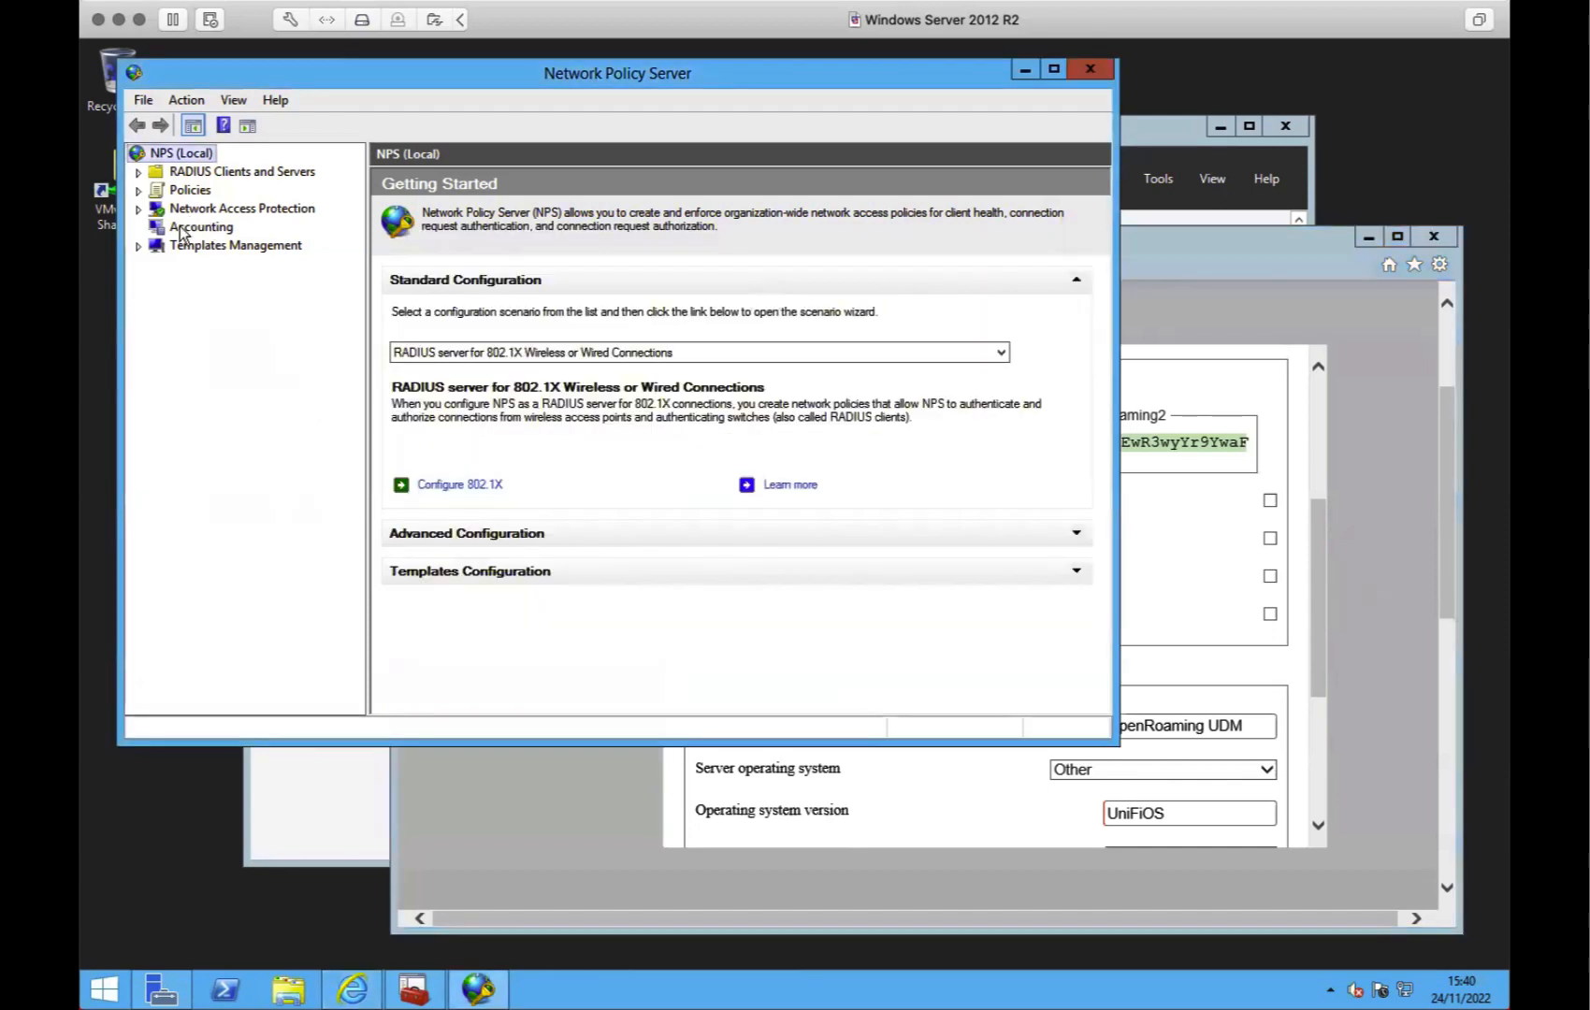
Expand Templates Management to reveal Shared Secrets and RADIUS Clients
click(138, 245)
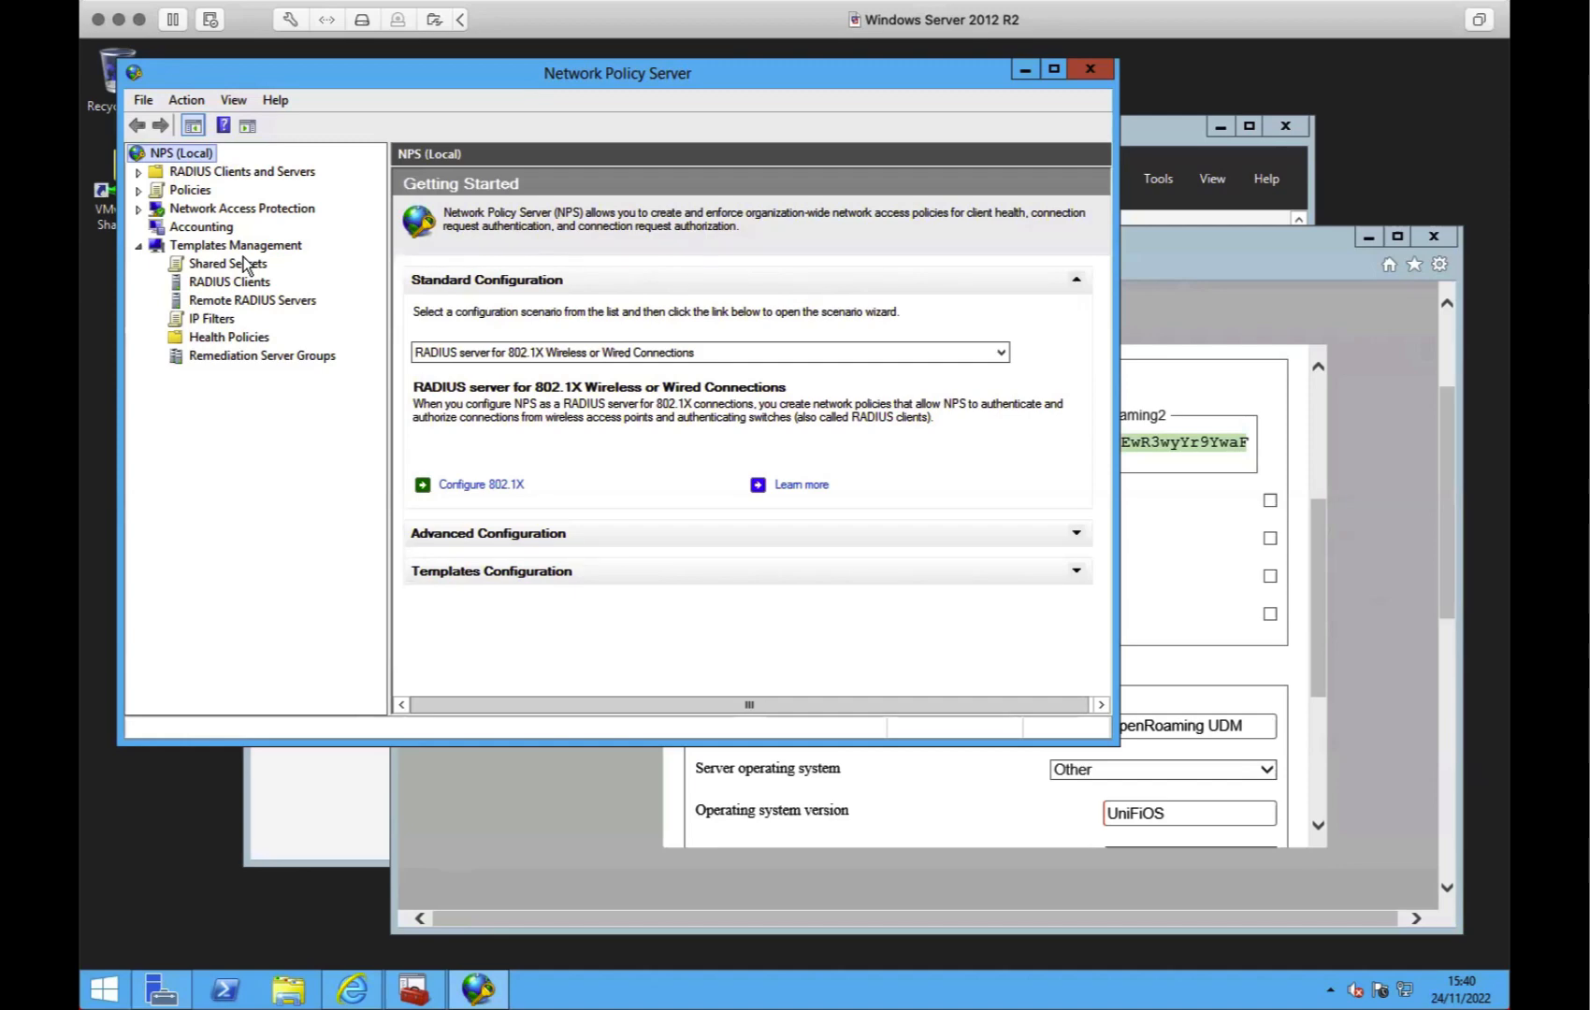
Create shared secret template 'roaming0.ja.net' using the roaming0 secret copied from the portal
click(226, 263)
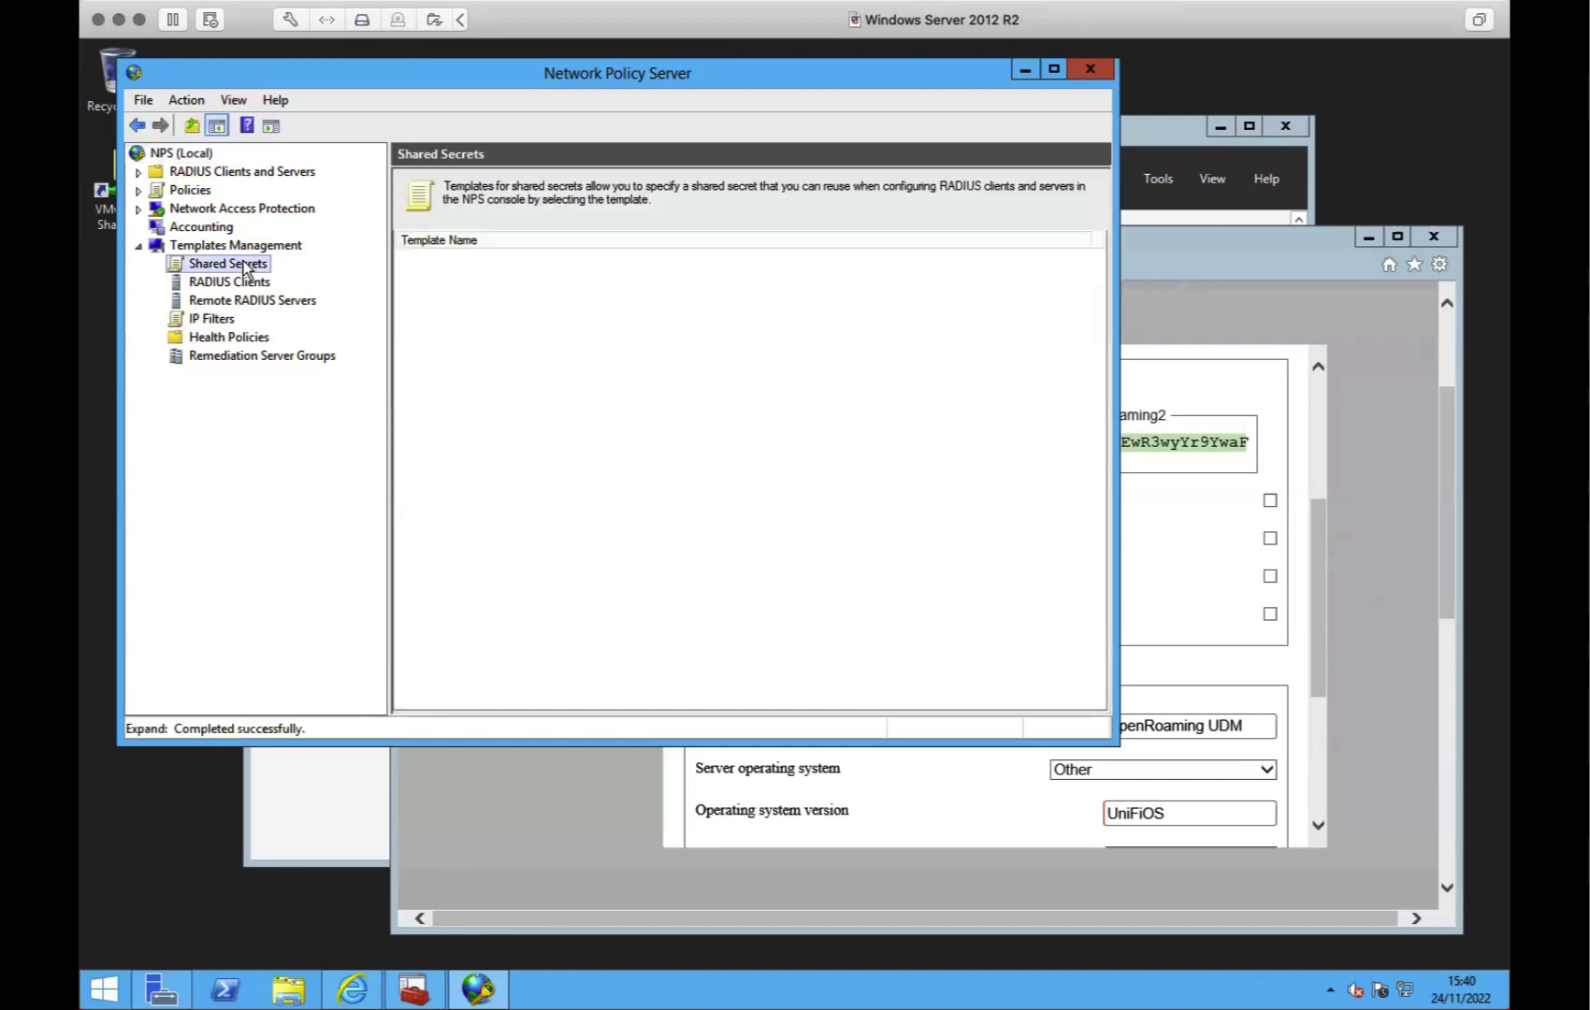
right_click(226, 264)
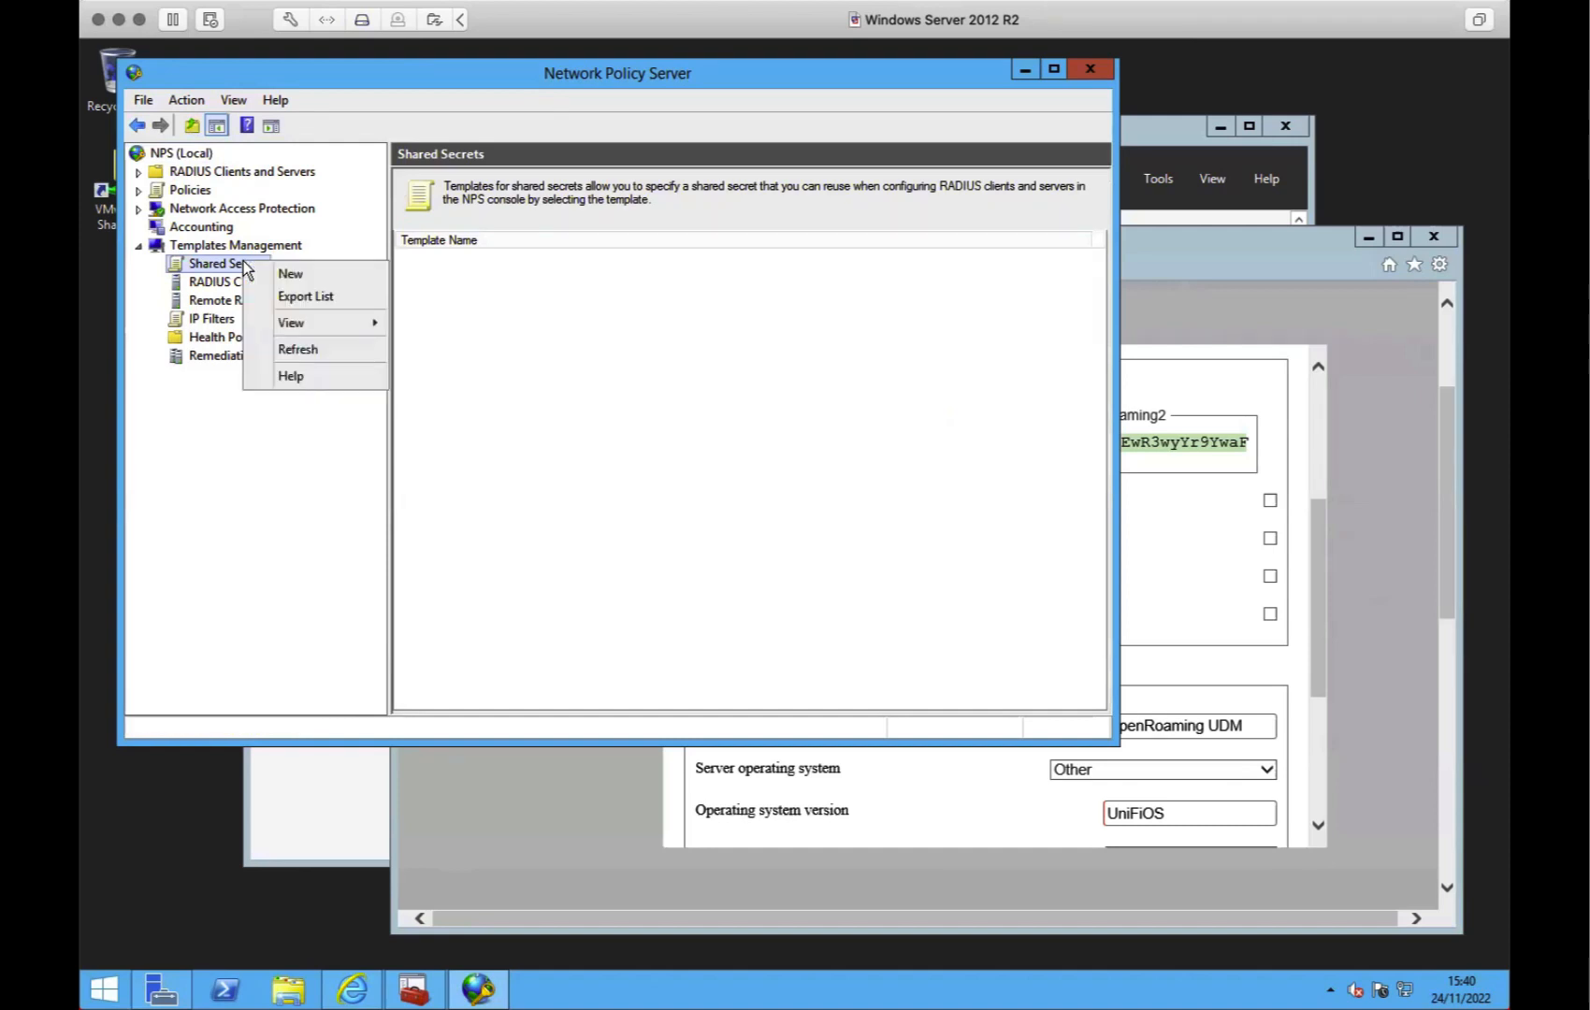
click(291, 274)
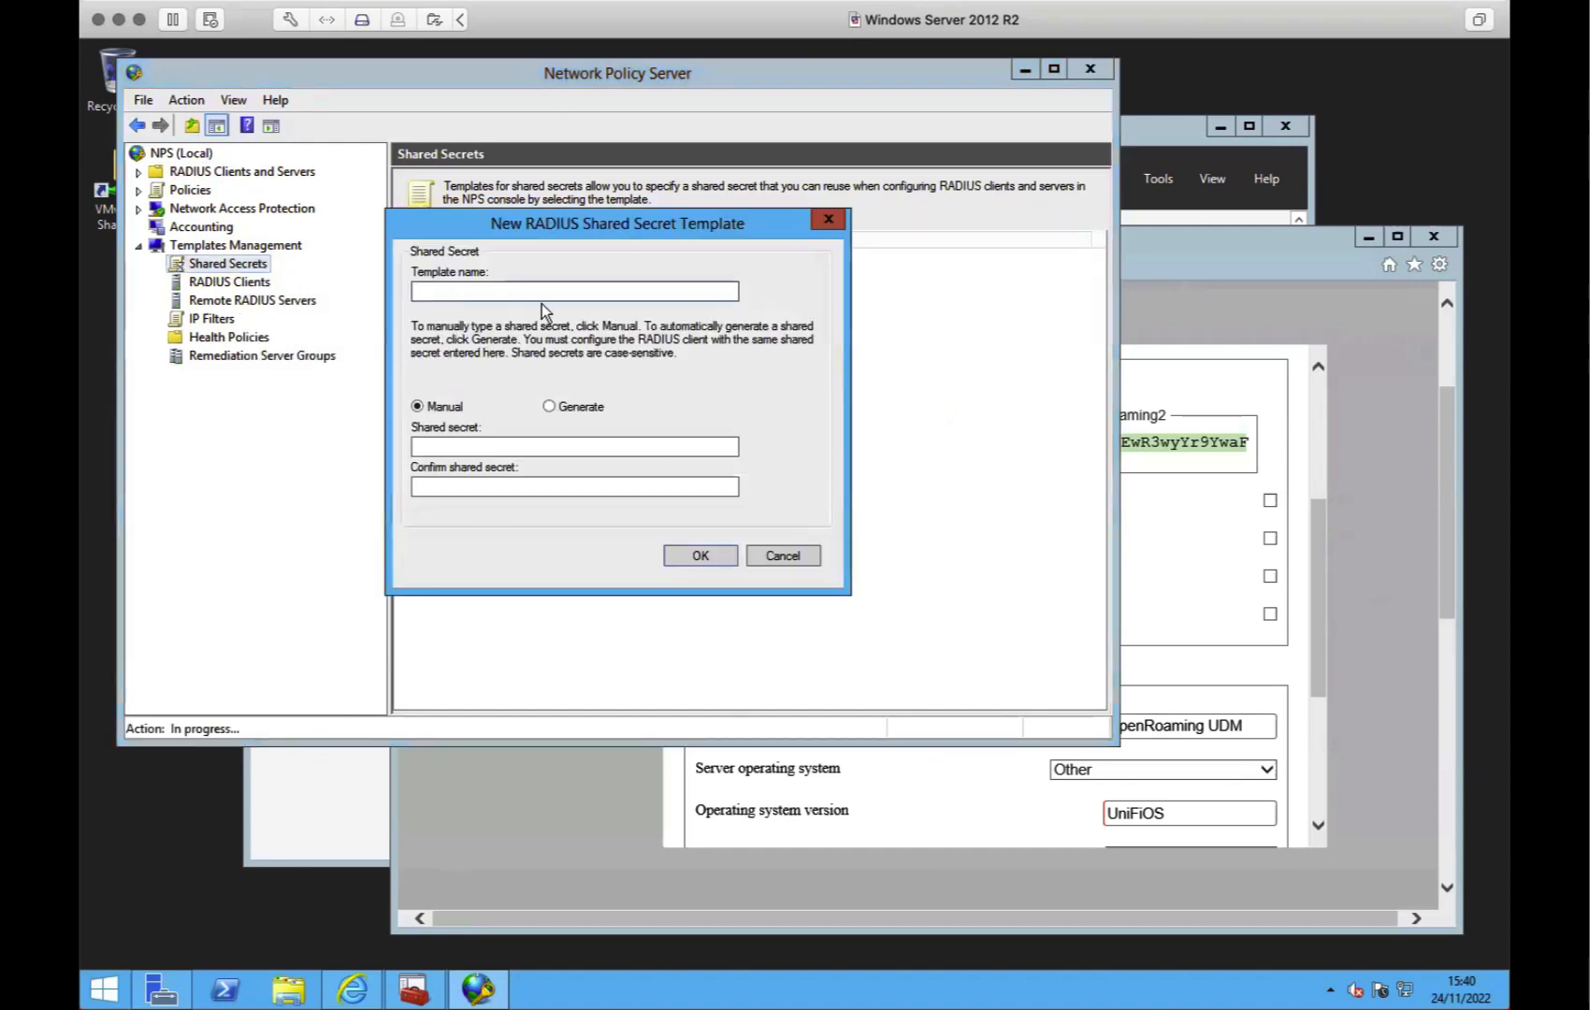
drag(616, 223, 703, 229)
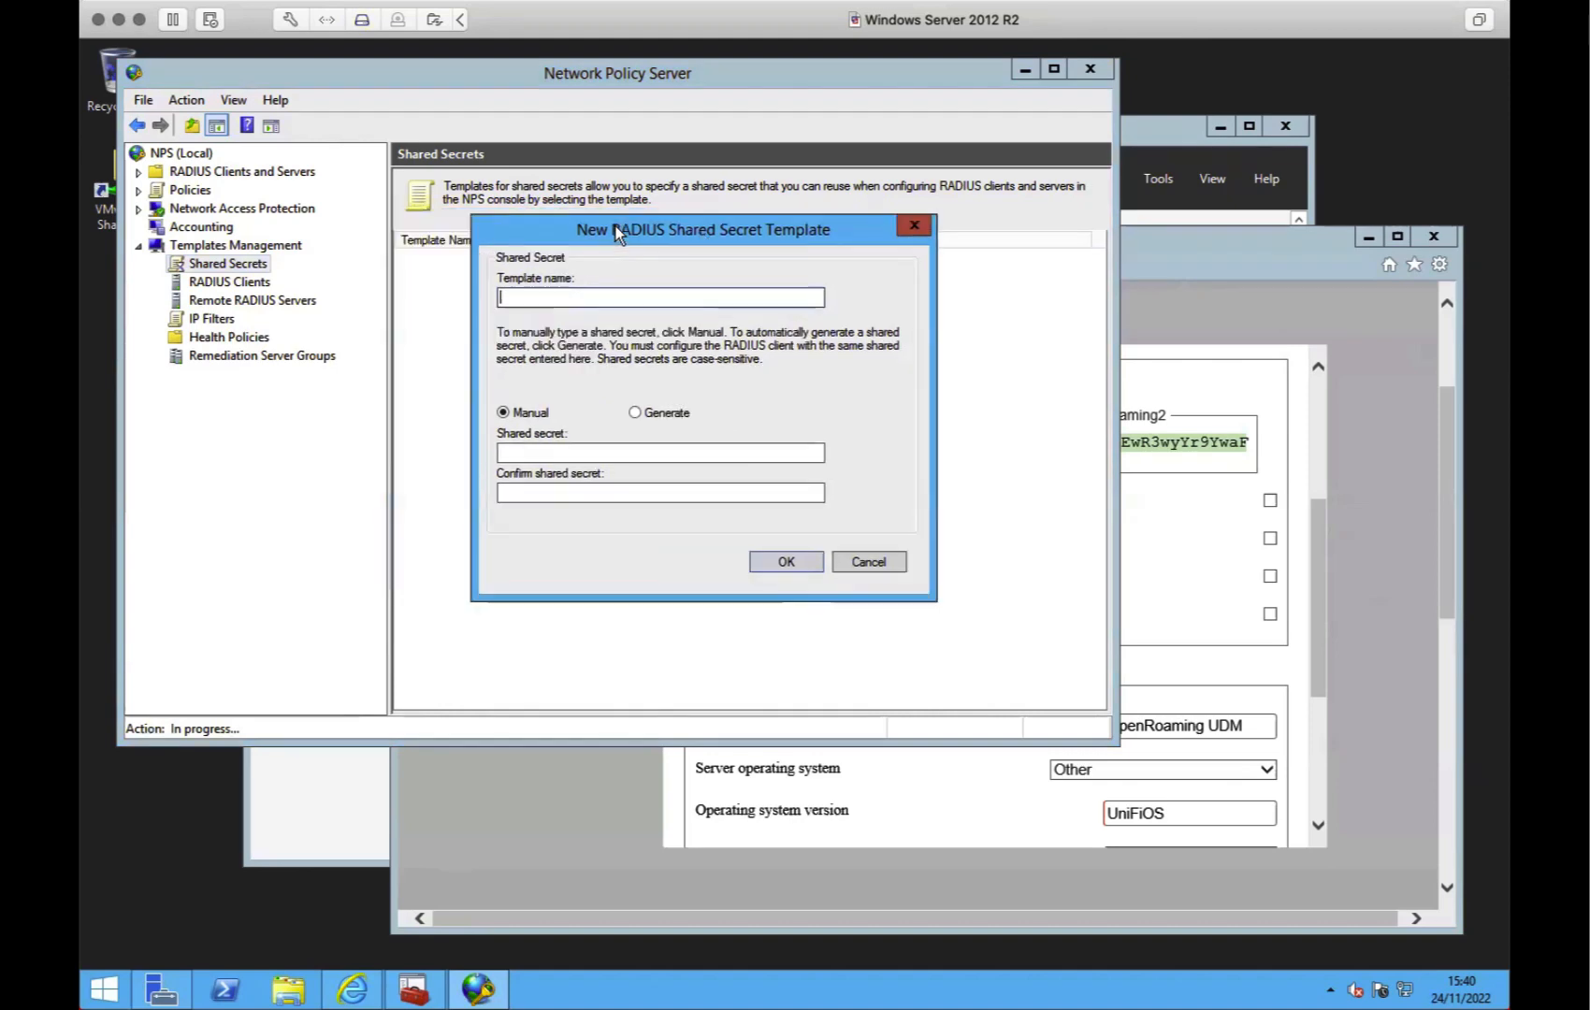
text(roaming0)
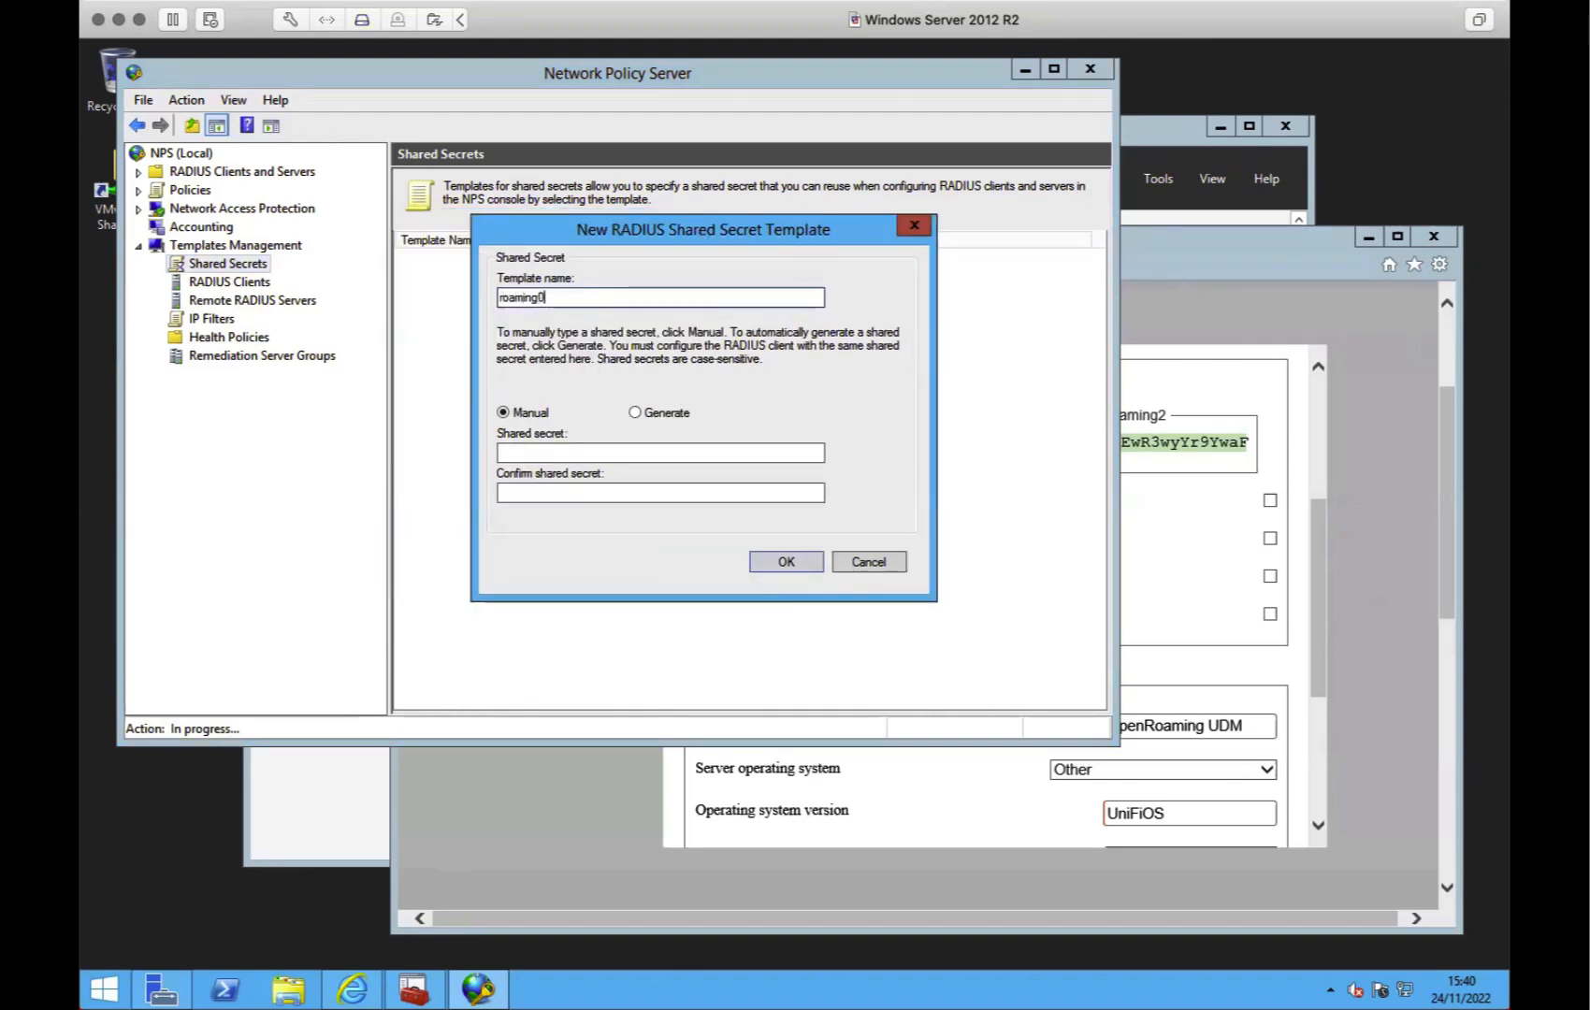
text(.ja.net)
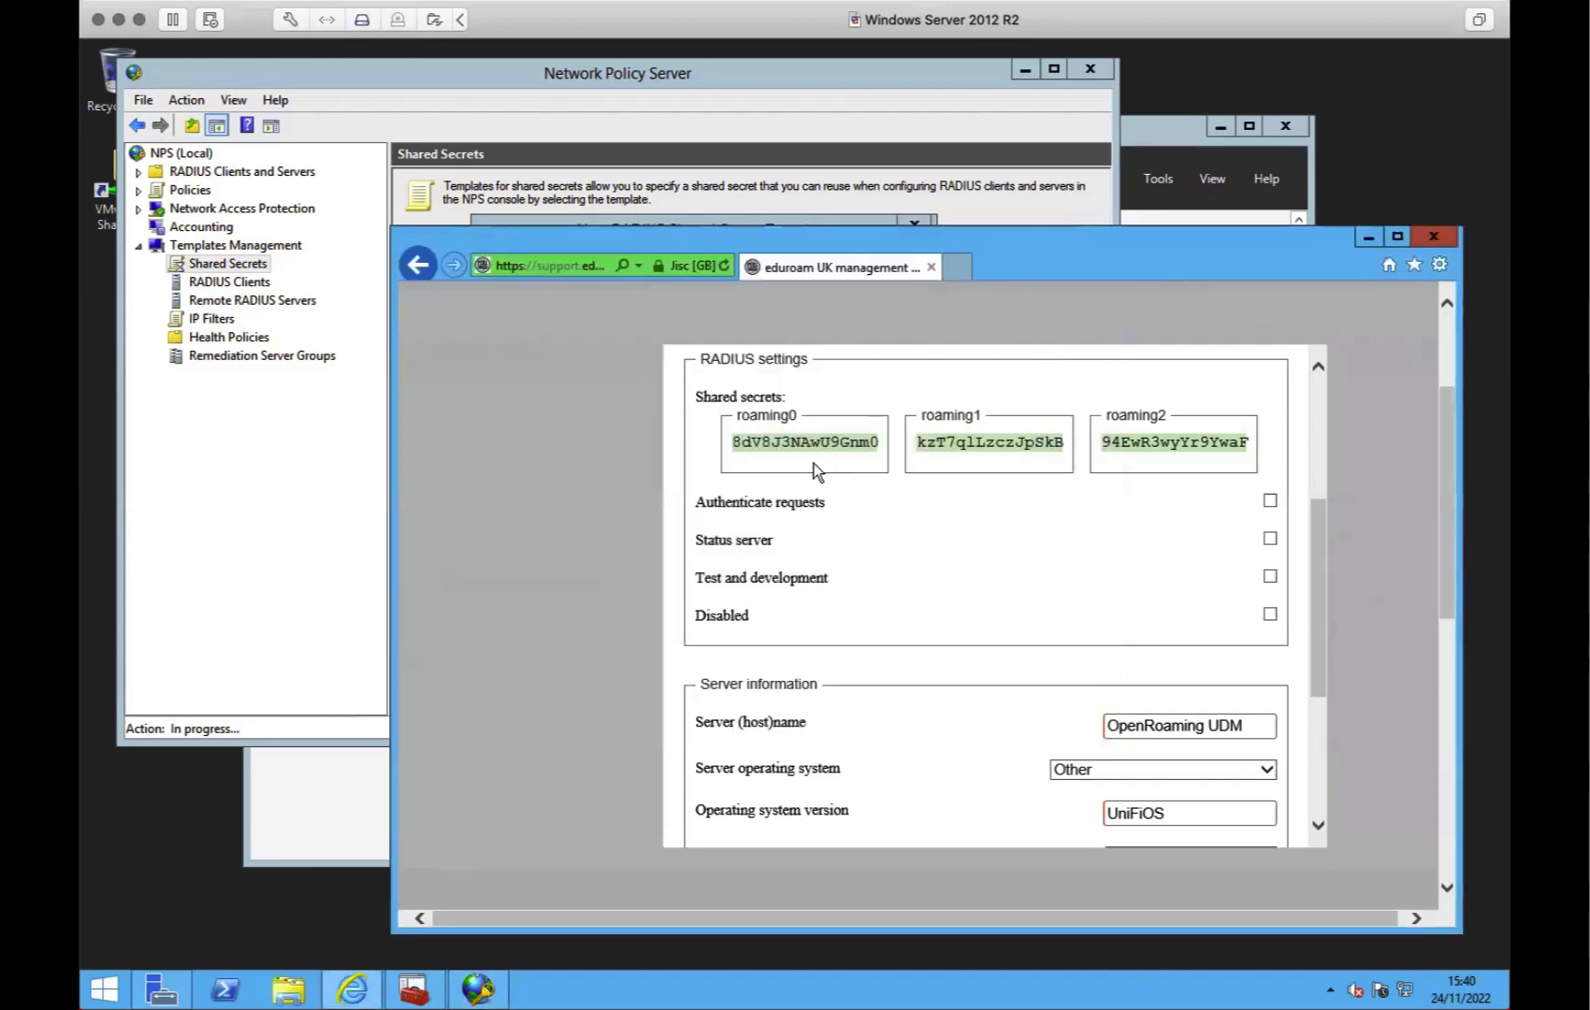
right_click(803, 442)
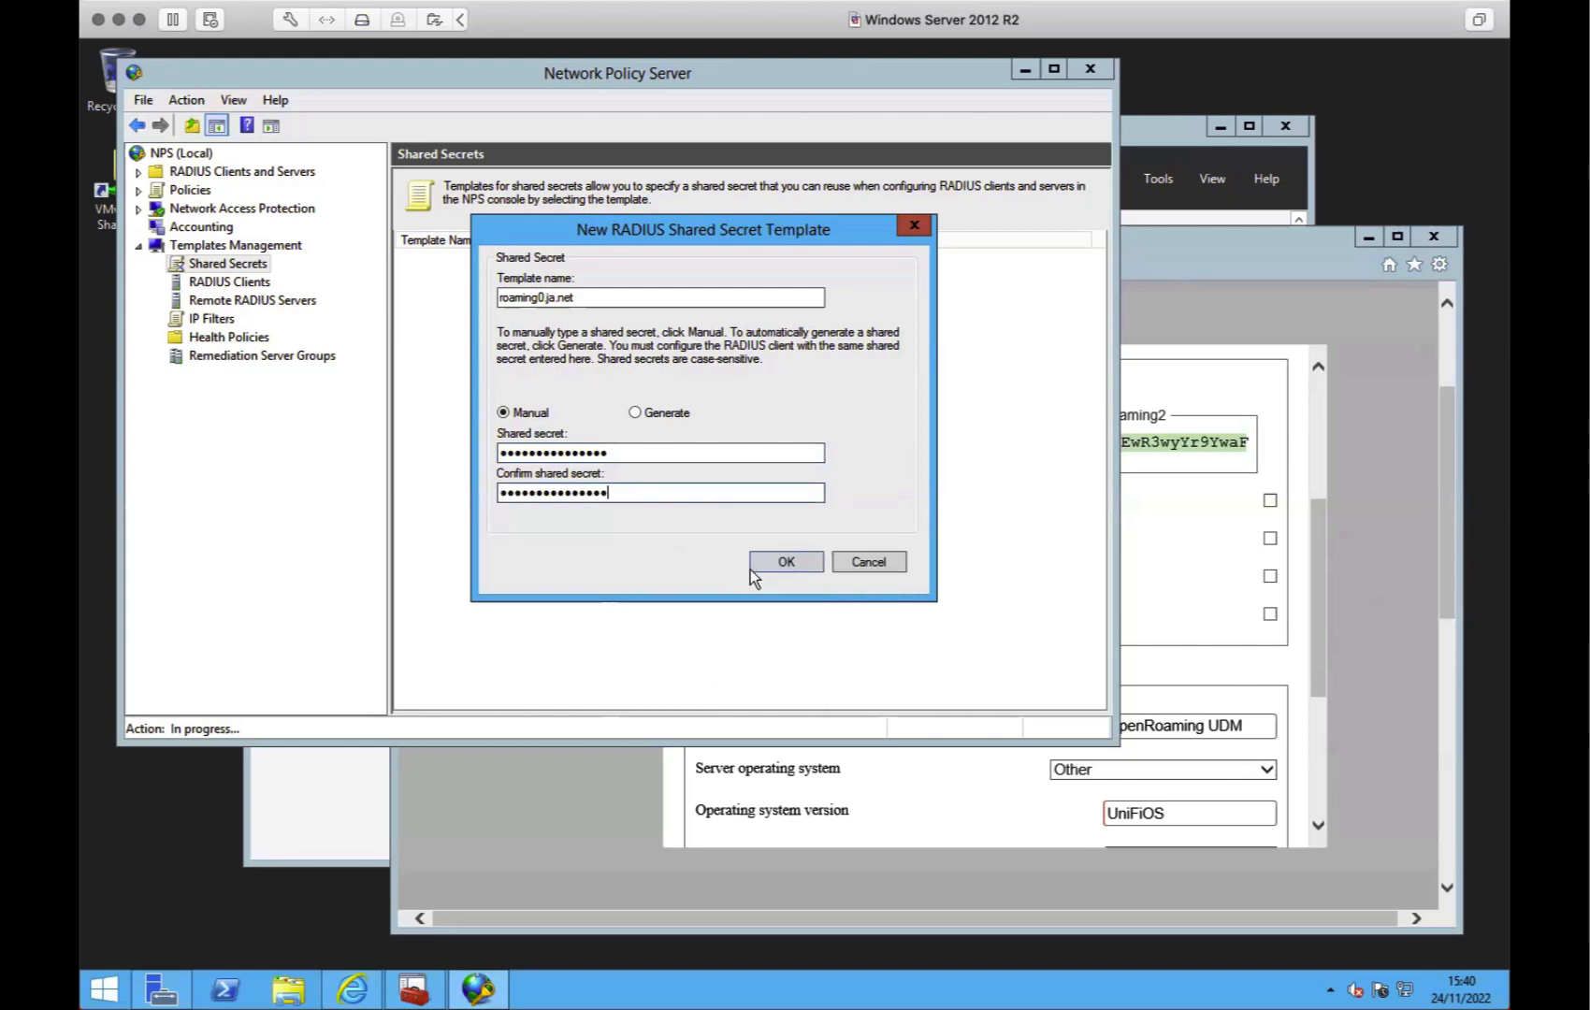
click(785, 562)
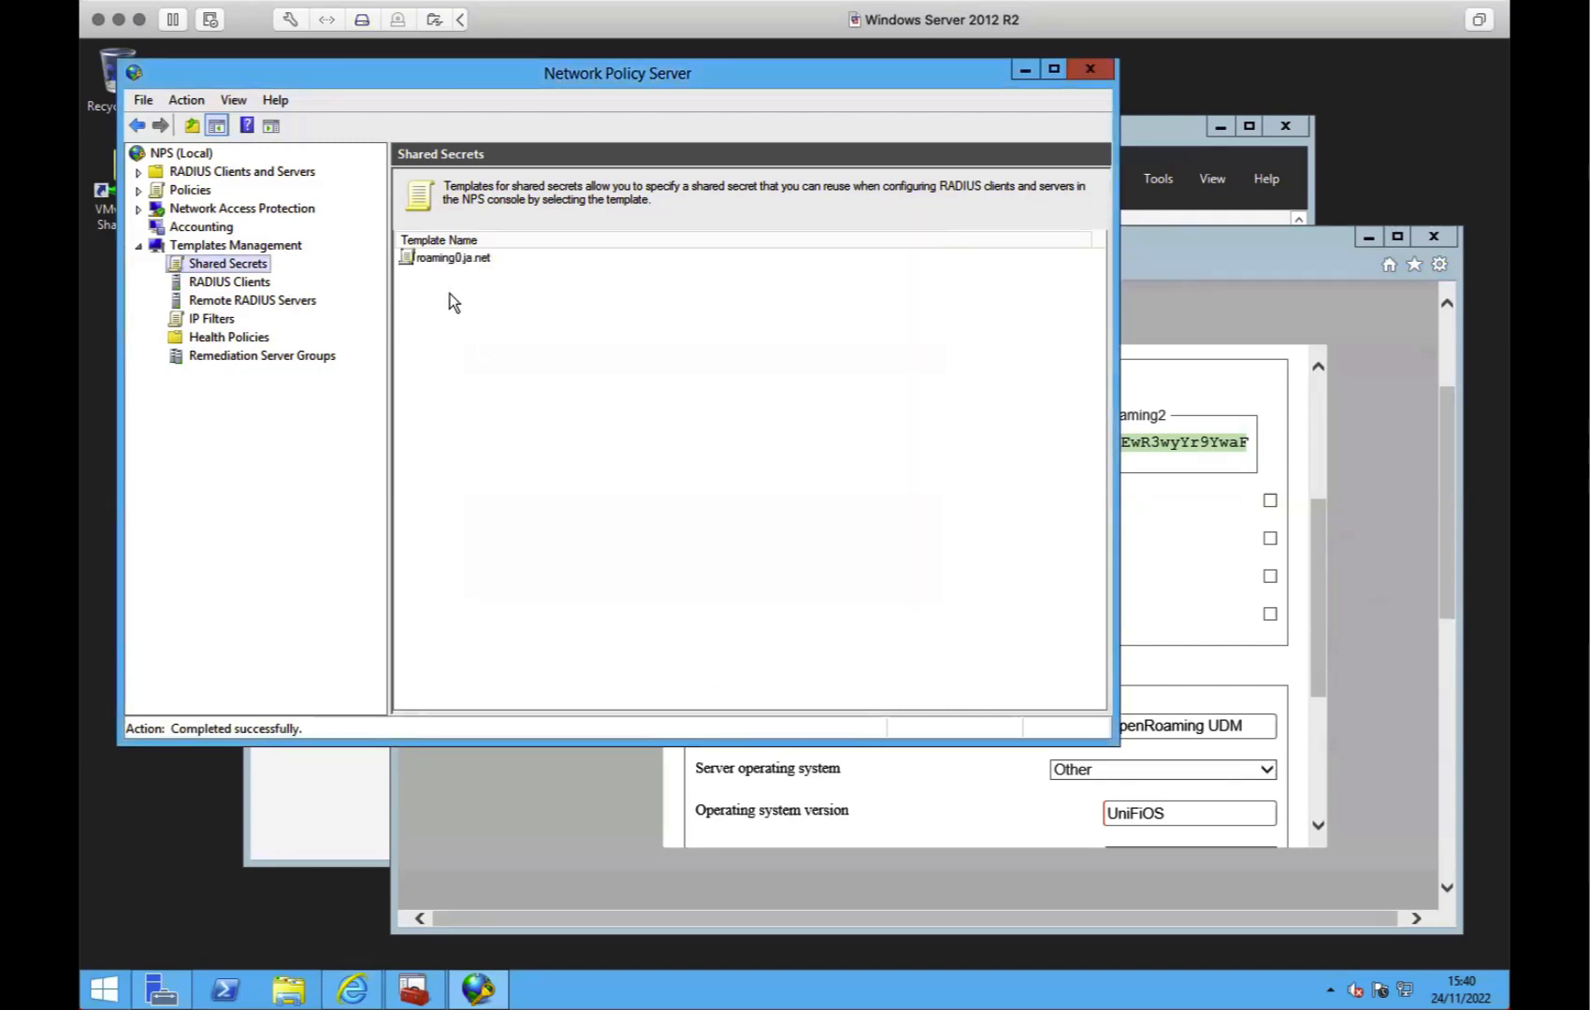
Create the roaming1.ja.net shared secret template with its secret
click(228, 263)
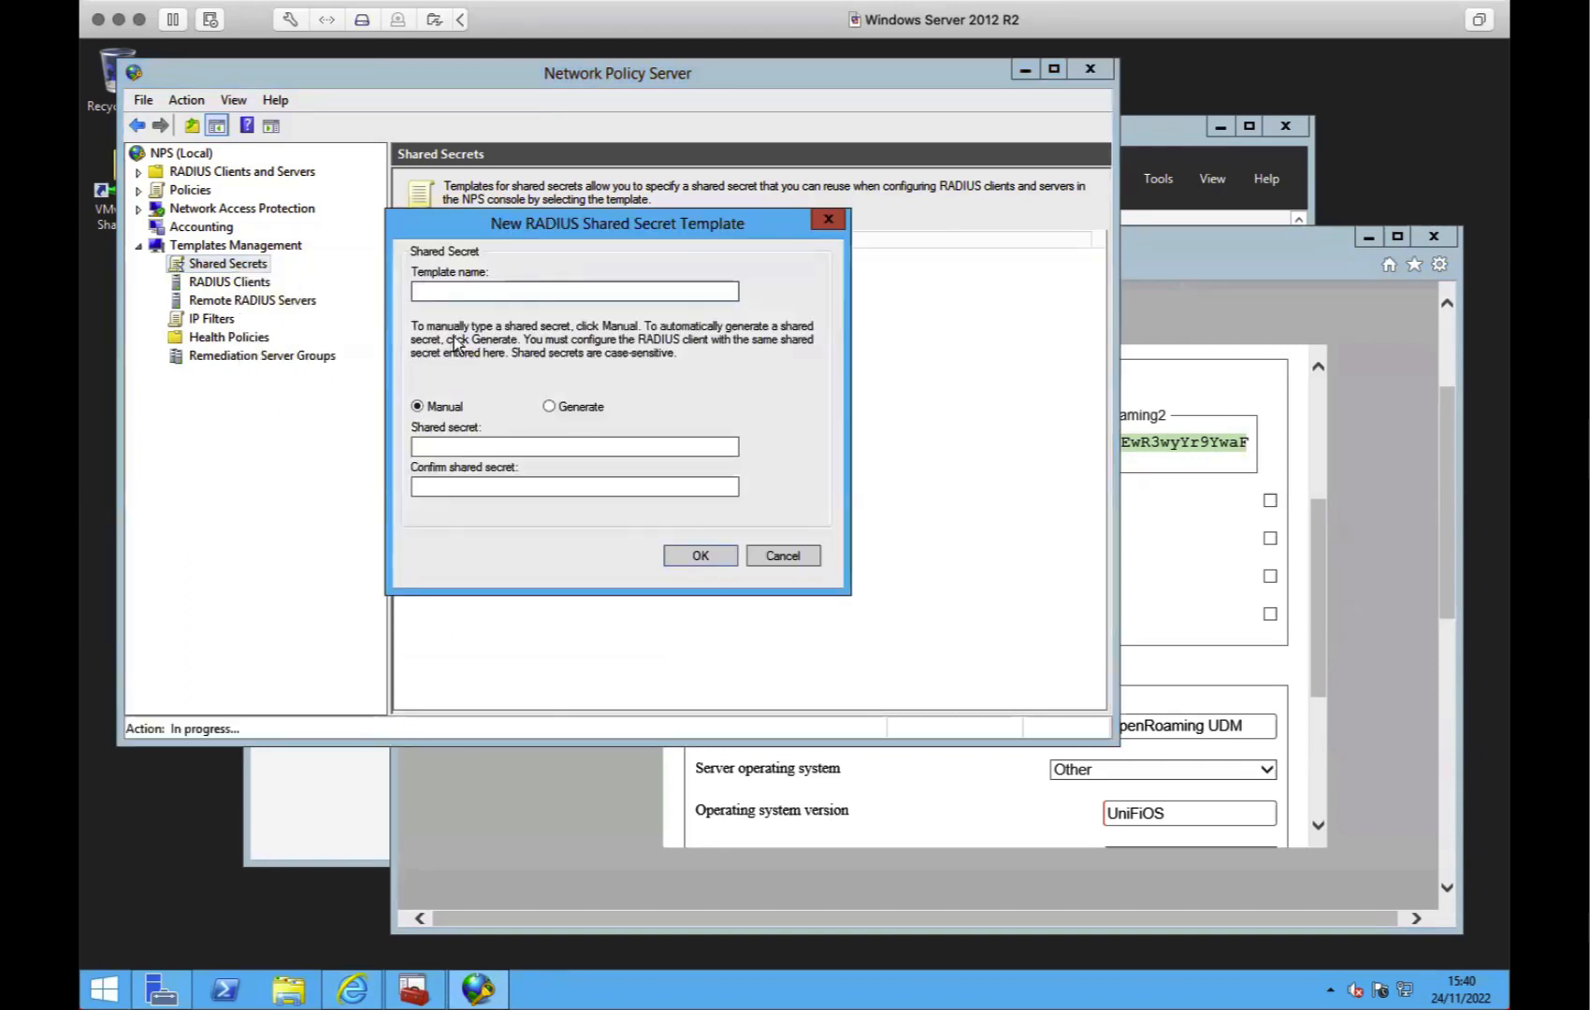
mouse_move(1149, 560)
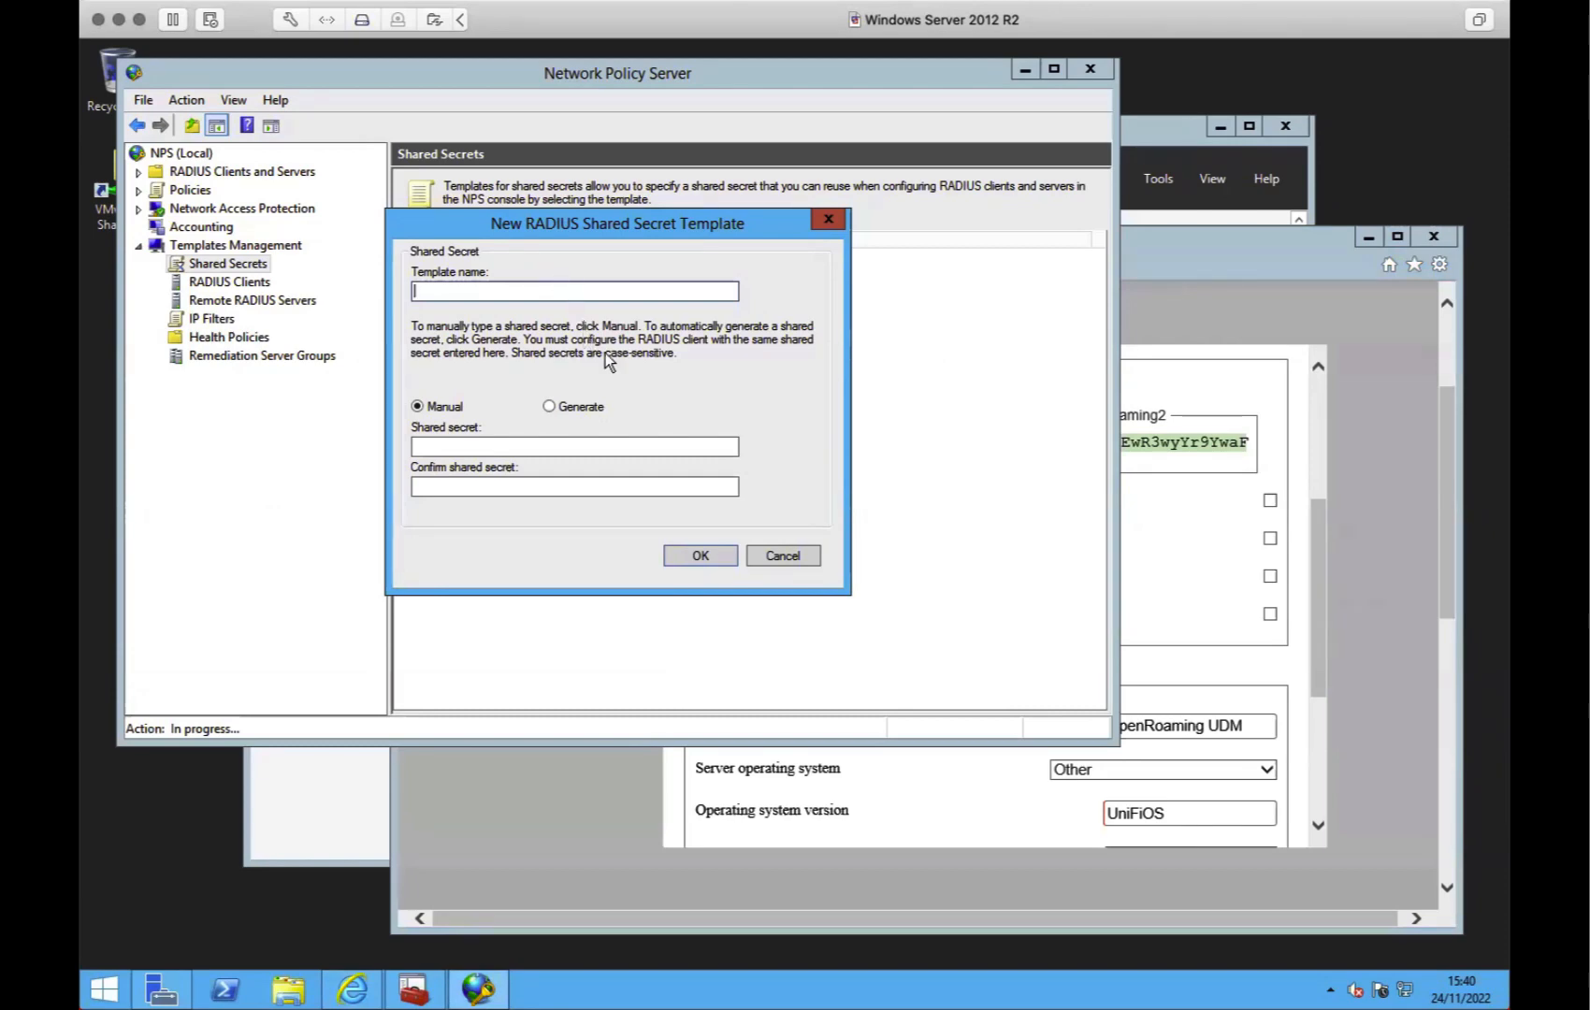
mouse_move(653, 376)
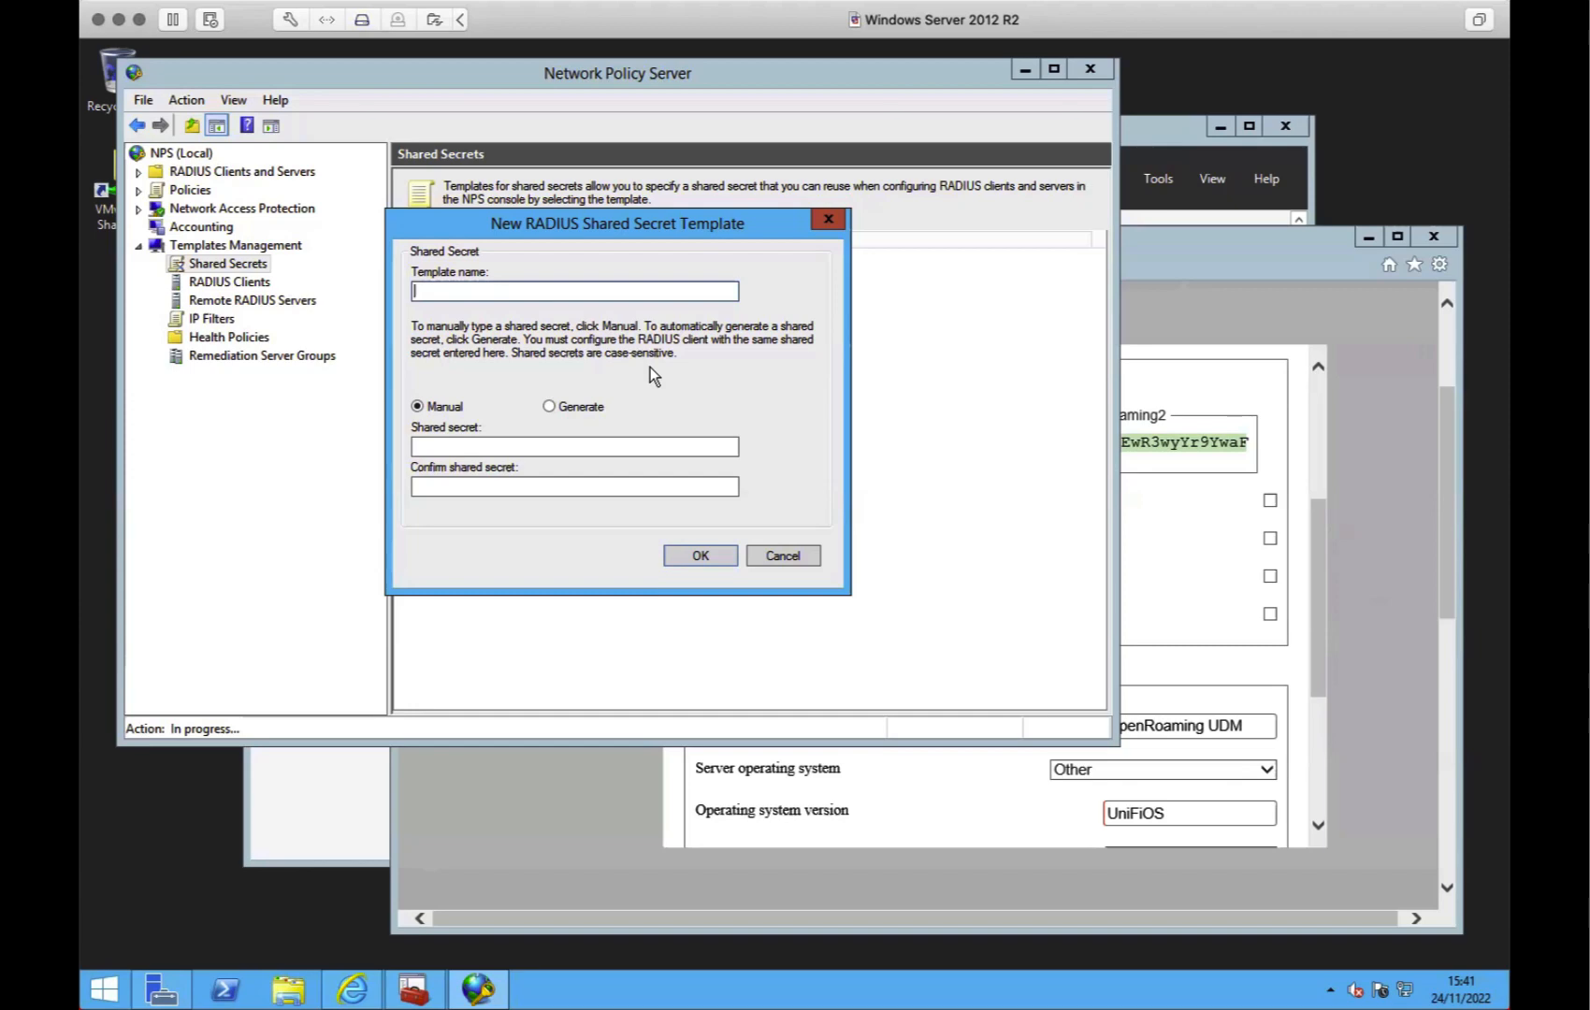
text(roaming1.ja.net)
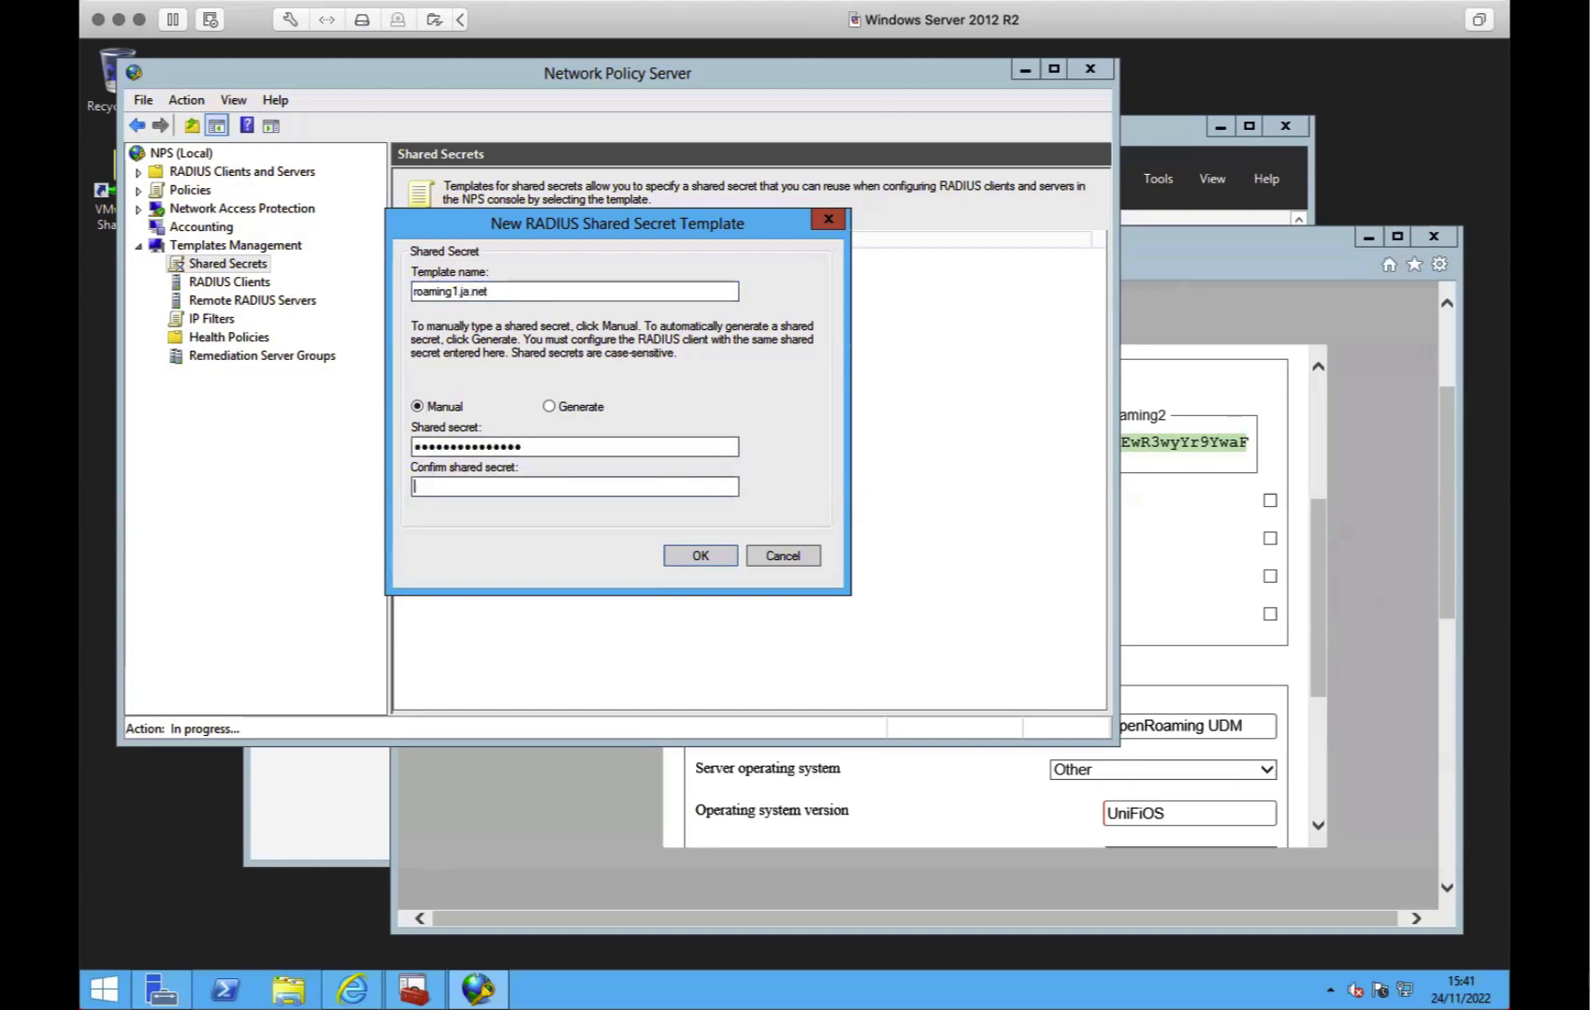
click(699, 555)
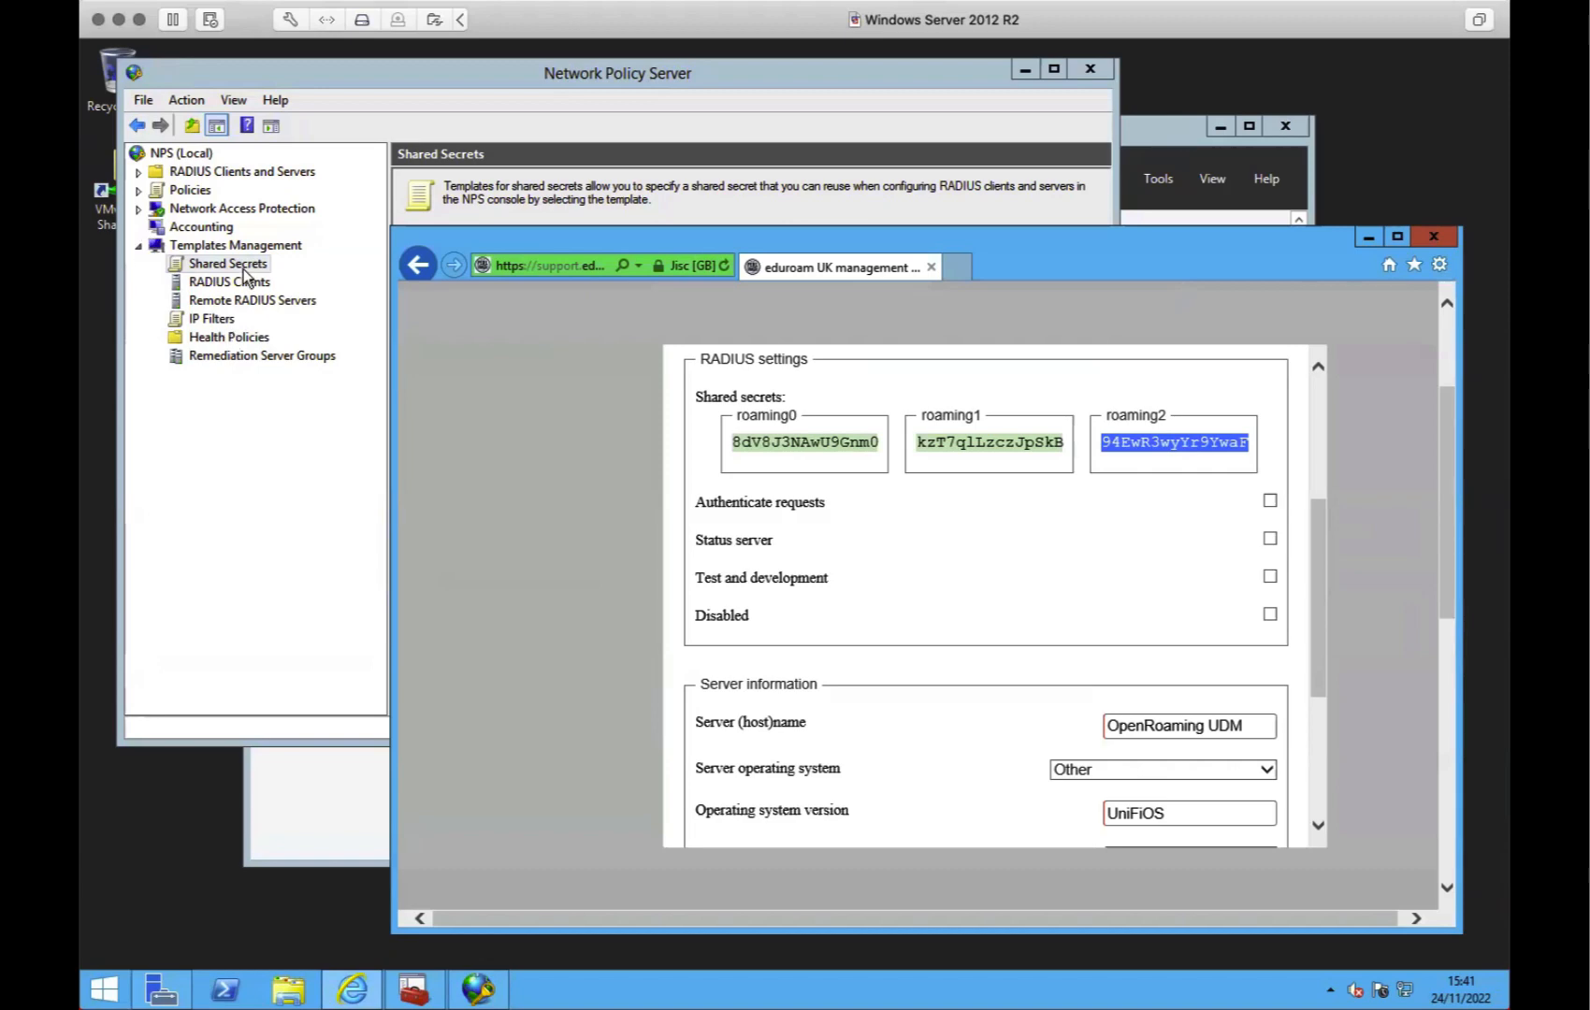
Create the roaming2.ja.net shared secret template with its secret
right_click(226, 264)
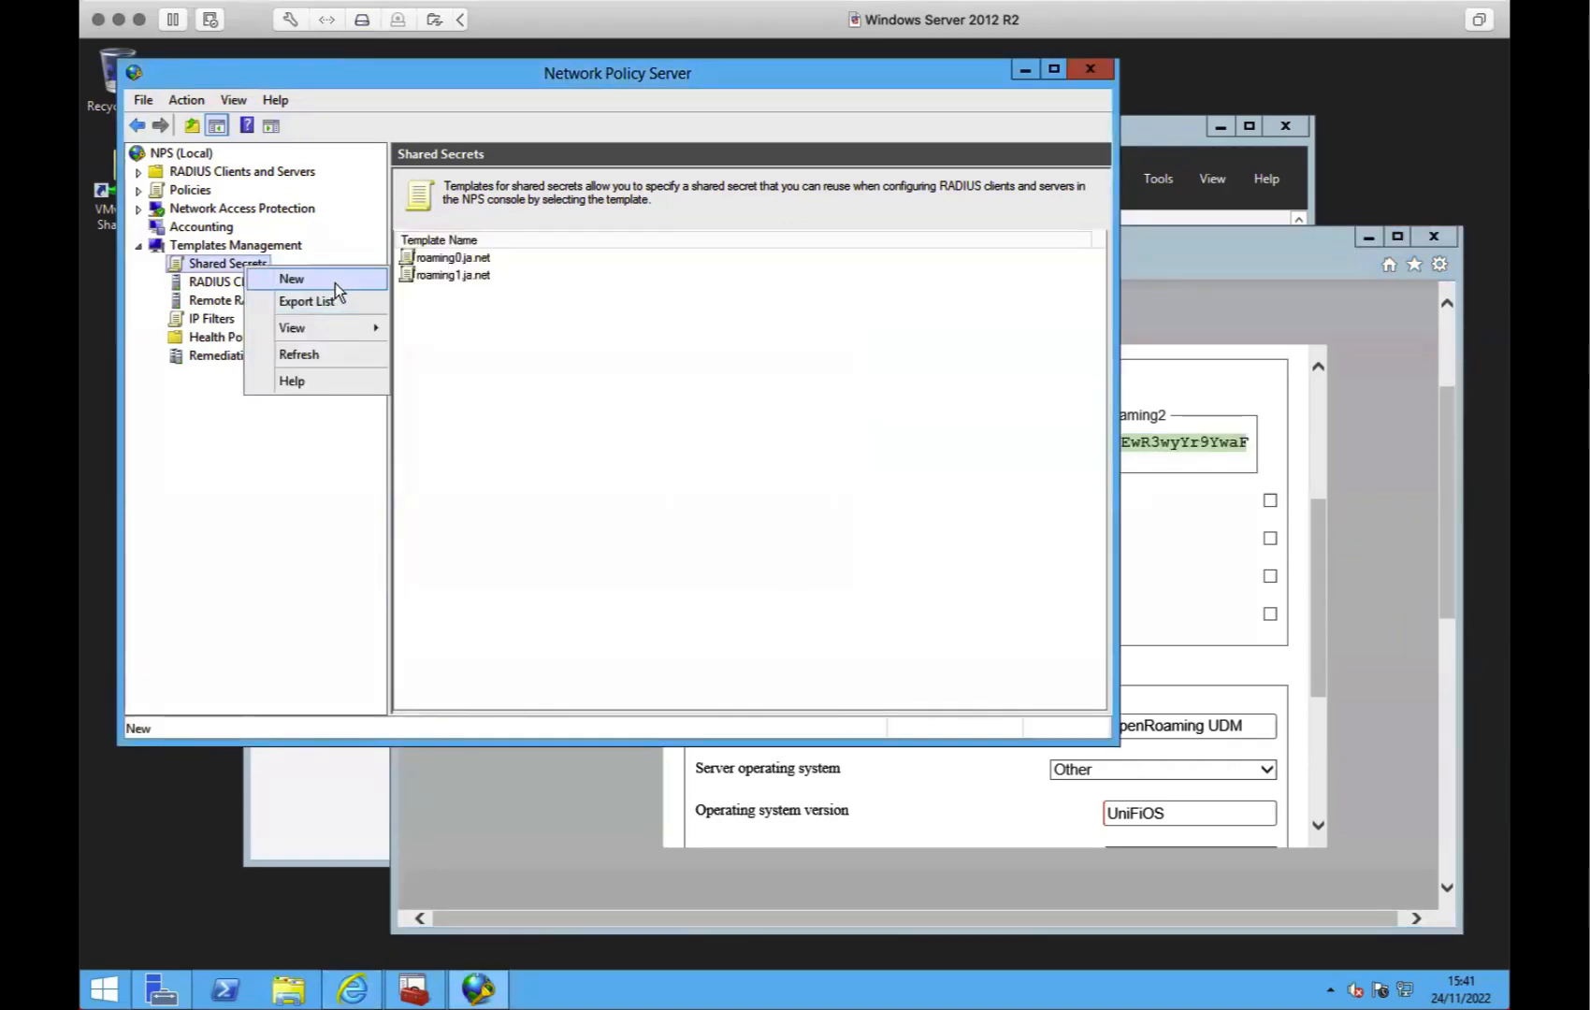
click(291, 279)
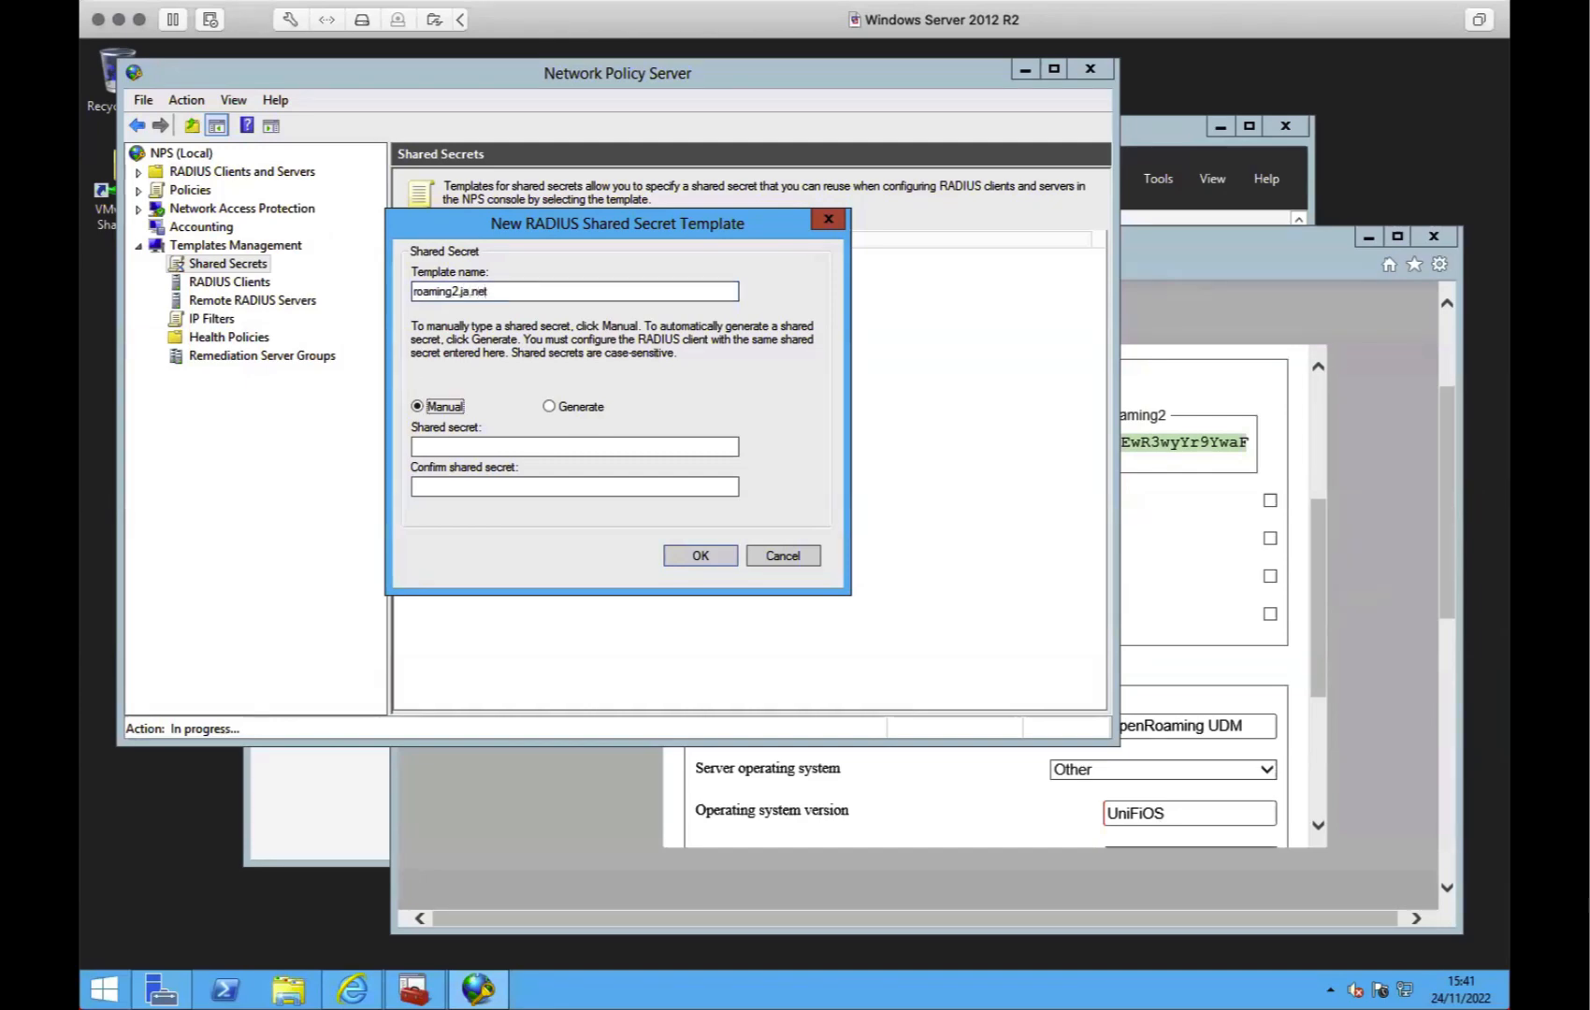
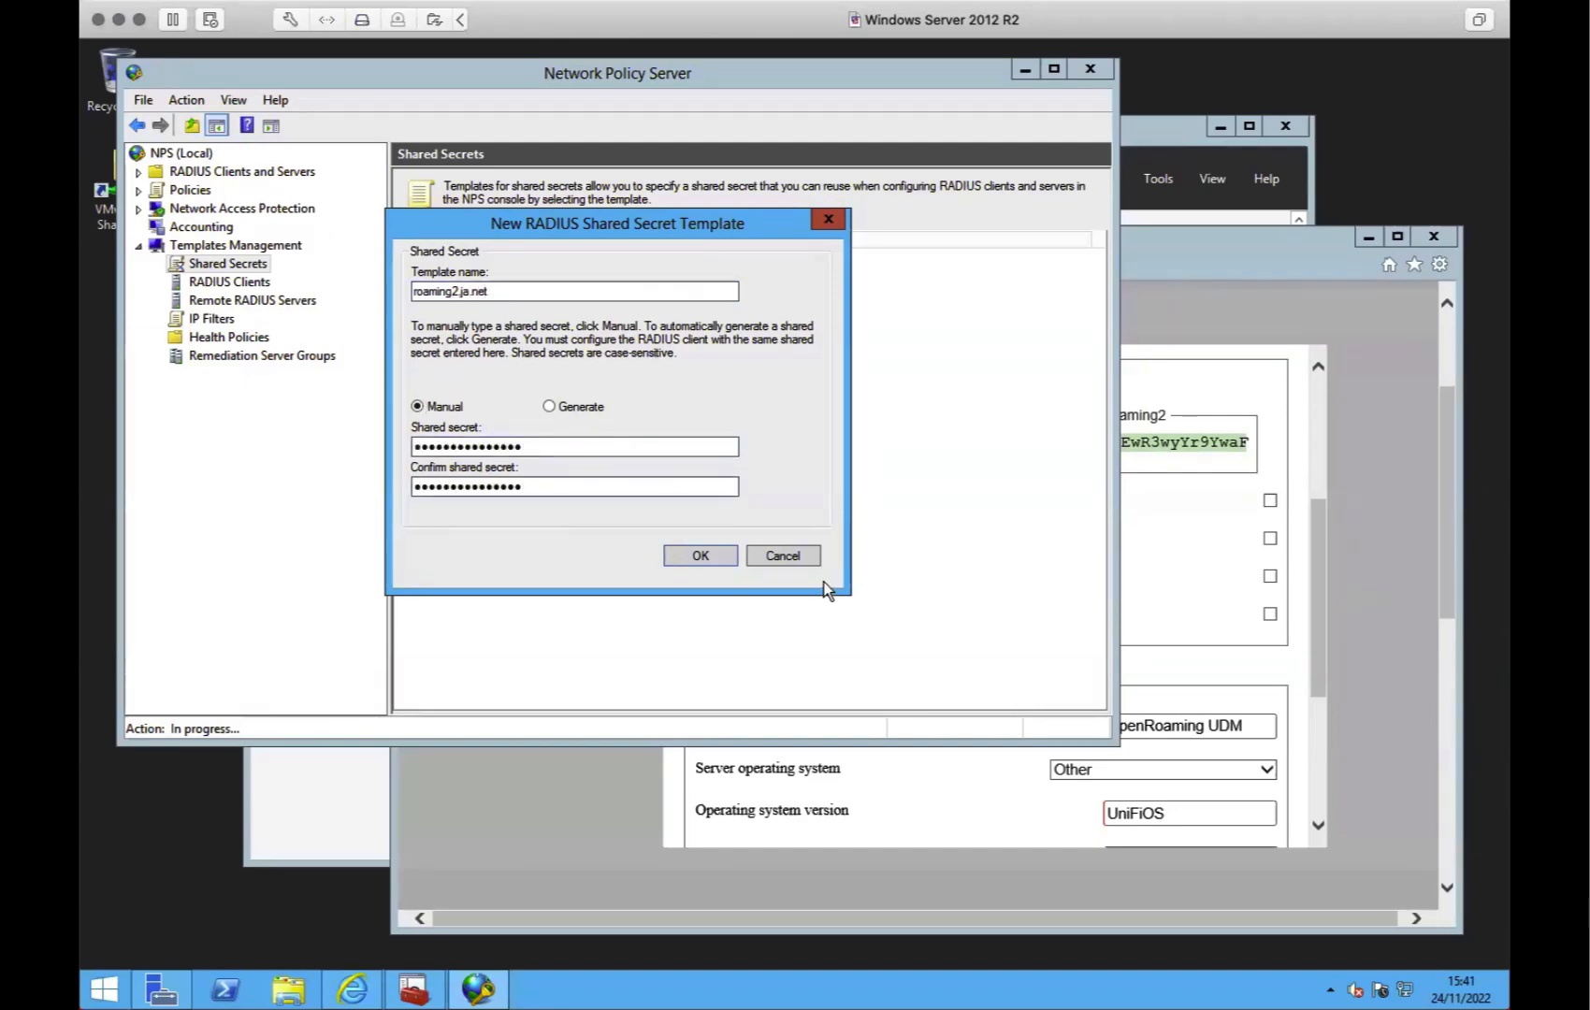
click(699, 555)
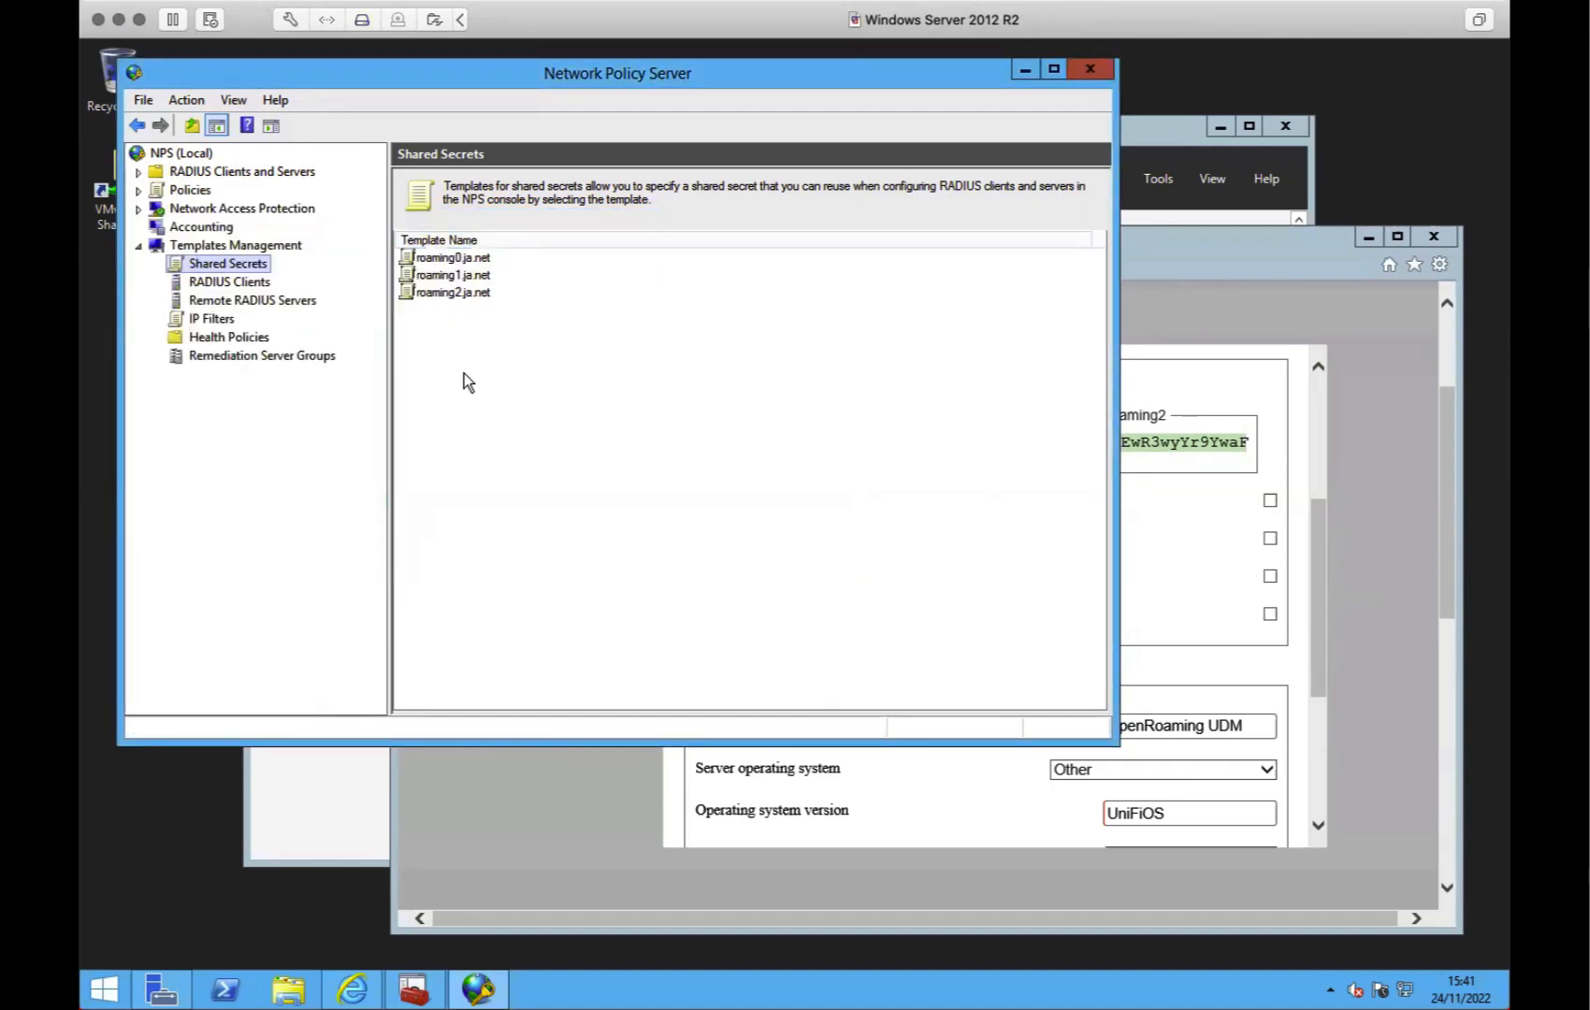
mouse_move(428, 361)
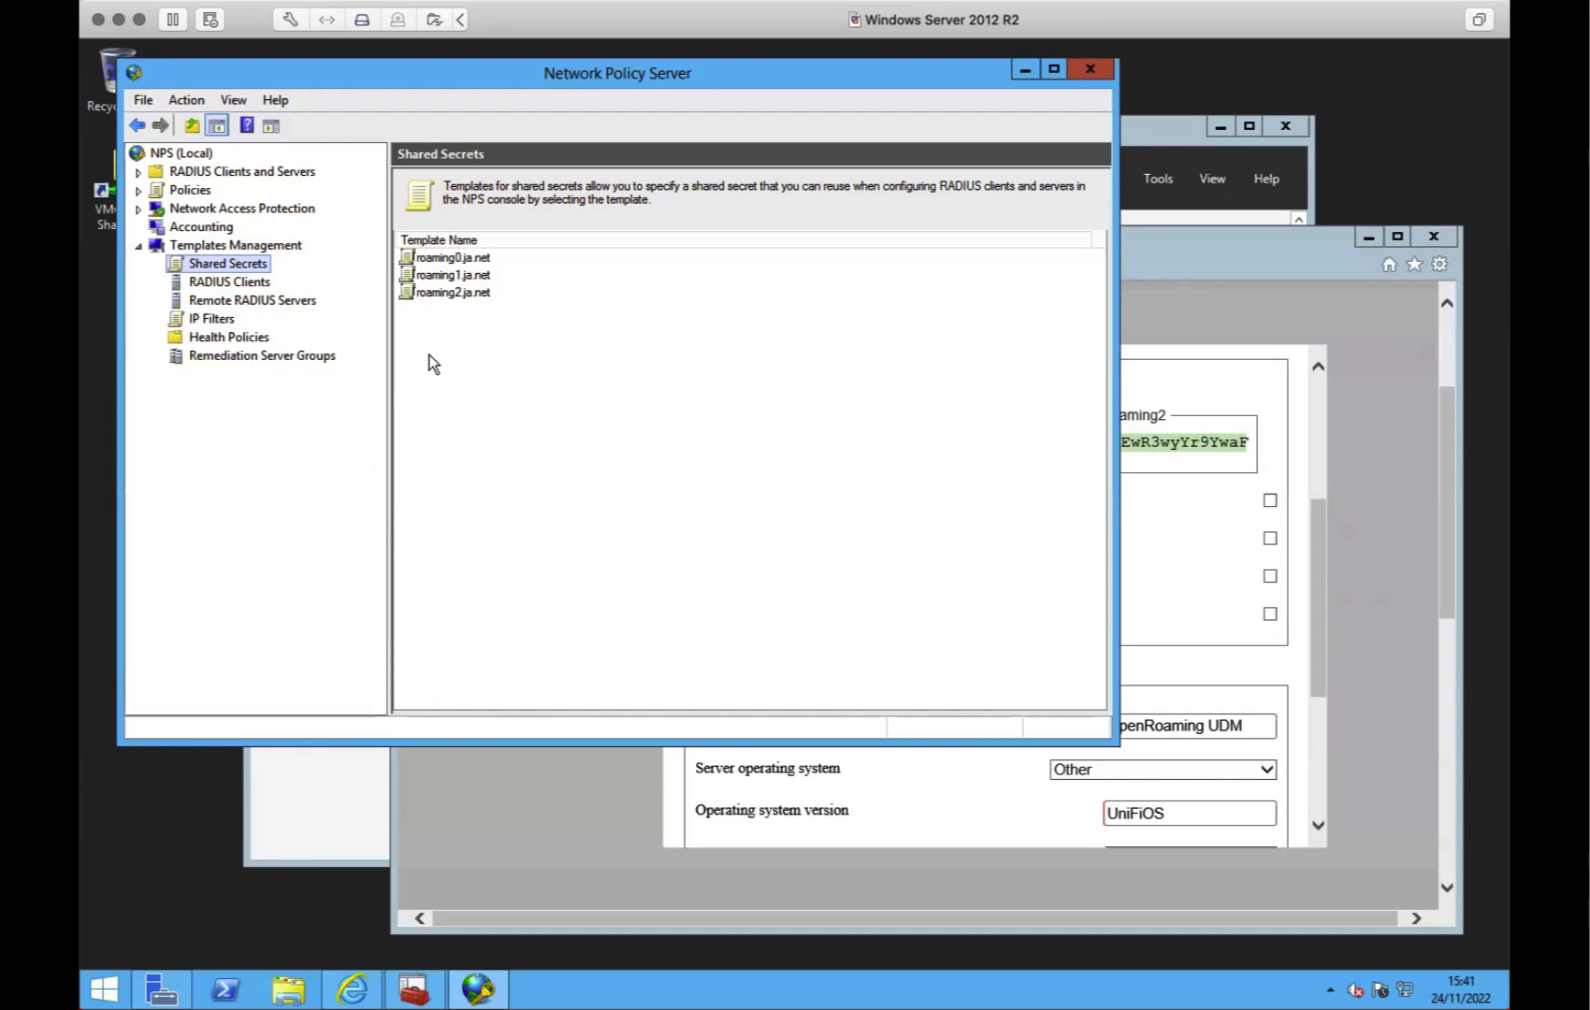
mouse_move(412, 325)
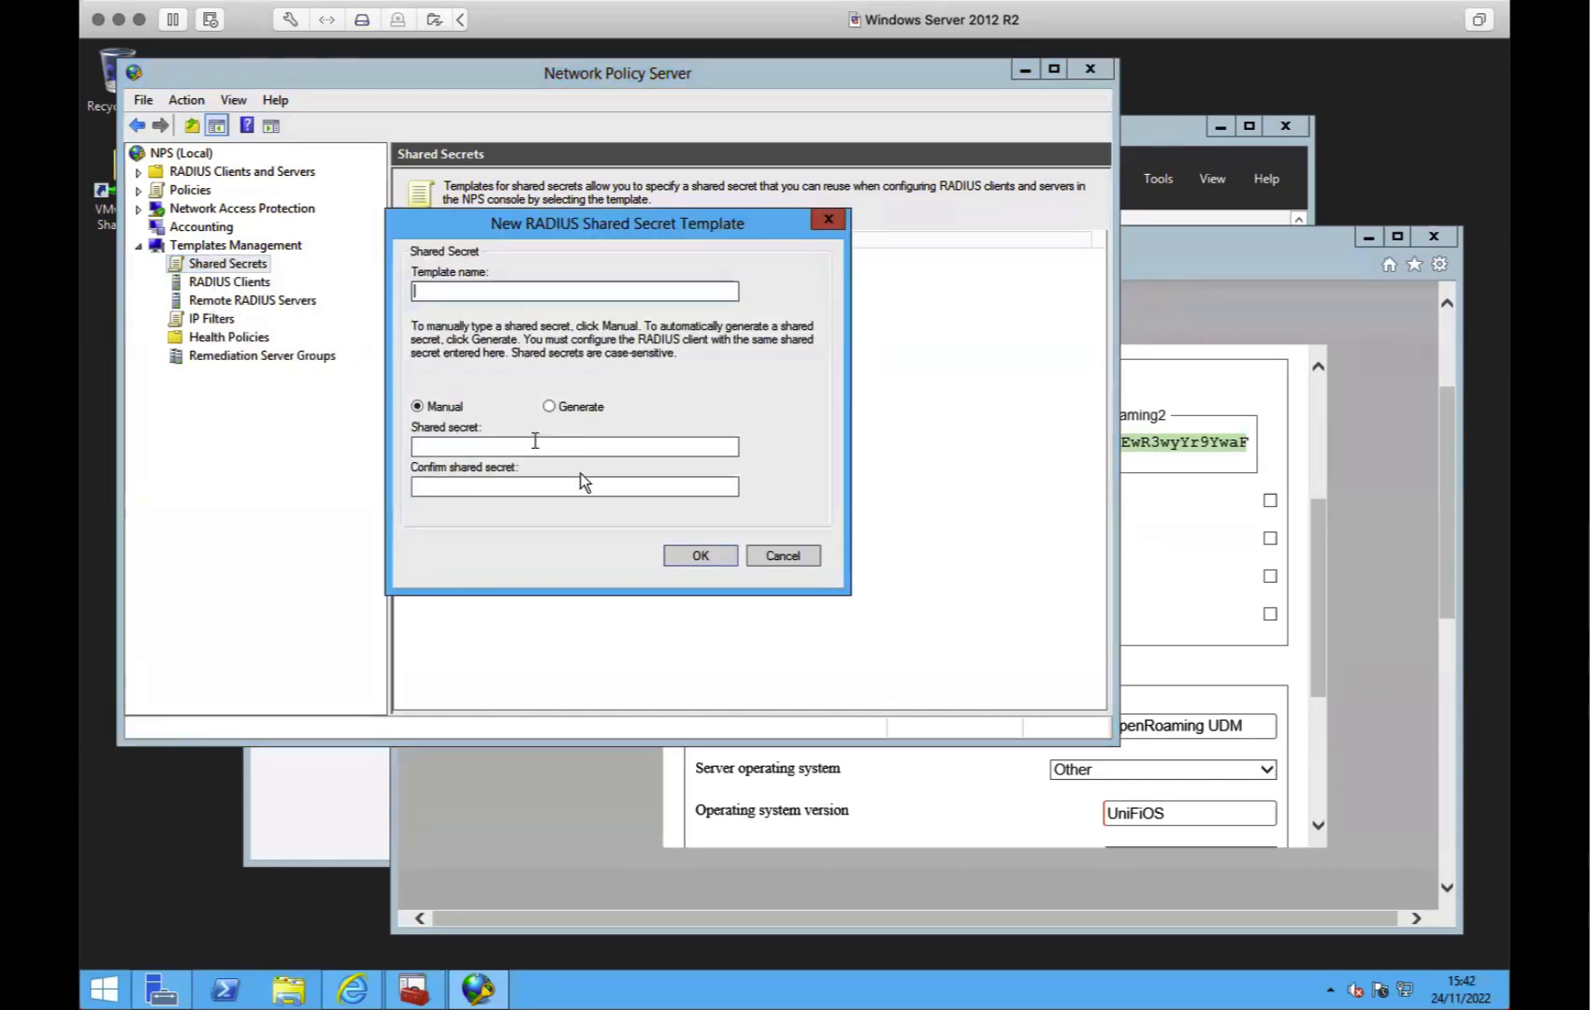
Name a new shared secret template 'WLC-Secret' and enter its secret
text(WLC-Secret)
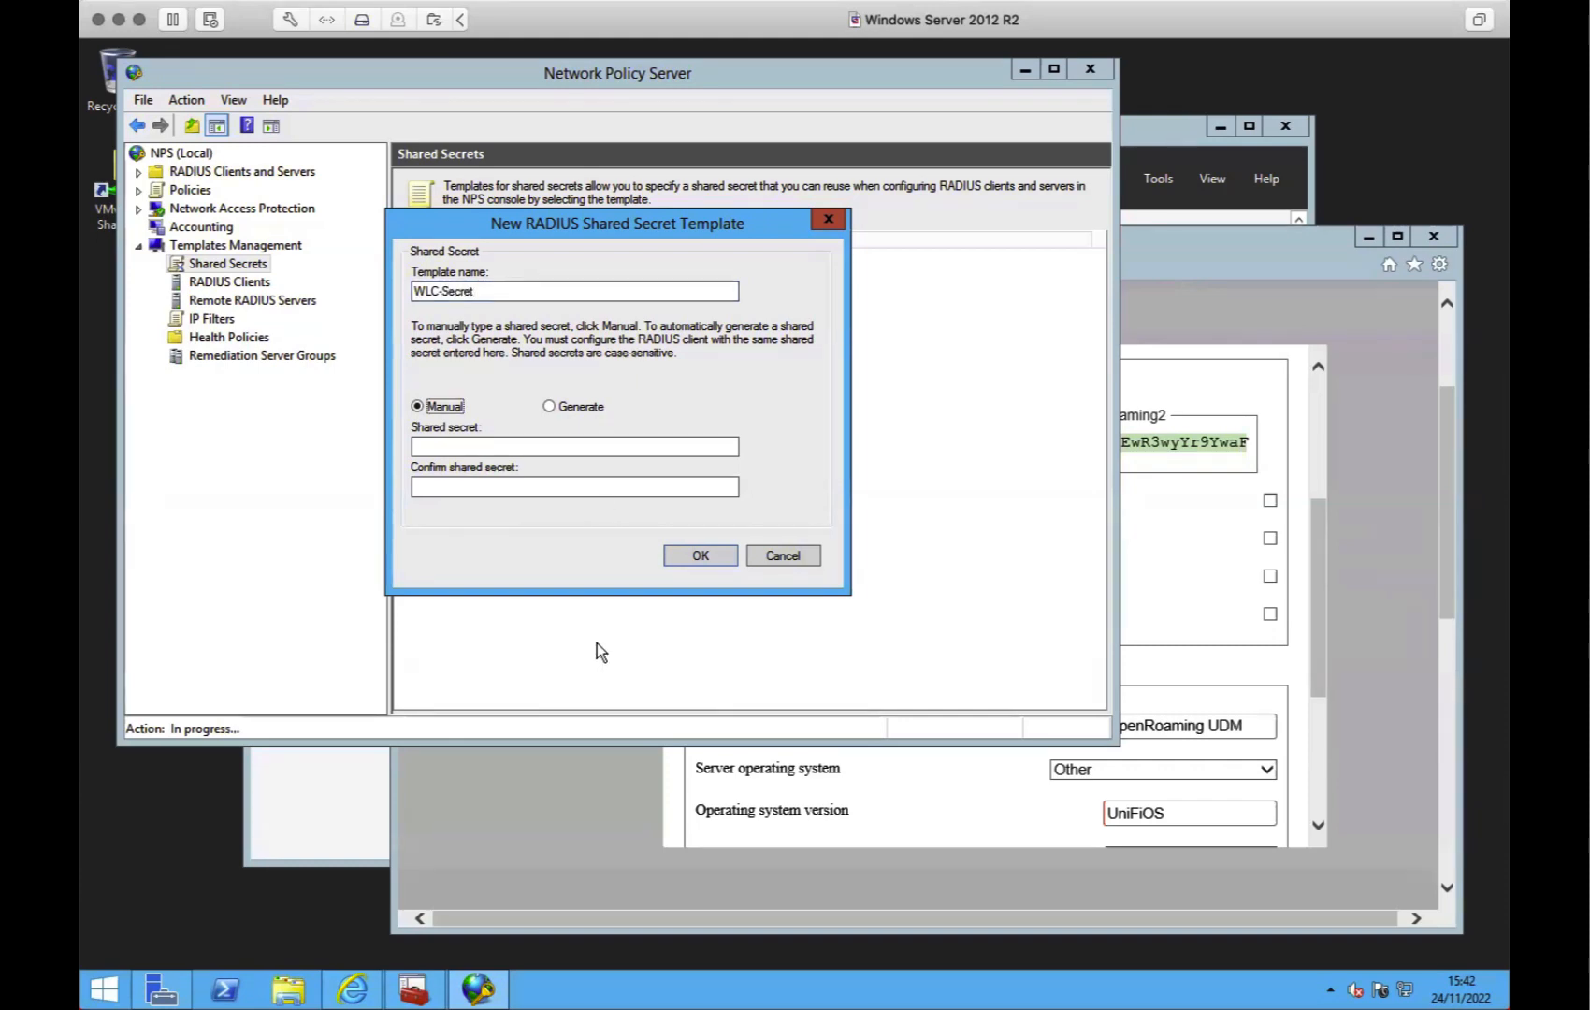
click(574, 446)
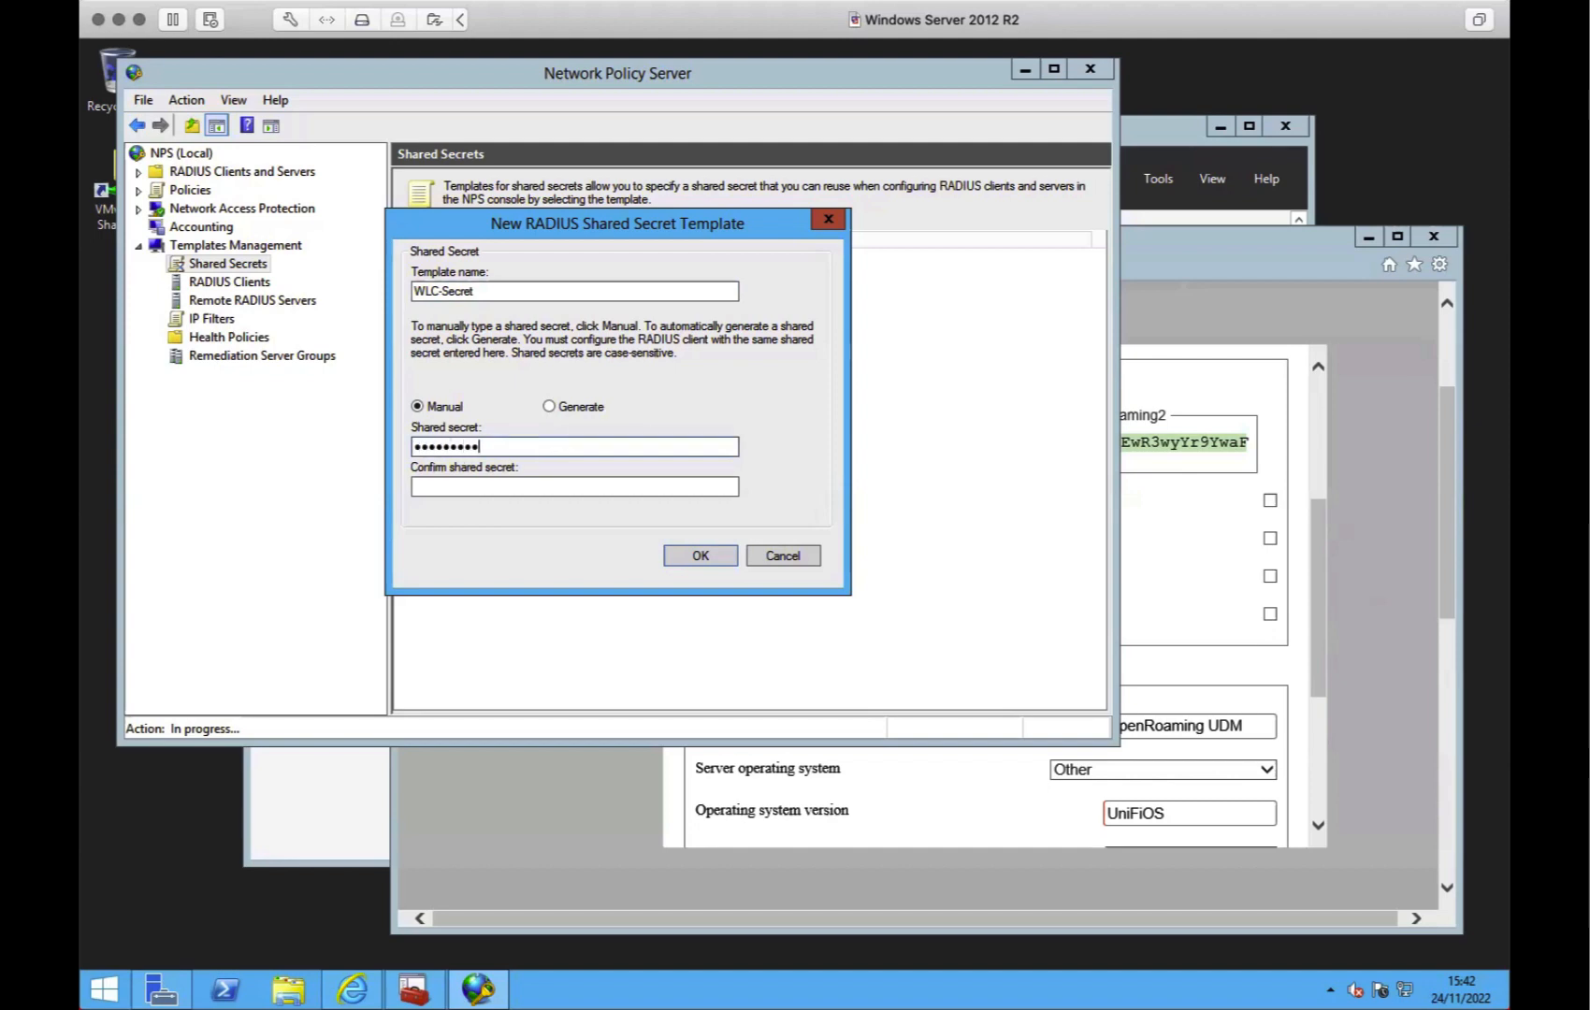
text(••)
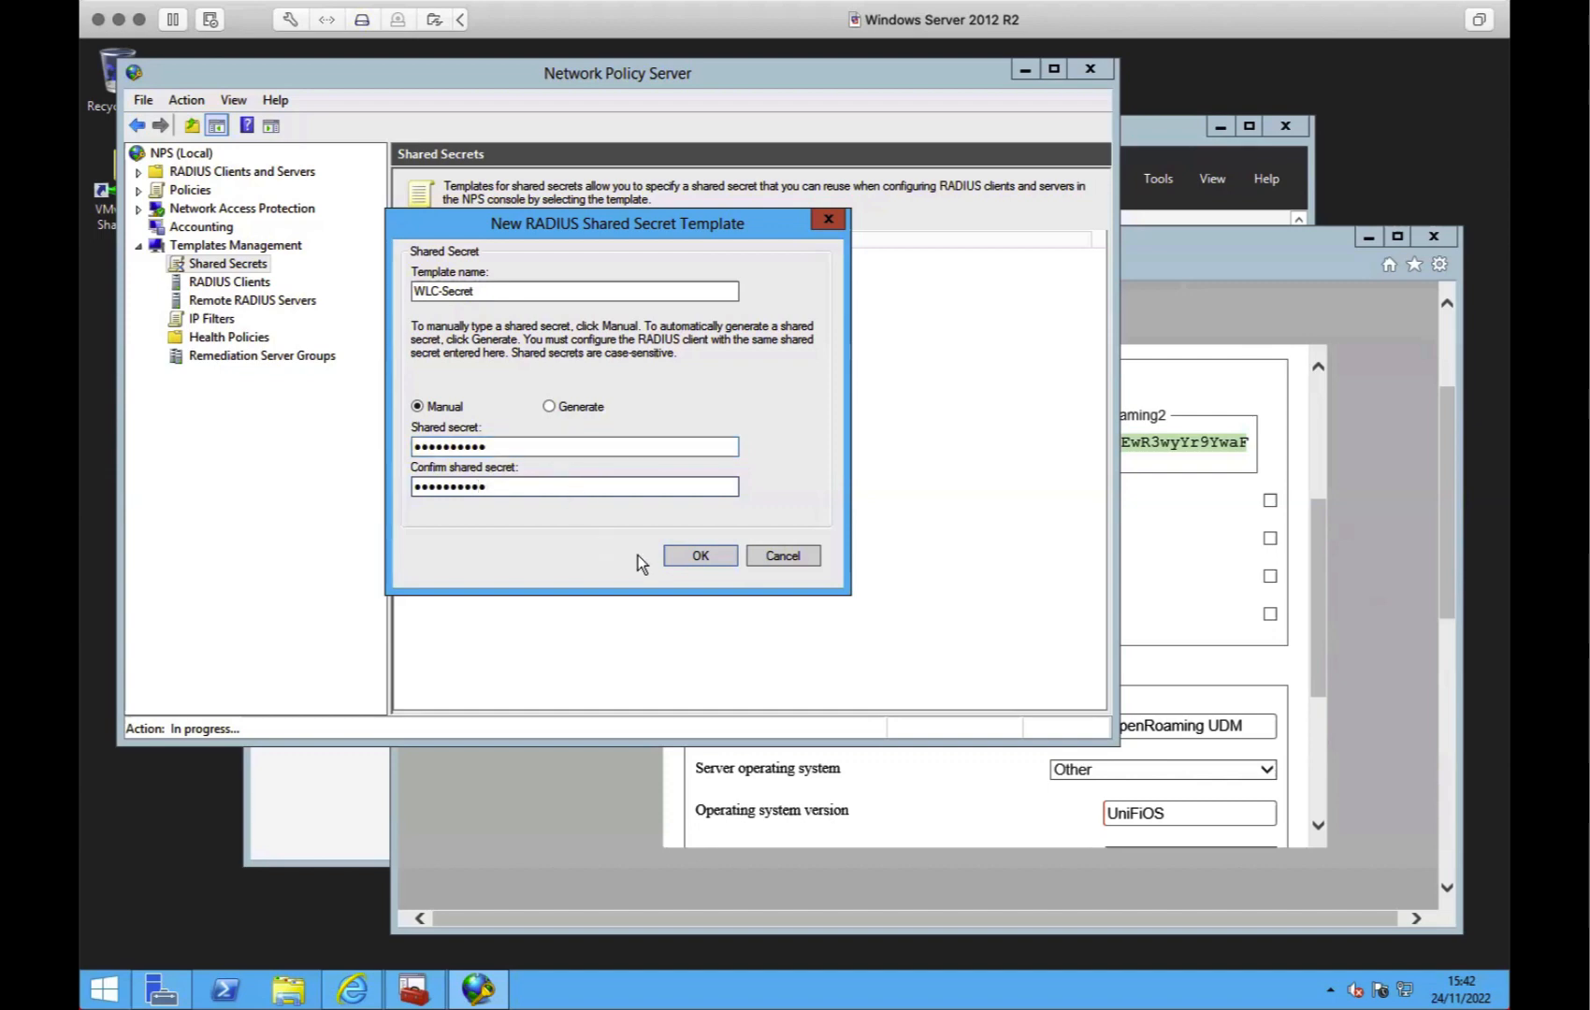
Save the WLC-Secret template and select it in the Shared Secrets list
click(699, 555)
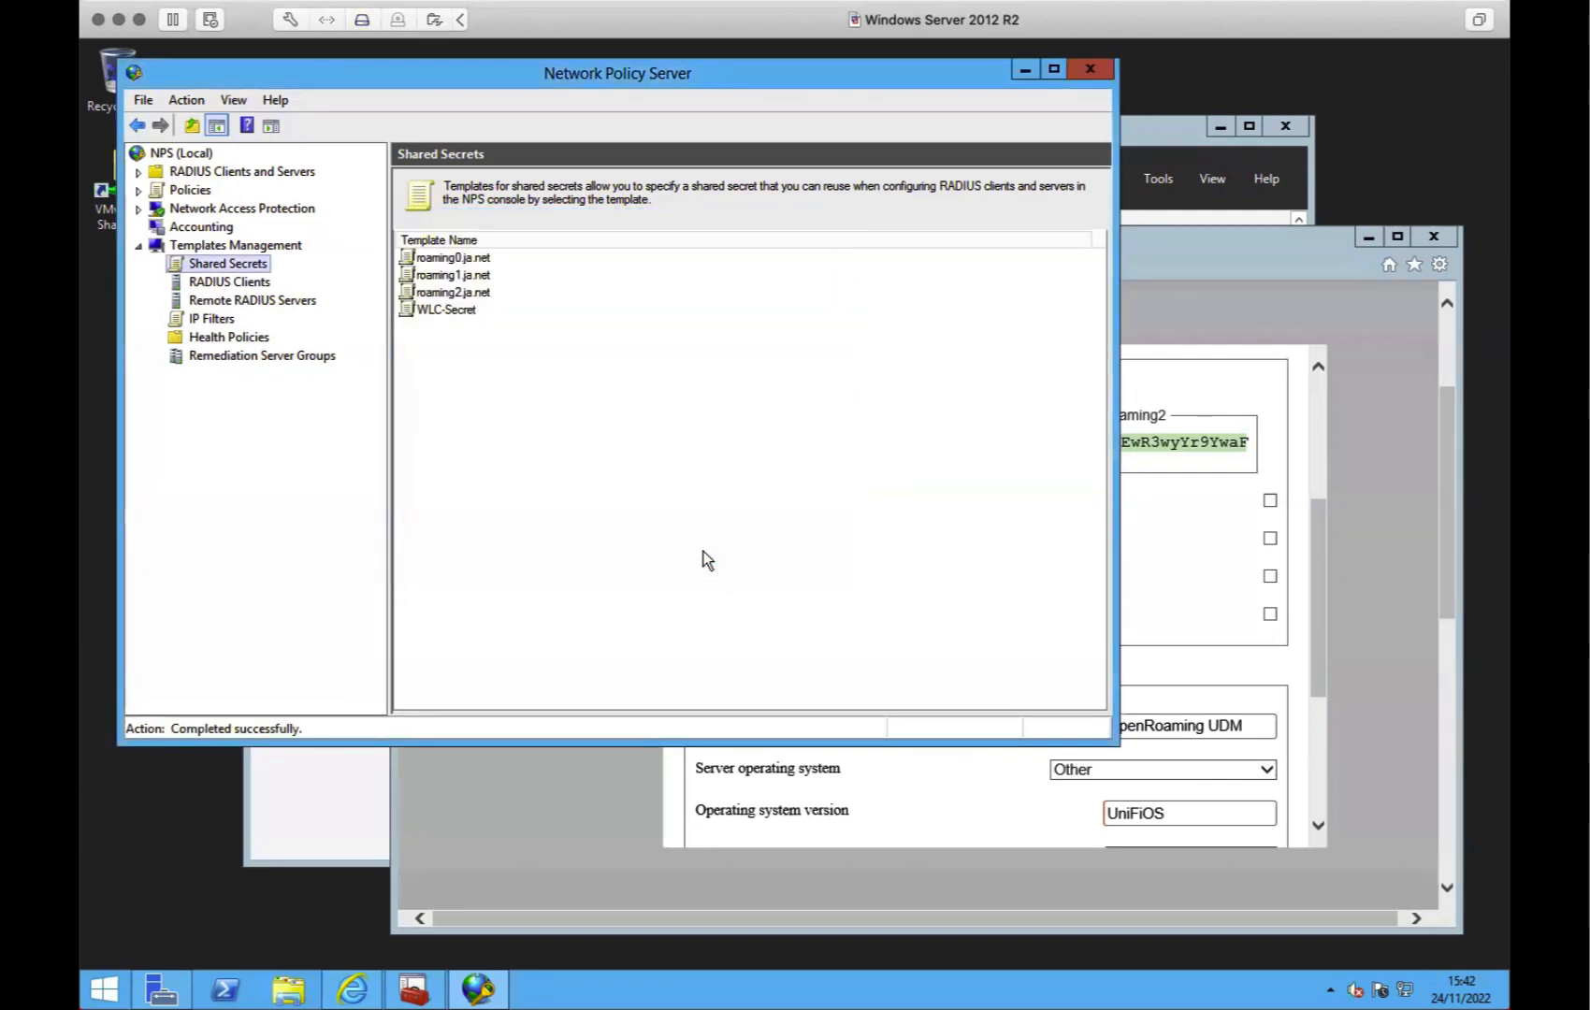
click(446, 310)
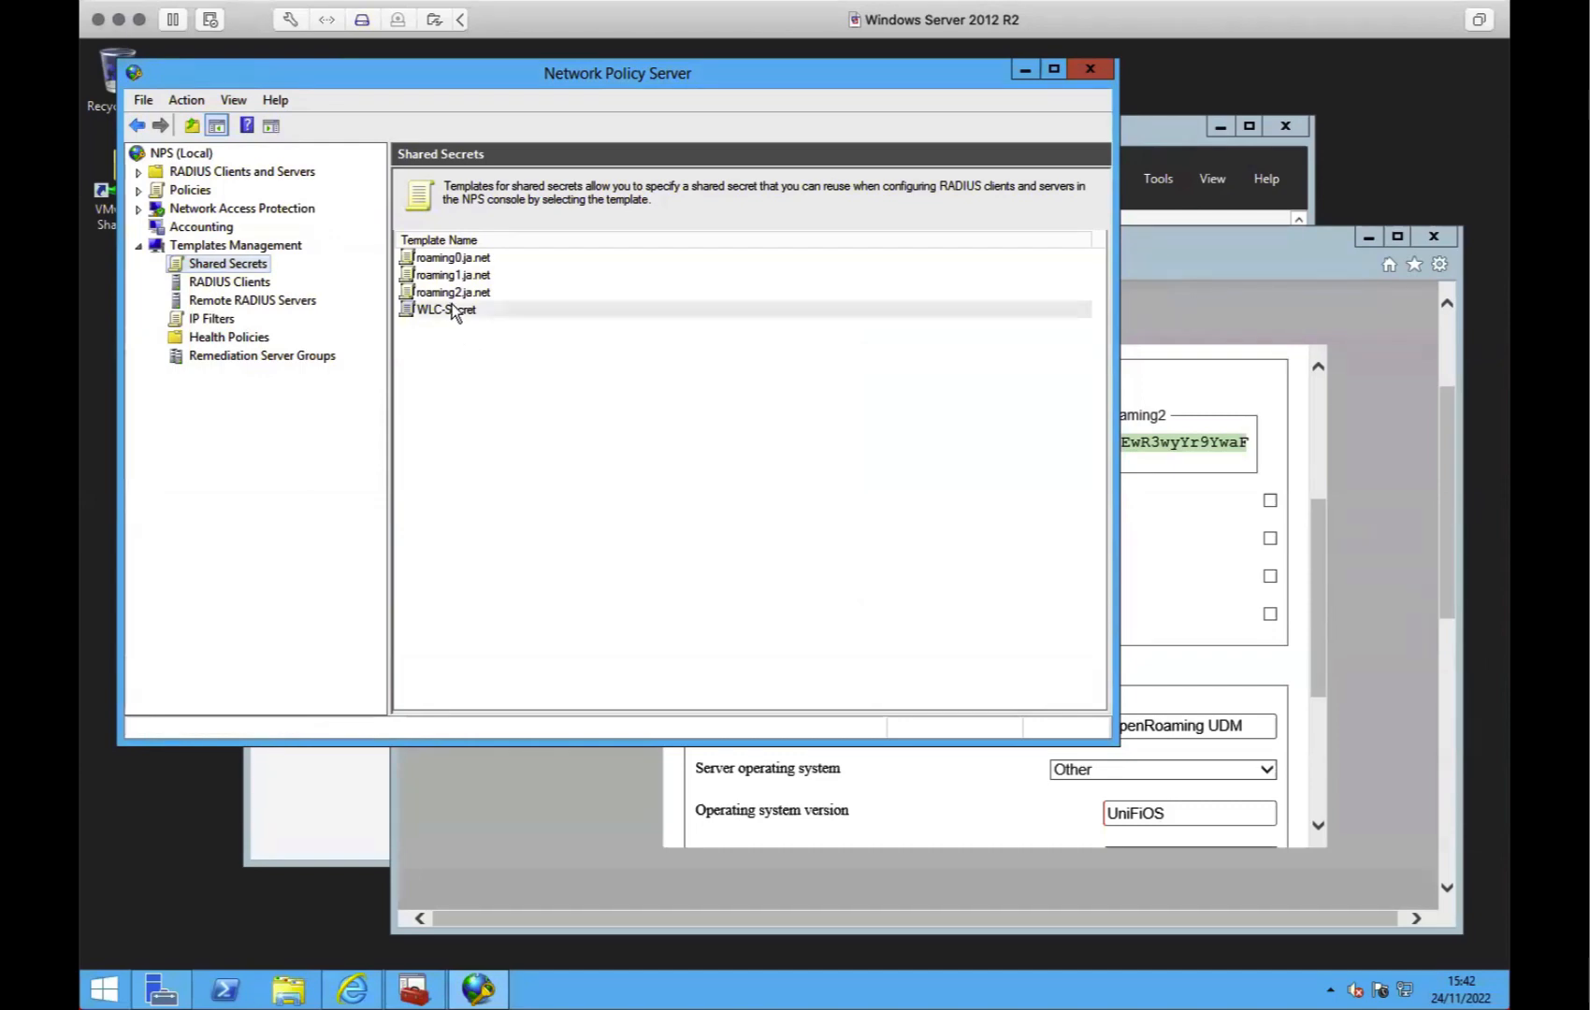
click(446, 309)
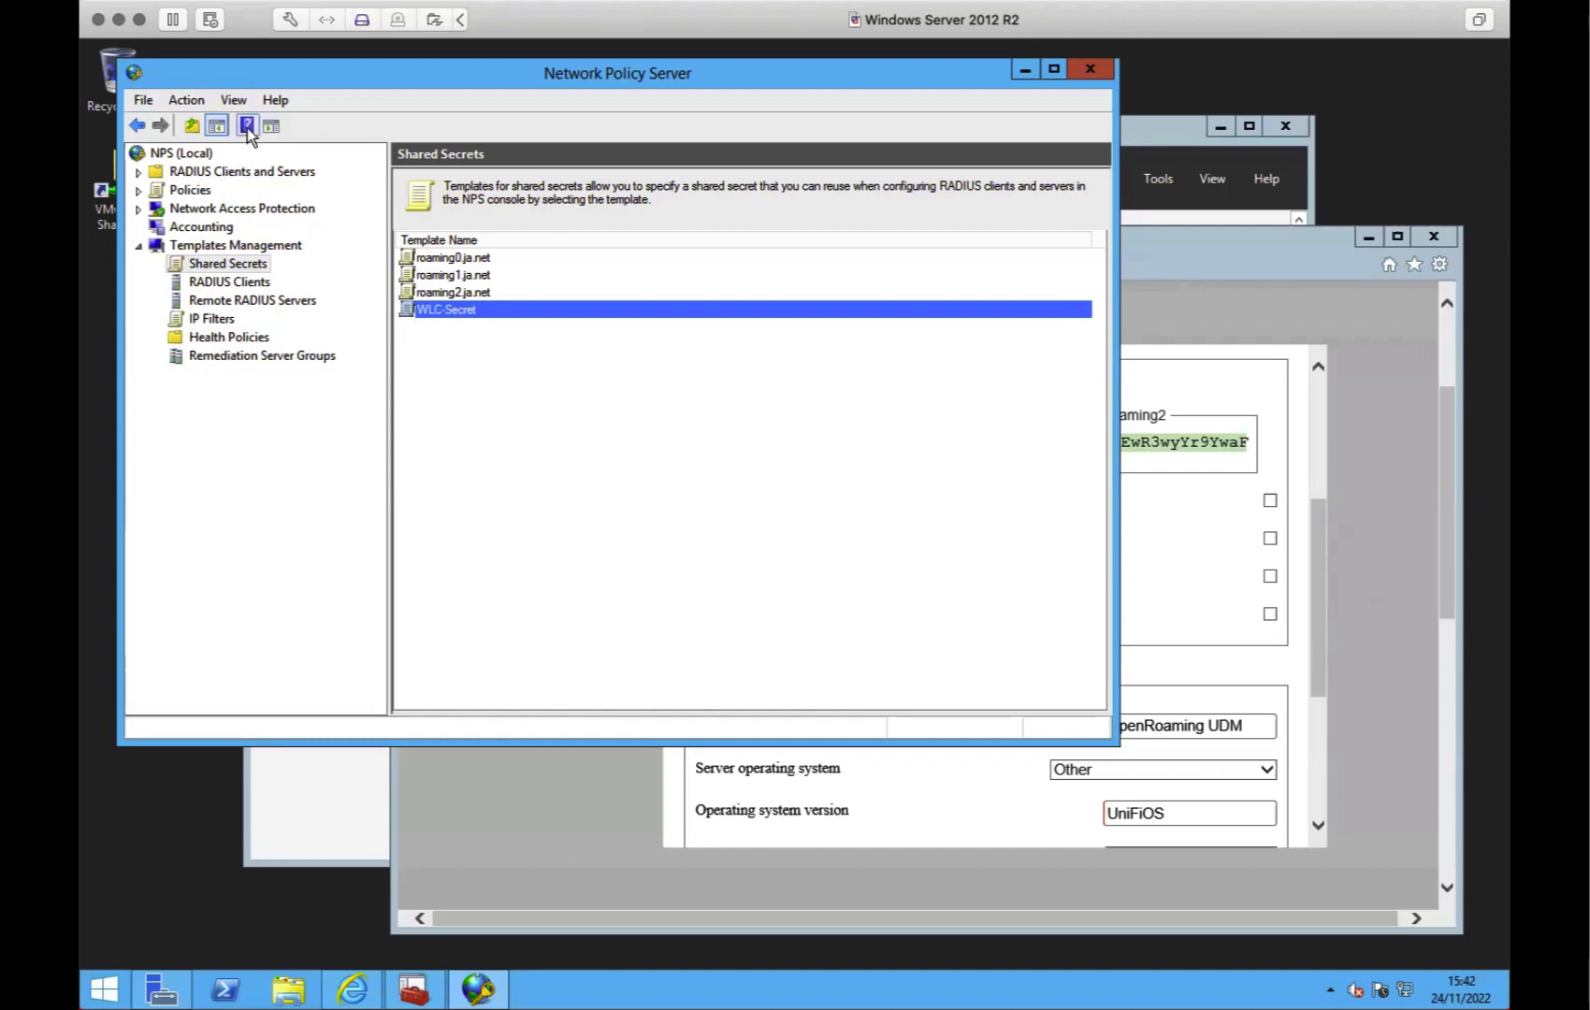
mouse_move(172, 201)
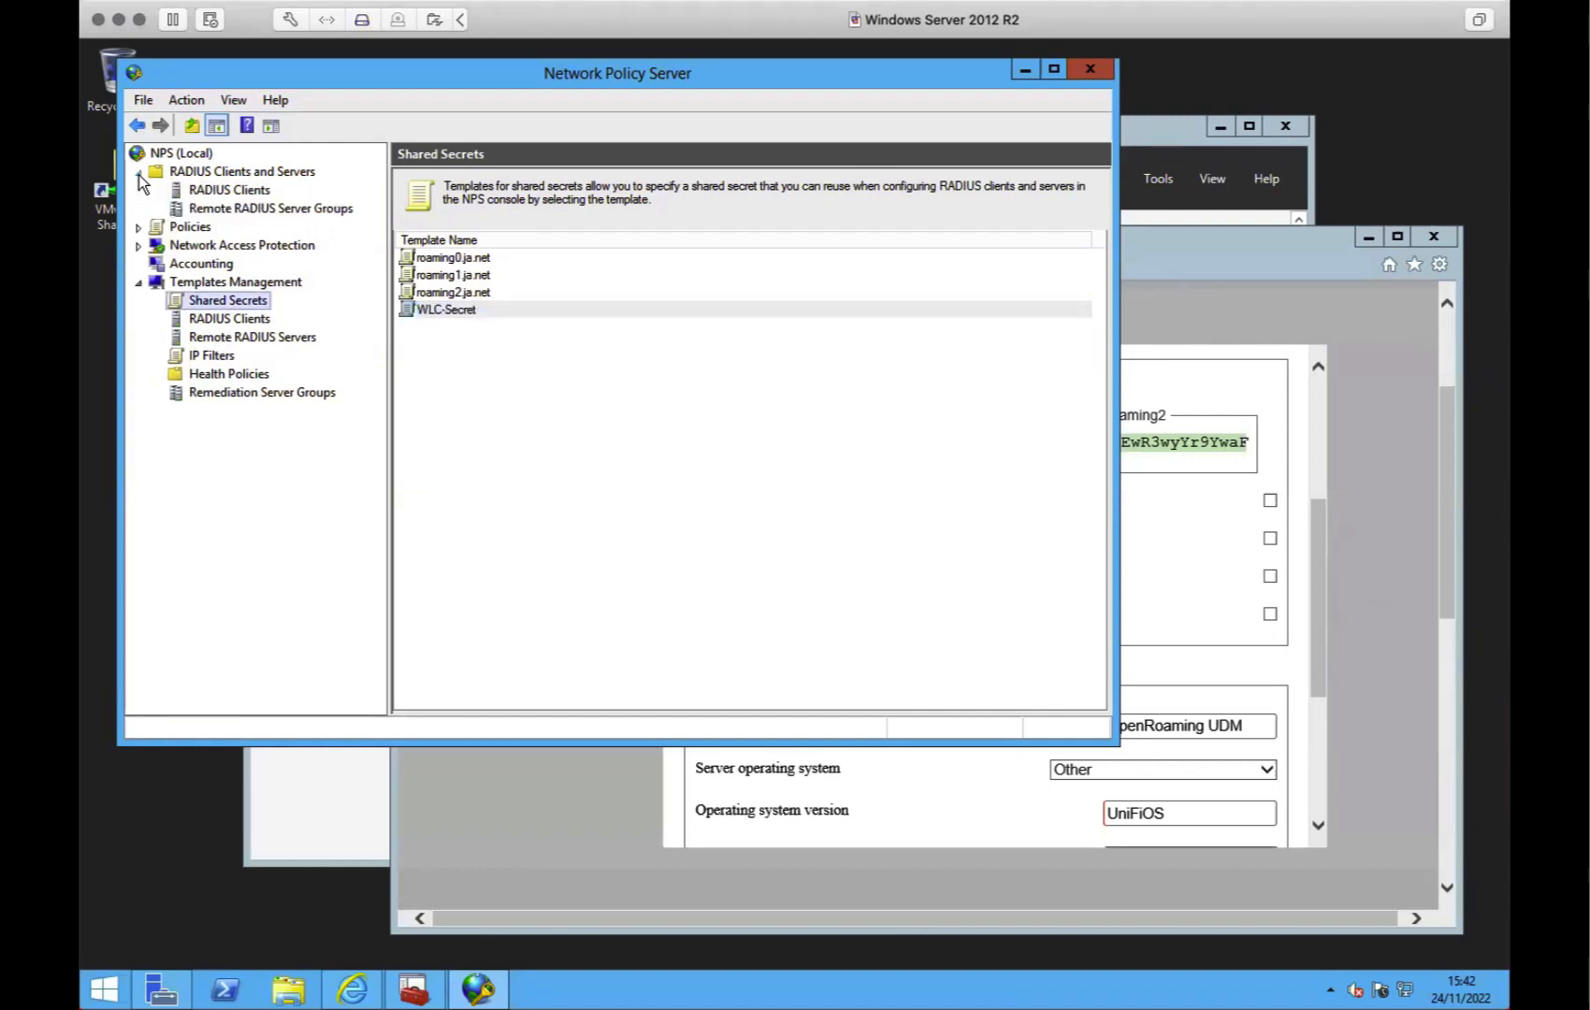
Check RADIUS Clients and Remote RADIUS Server Groups, then view the empty client templates
click(229, 190)
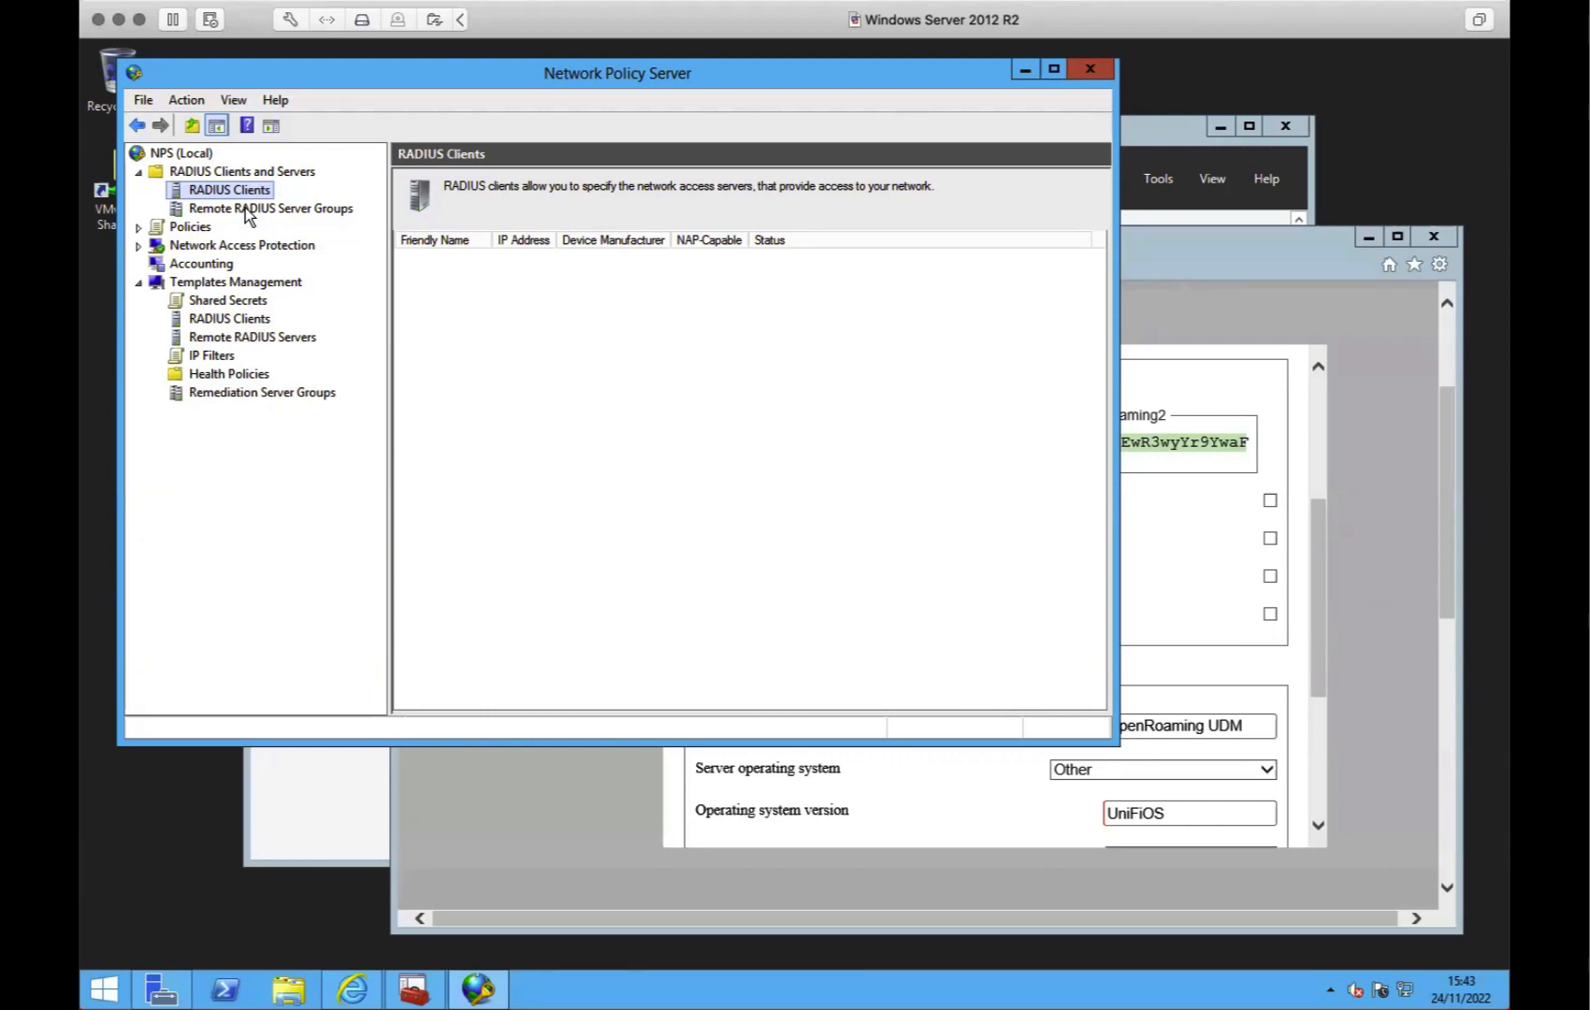
click(270, 208)
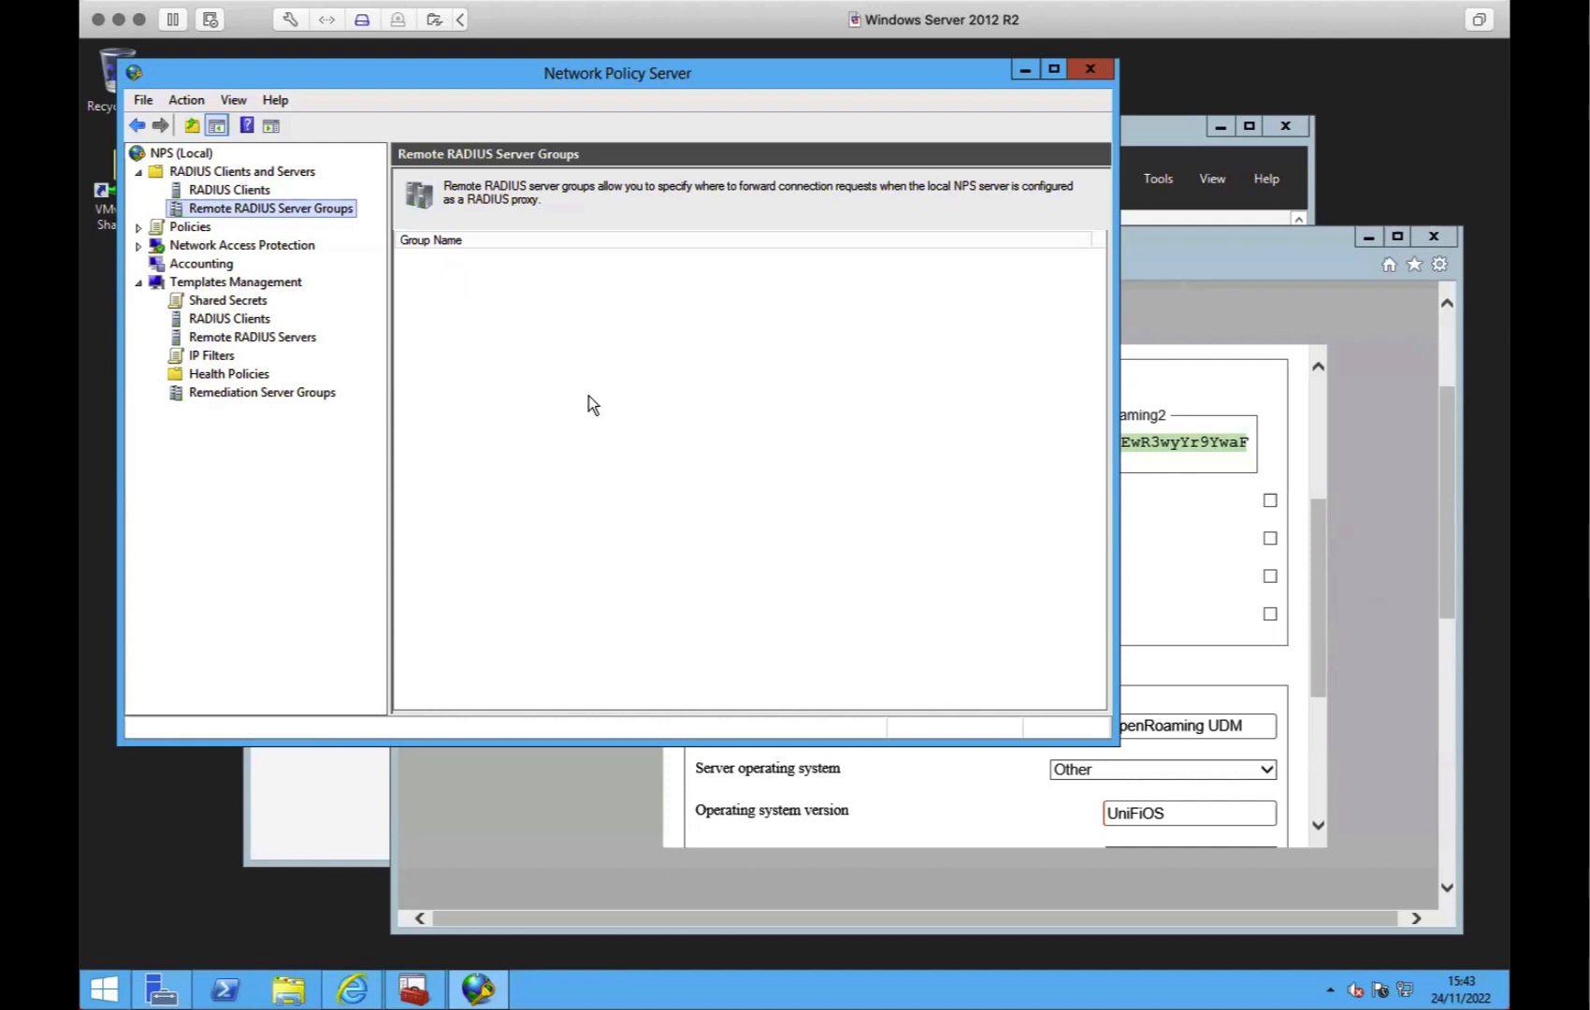
click(229, 318)
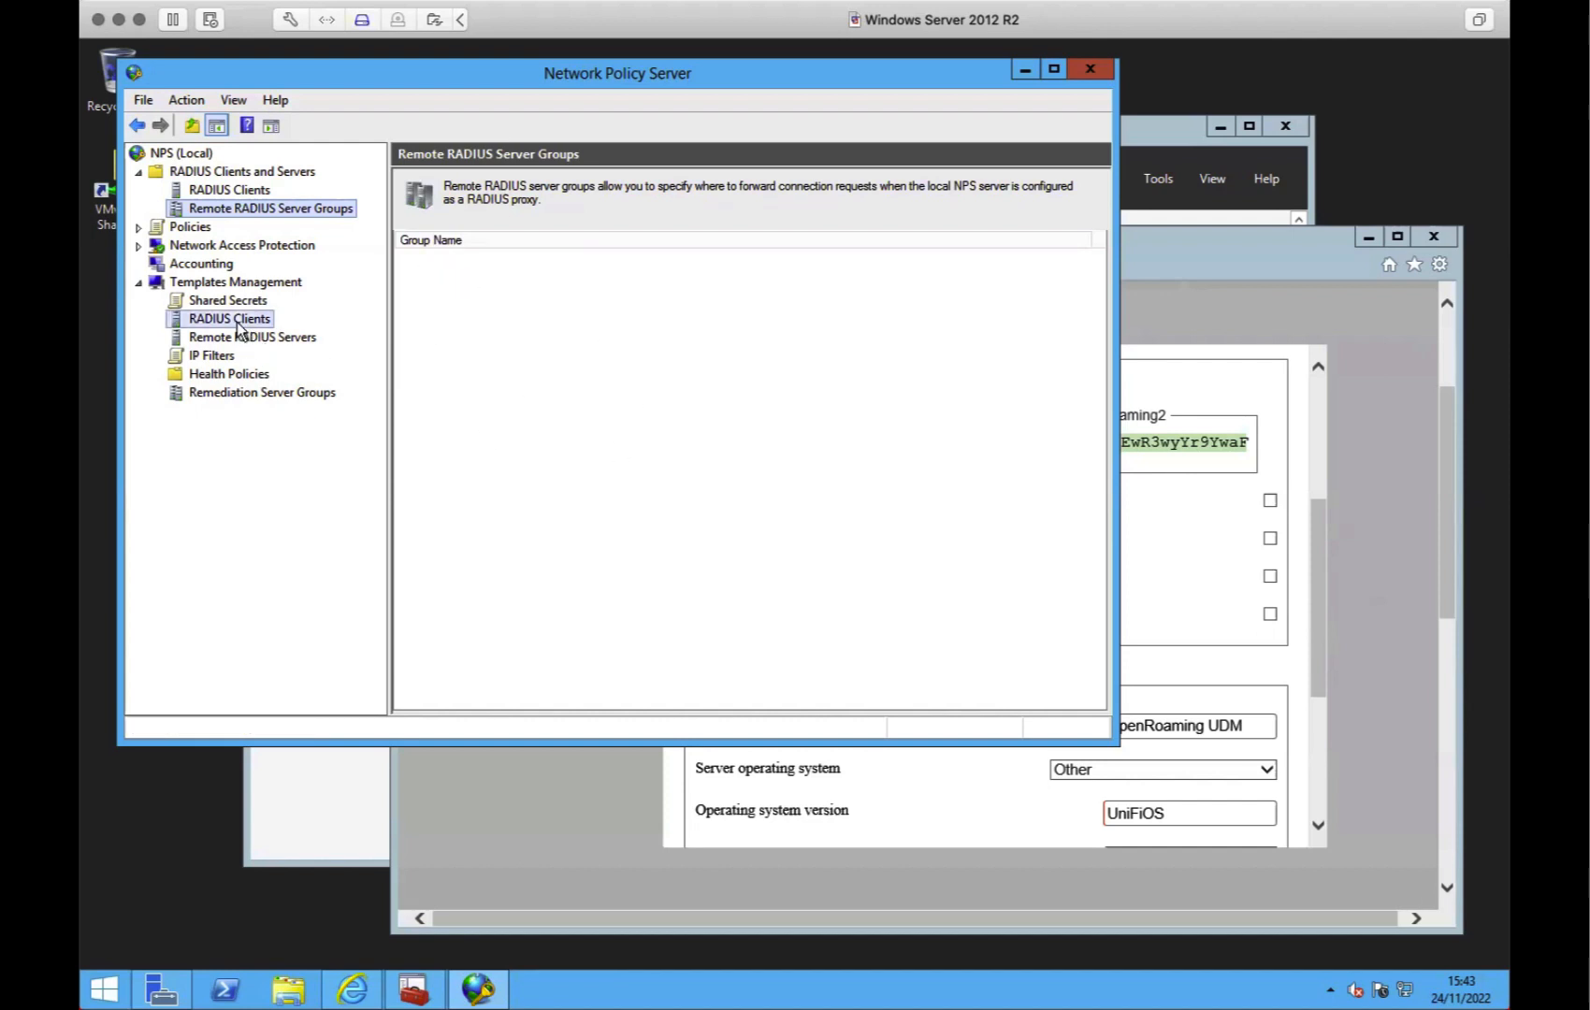
click(229, 318)
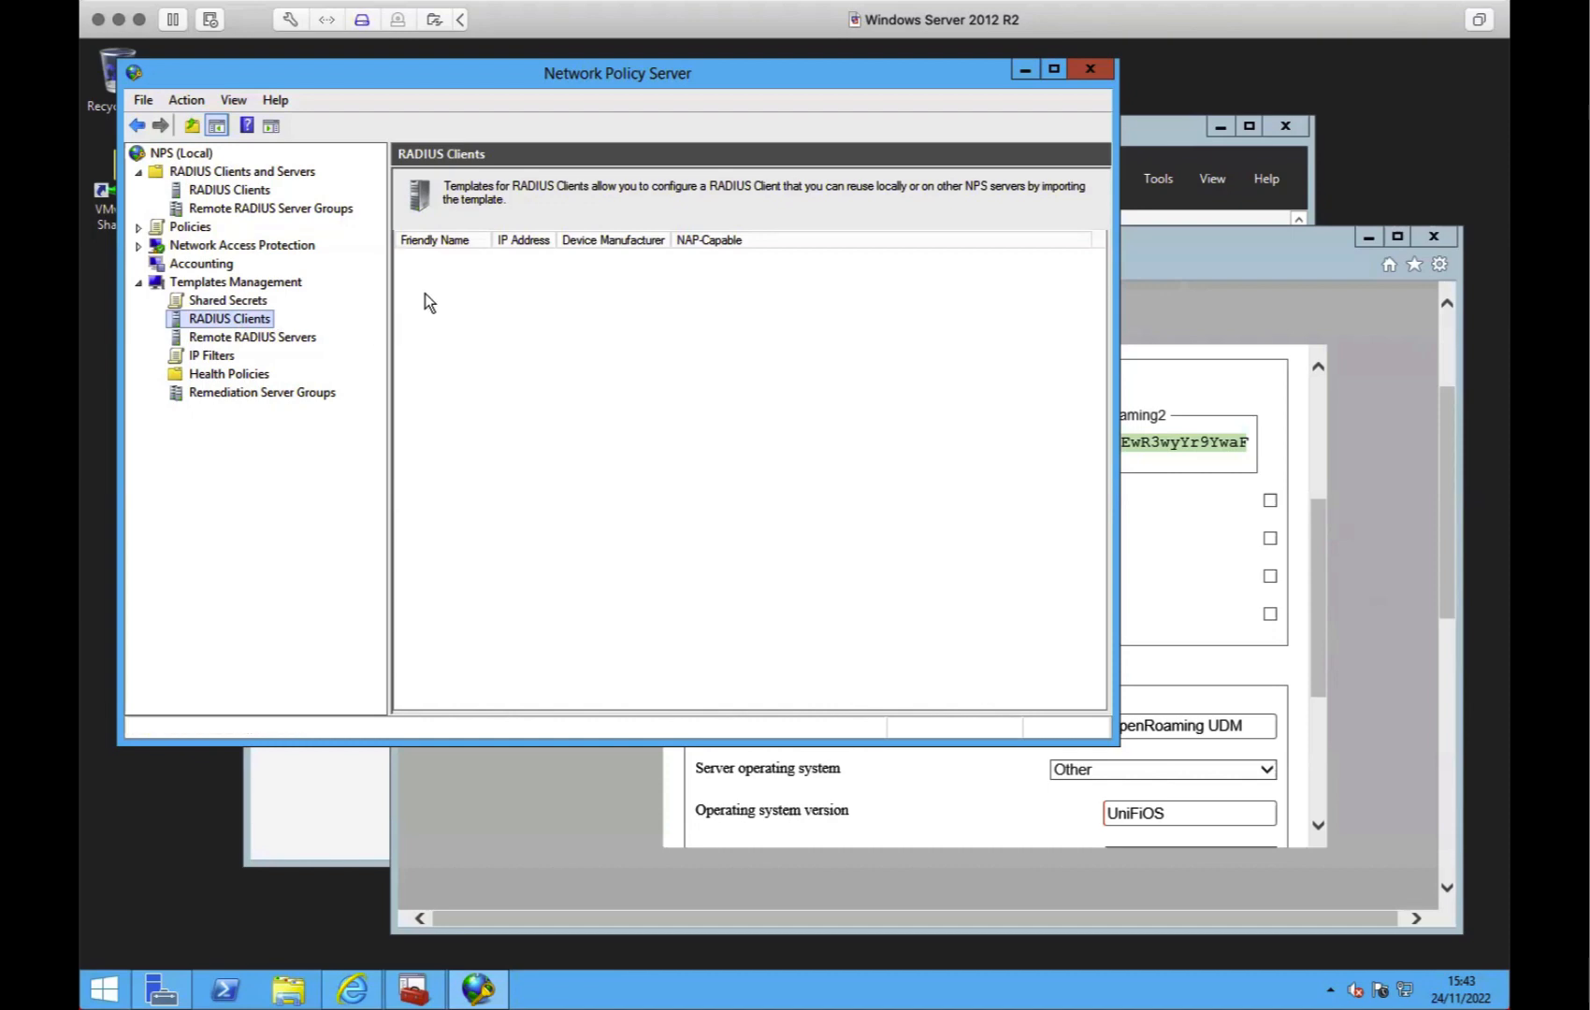
Start a new RADIUS client template for roaming0.ja.net and resolve its address
right_click(228, 318)
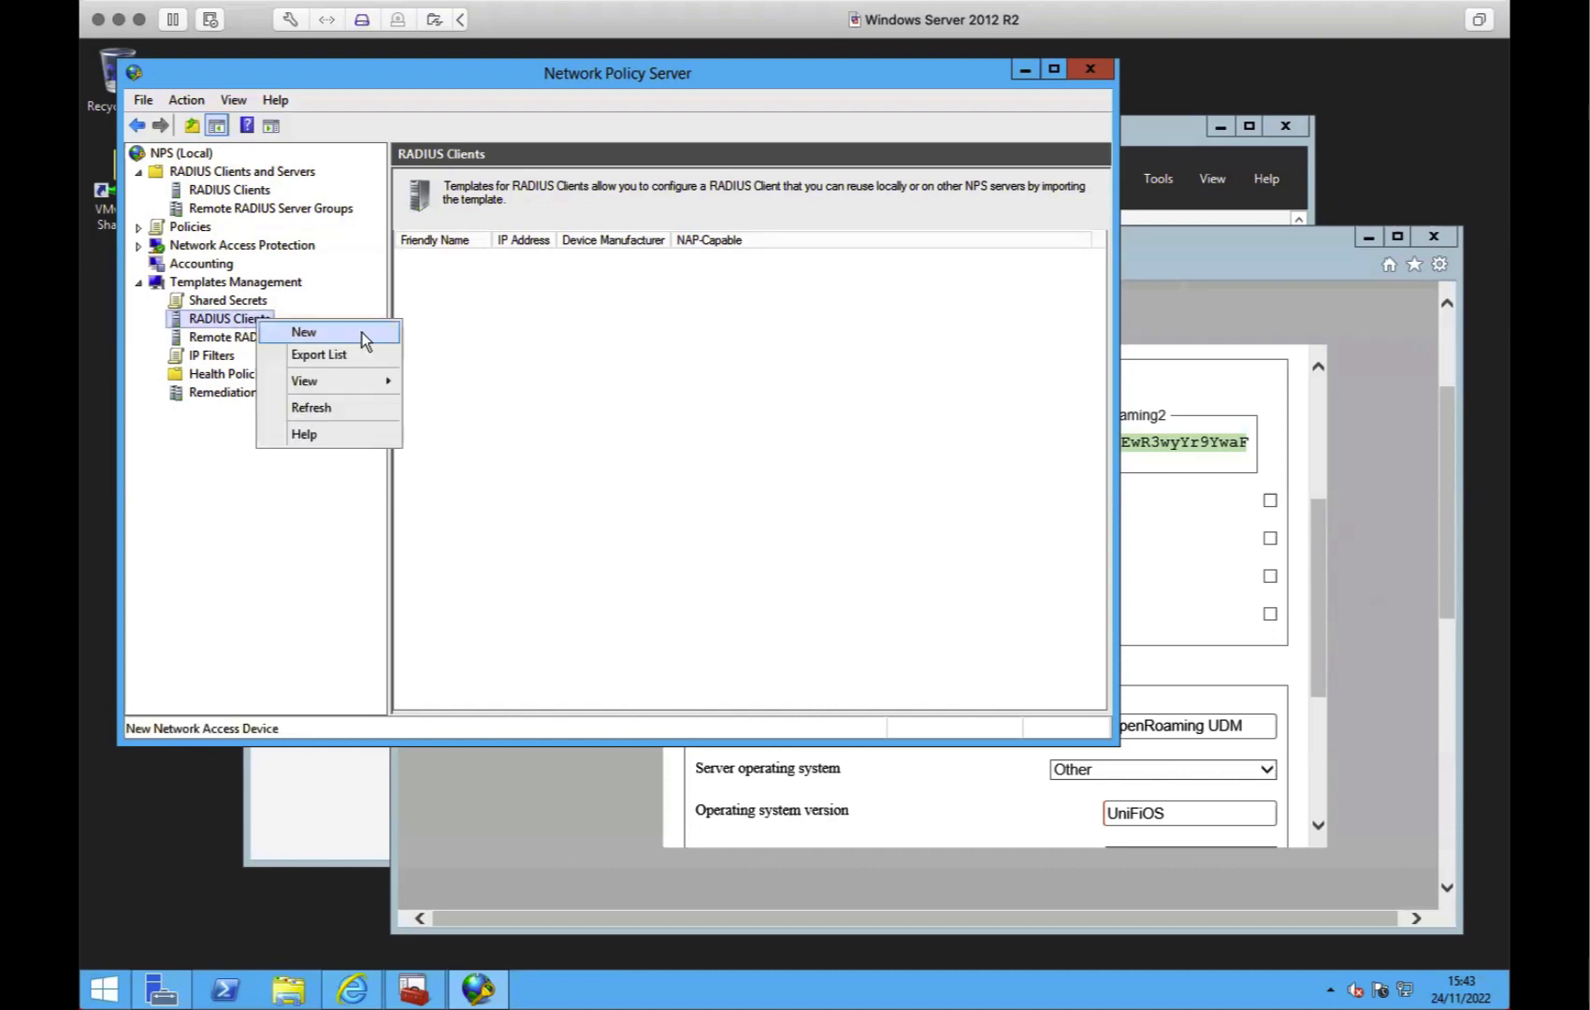
click(302, 332)
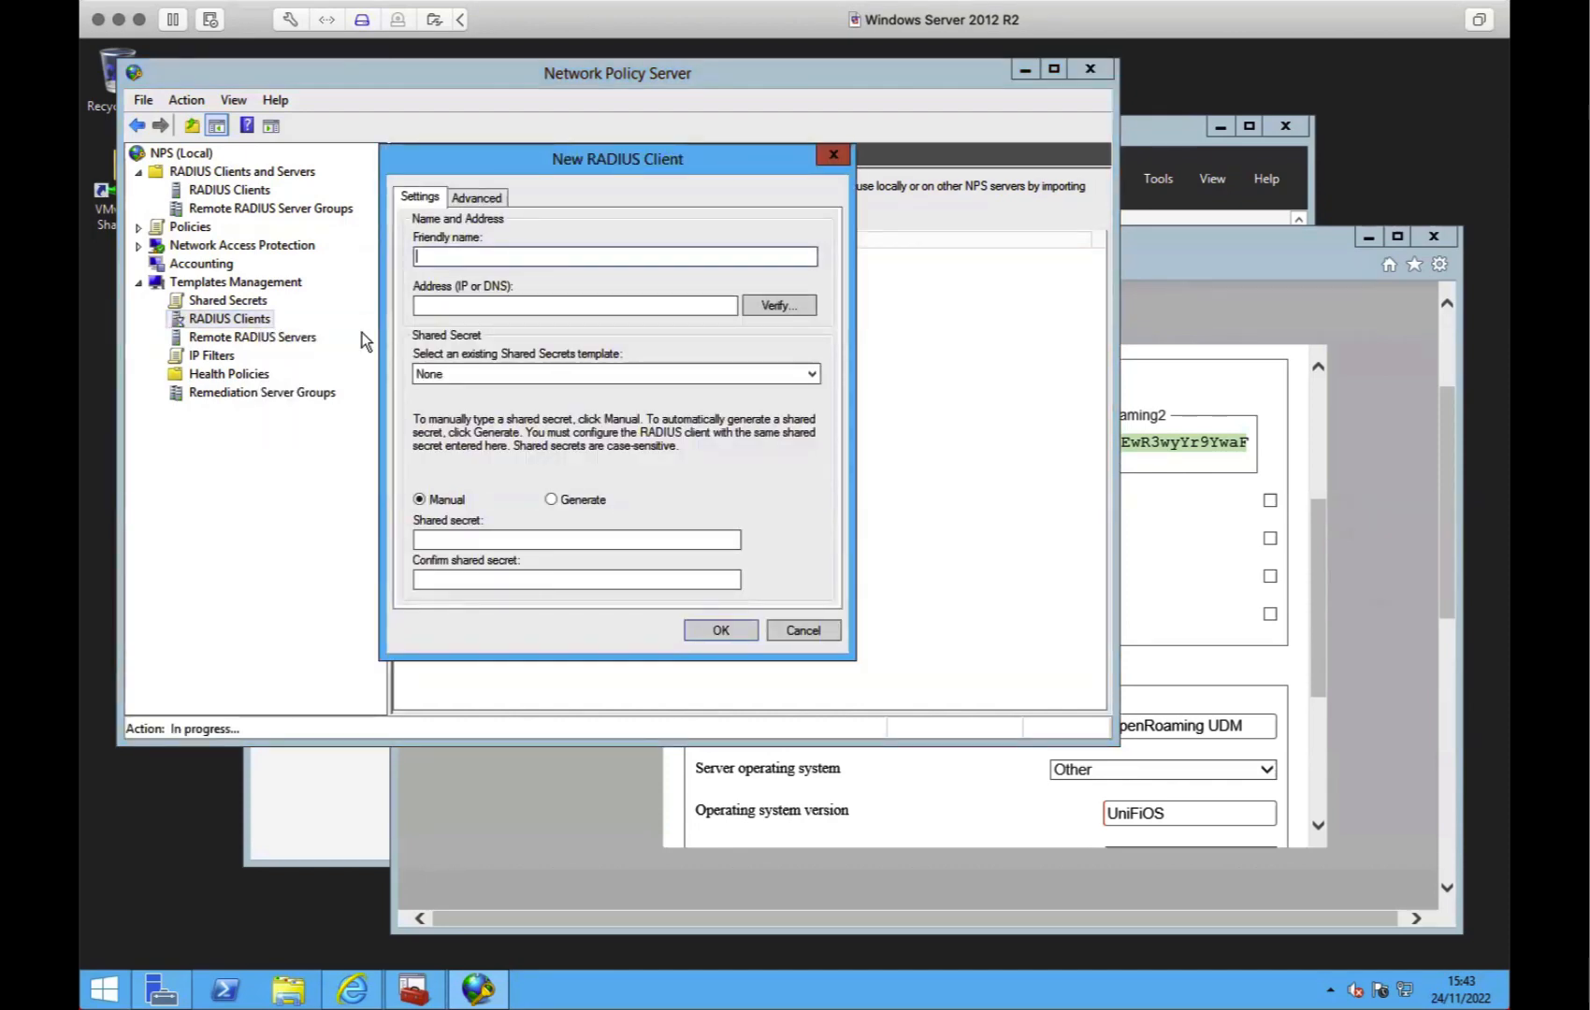
text(roaming0.ja.net)
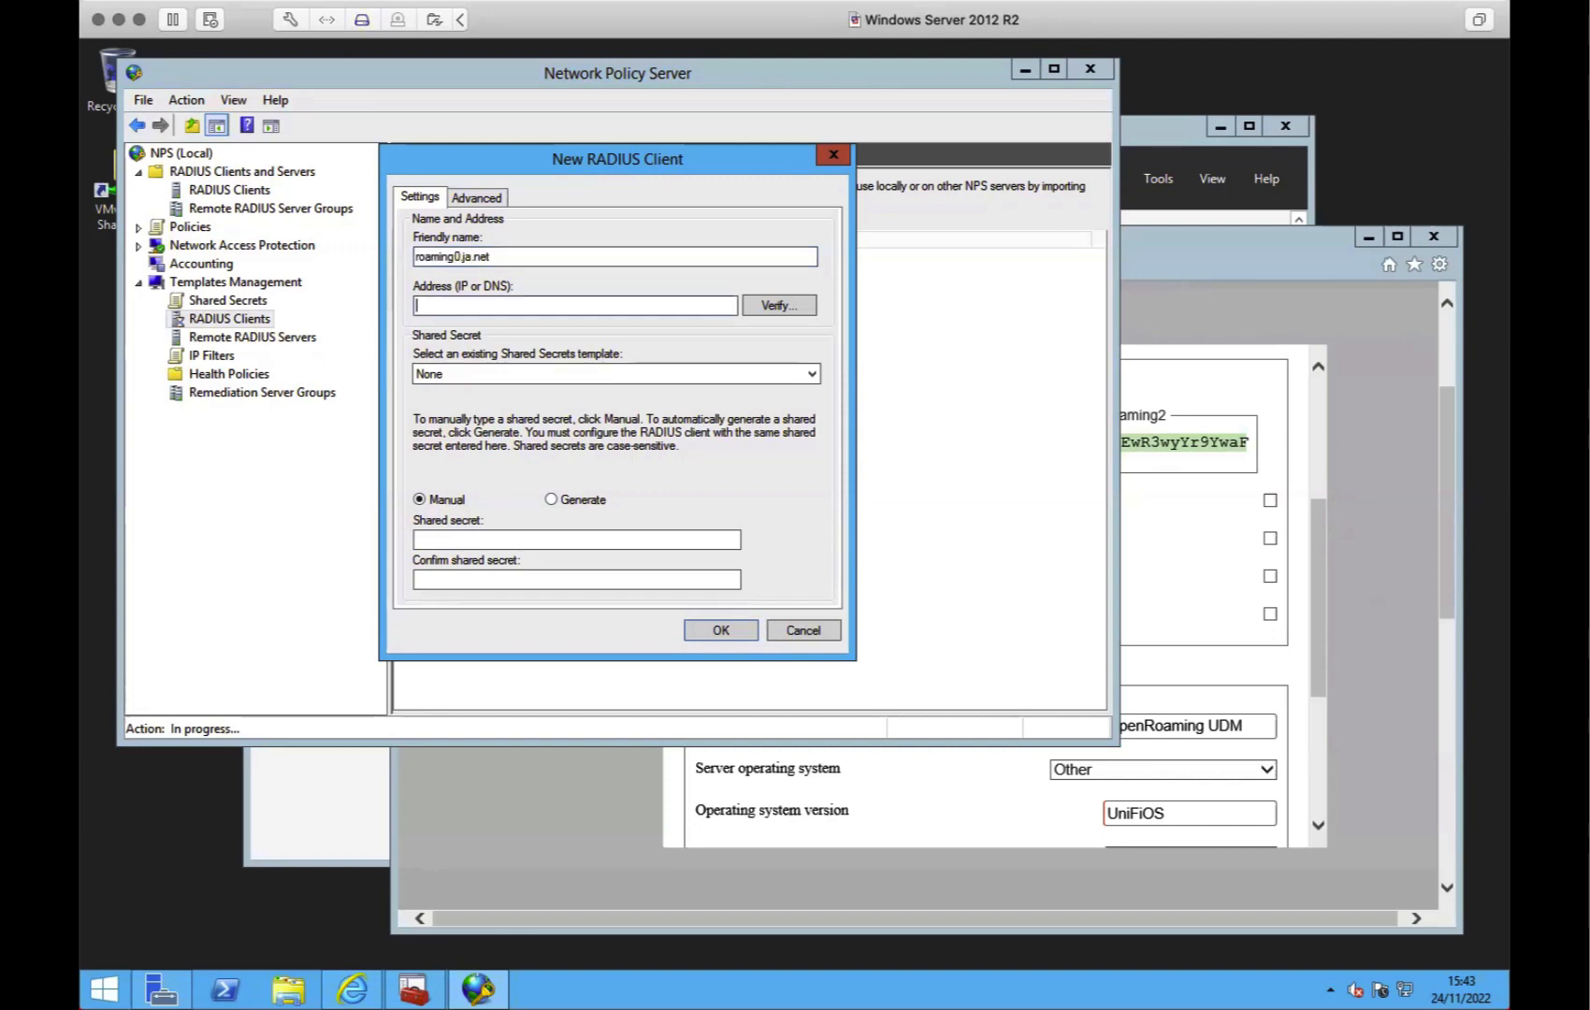
text(roaming0.ja.net)
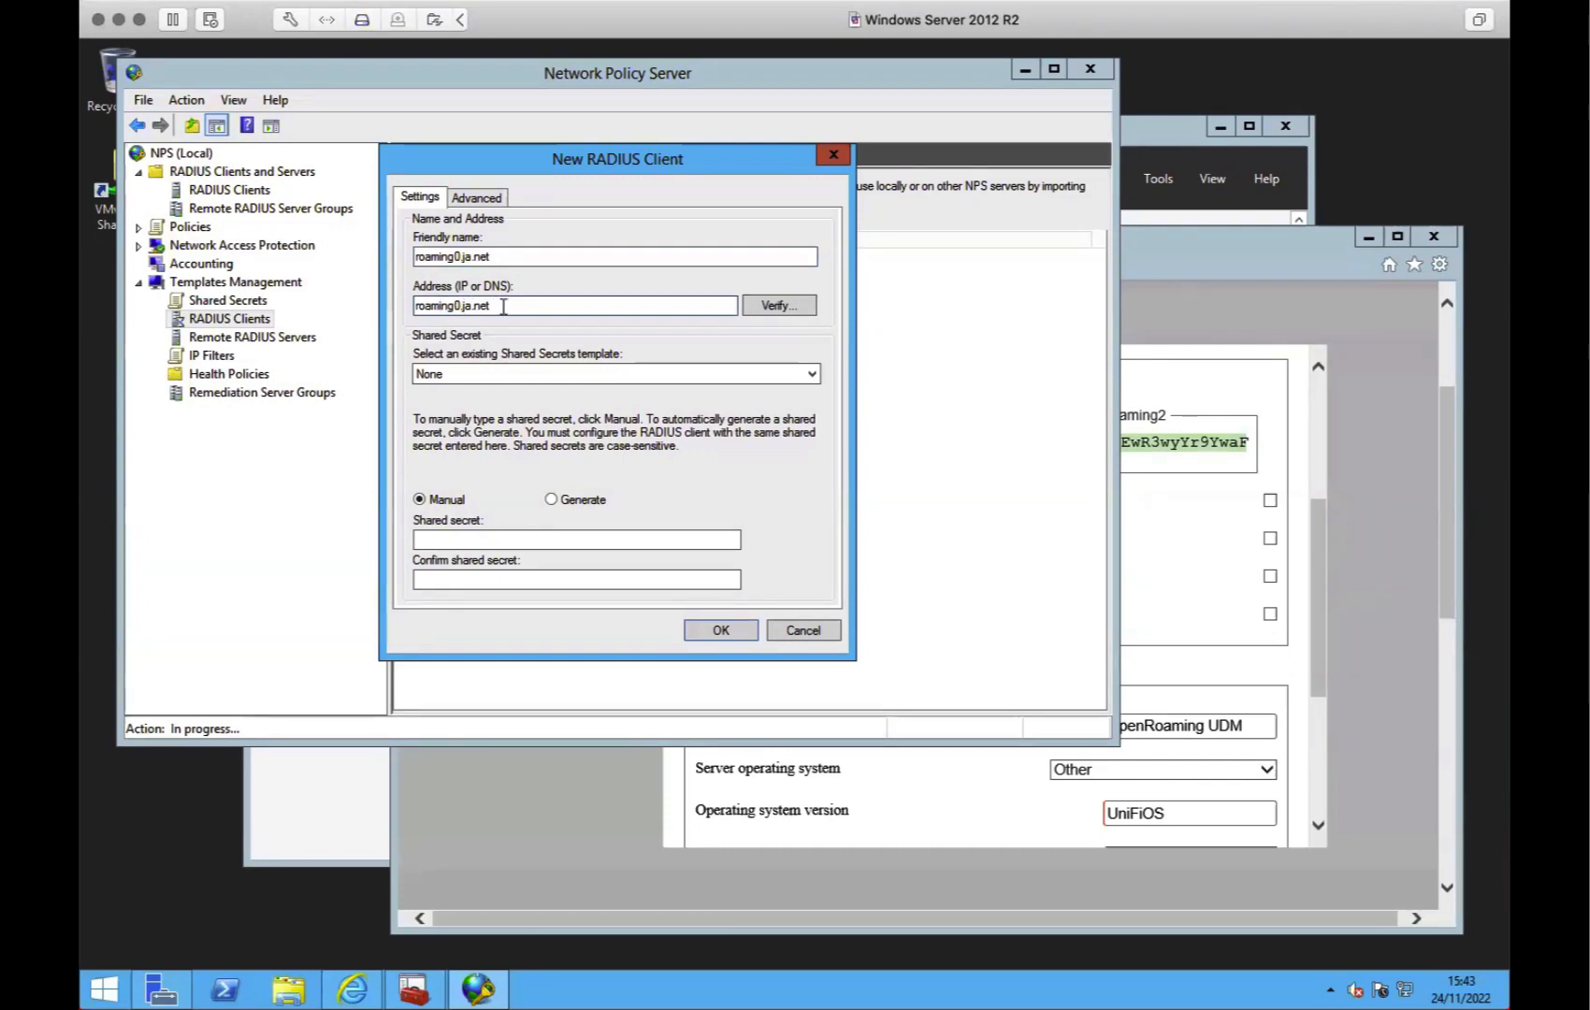
click(778, 305)
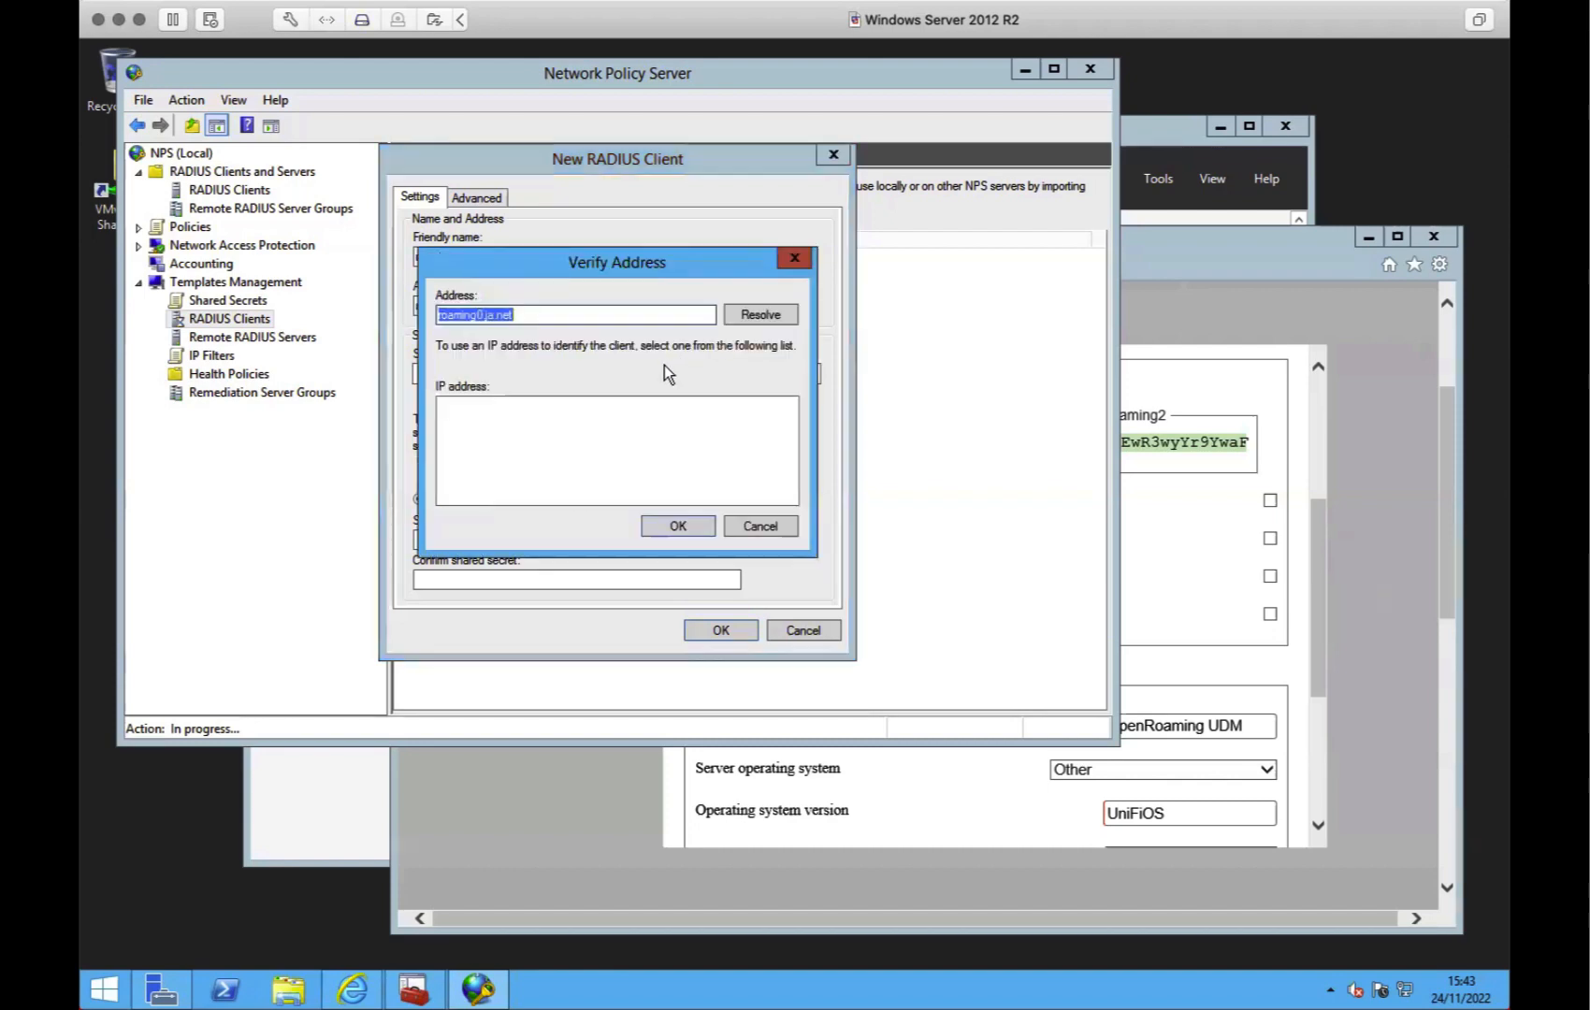
click(760, 314)
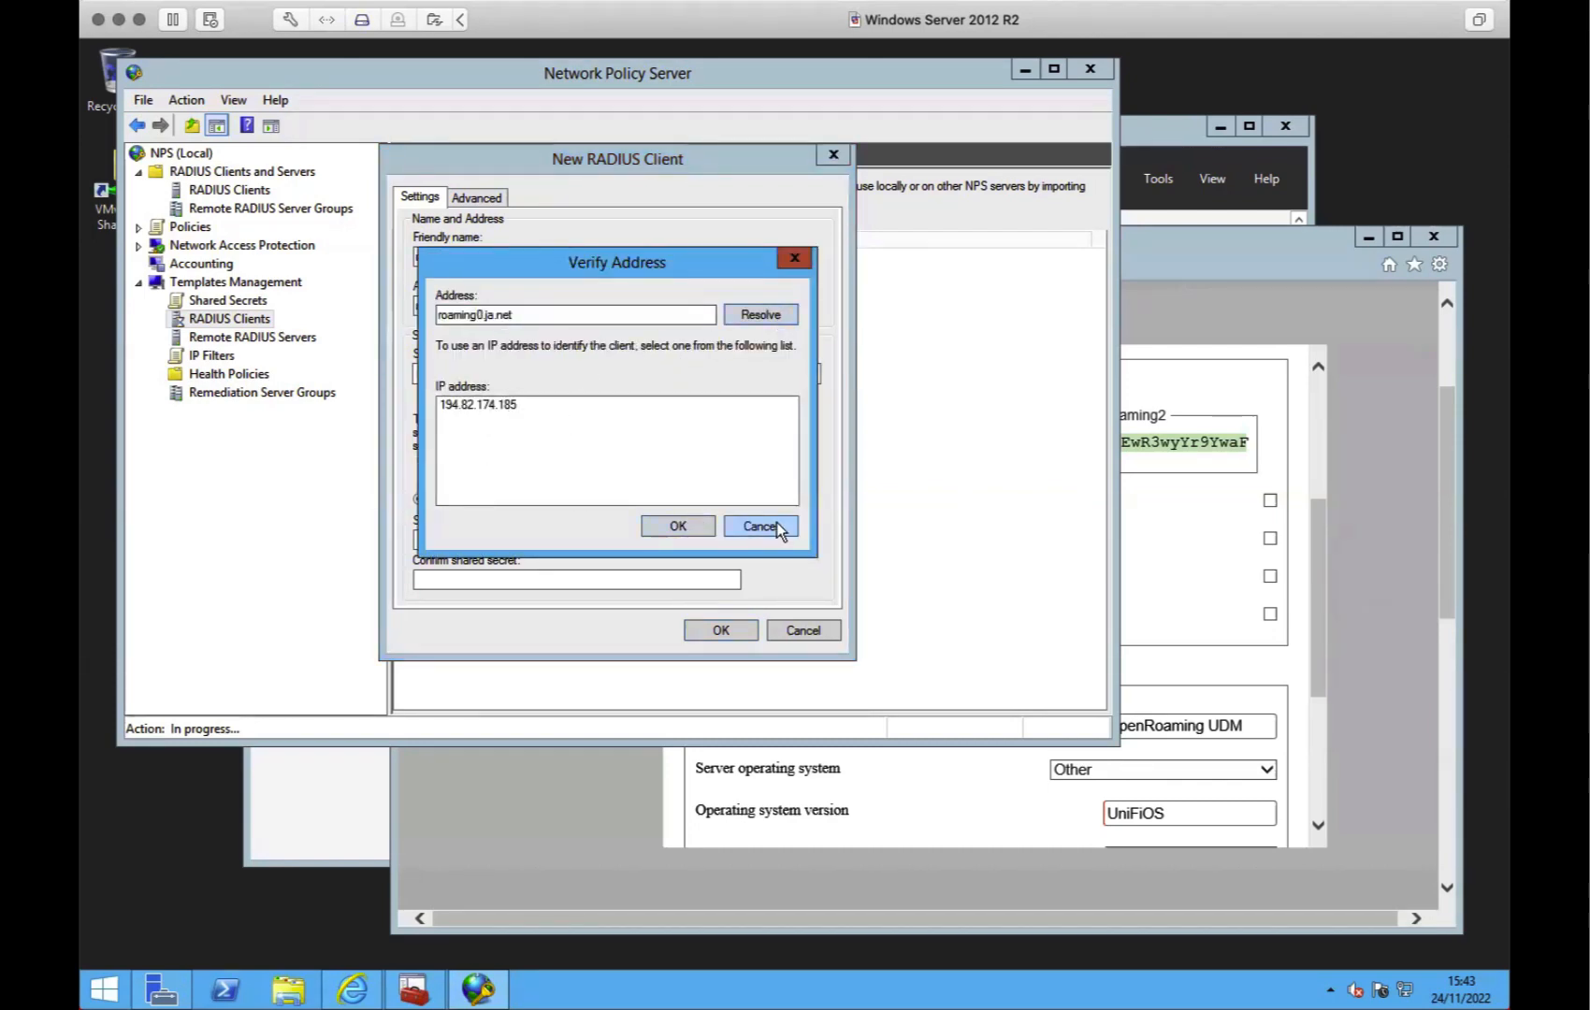
click(759, 525)
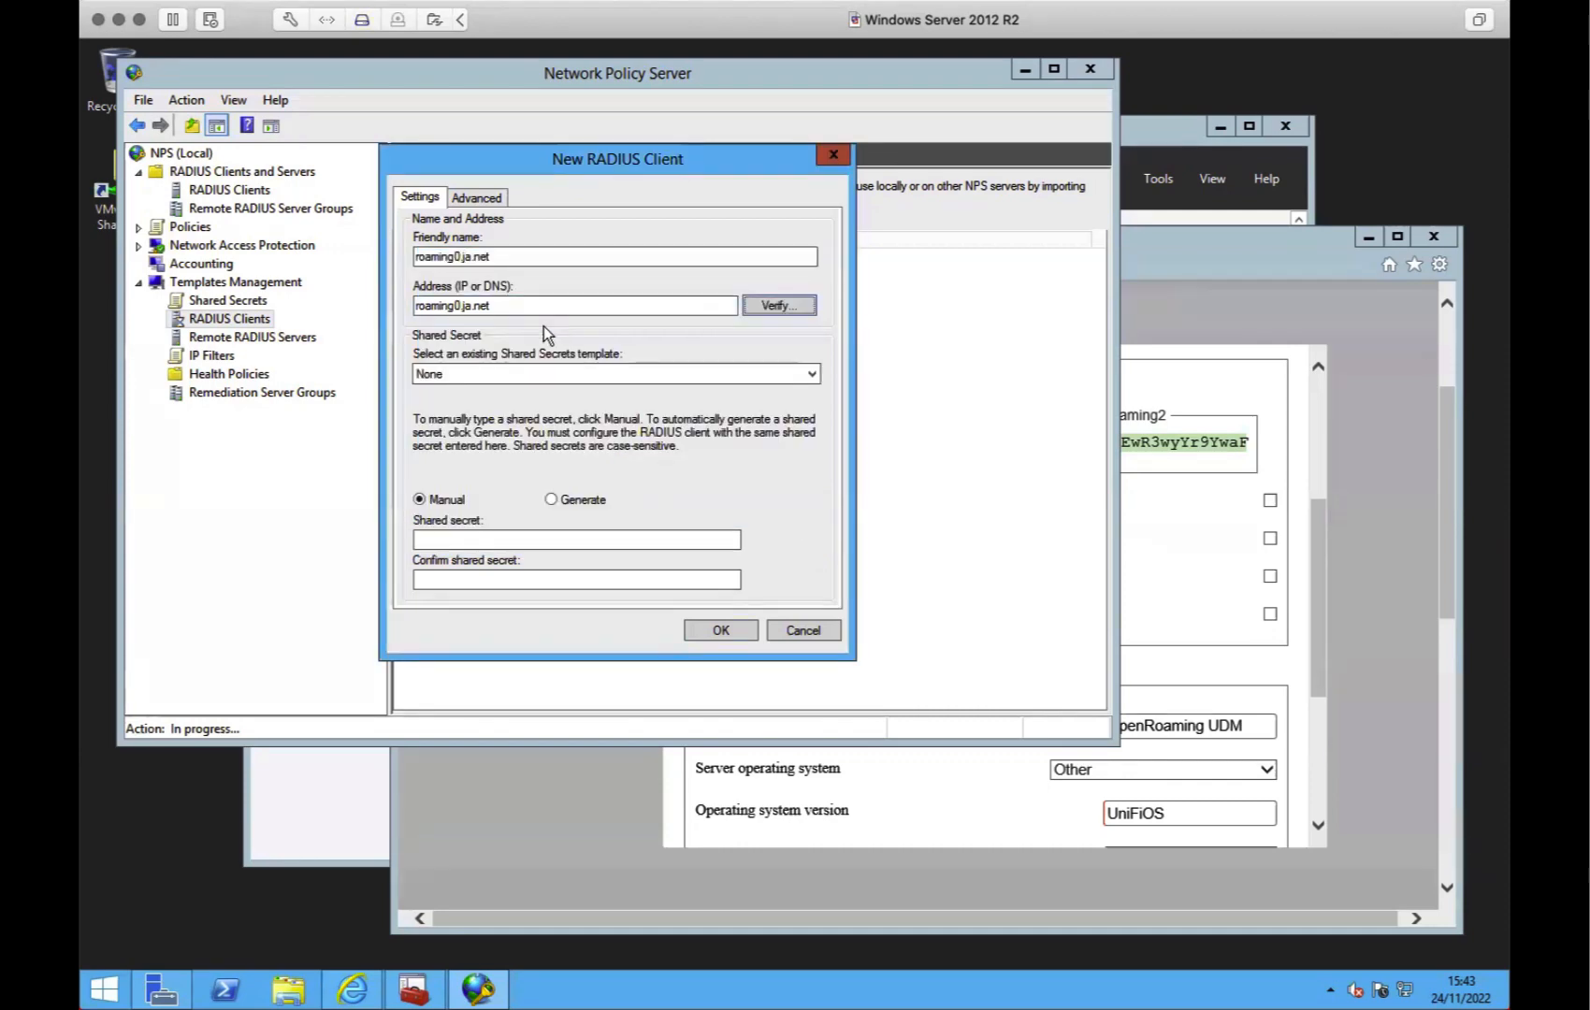
Apply the roaming0.ja.net shared secret, require Message-Authenticator, and save the template
click(613, 373)
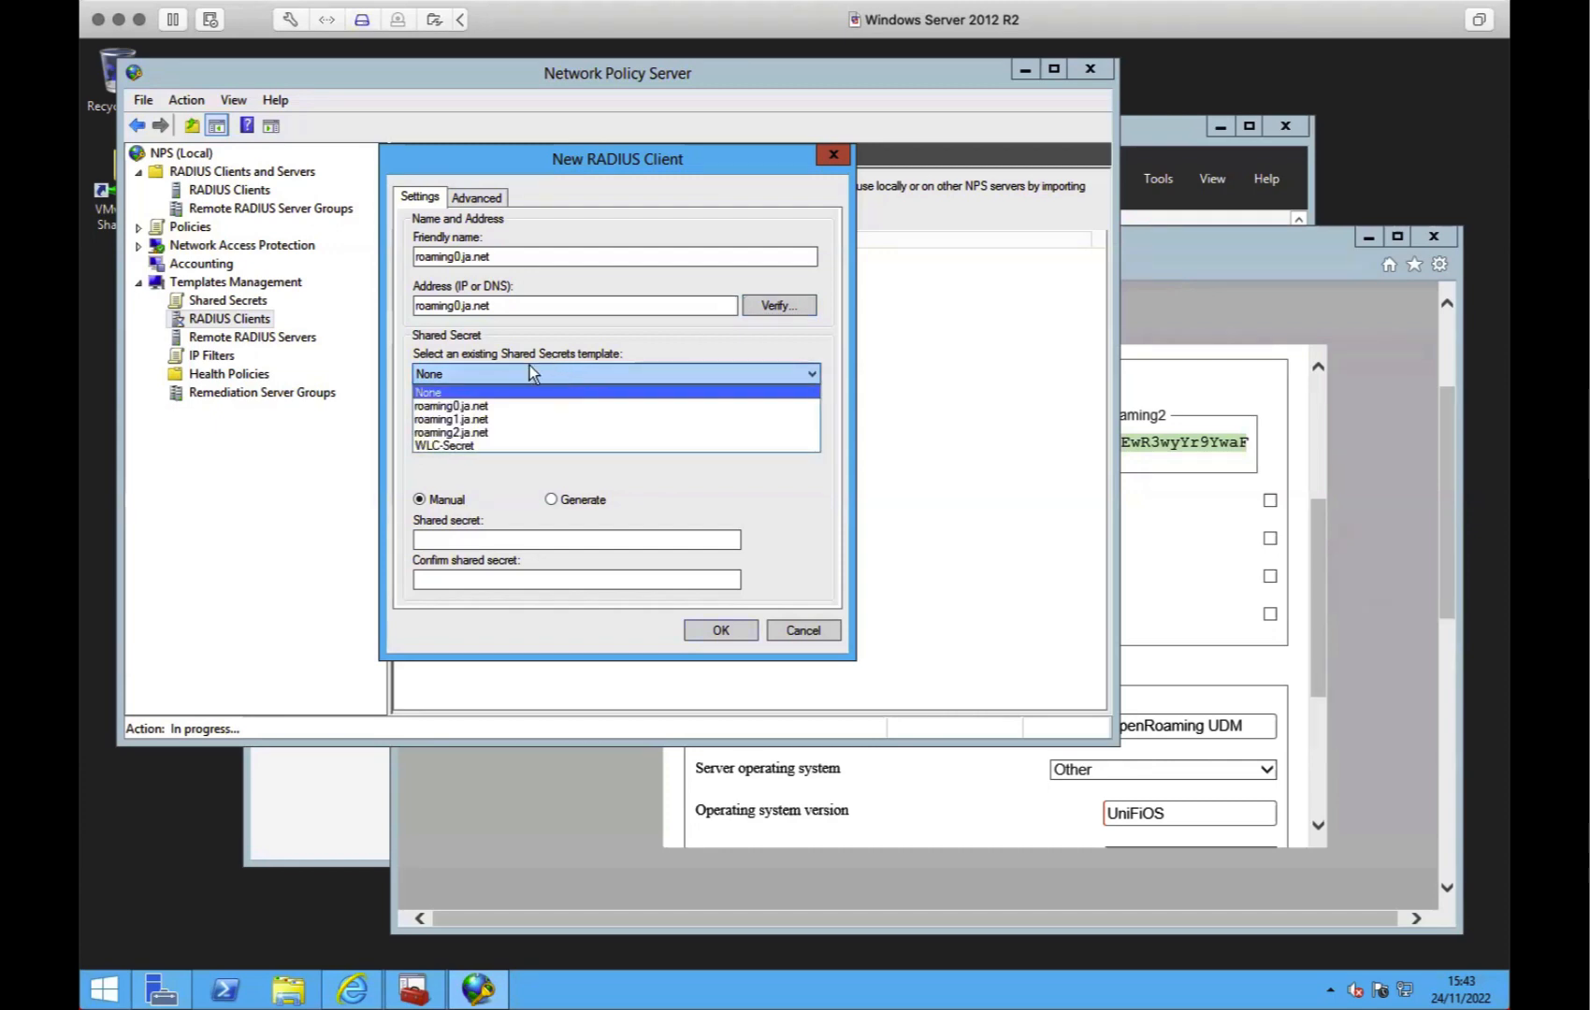
click(450, 406)
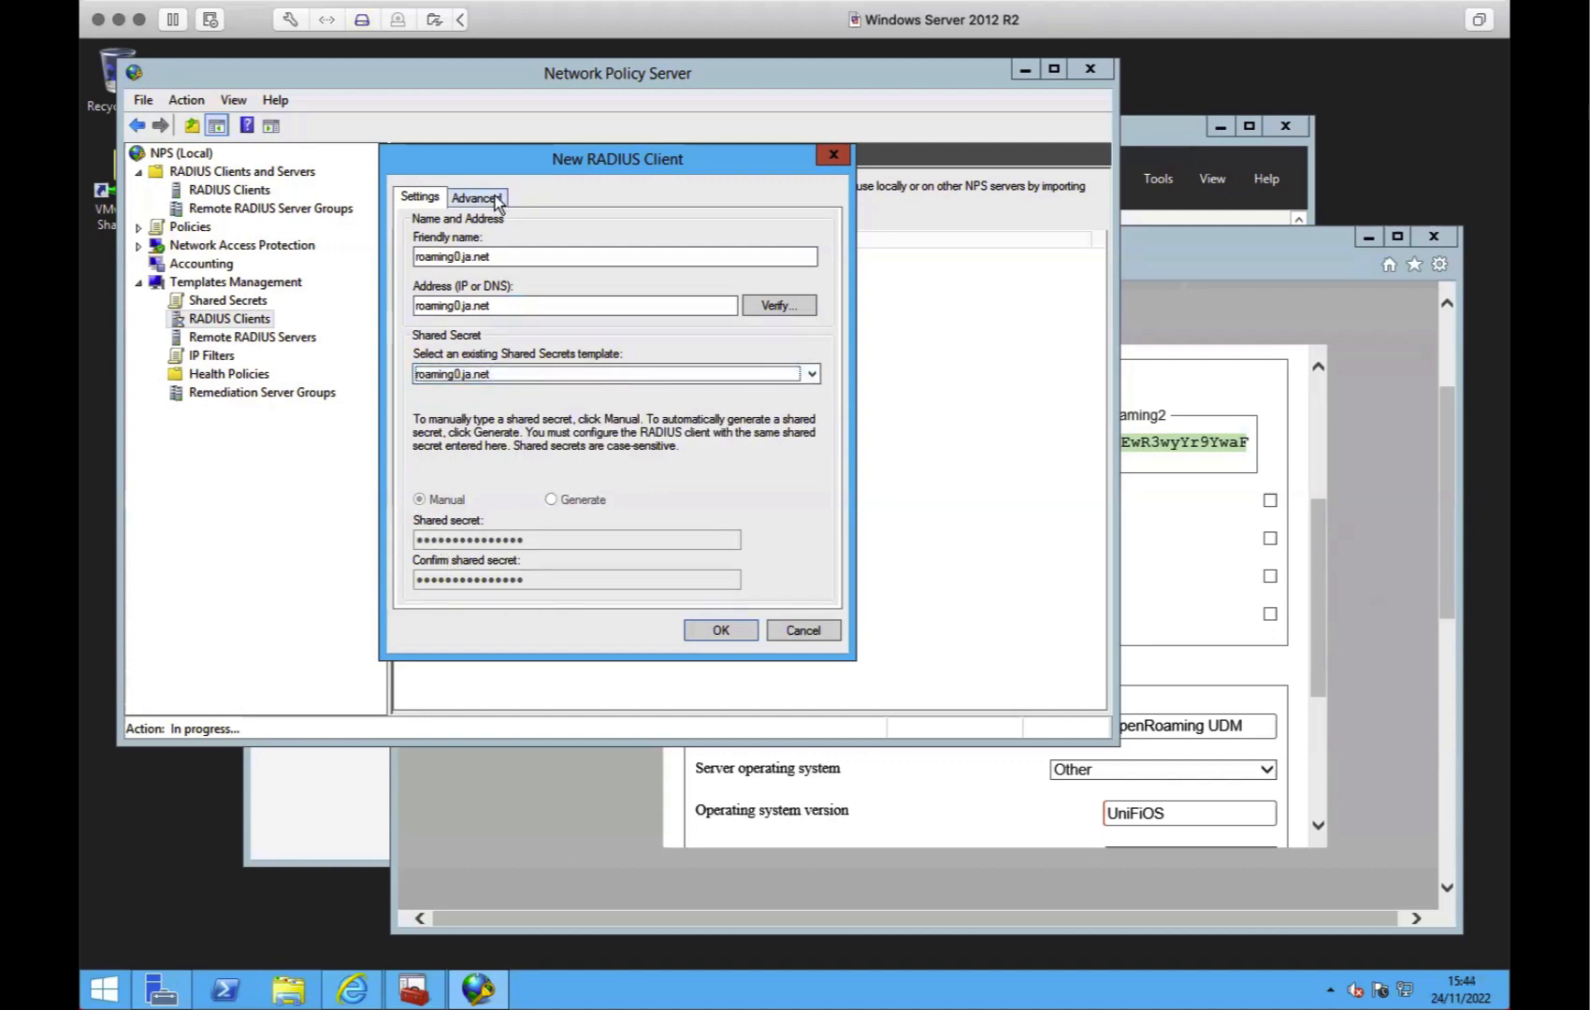
click(475, 195)
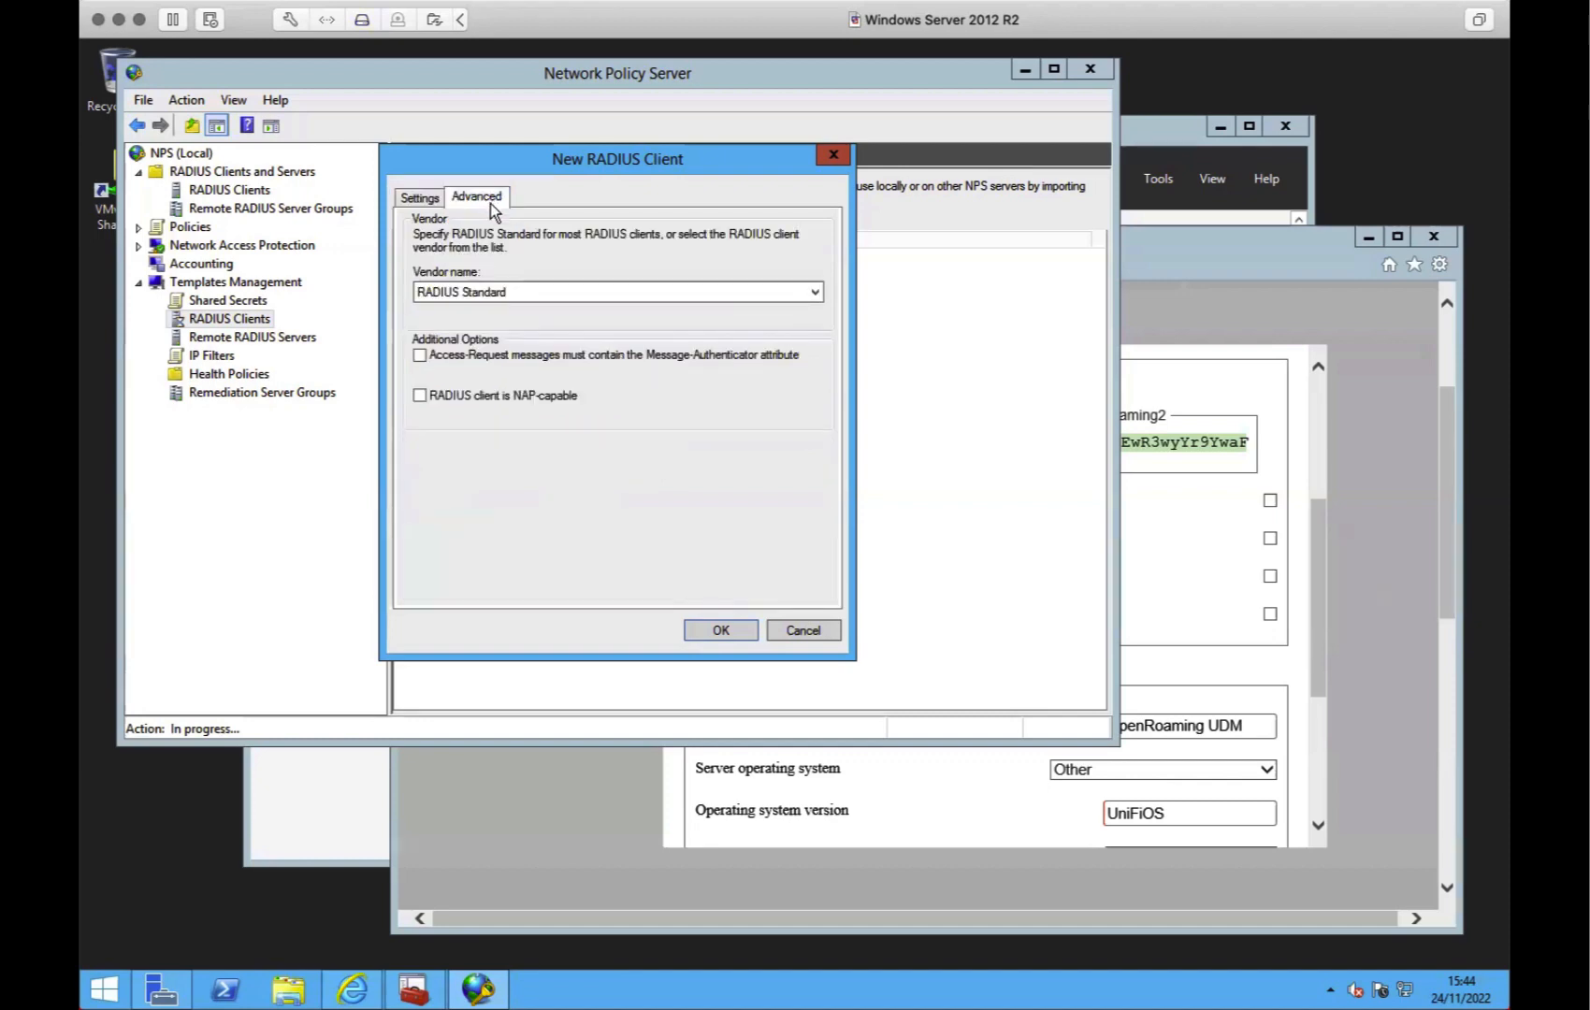
click(420, 355)
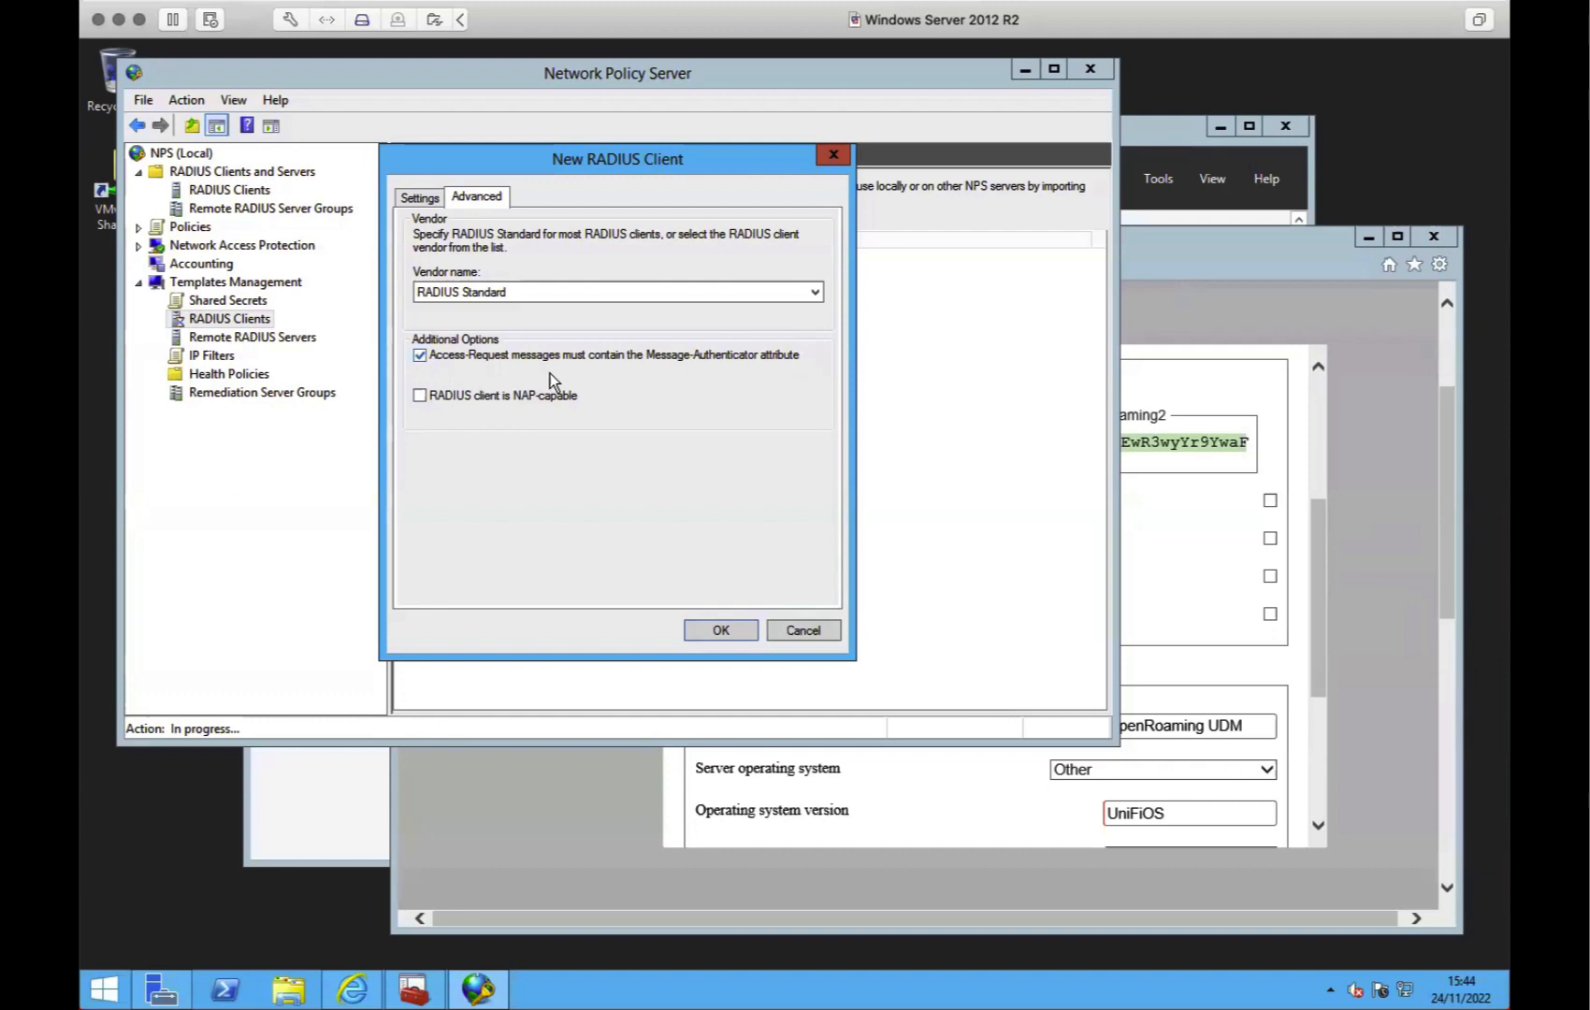
mouse_move(625, 364)
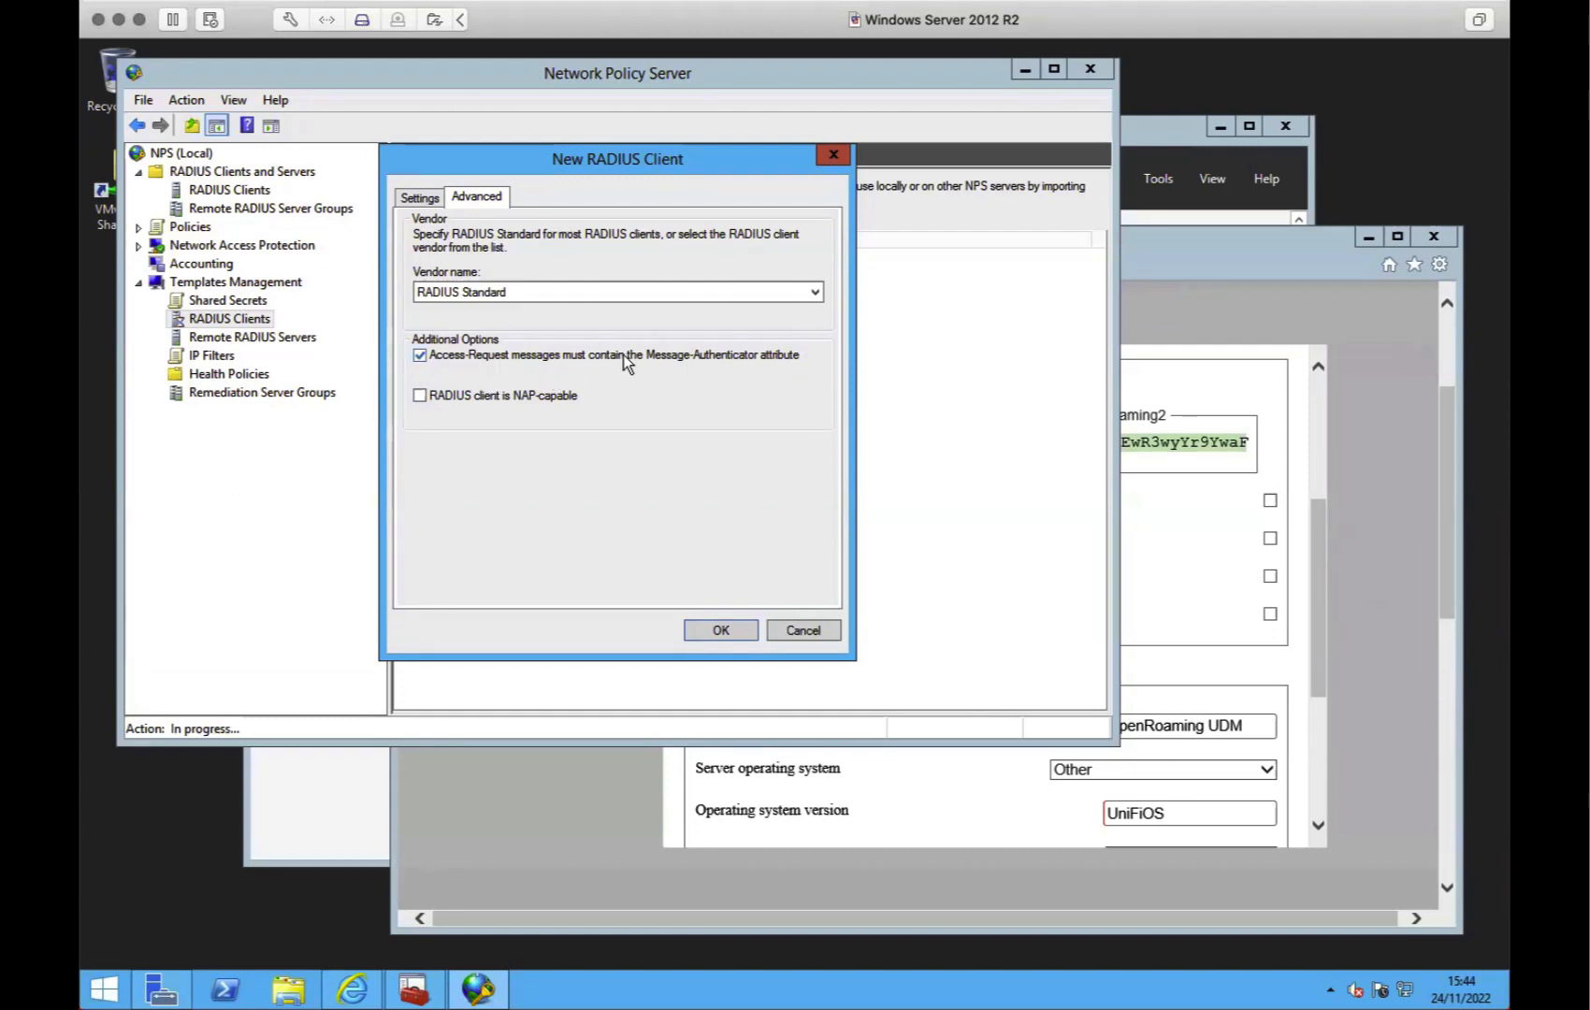
mouse_move(657, 364)
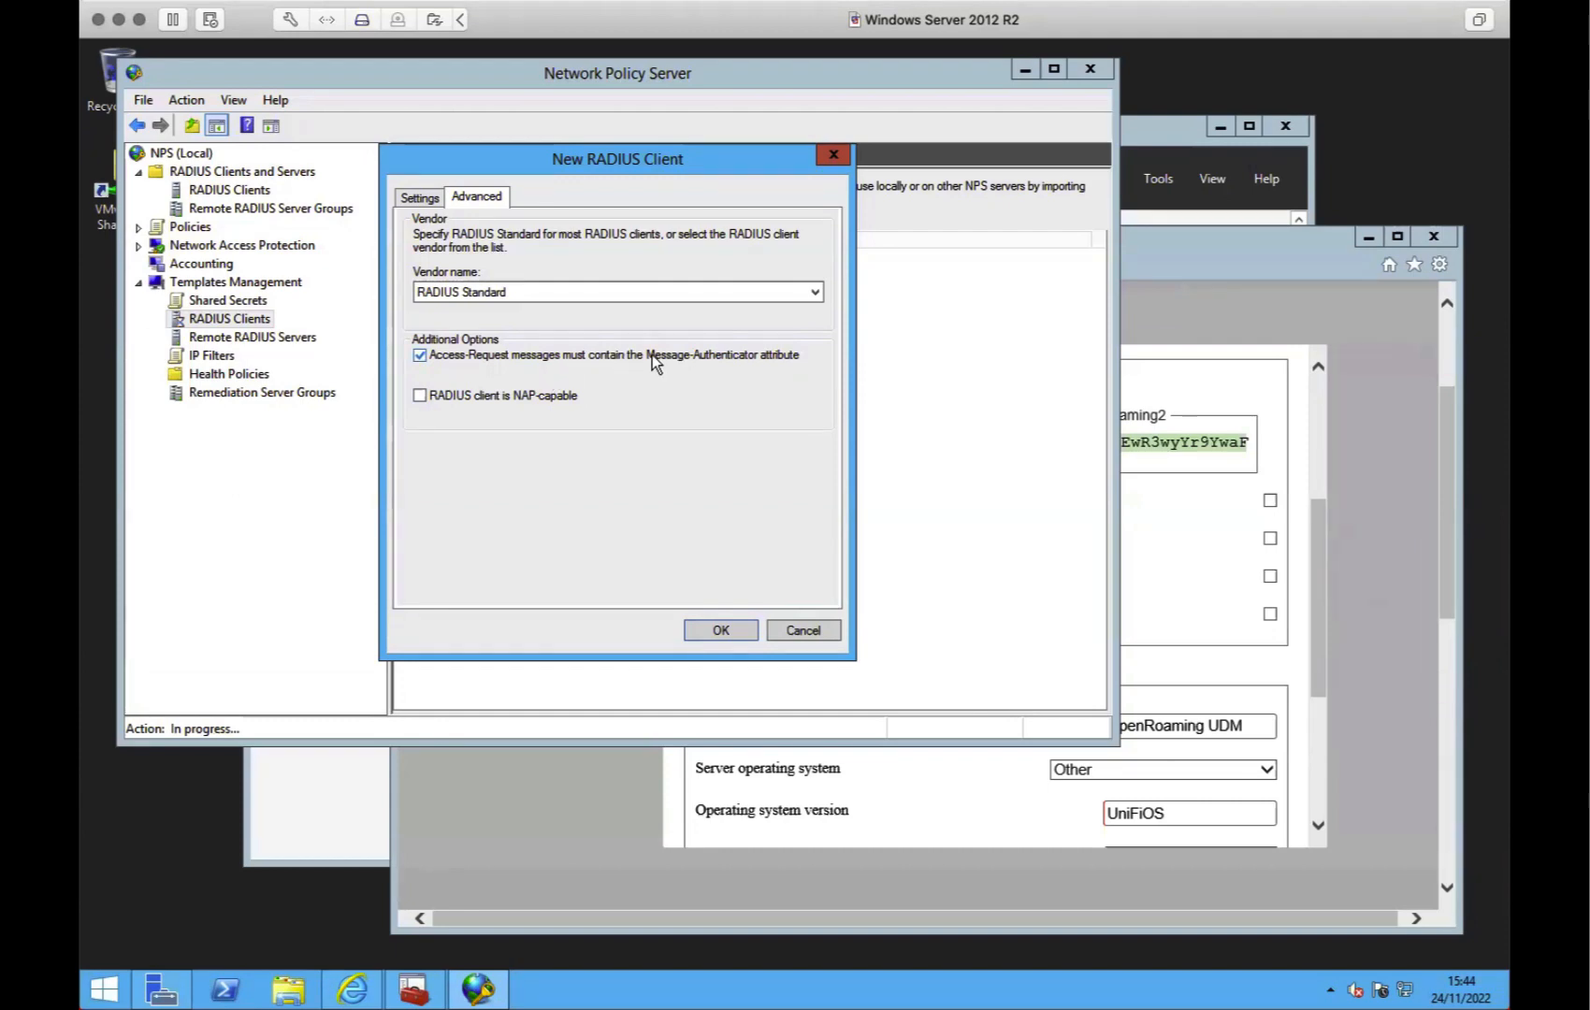
mouse_move(738, 421)
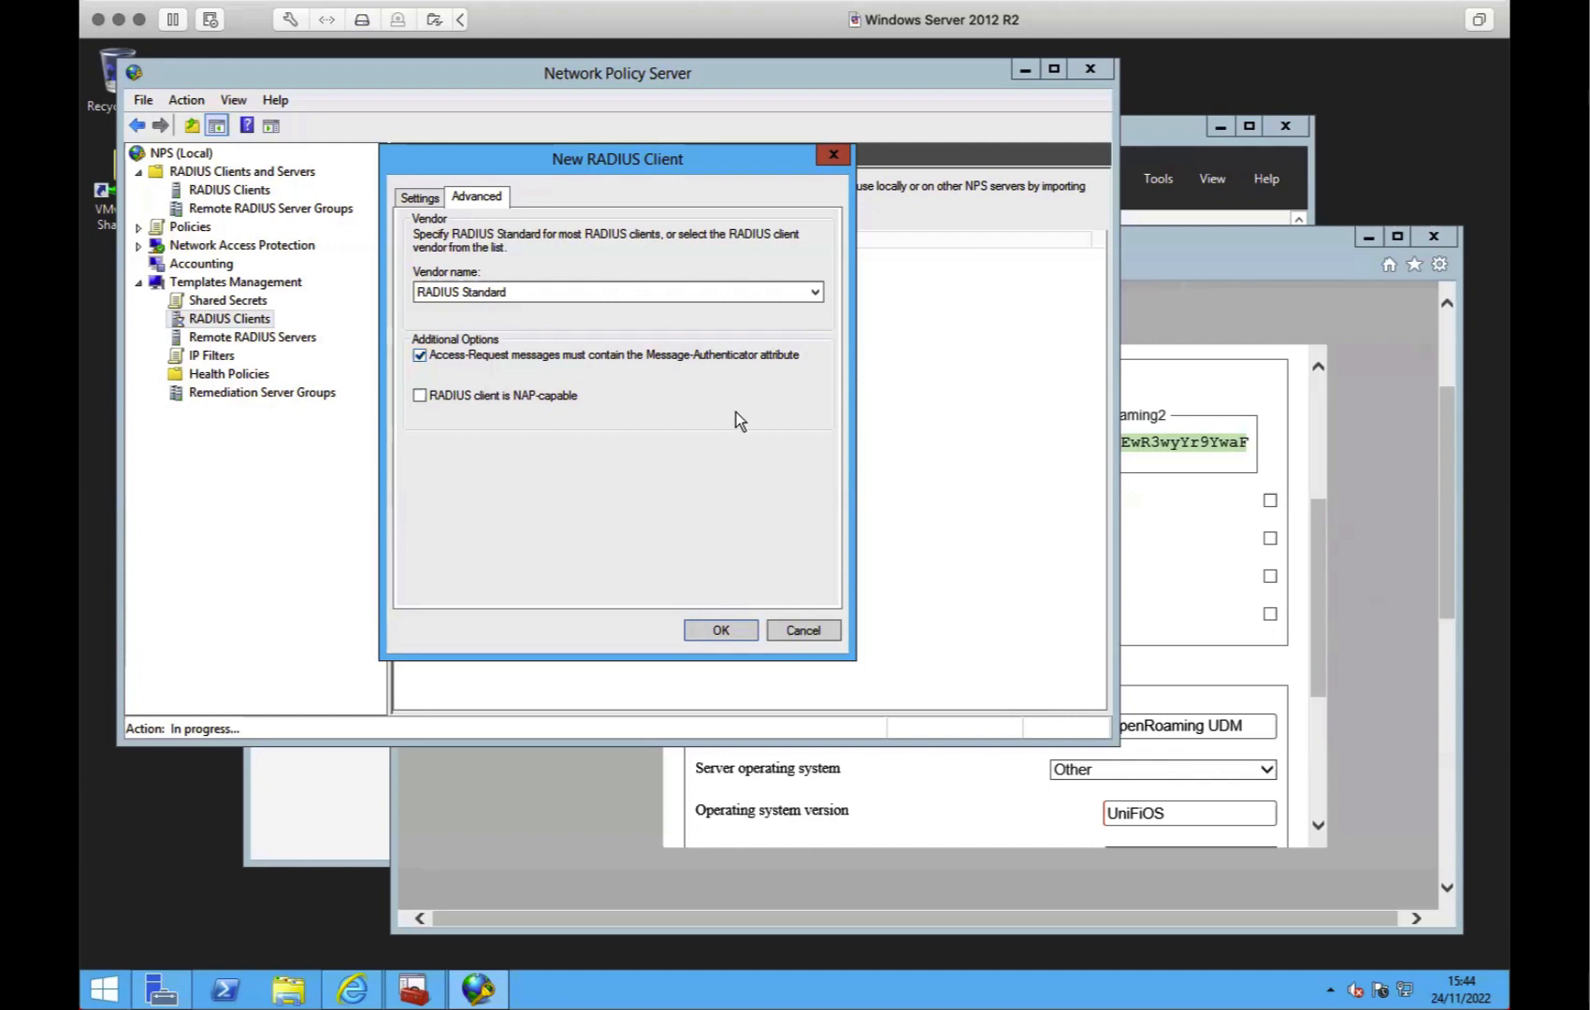
mouse_move(489, 220)
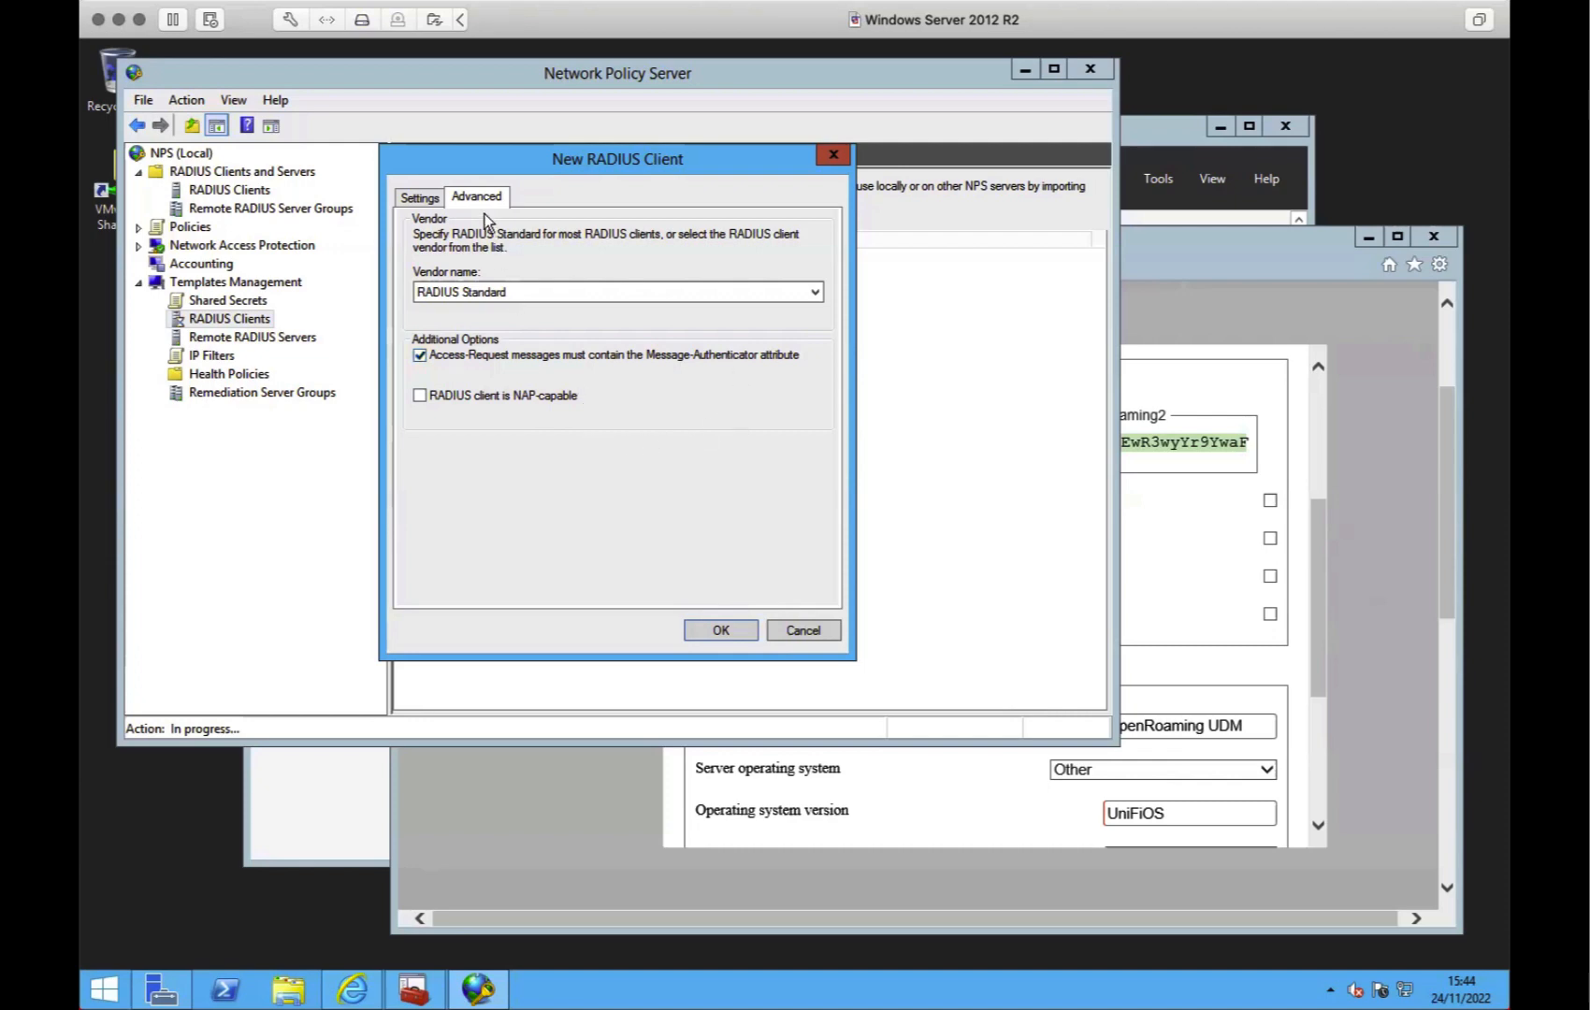
click(616, 292)
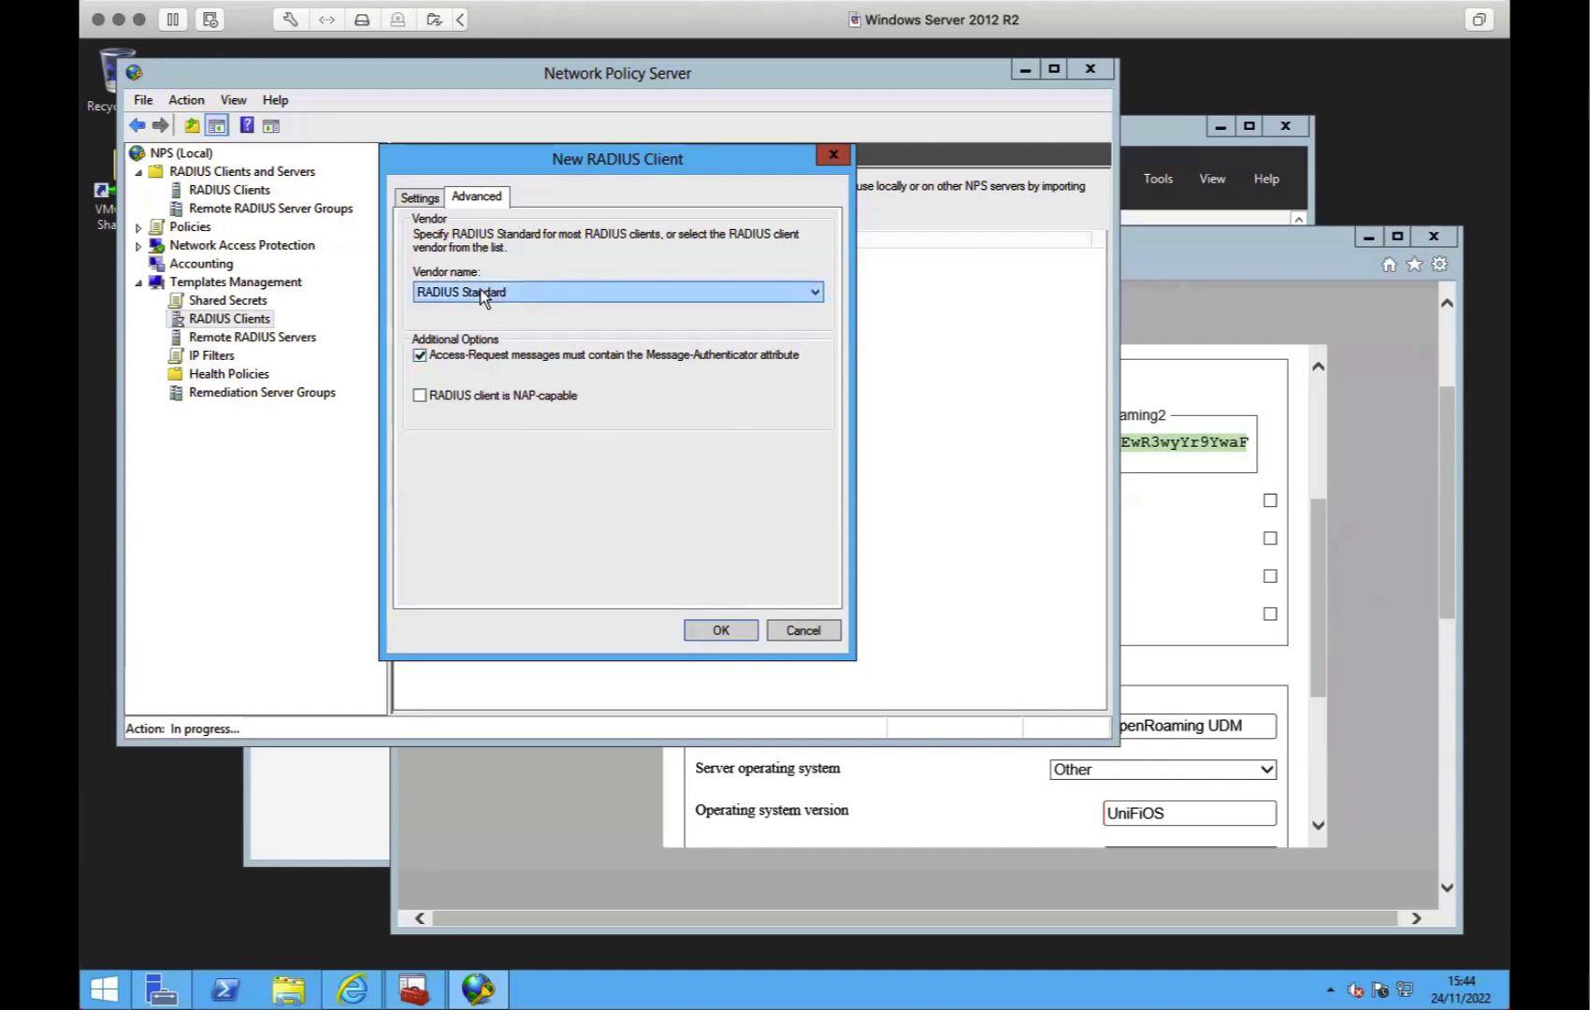
click(720, 629)
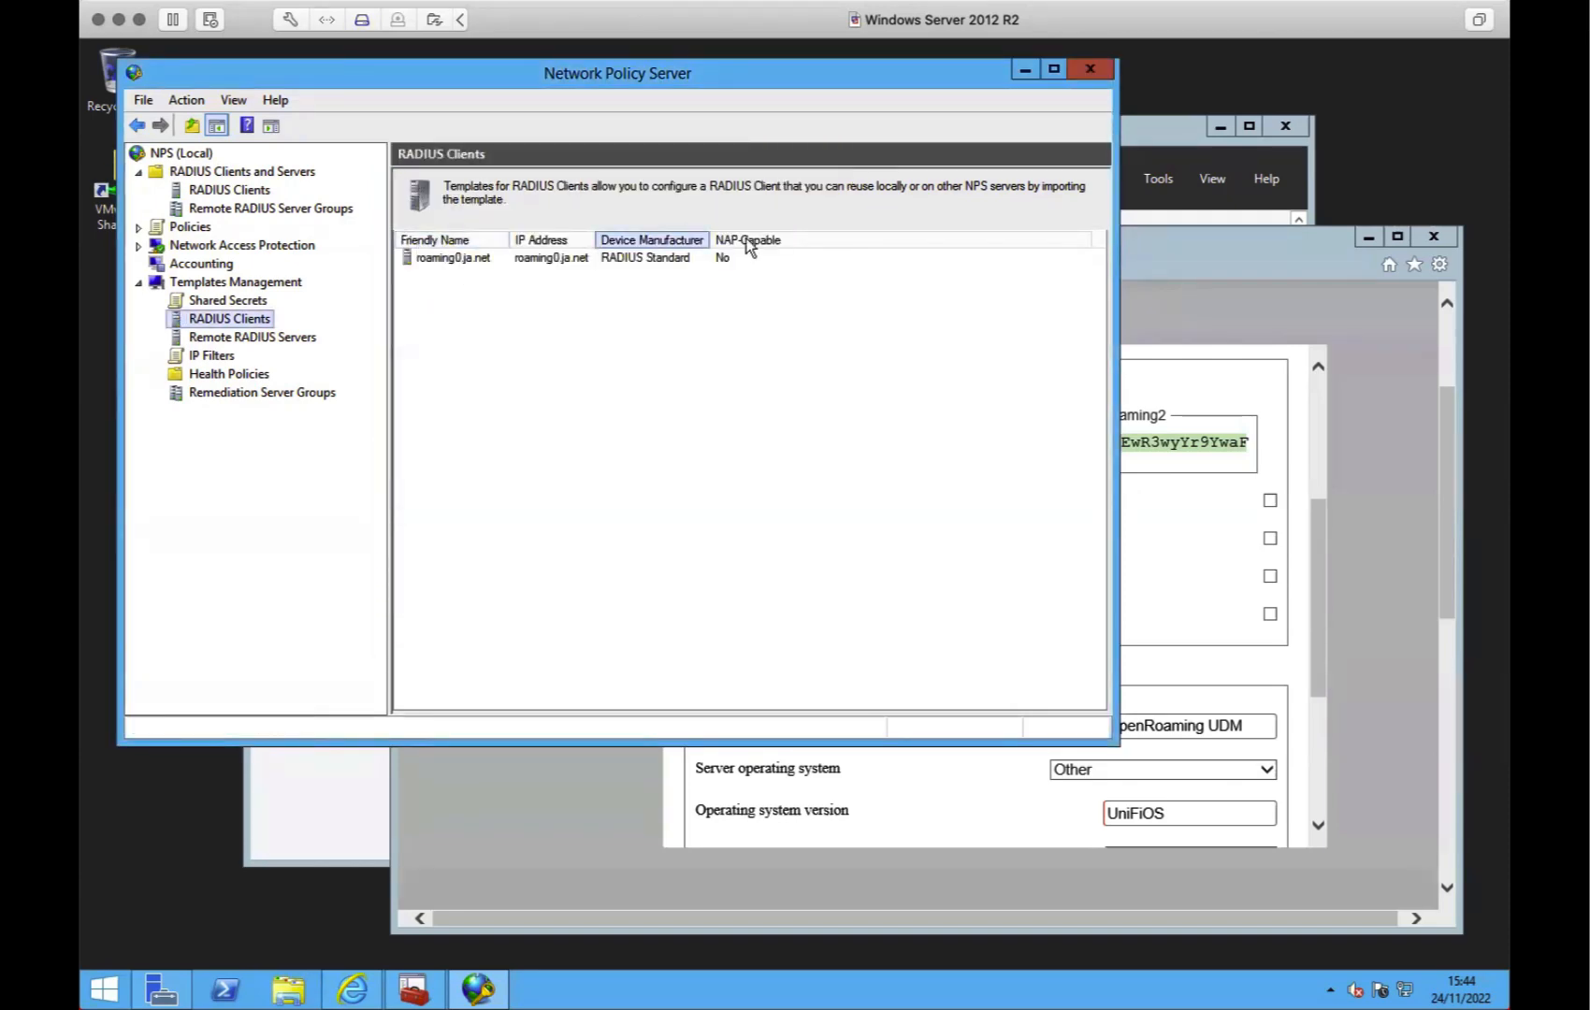
Create RADIUS client template roaming1.ja.net, address roaming1.ja.net, using the roaming1.ja.net shared secret
right_click(228, 318)
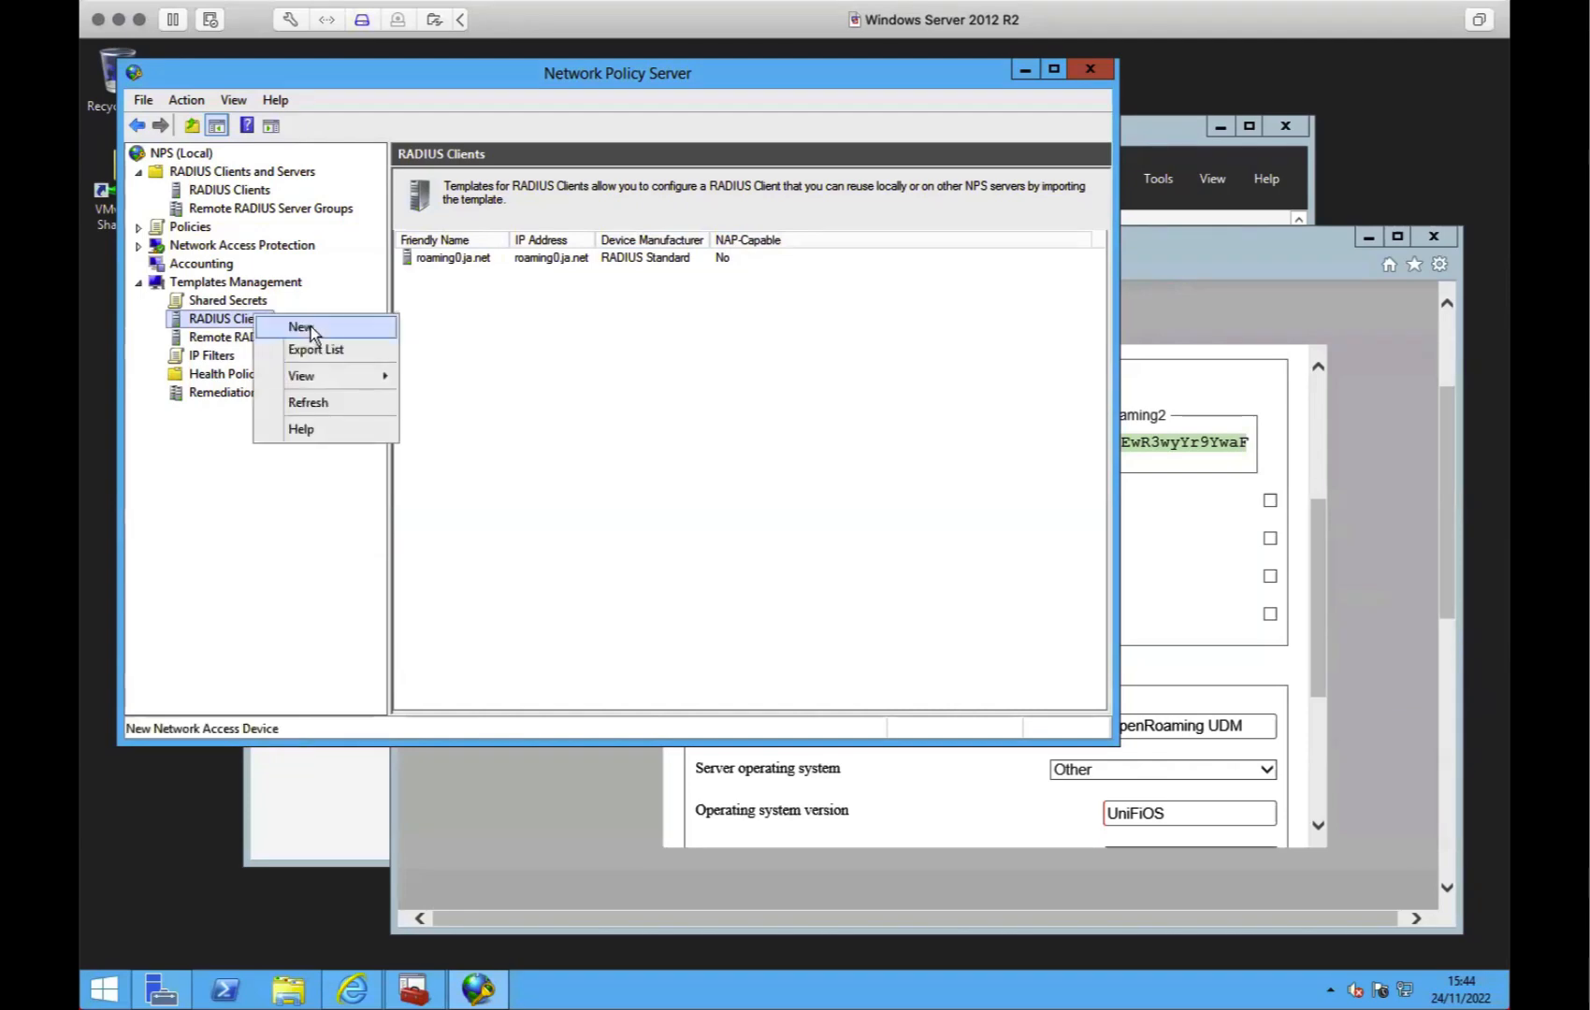
click(301, 326)
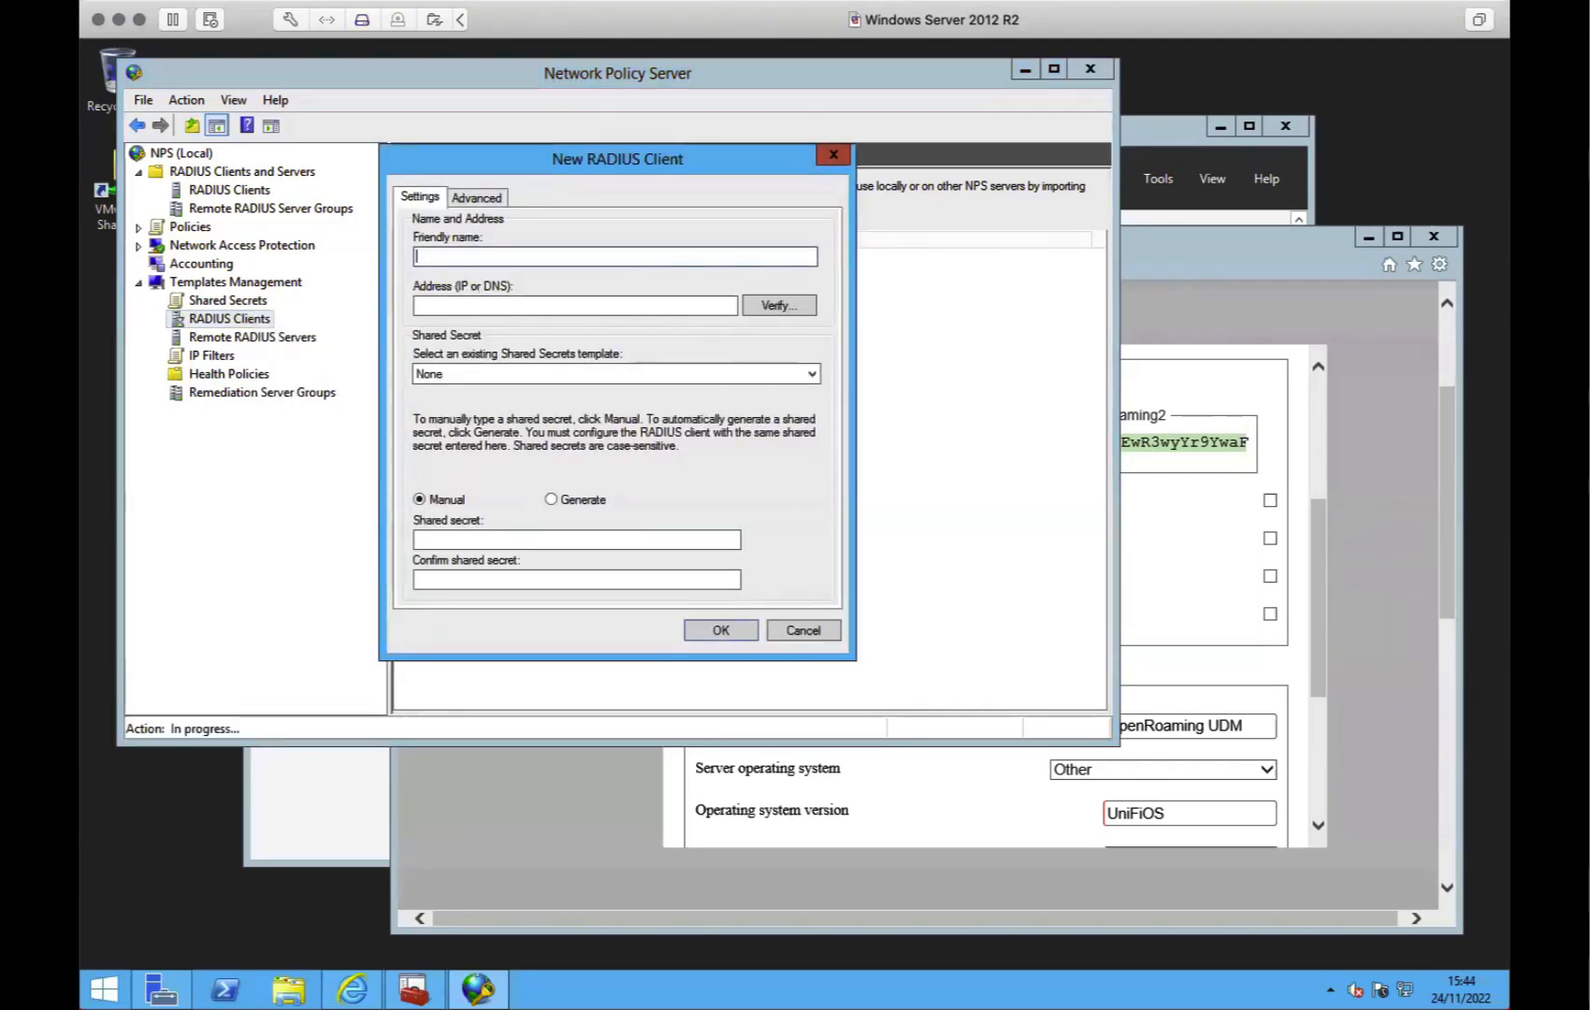
text(roaming1.ja.net)
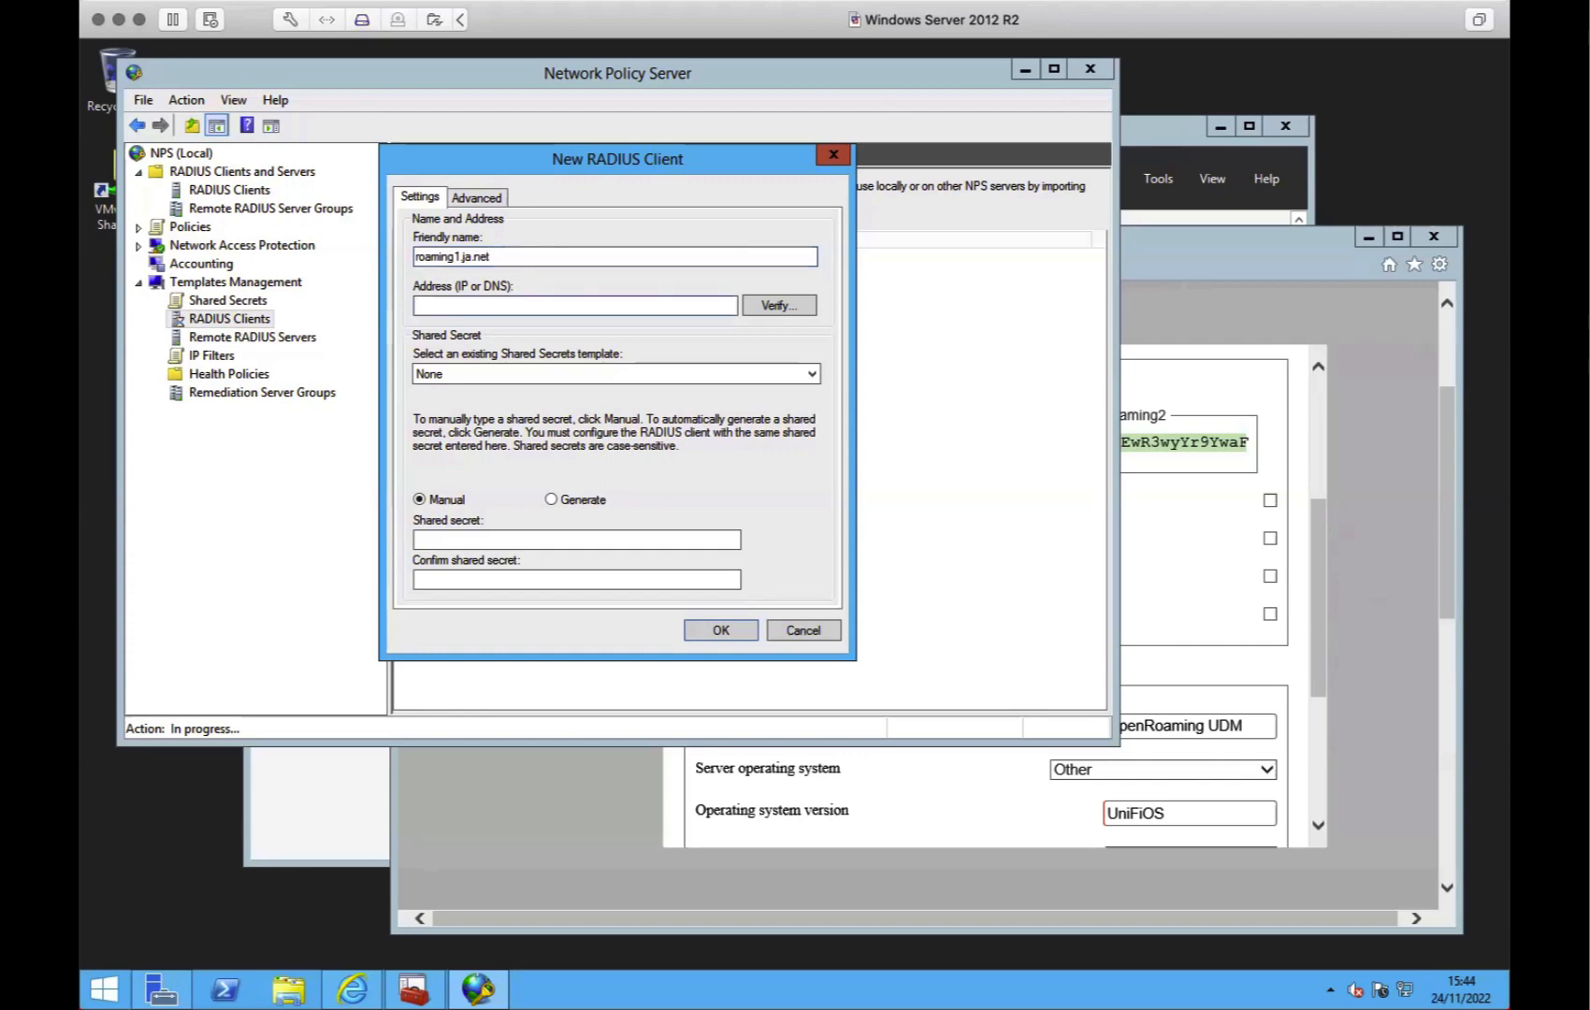
text(roaming1.ja.net)
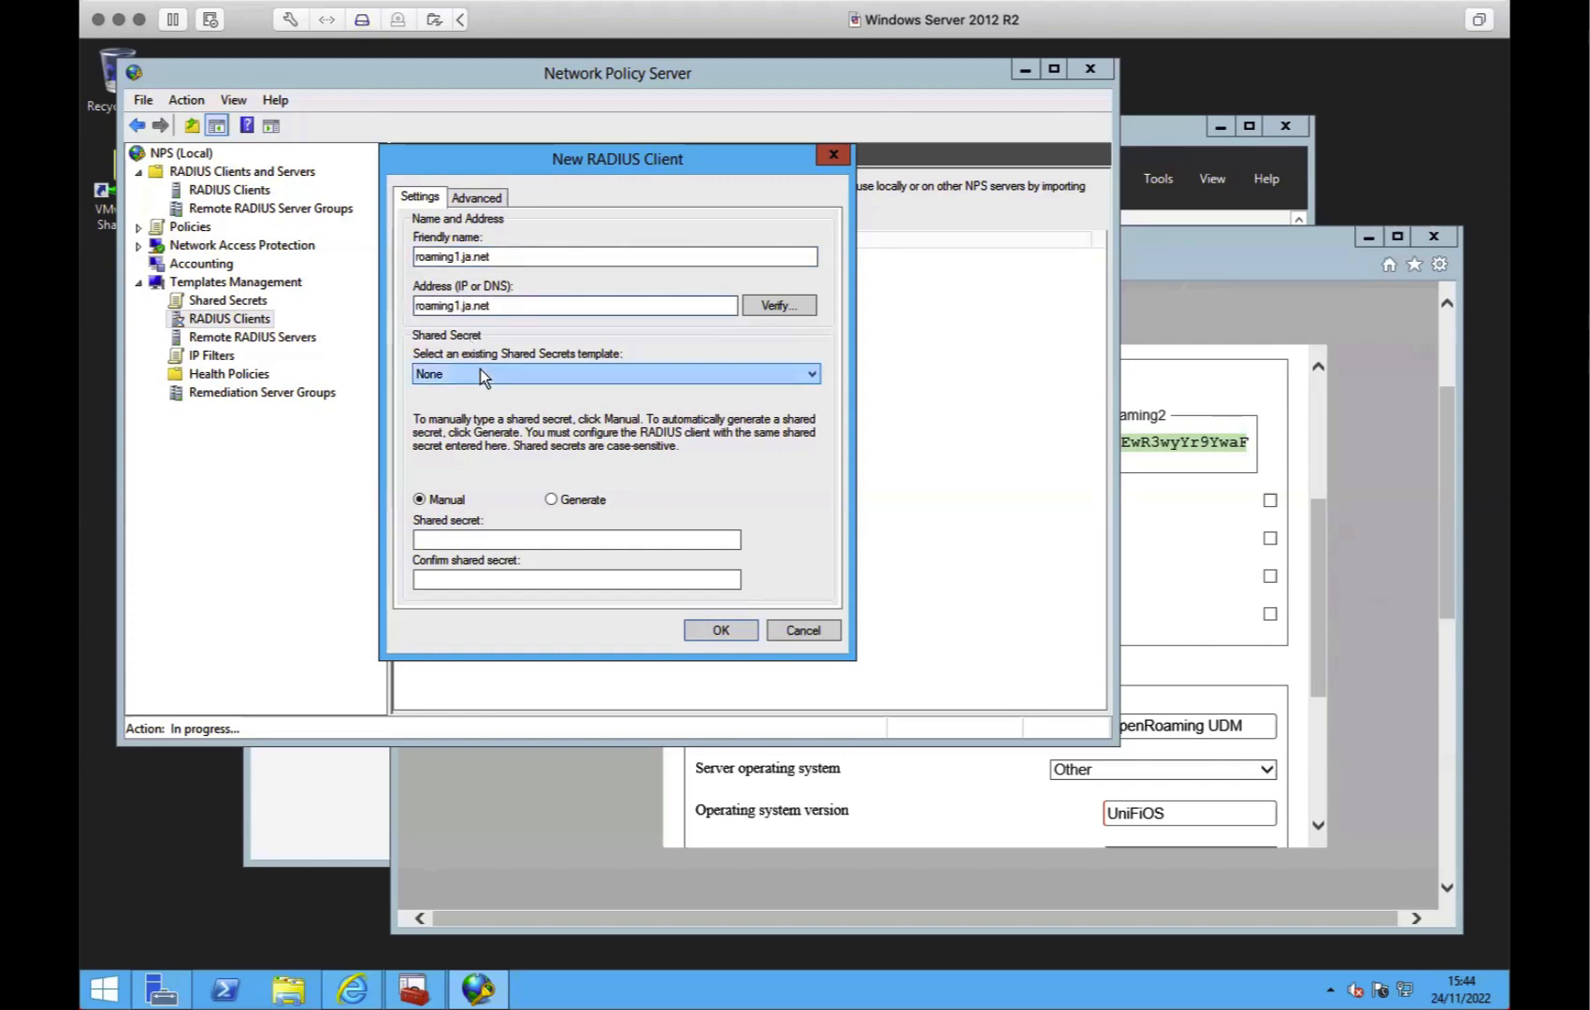
click(613, 374)
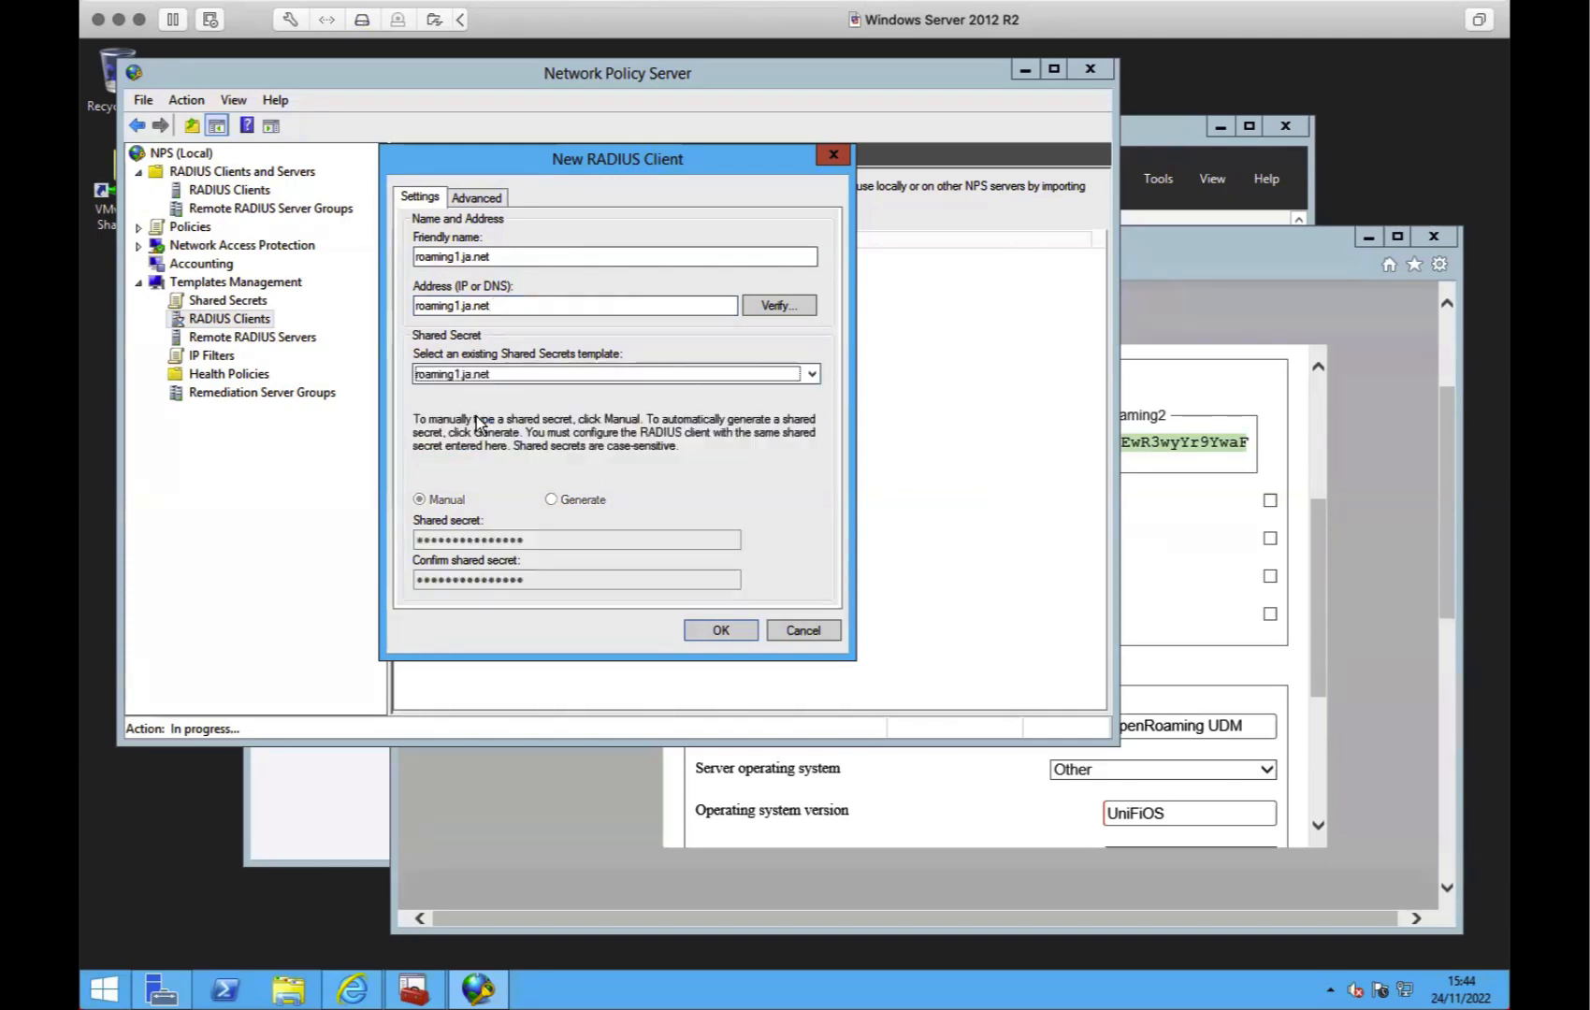
click(475, 197)
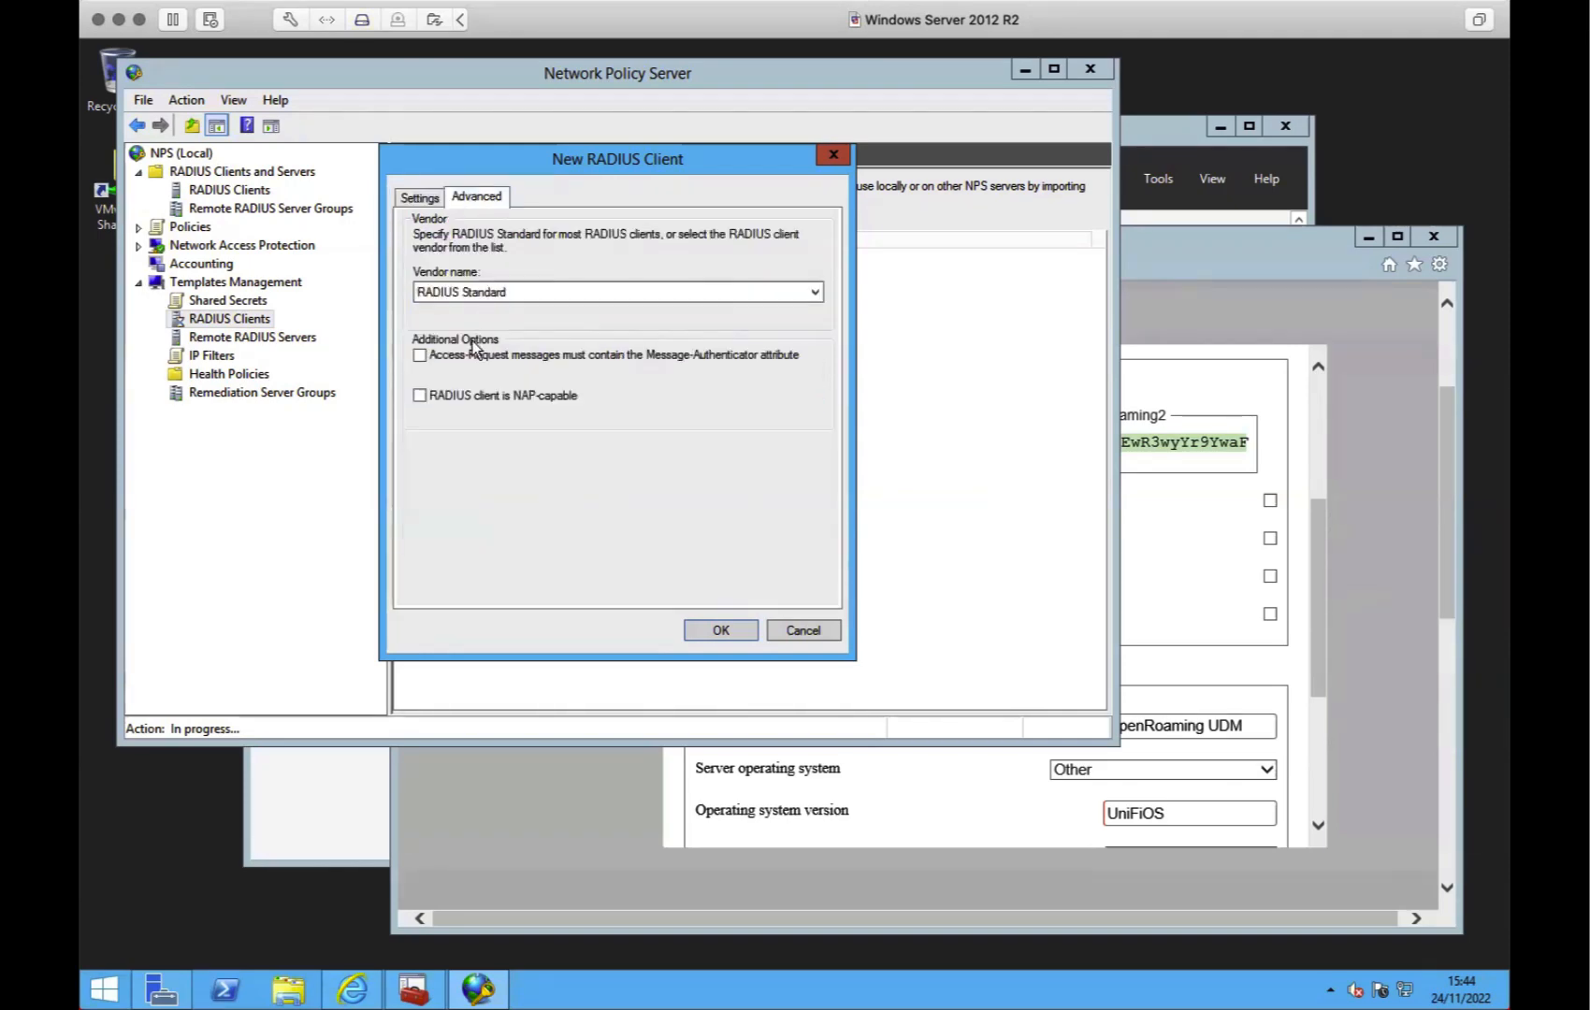
click(720, 629)
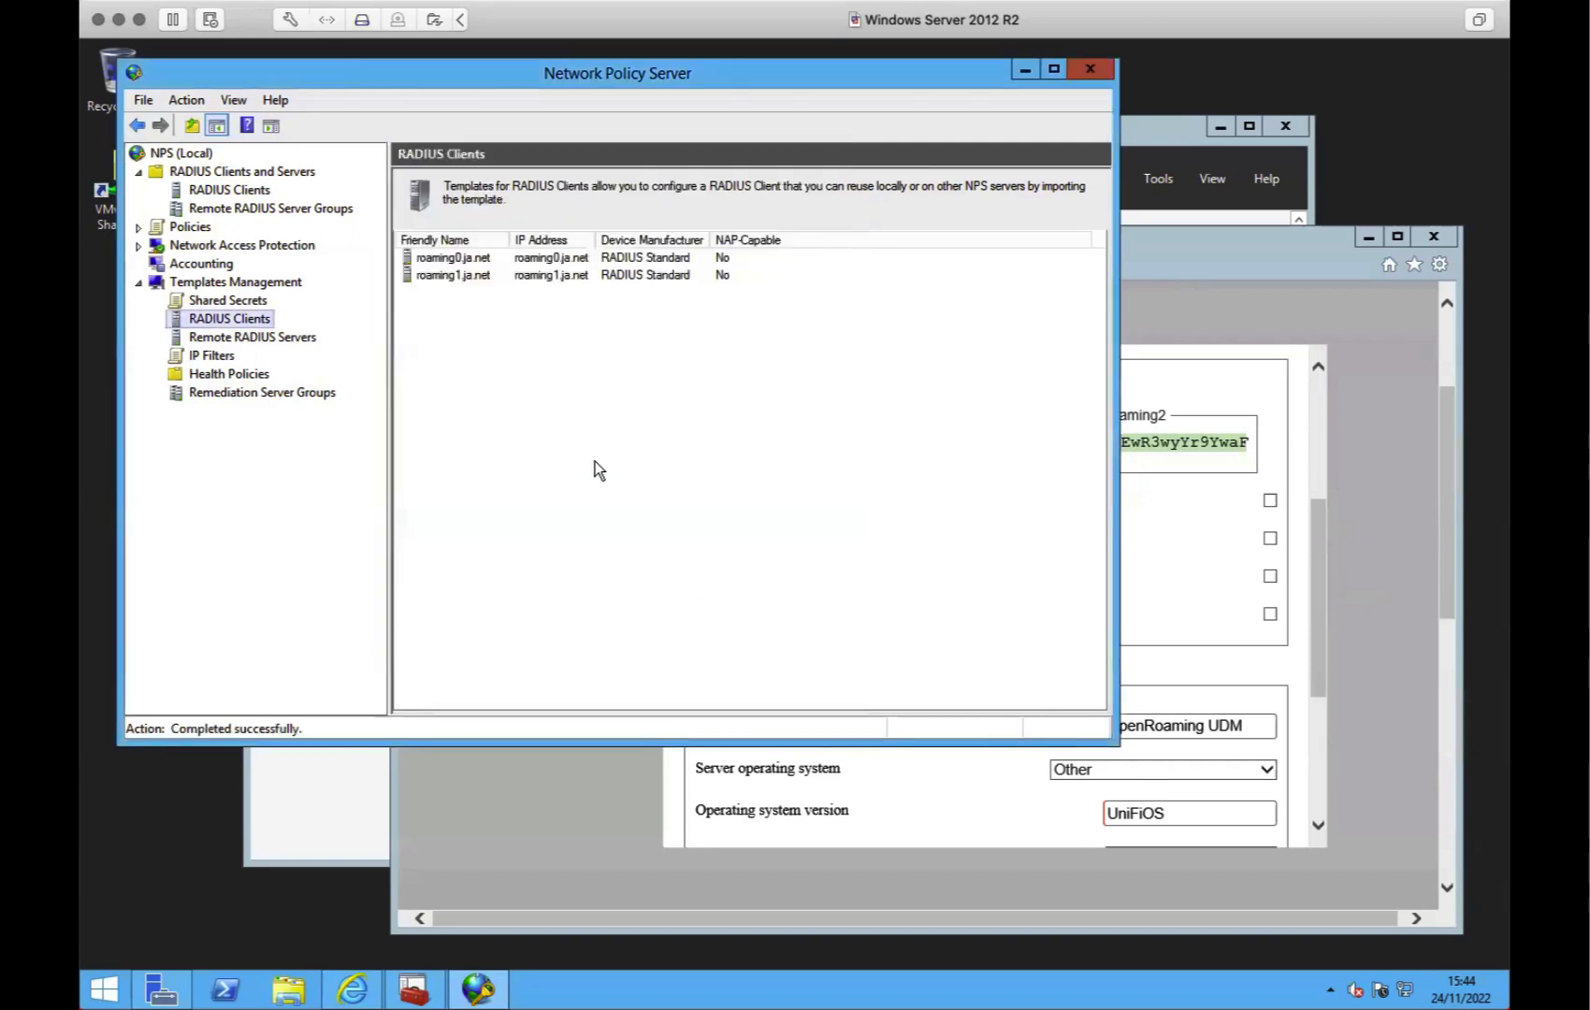
Create RADIUS client template roaming2.ja.net with its roaming2.ja.net secret and Message-Authenticator required
right_click(230, 318)
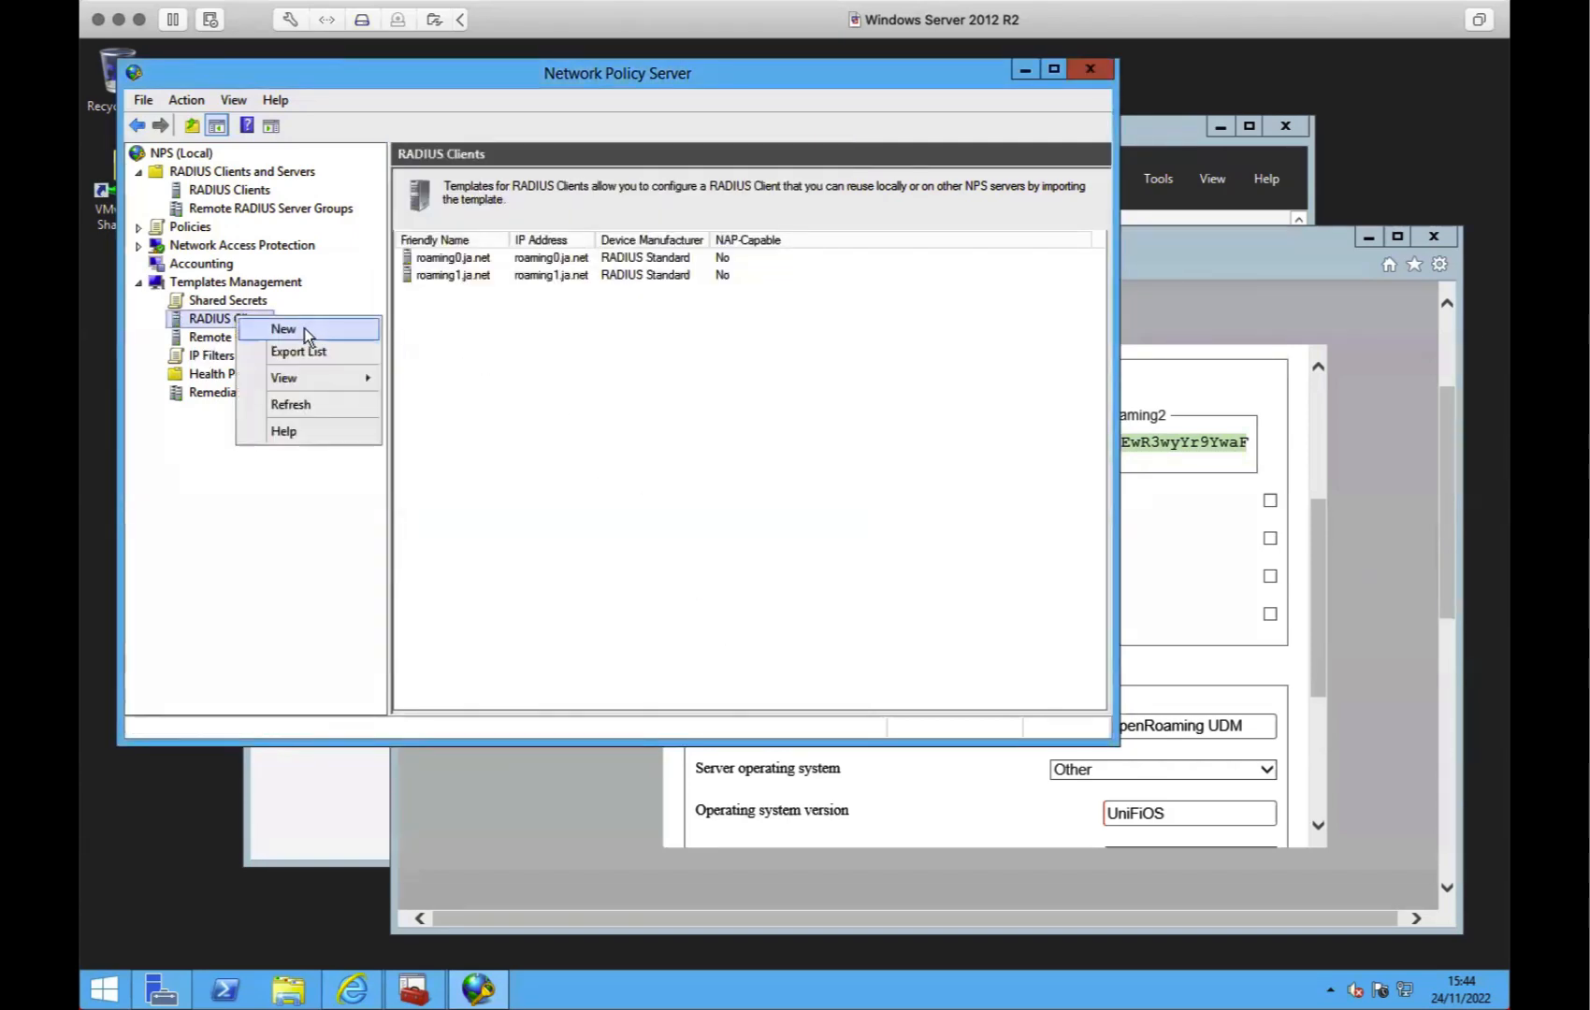
click(284, 328)
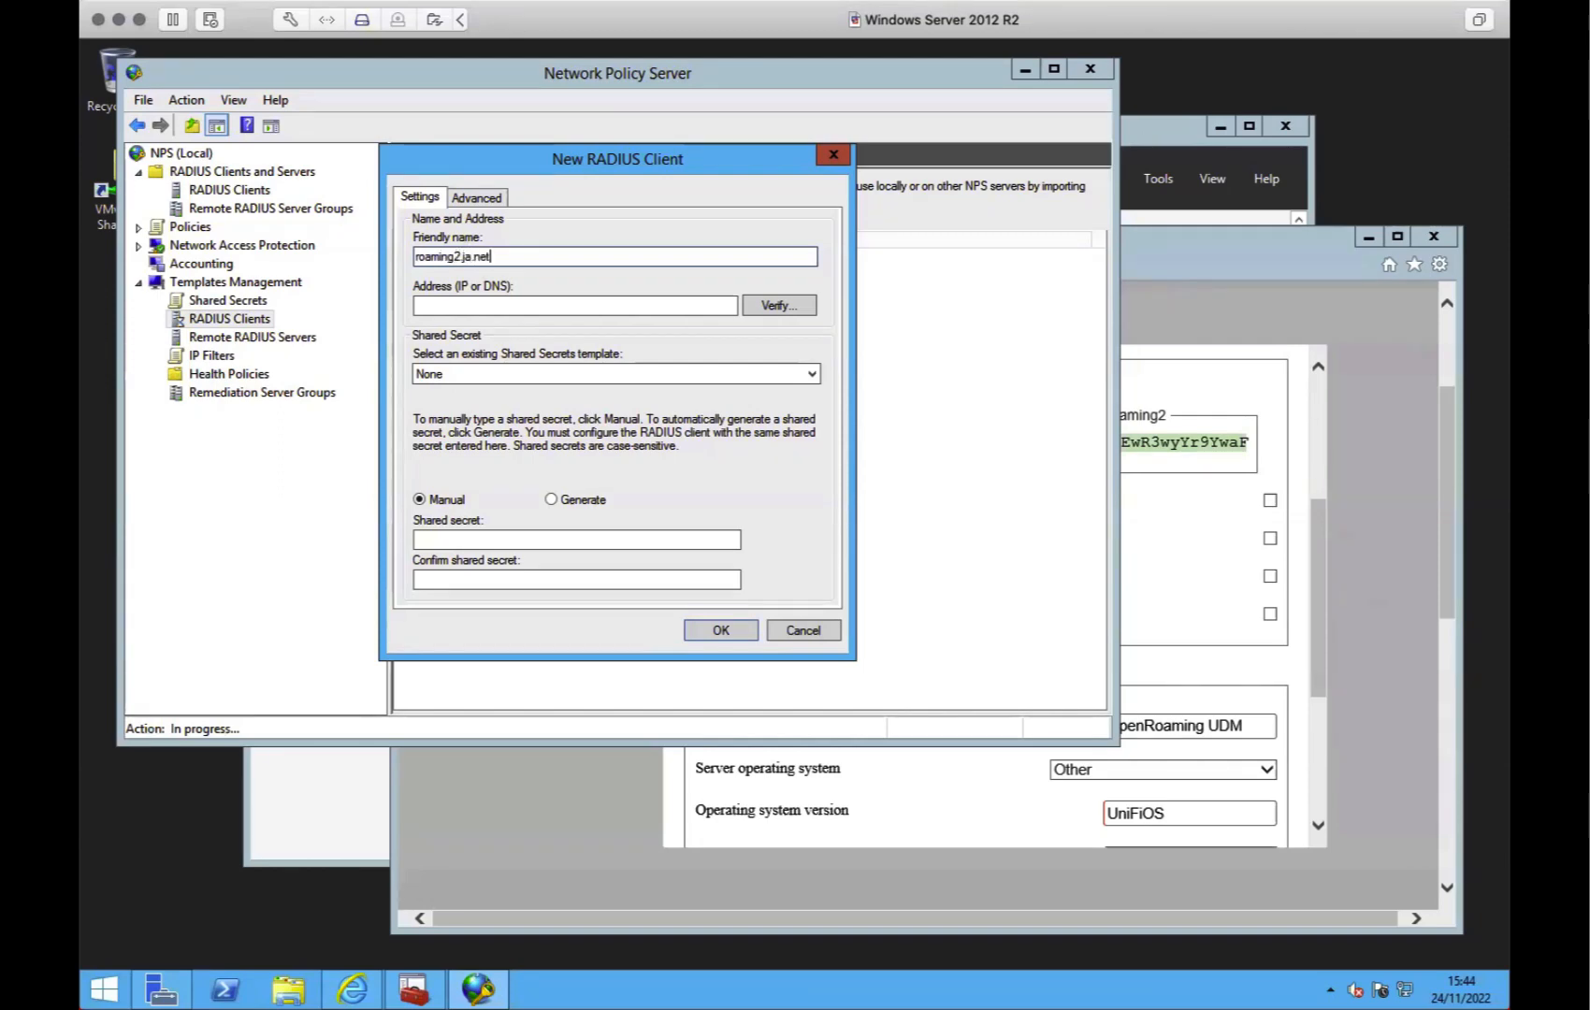
text(roaming2.ja.net)
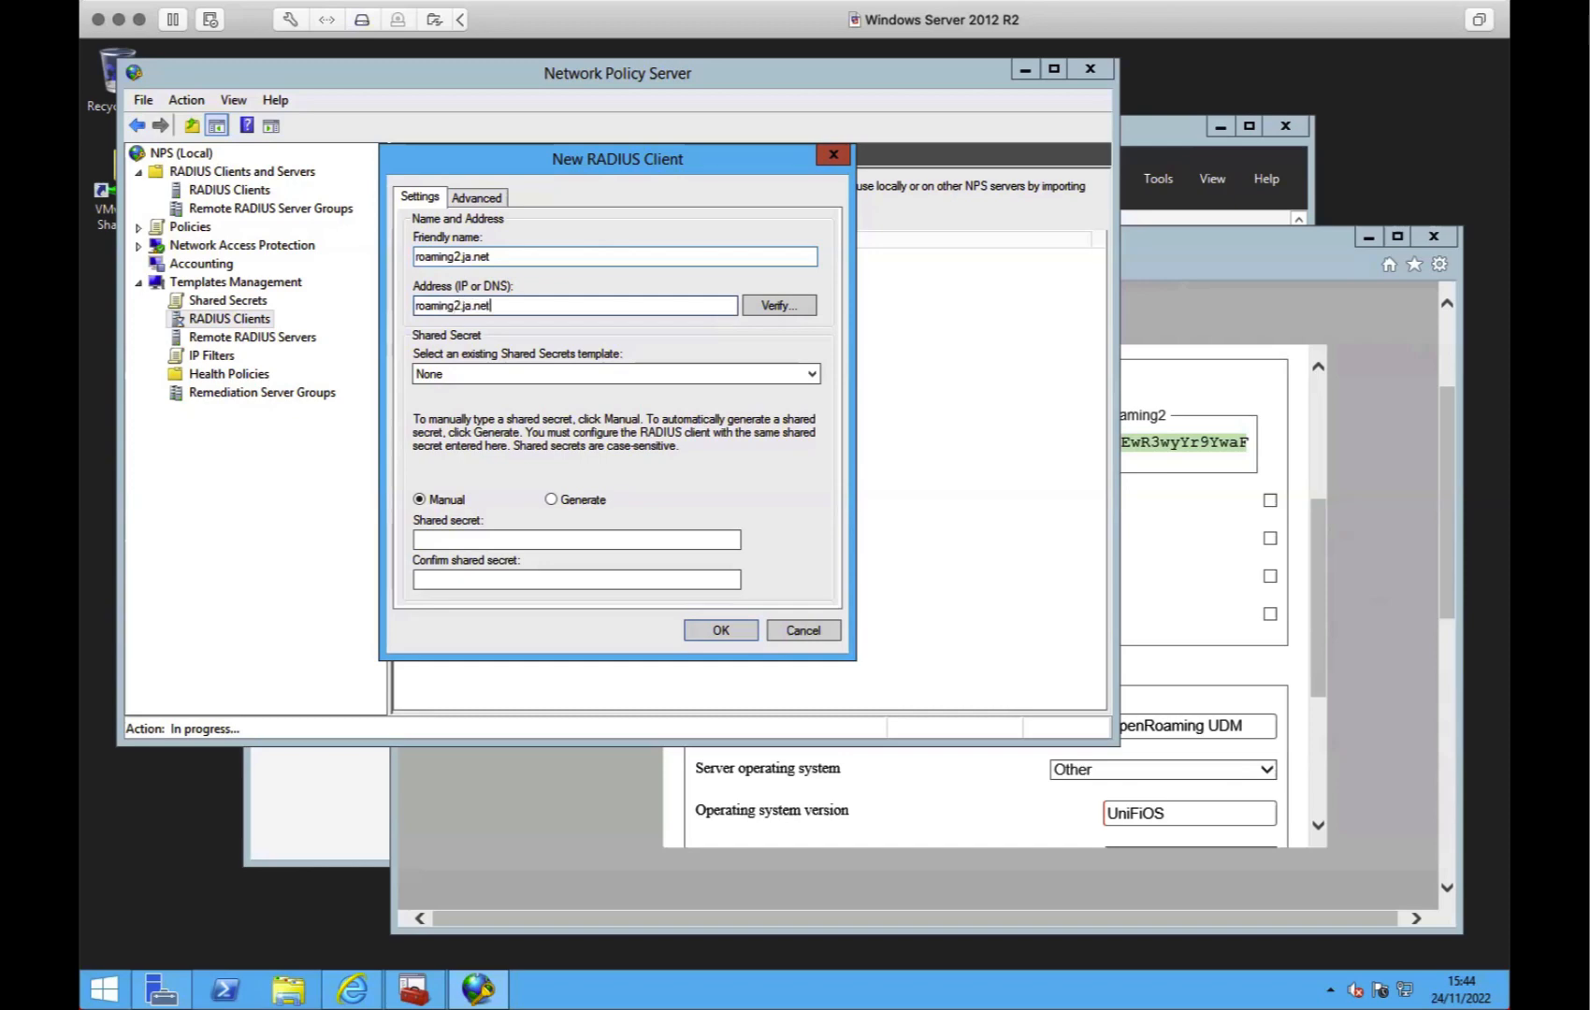
click(614, 374)
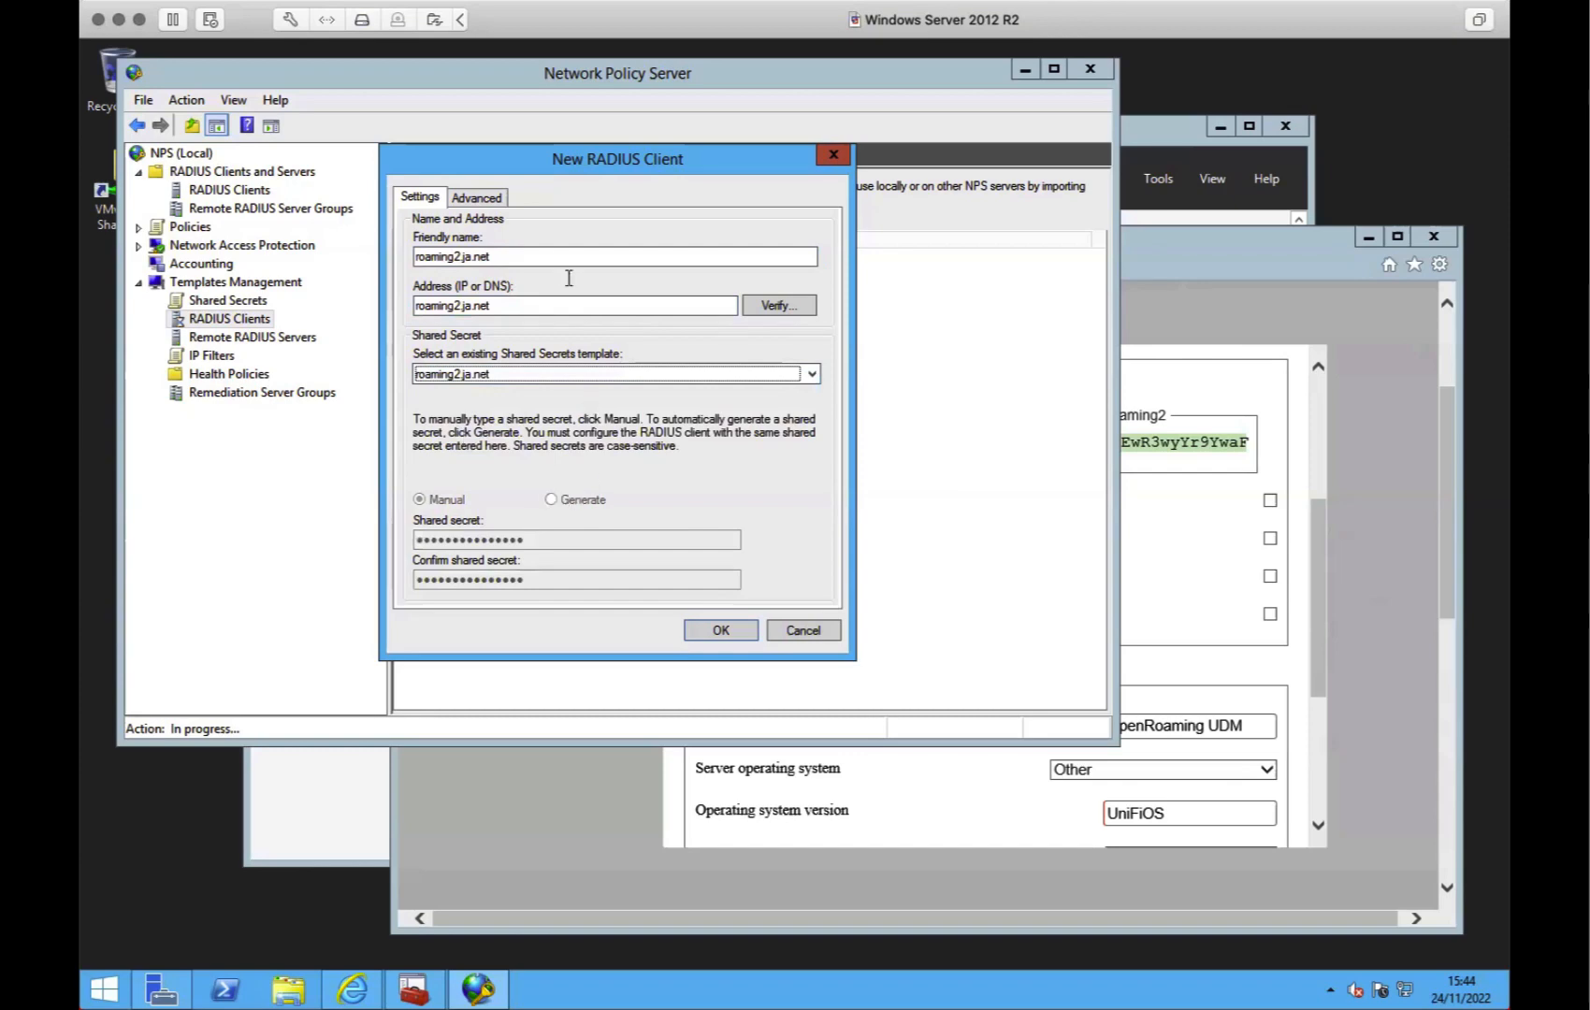
click(475, 197)
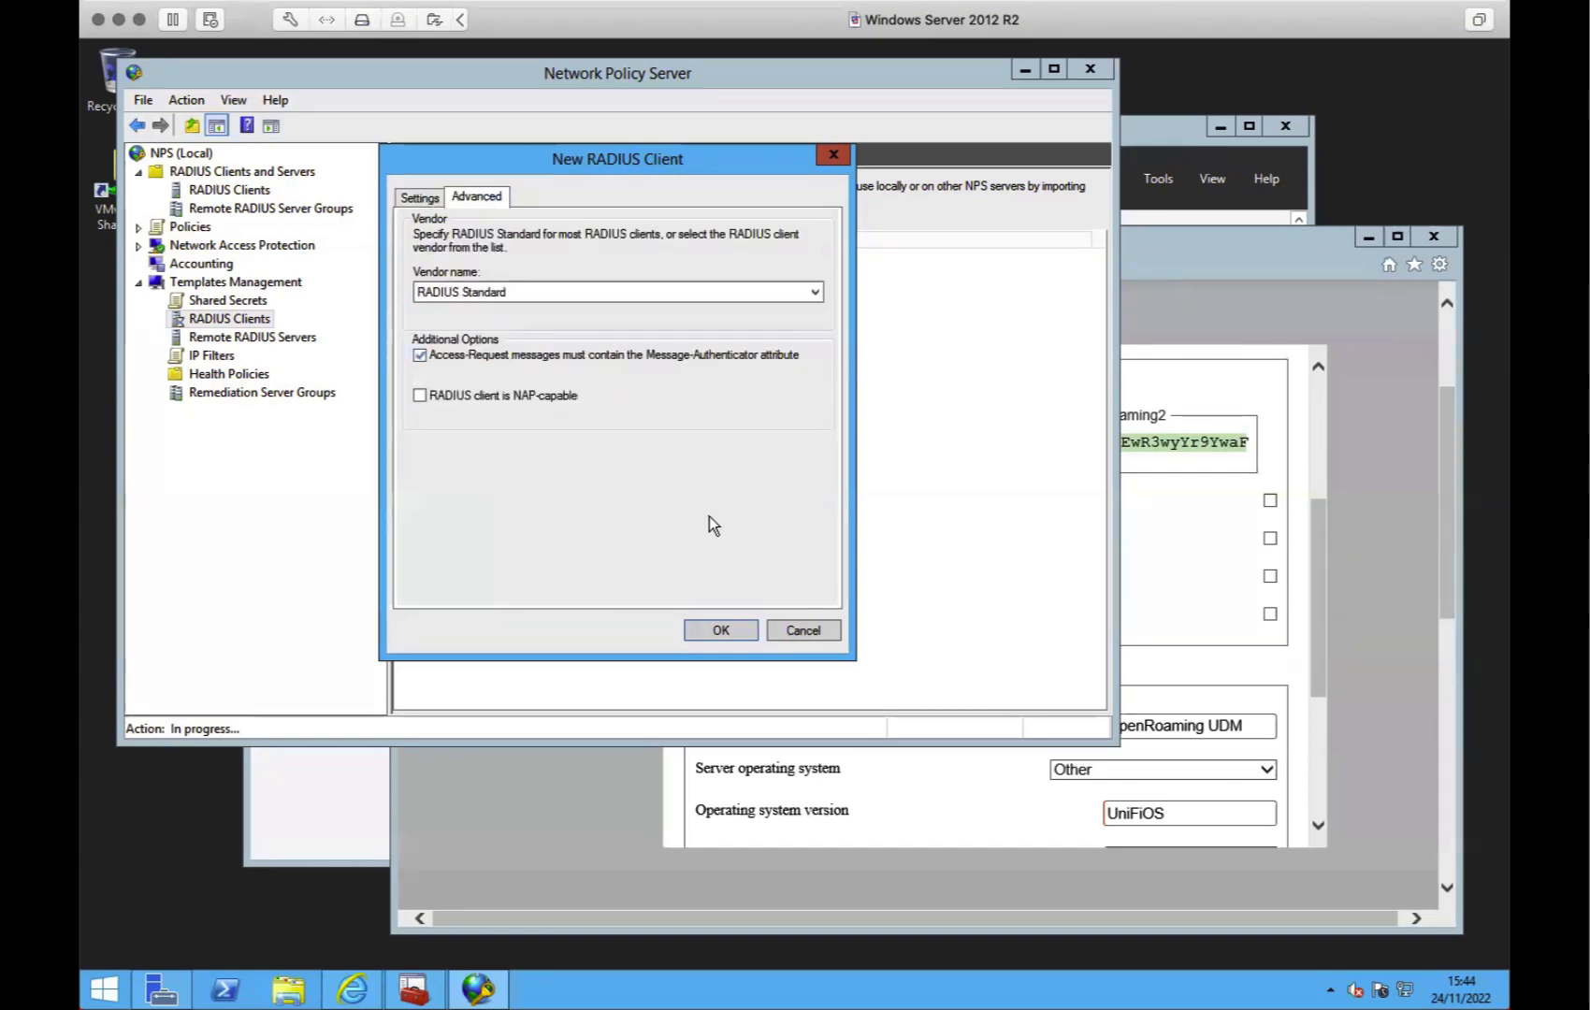
click(720, 629)
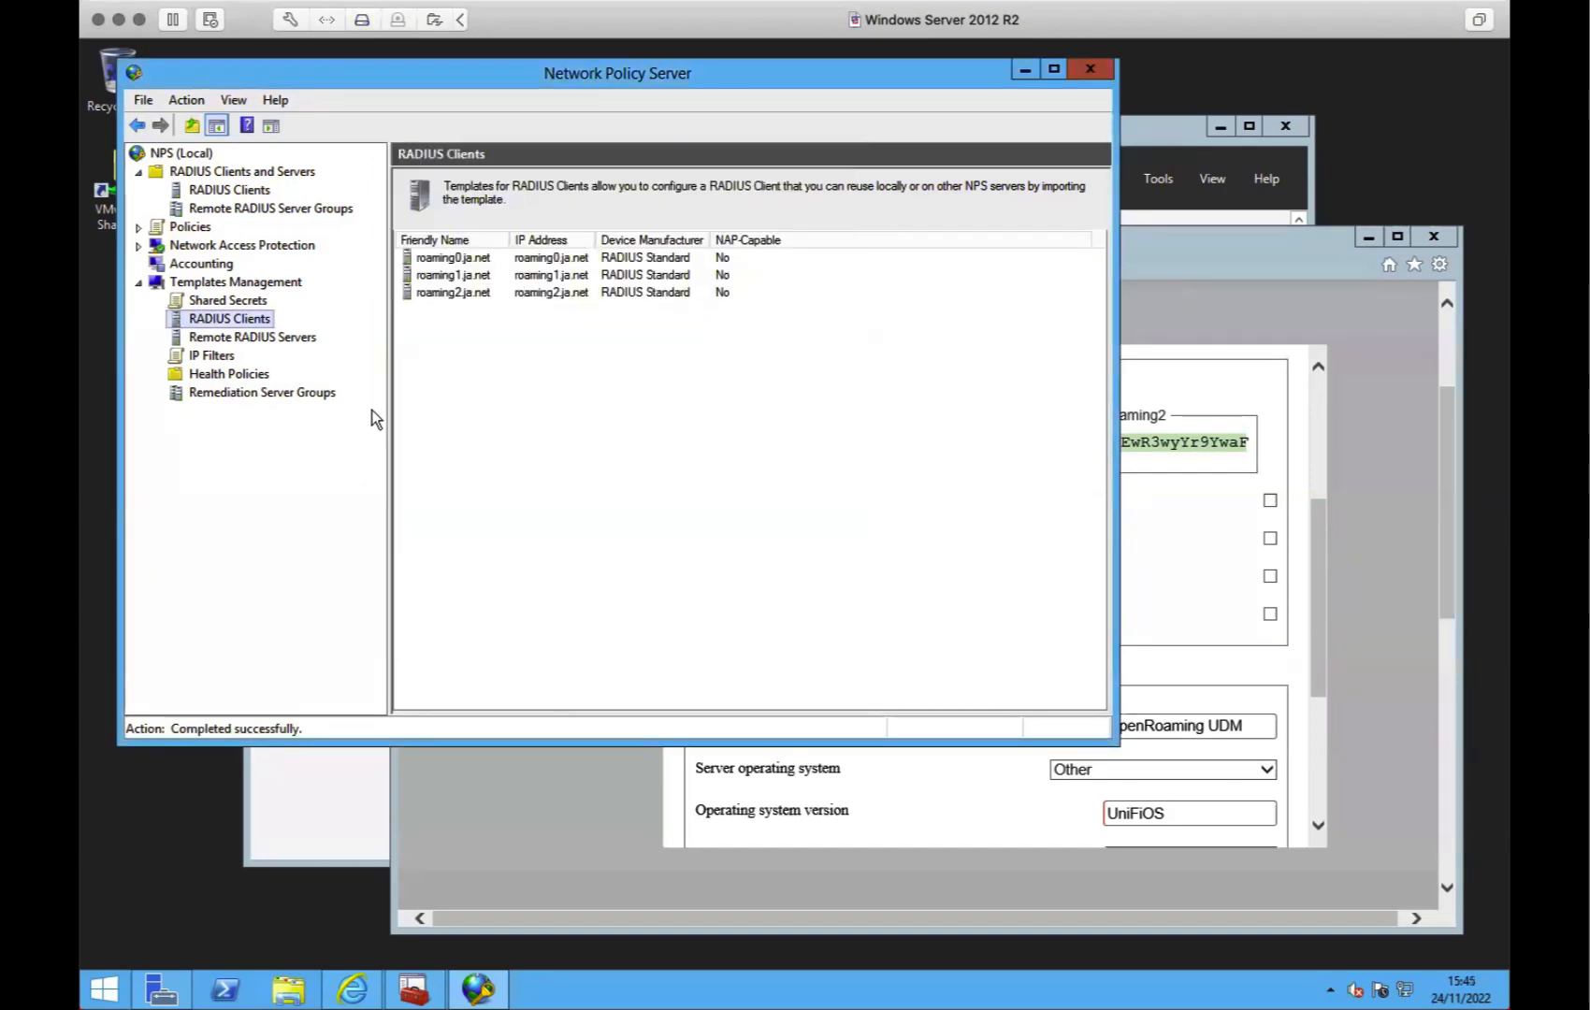
Name the remote server template roaming0.ja.net and verify the server resolves to 194.82.174.185
click(253, 337)
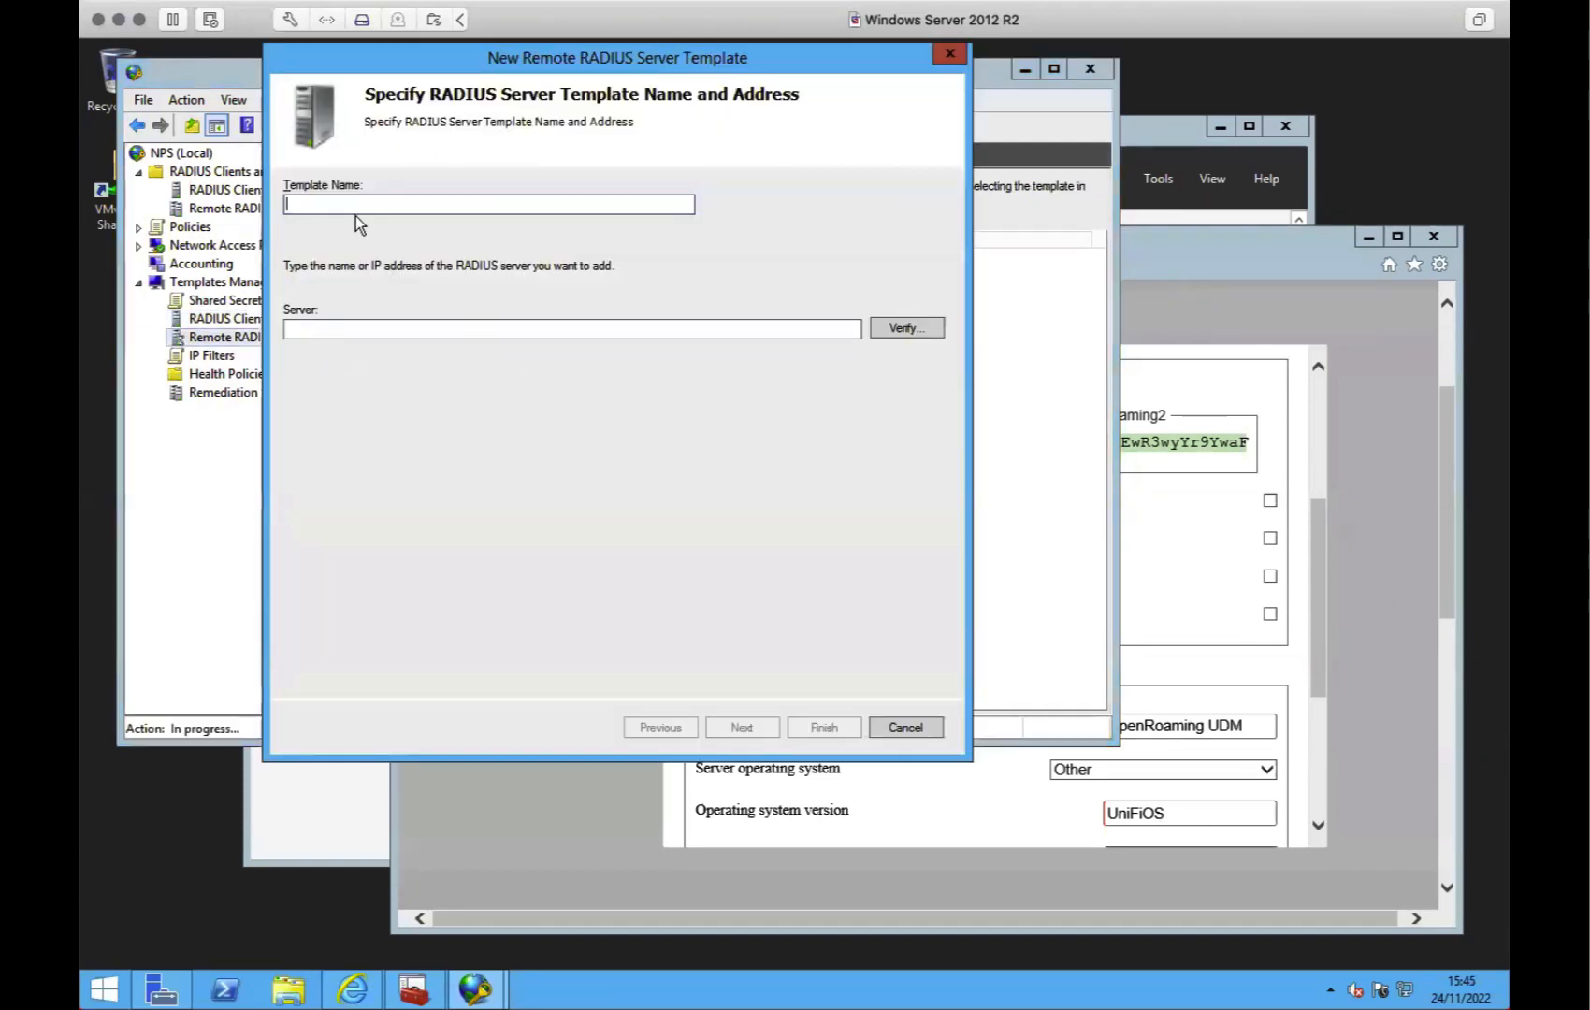
text(roaming0.ja.net)
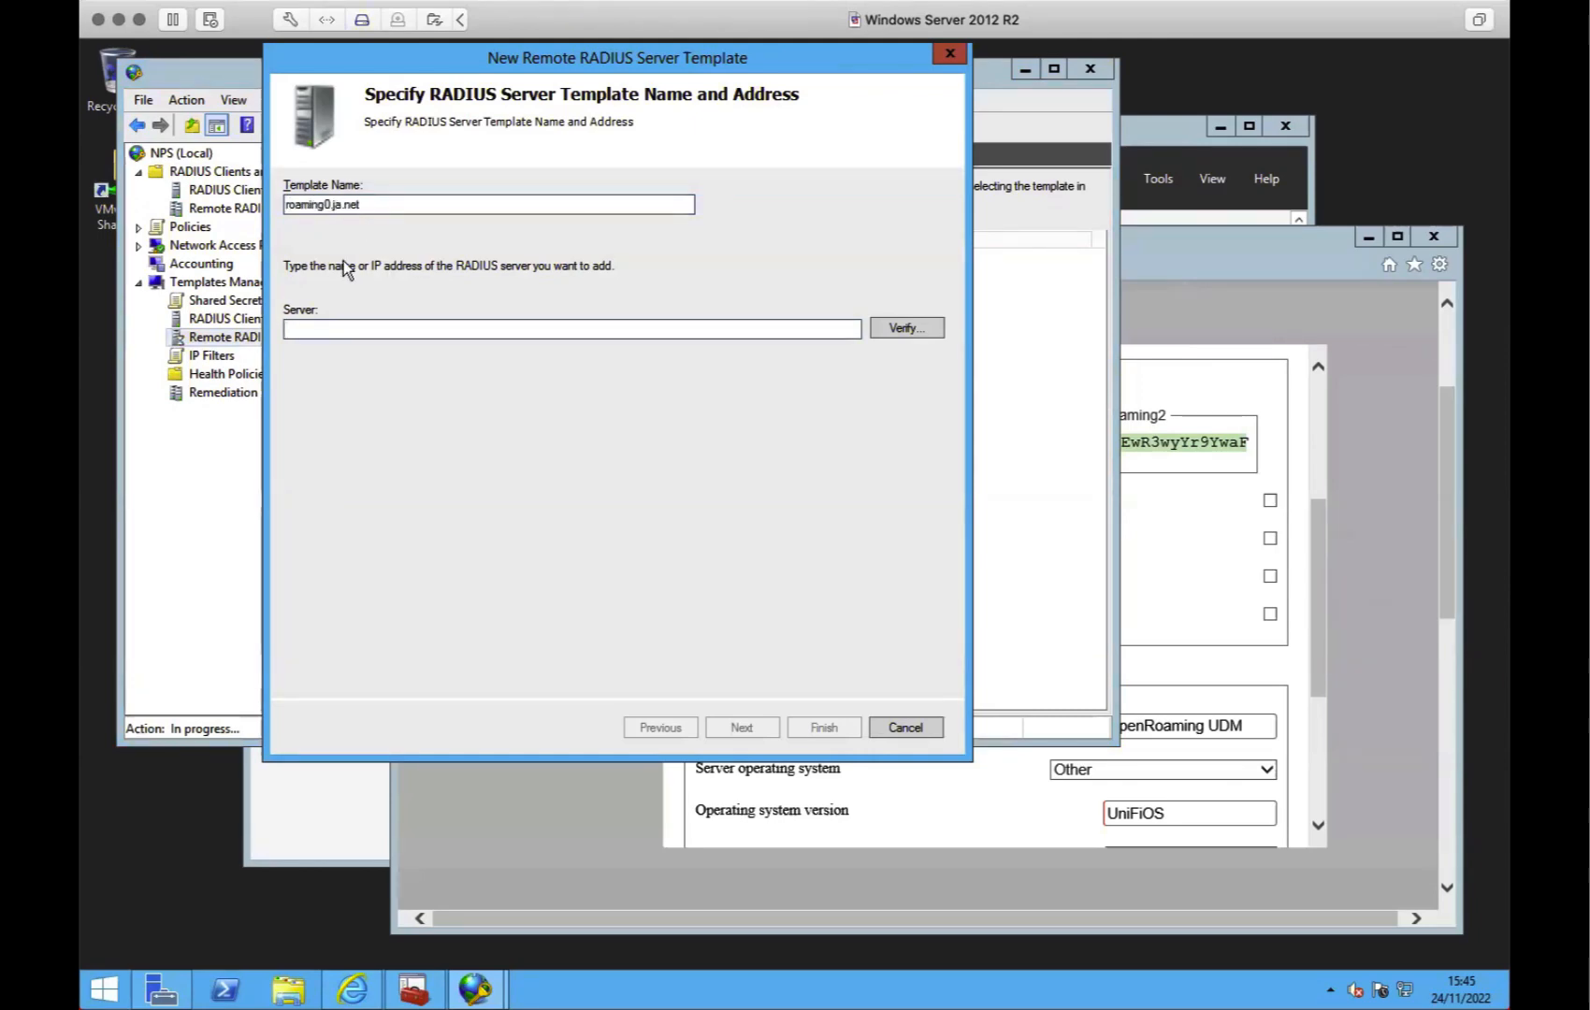
text(roaming0.ja.net)
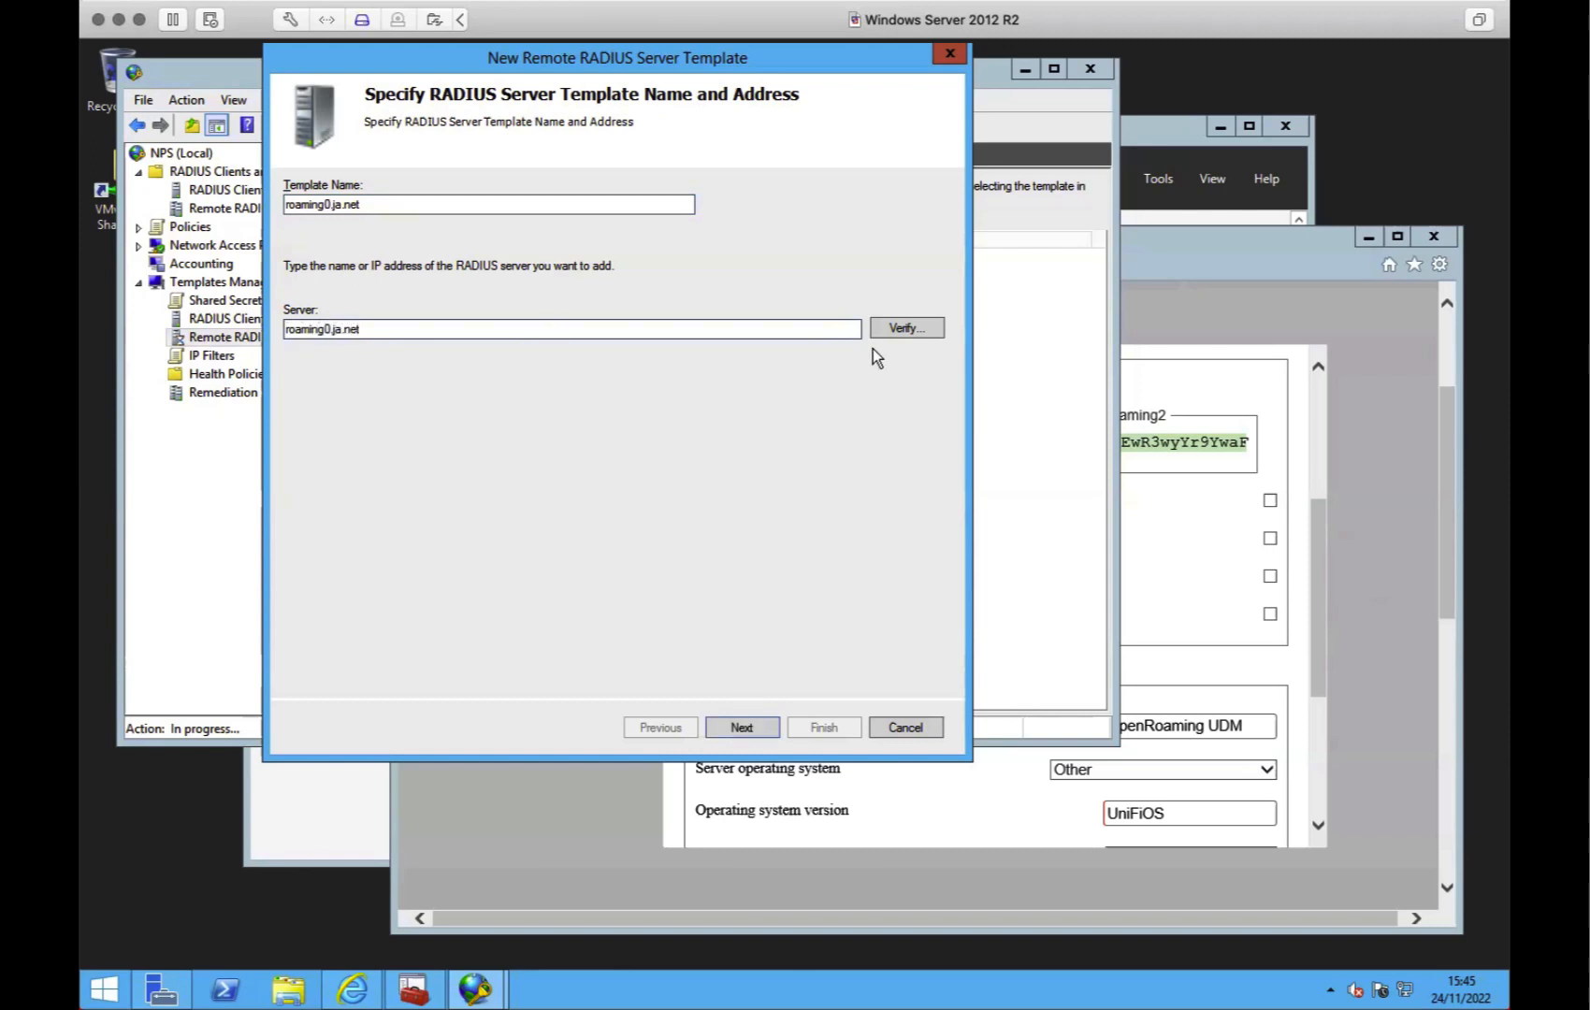
click(904, 326)
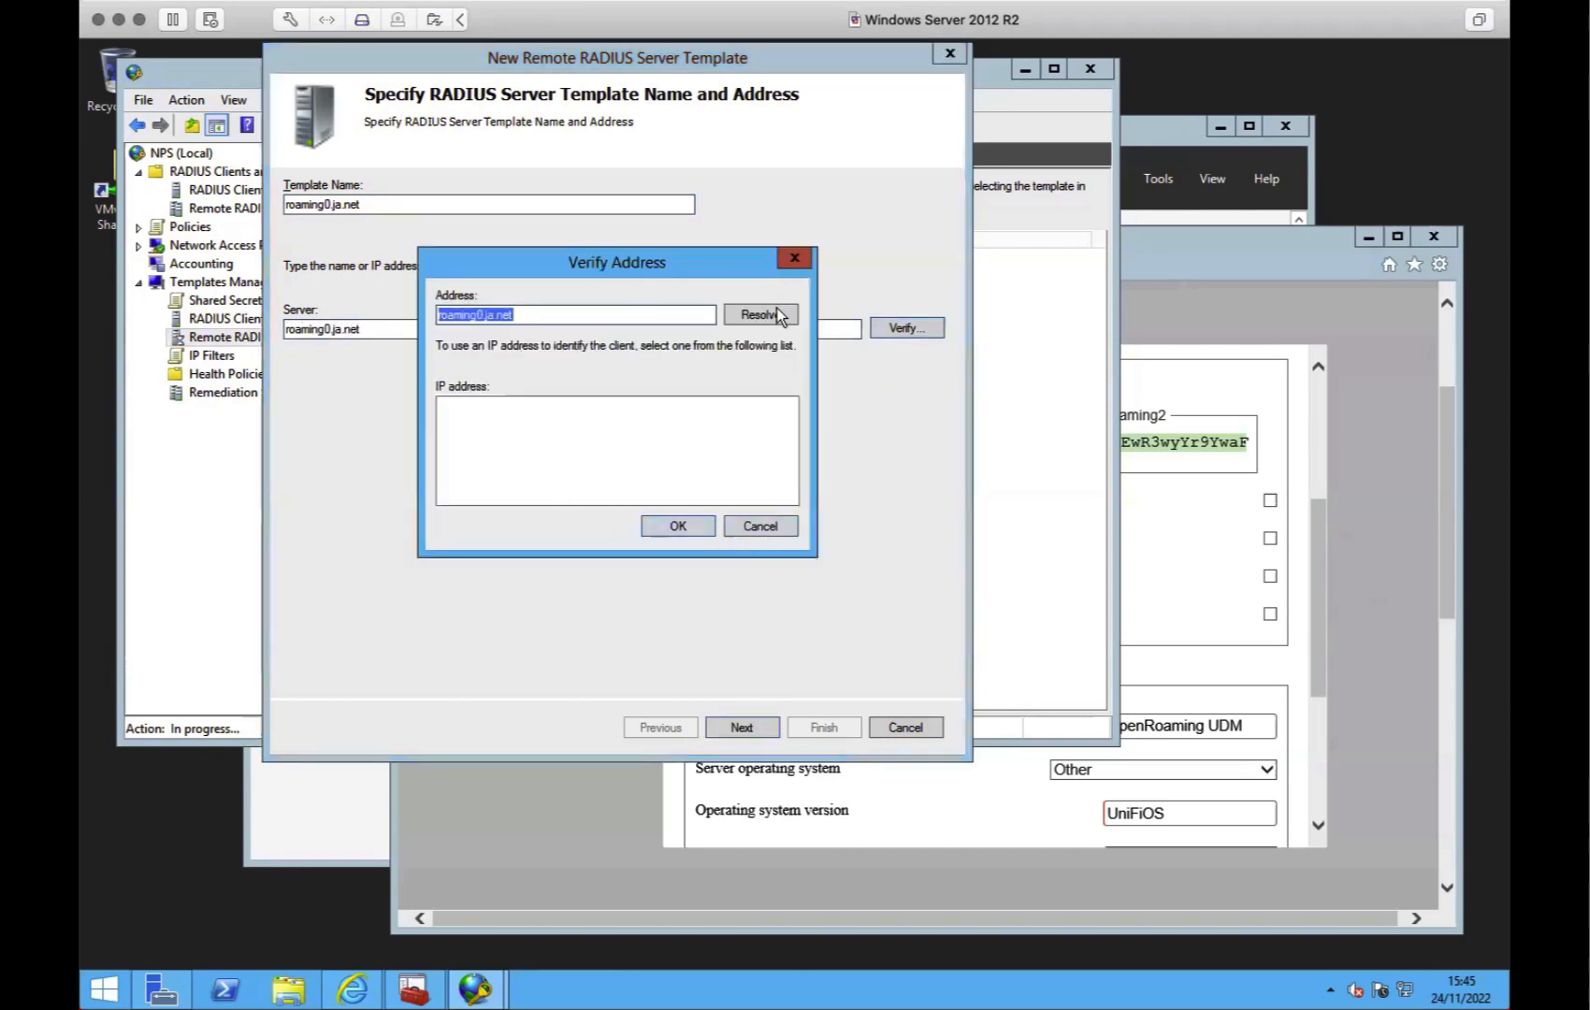
click(759, 315)
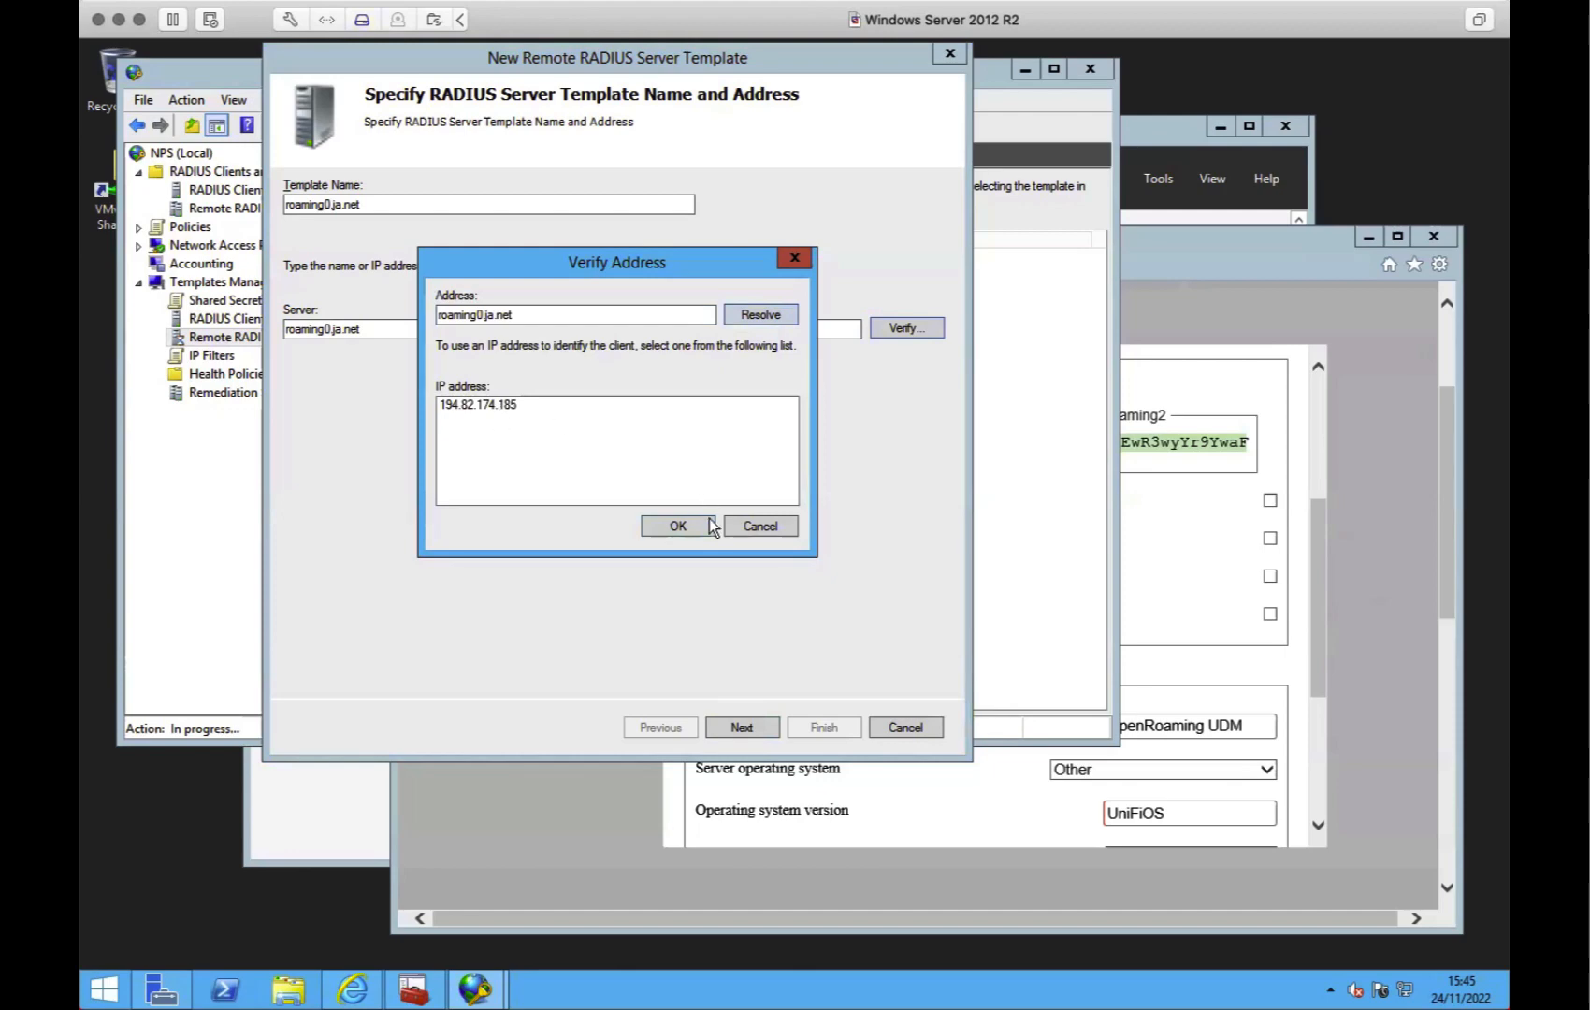
click(677, 525)
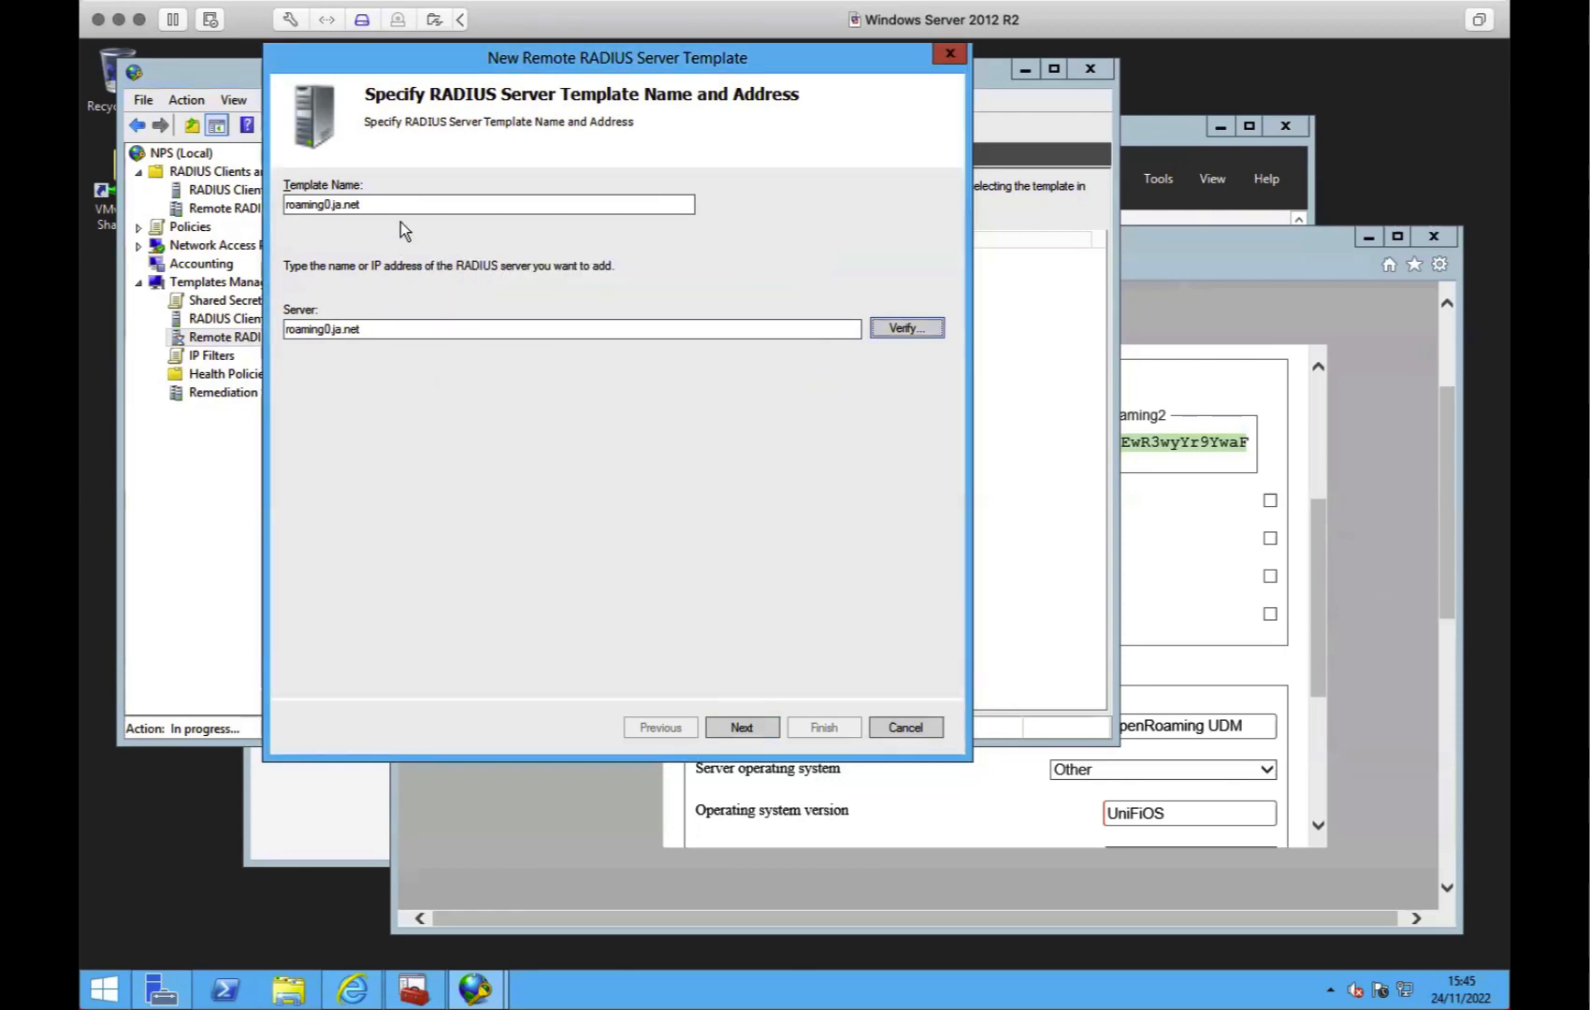
click(741, 726)
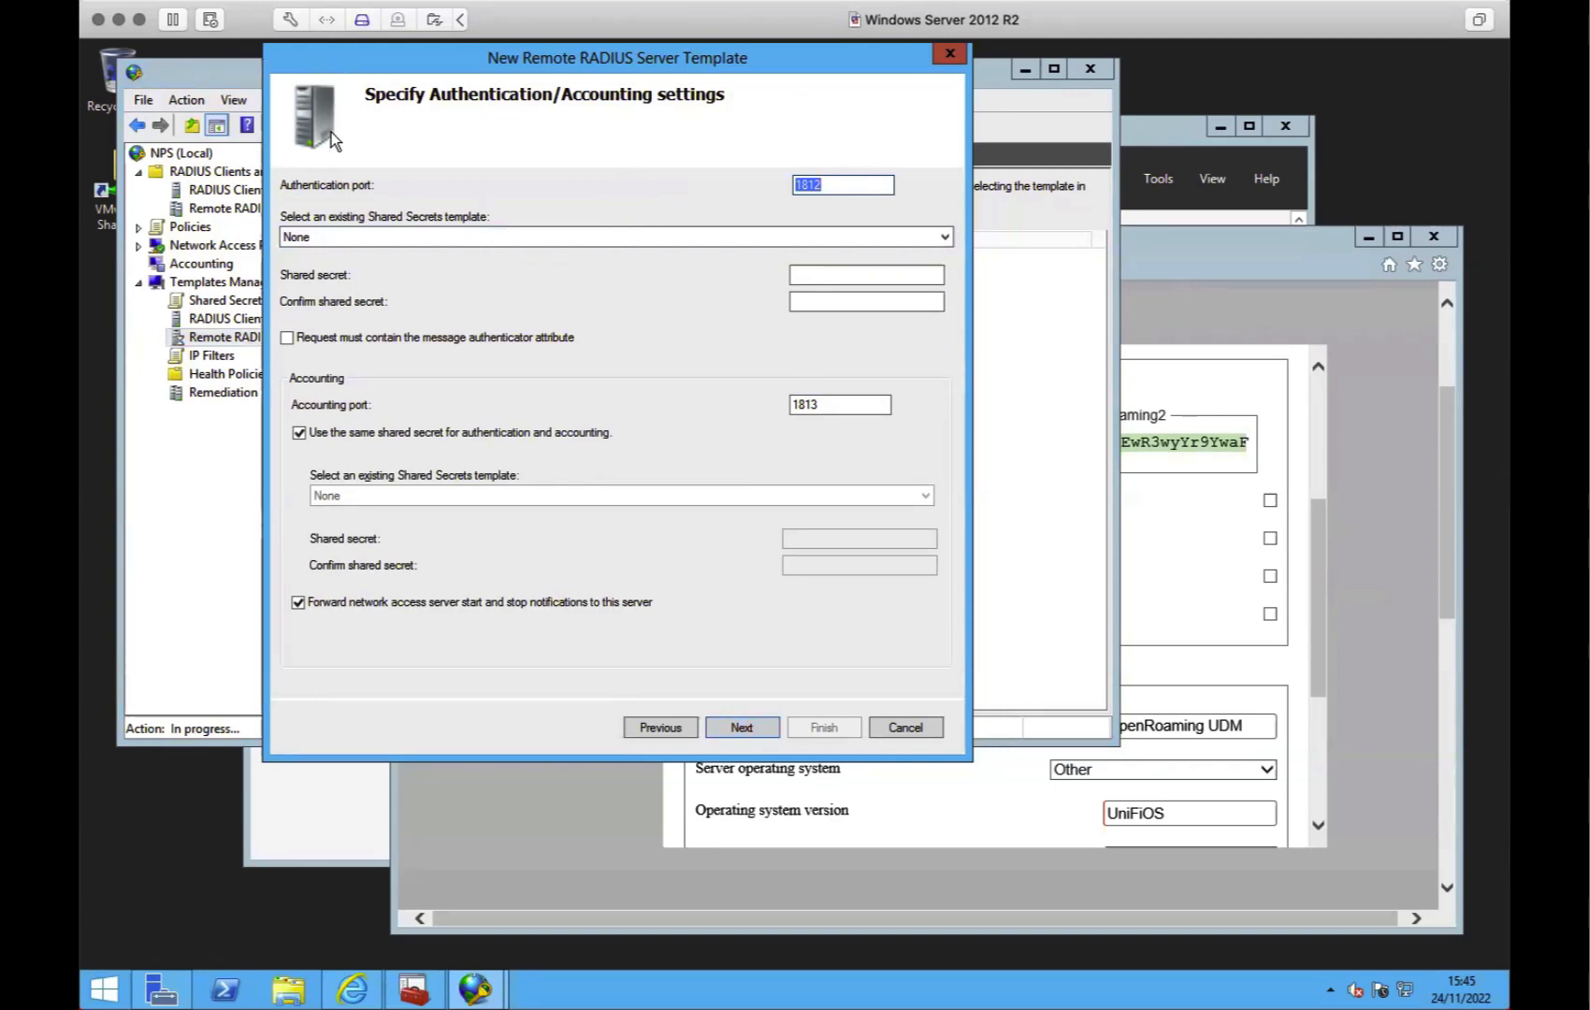
mouse_move(339, 101)
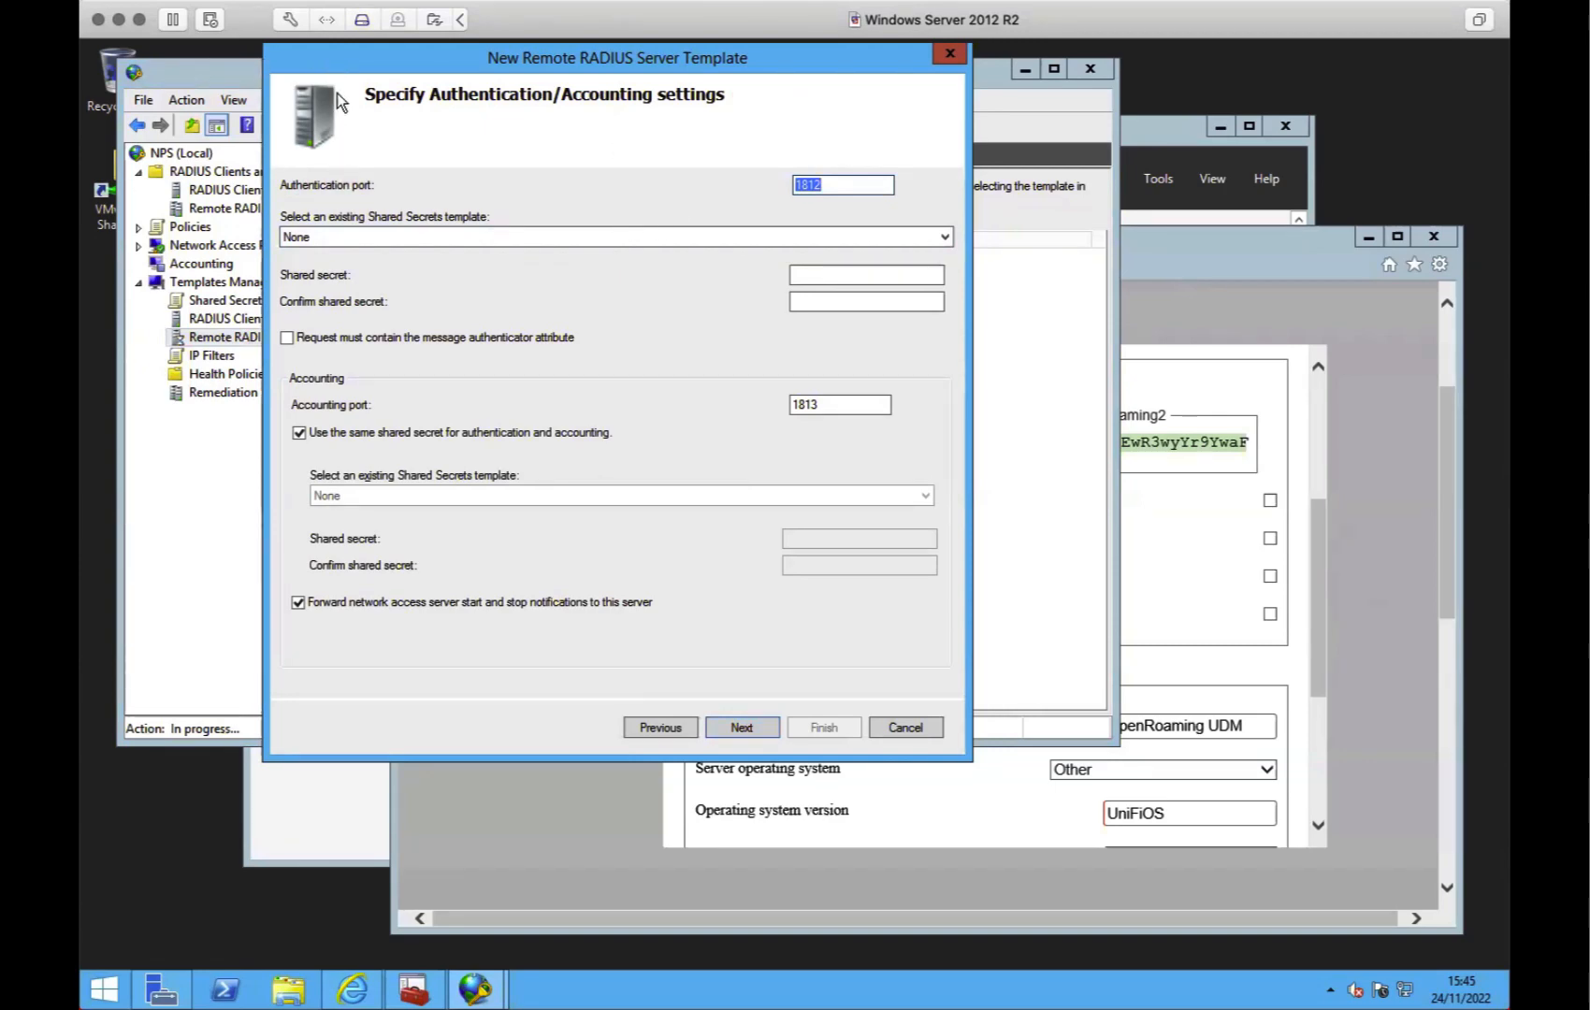
mouse_move(411, 243)
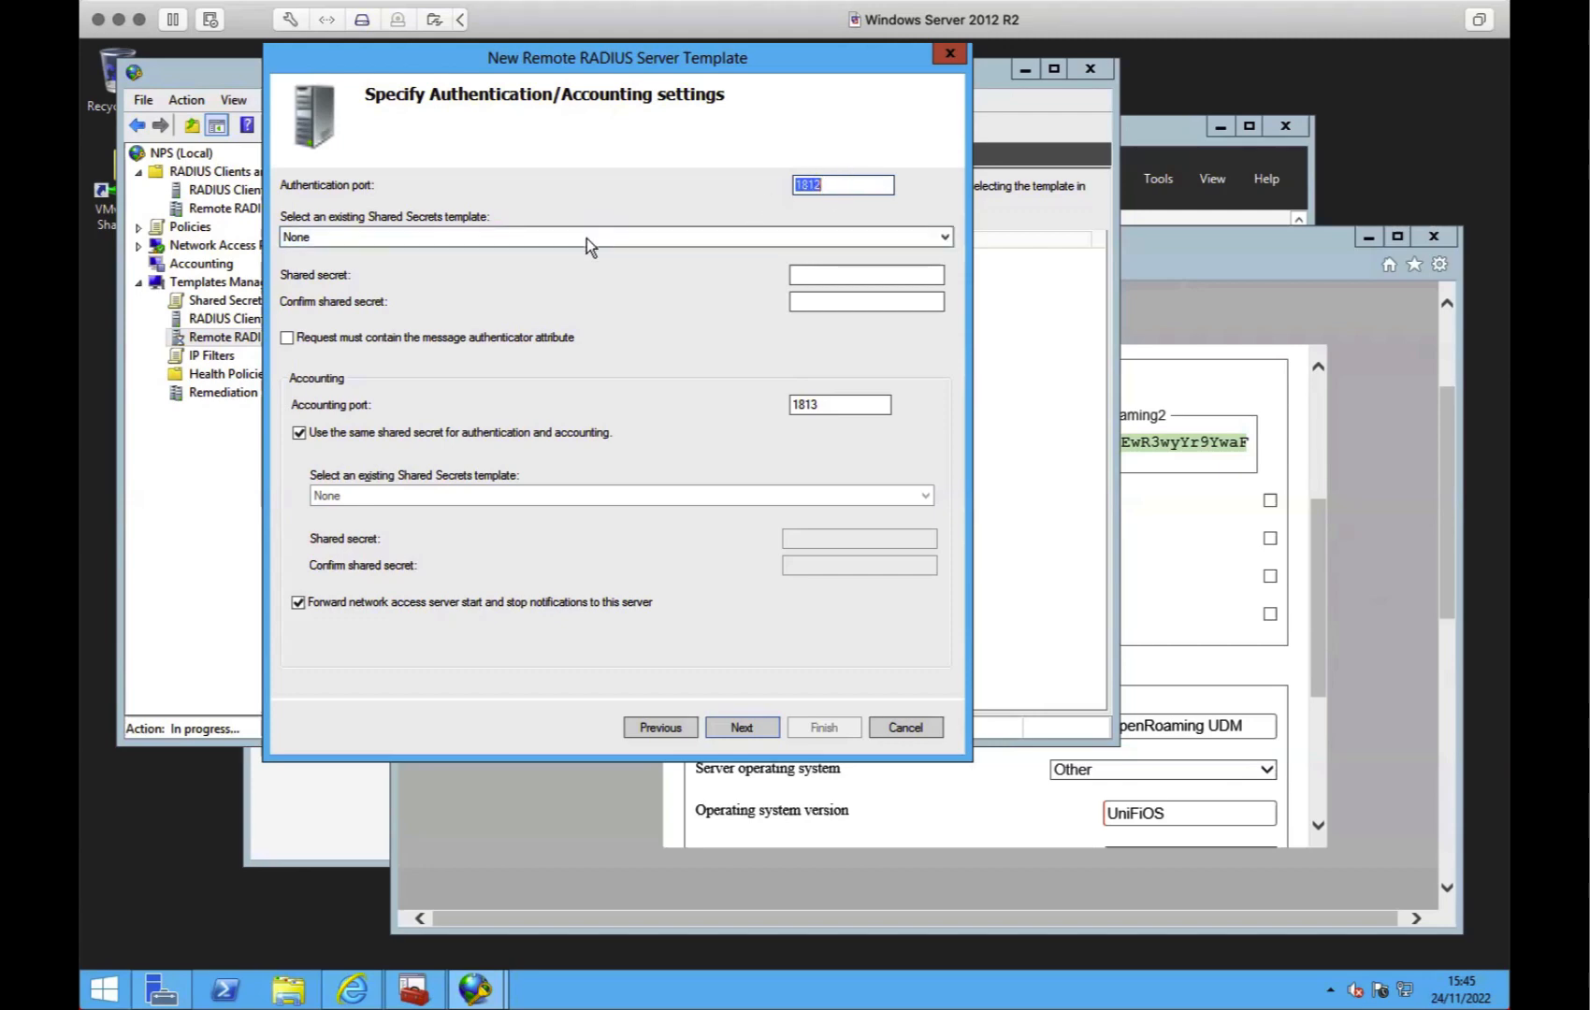
Check the shared secrets in the eduroam portal
click(615, 236)
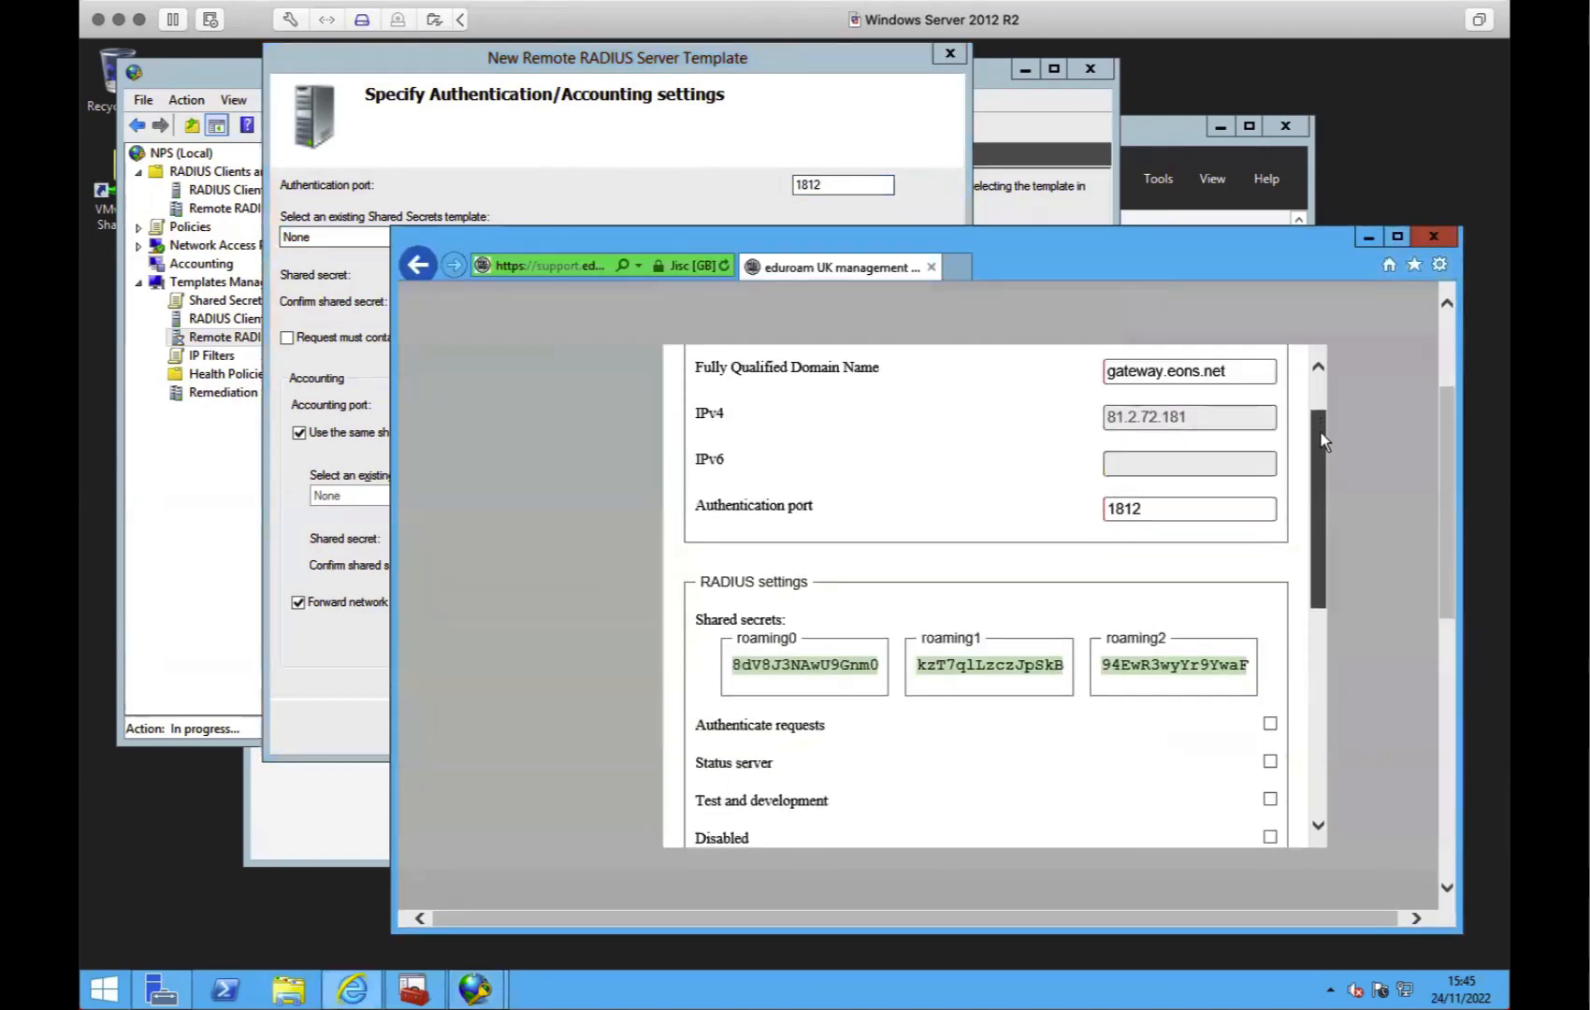
scroll(down, 3)
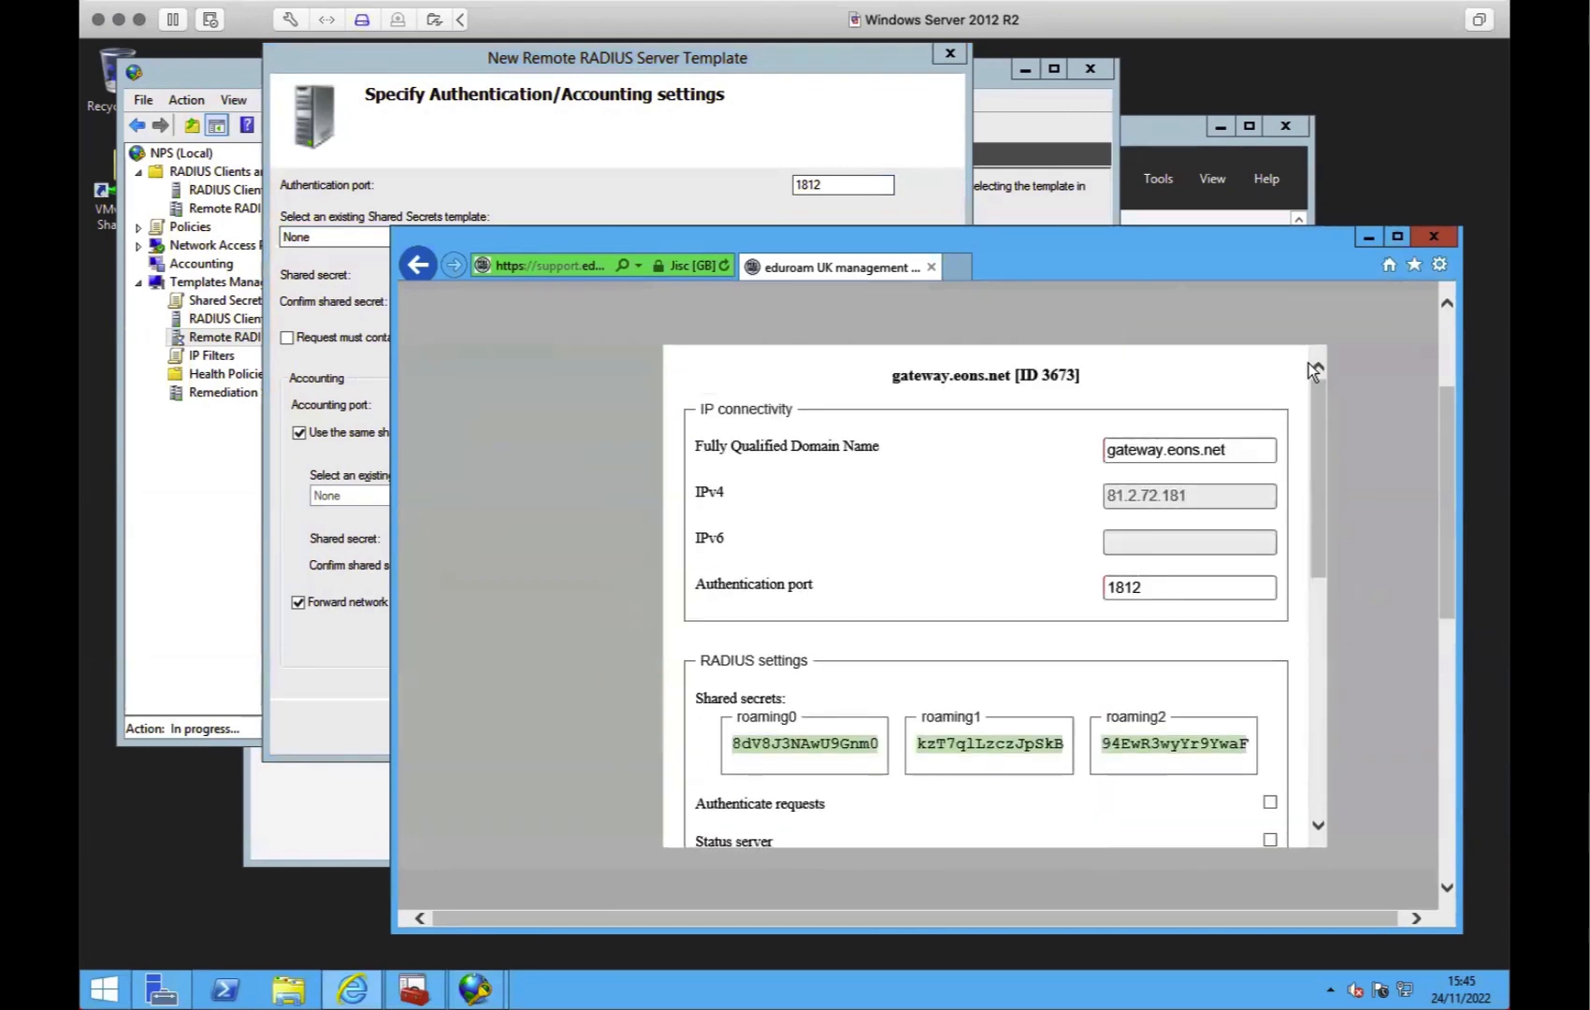
click(1188, 587)
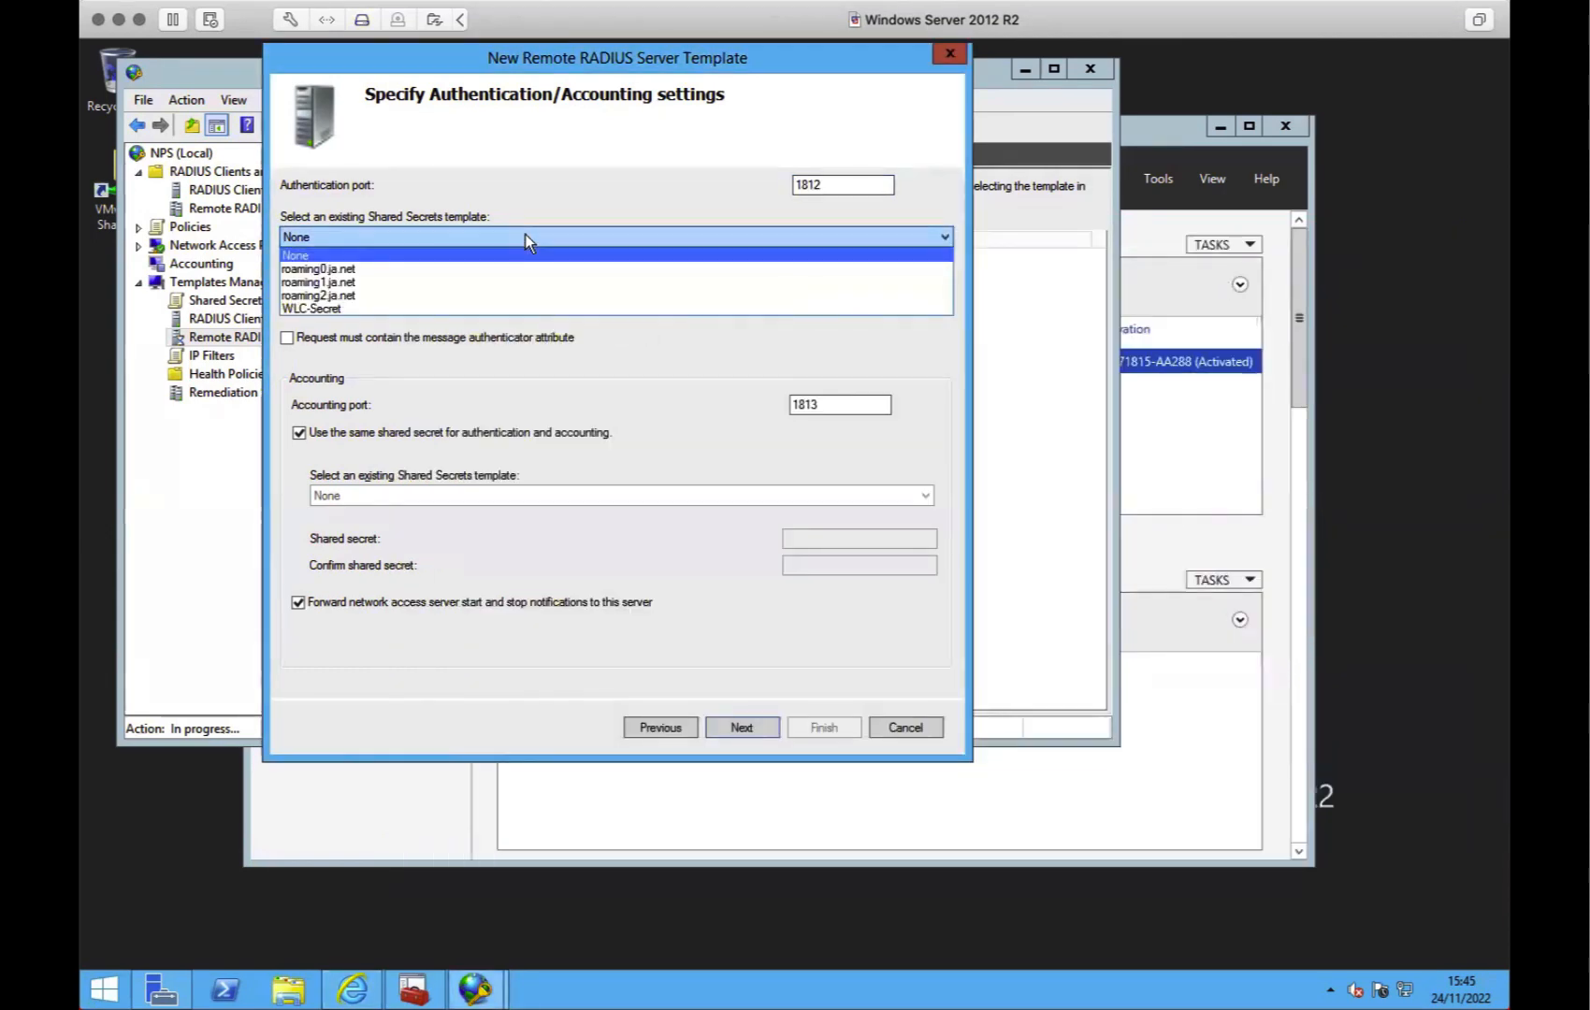
Use the roaming0.ja.net secret, require message authenticators, and stop forwarding start/stop notifications
click(318, 268)
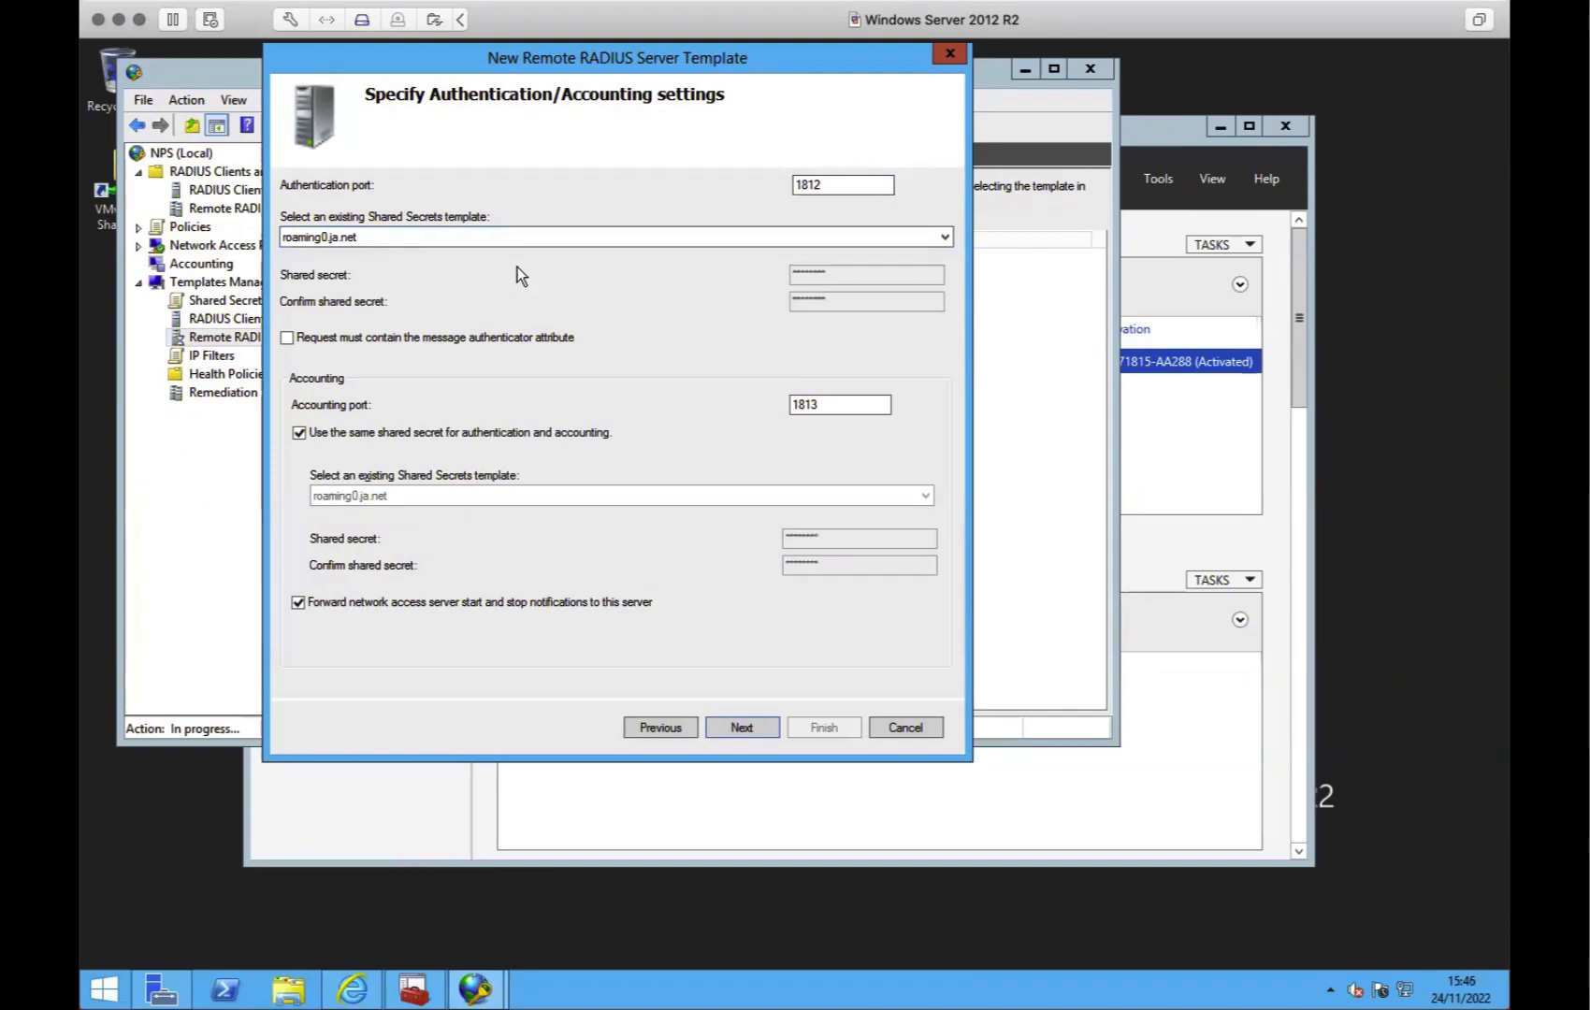
mouse_move(877, 284)
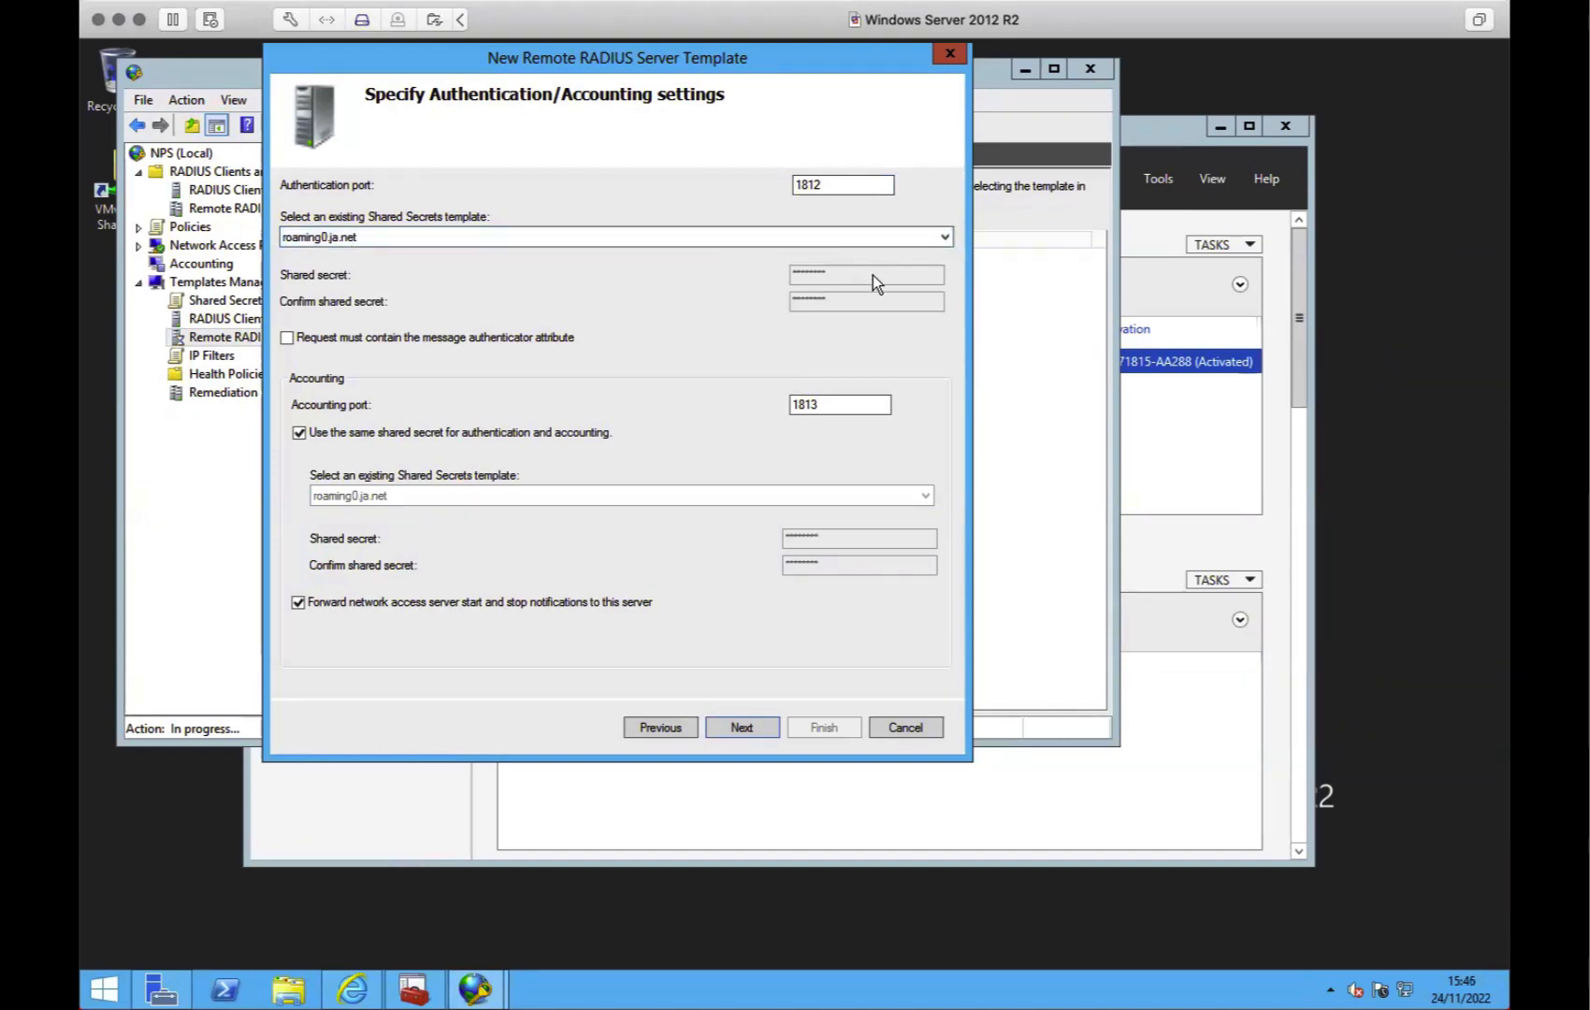
mouse_move(274, 304)
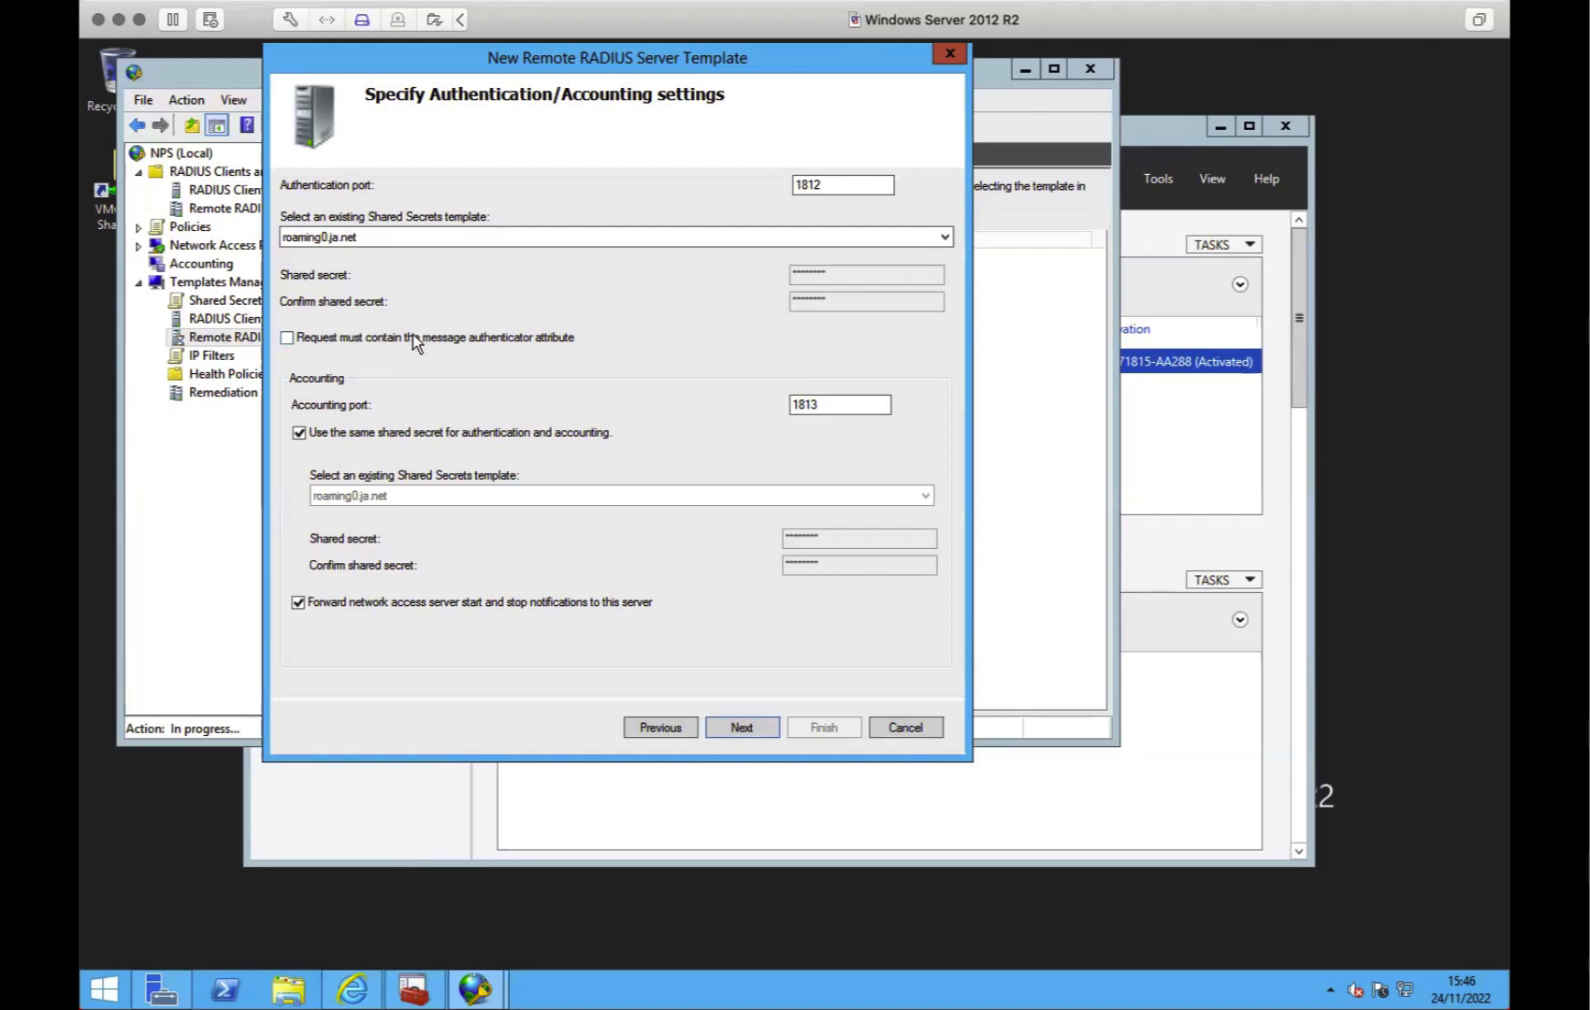
click(287, 337)
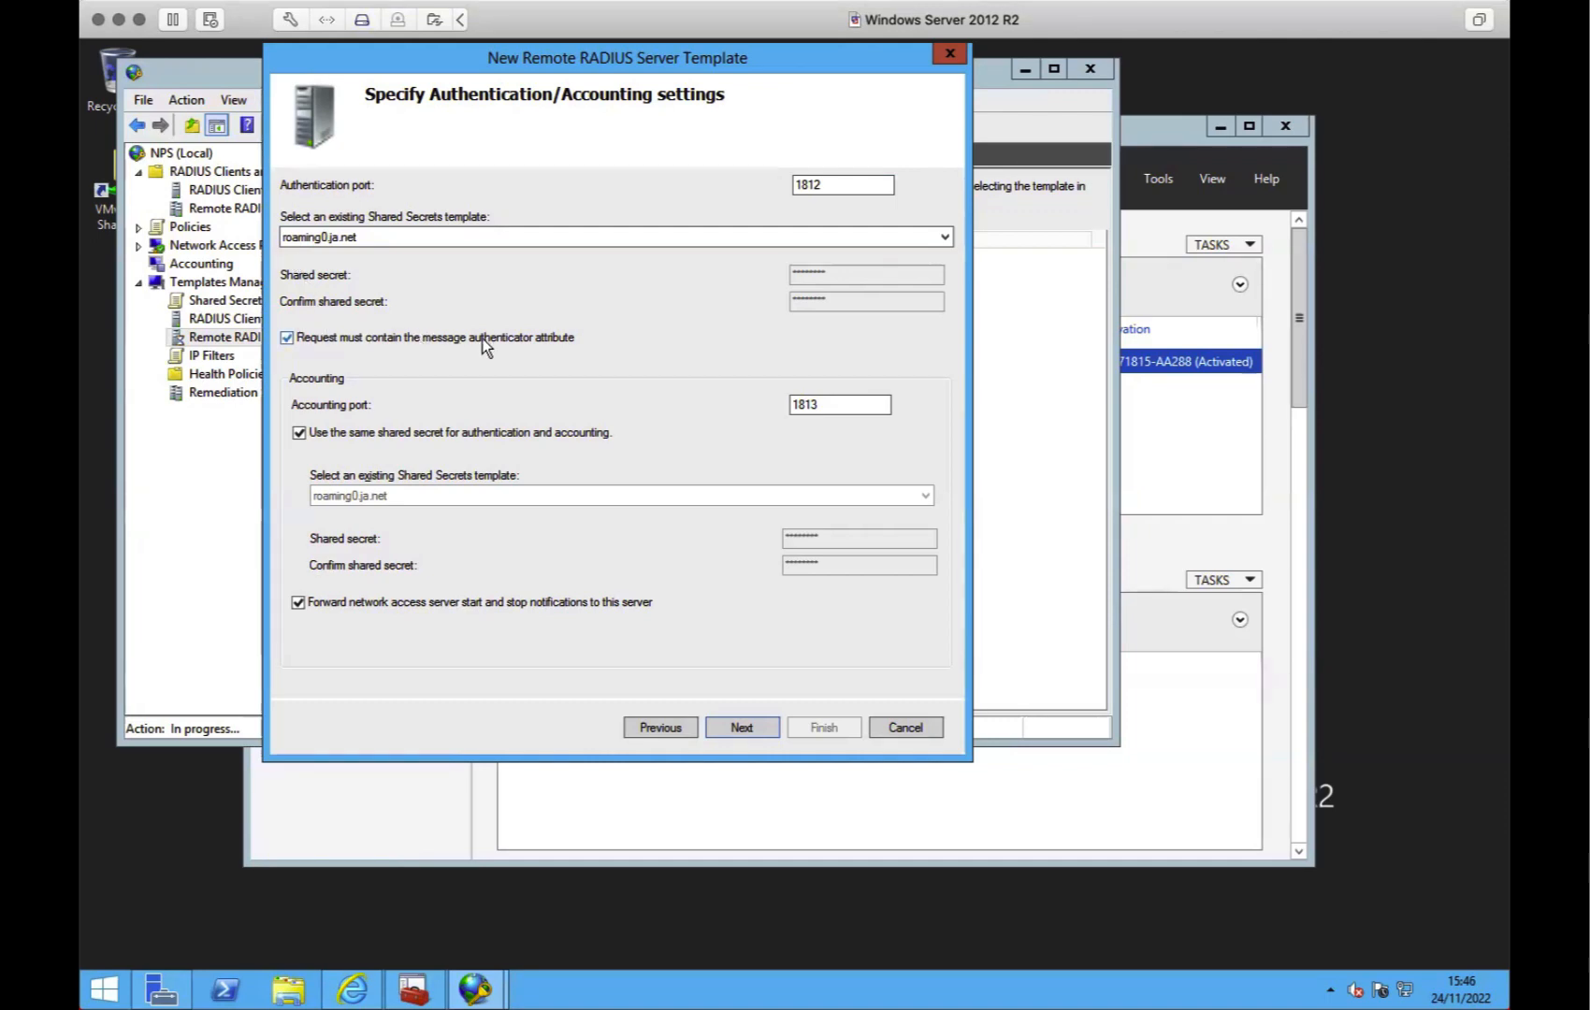
mouse_move(372, 386)
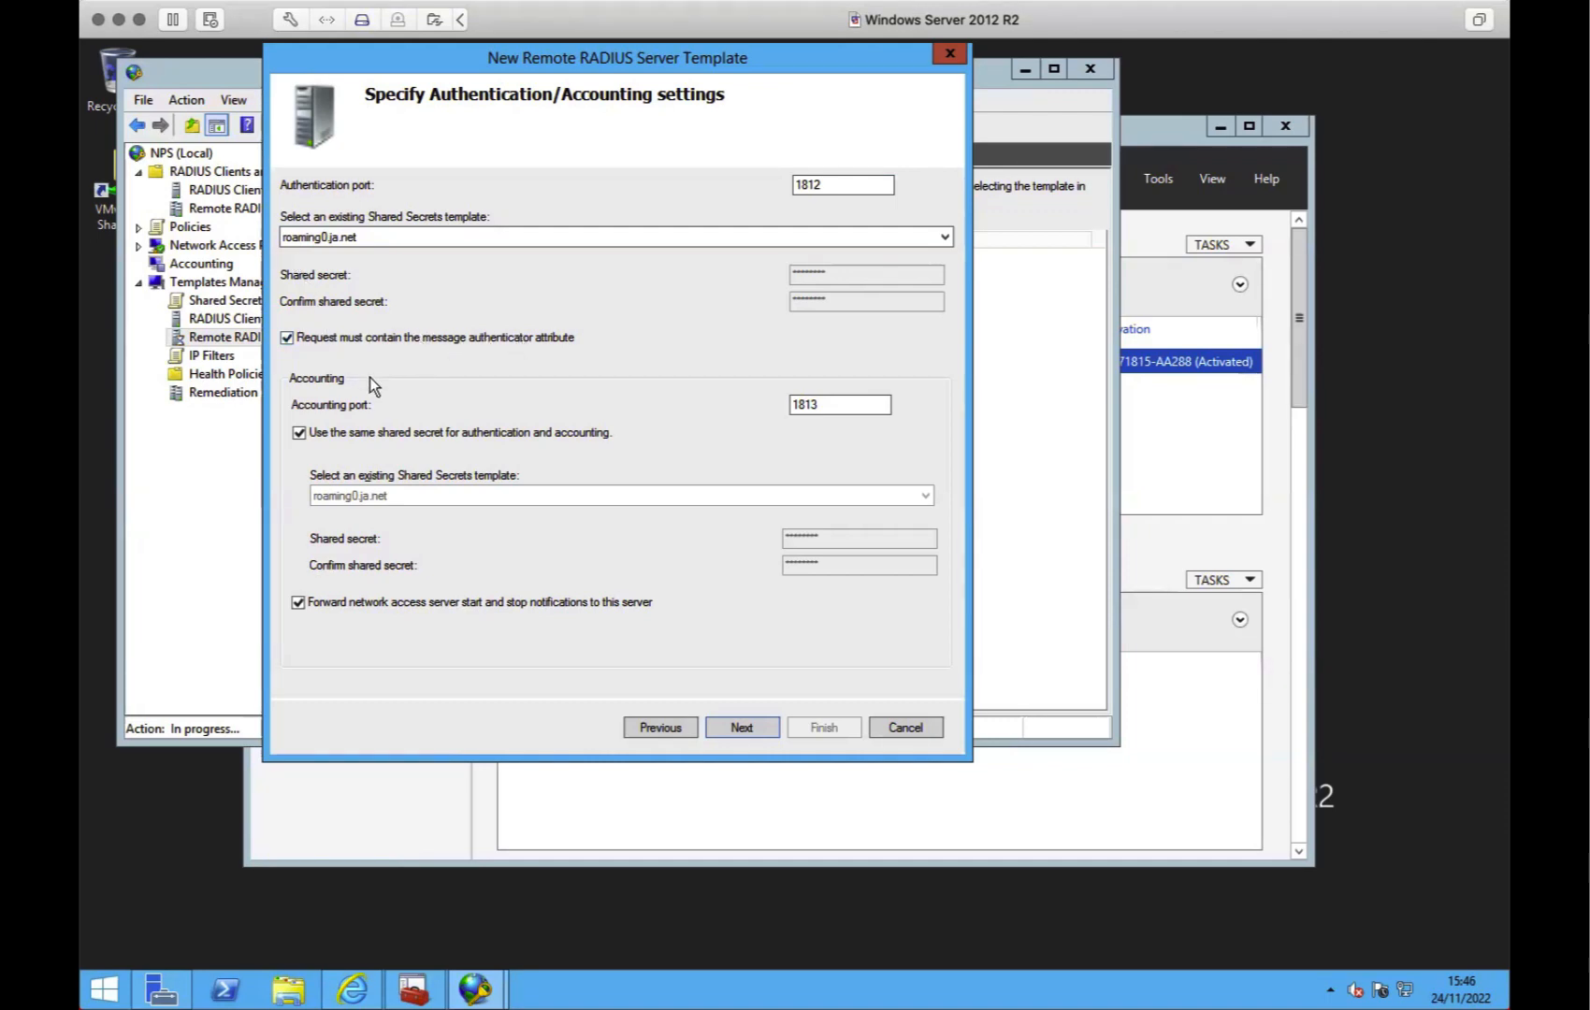
click(298, 432)
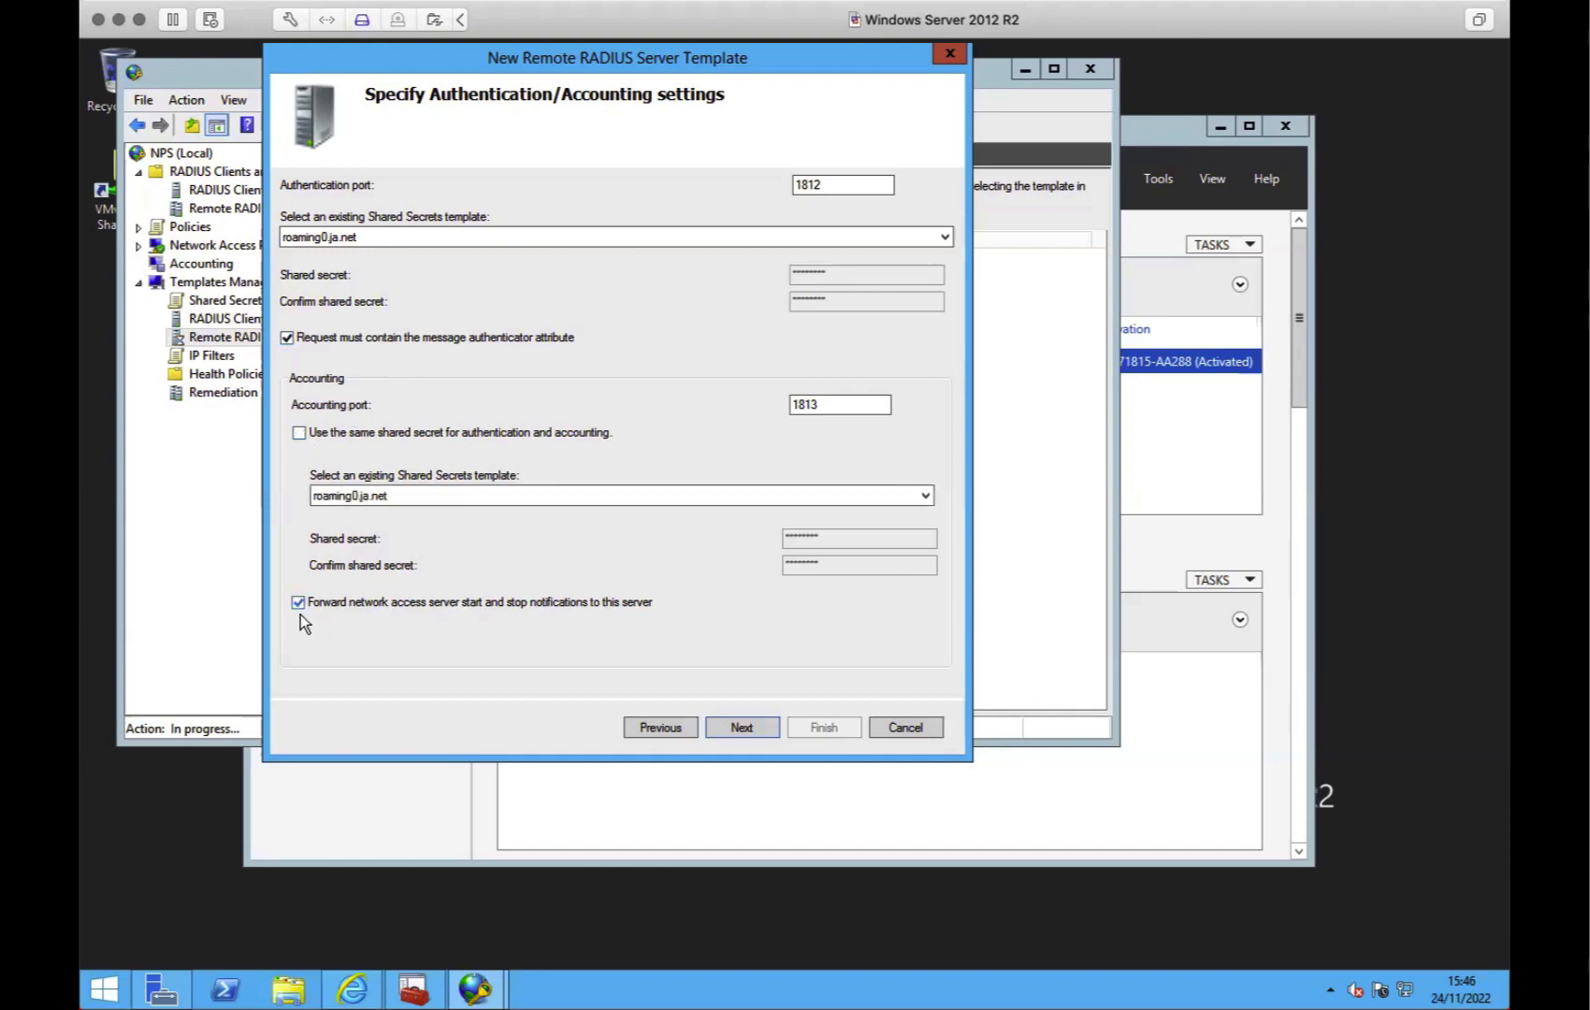
click(298, 601)
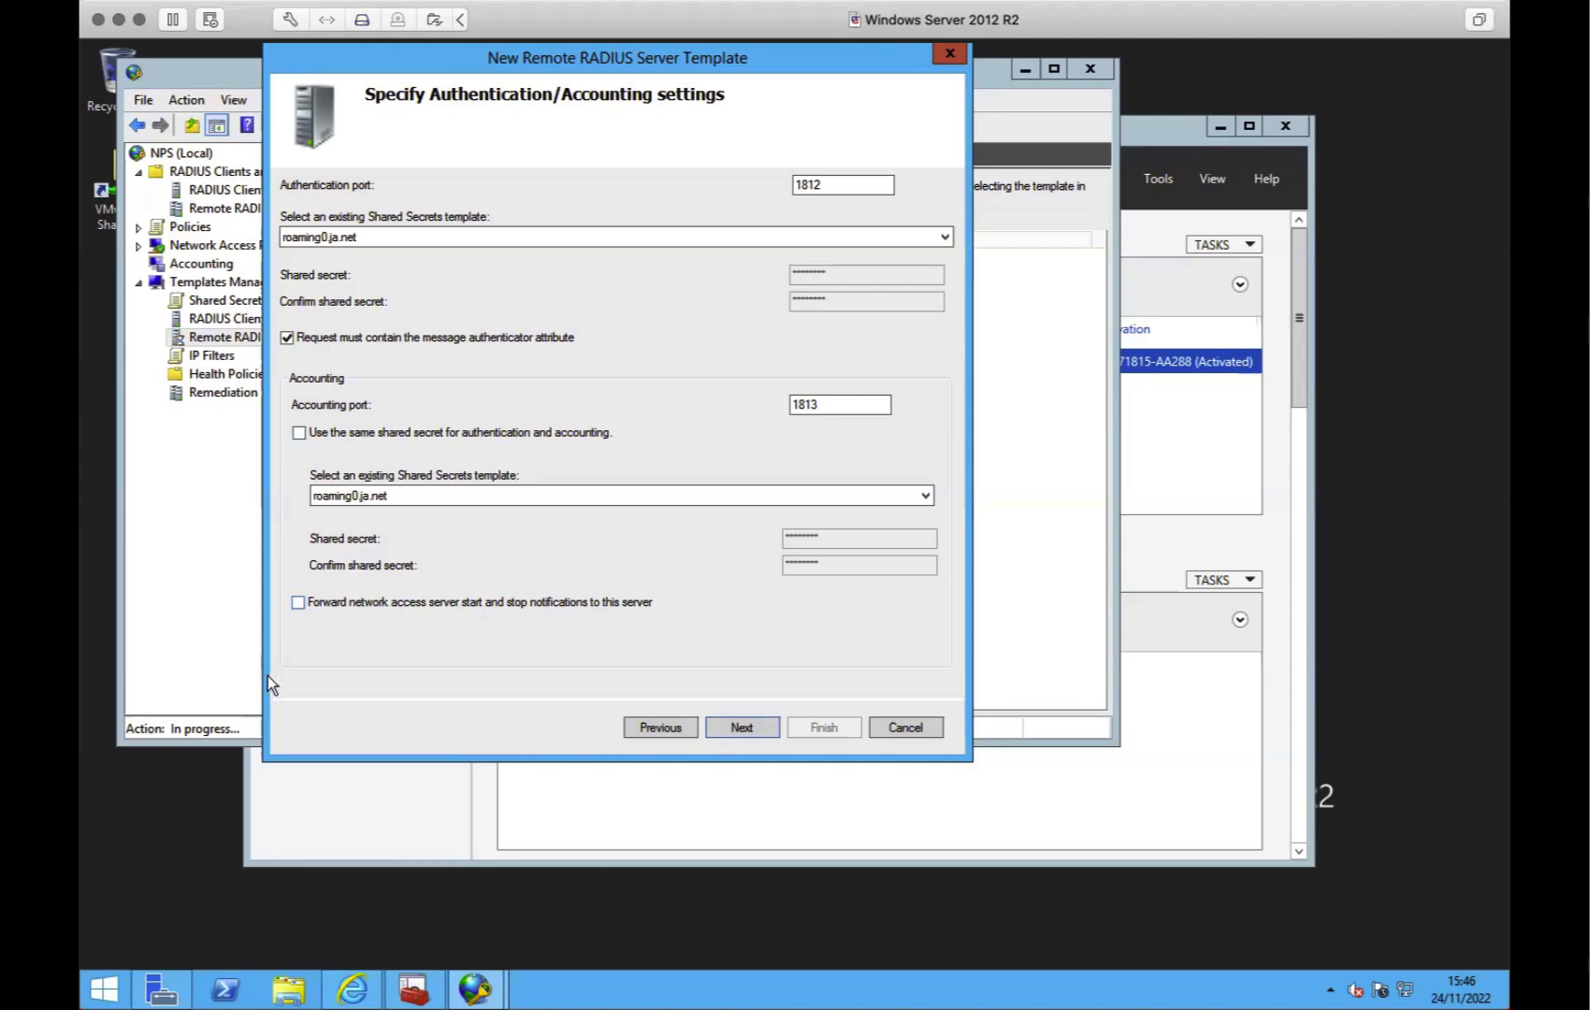
mouse_move(518, 237)
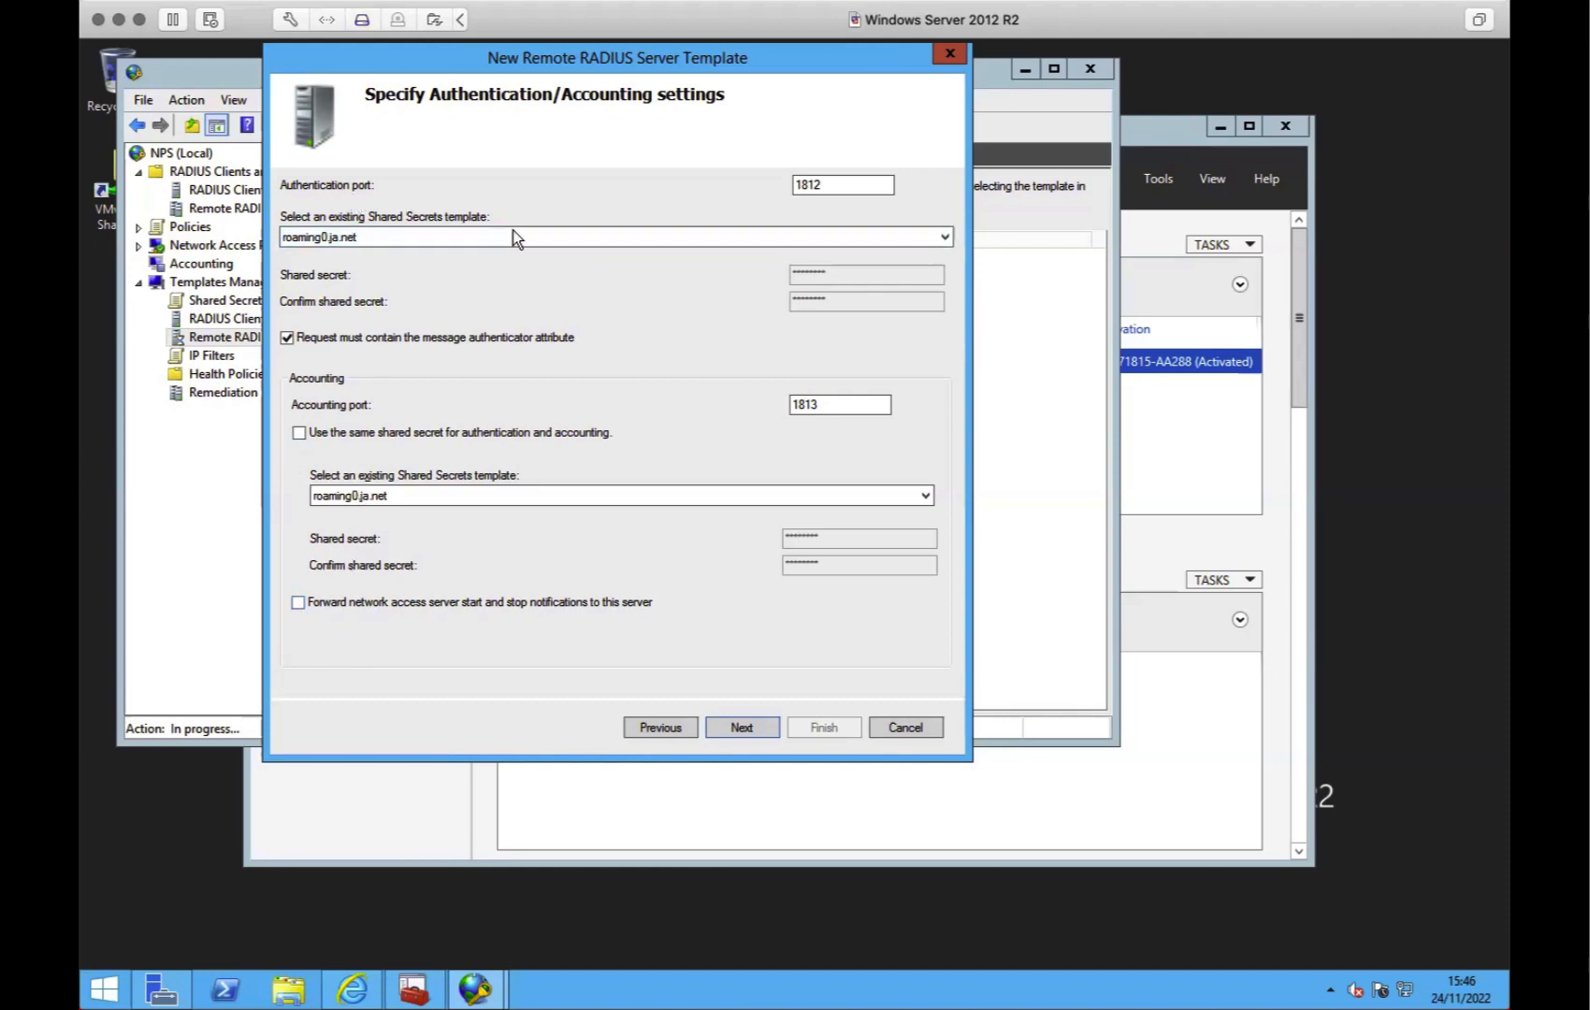
click(741, 726)
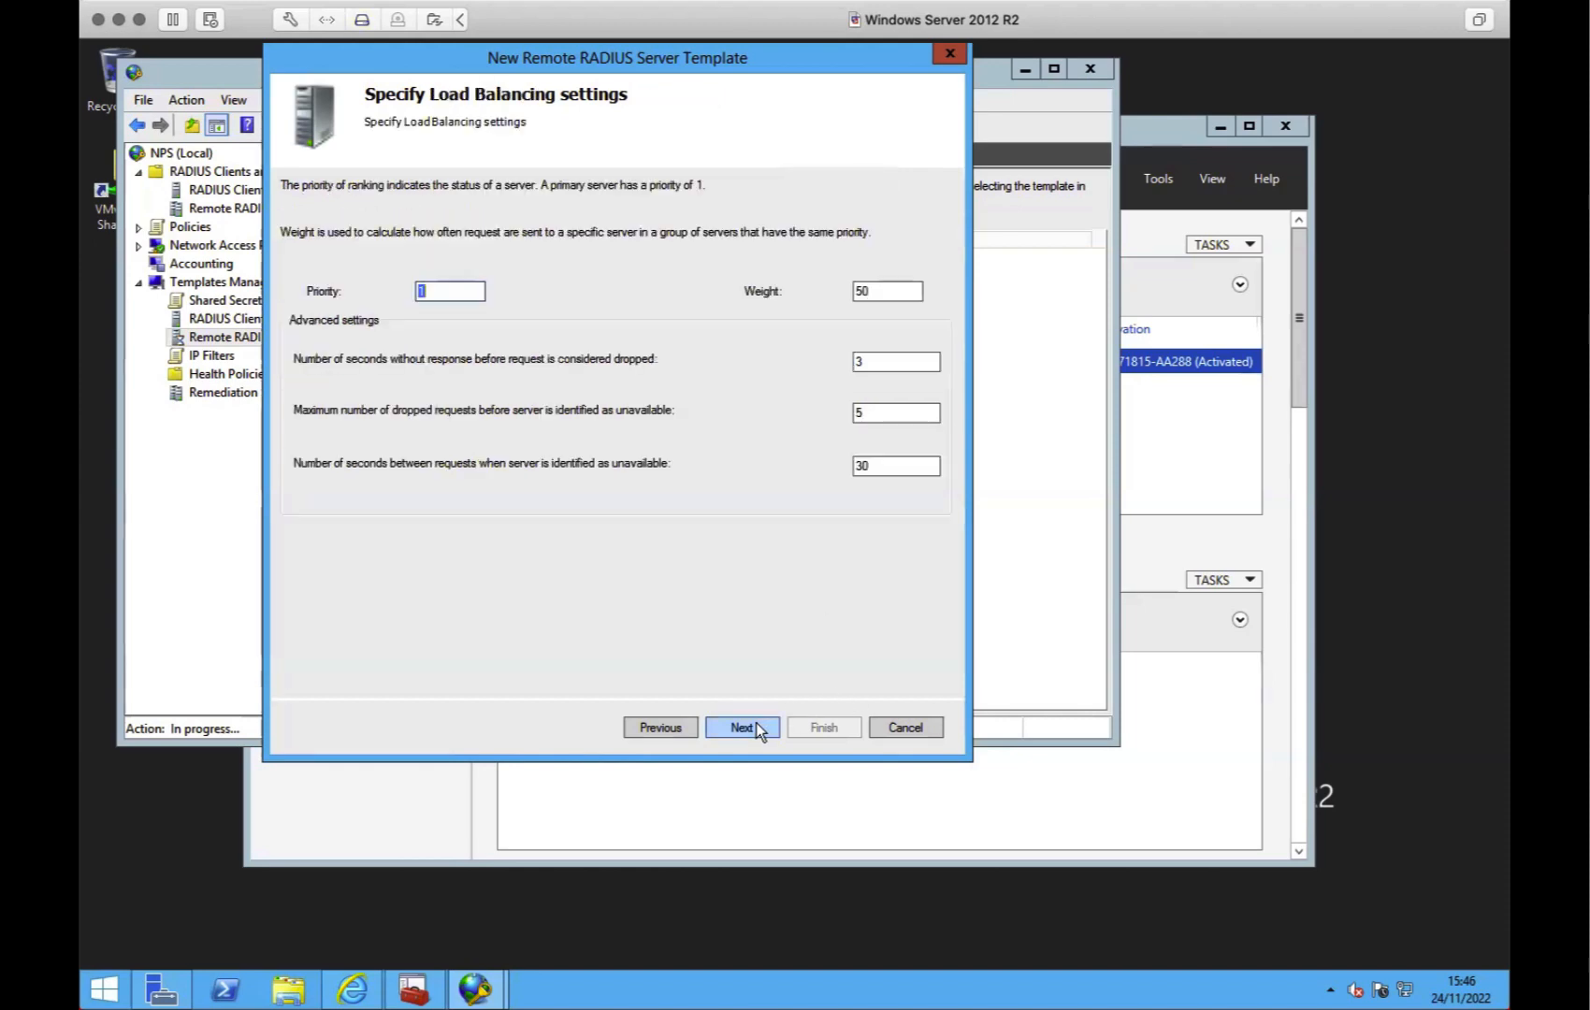
mouse_move(679, 221)
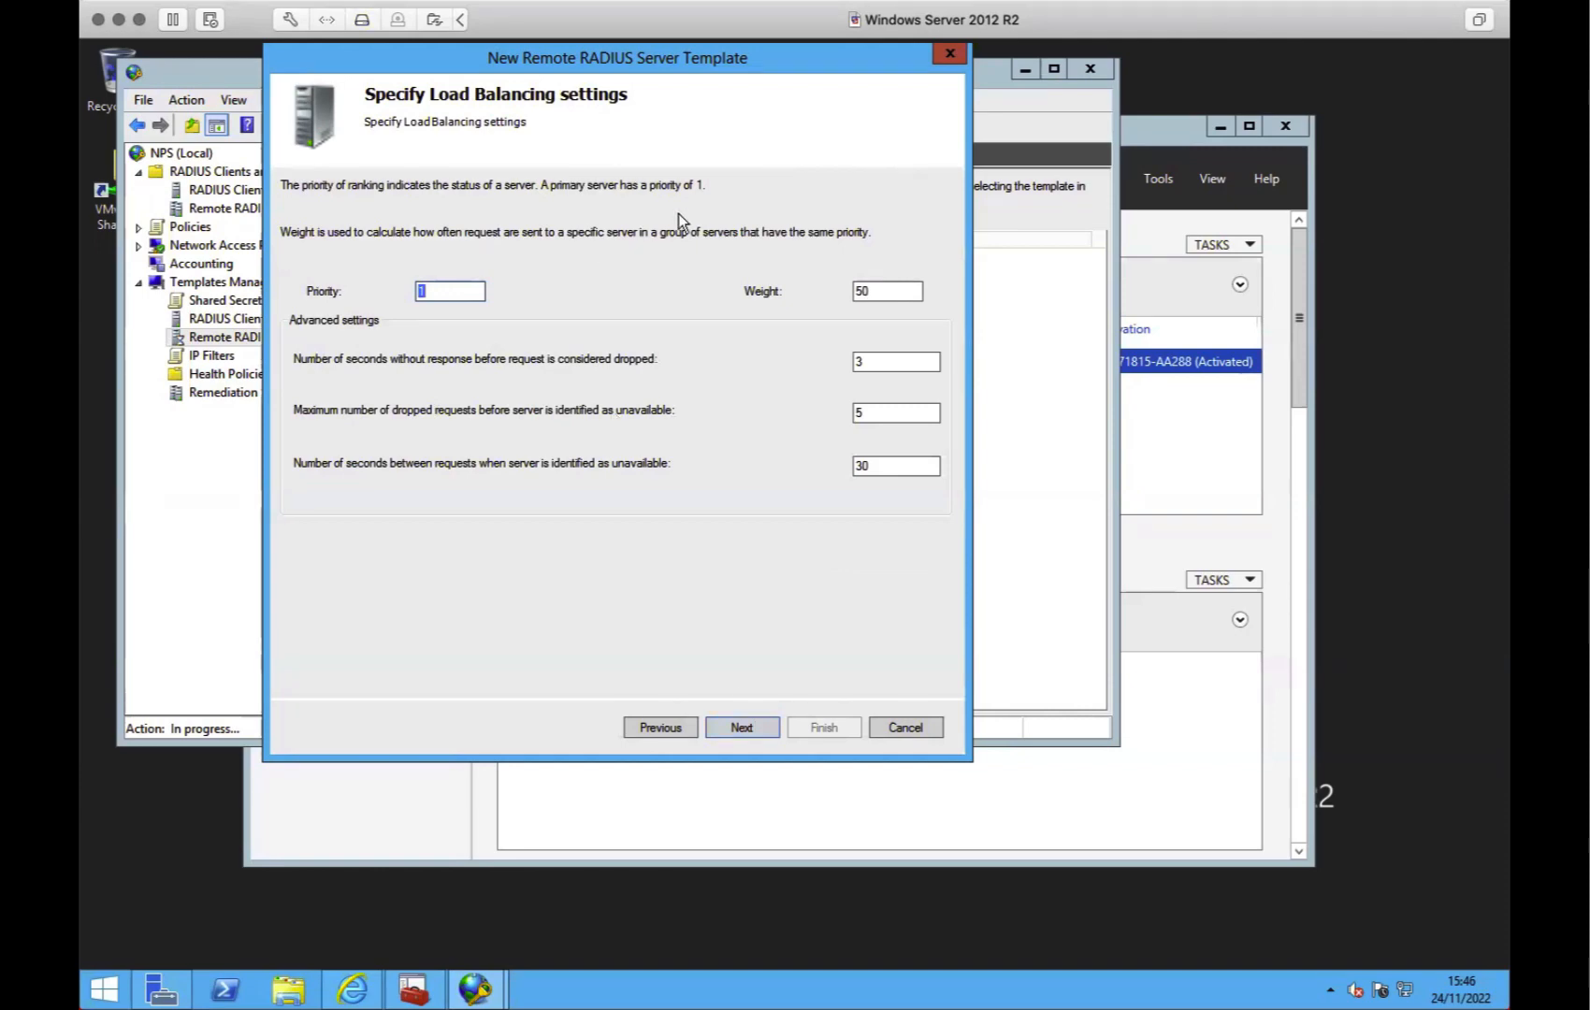
mouse_move(598, 567)
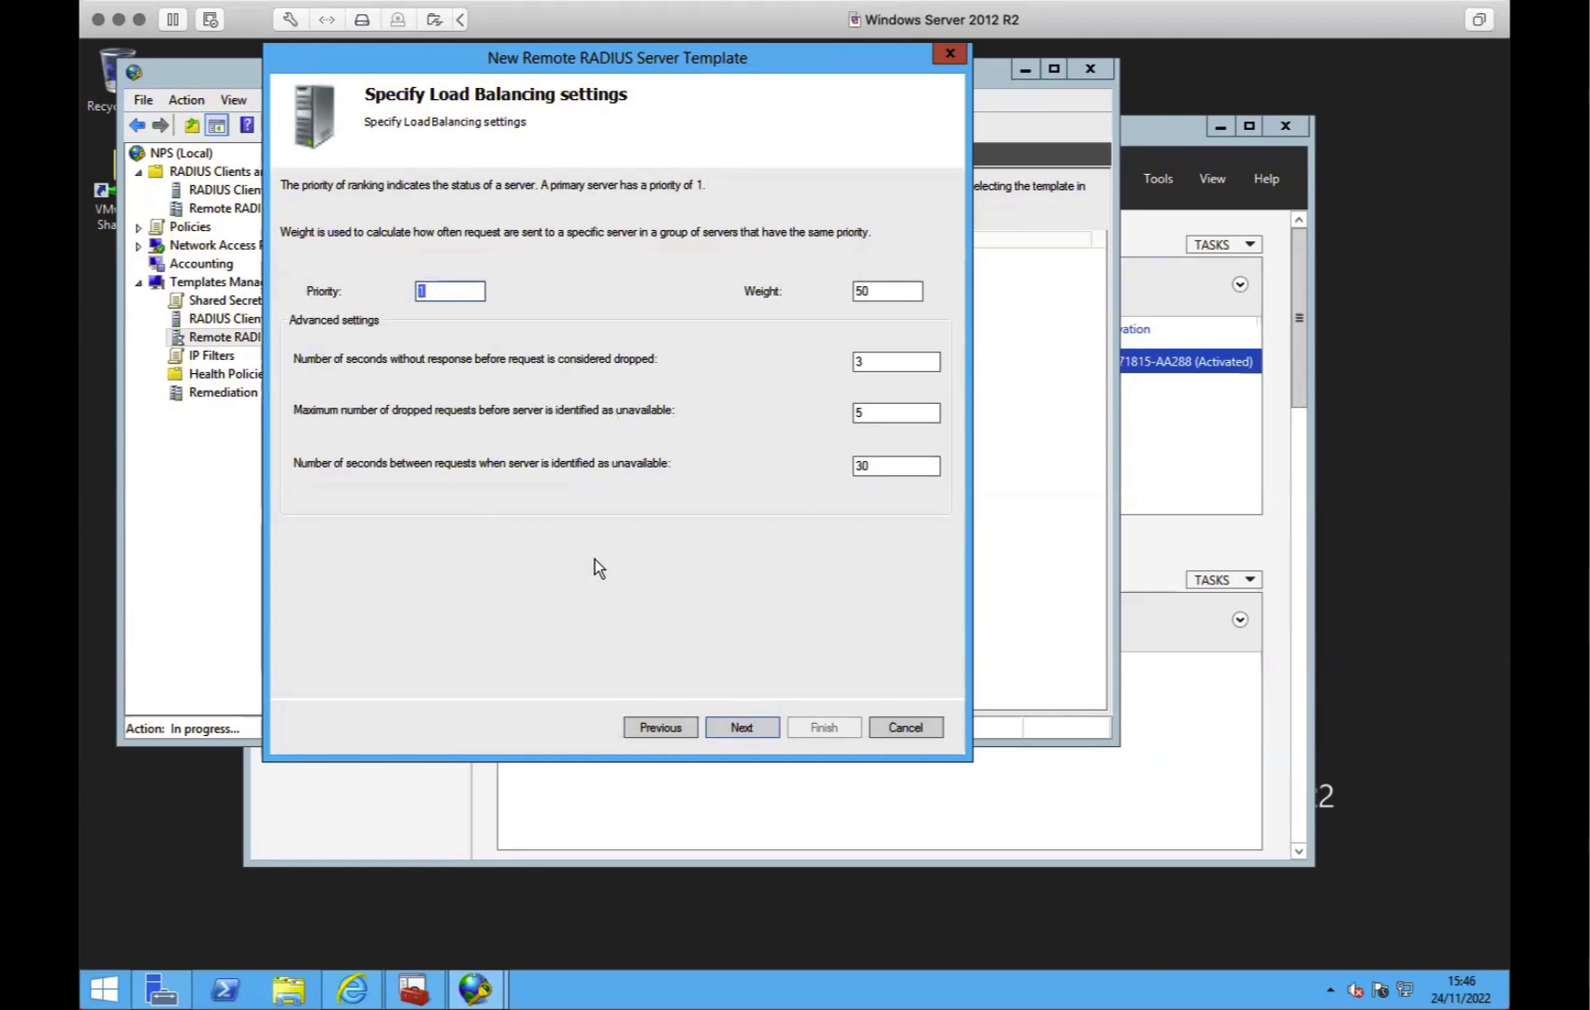
mouse_move(687, 550)
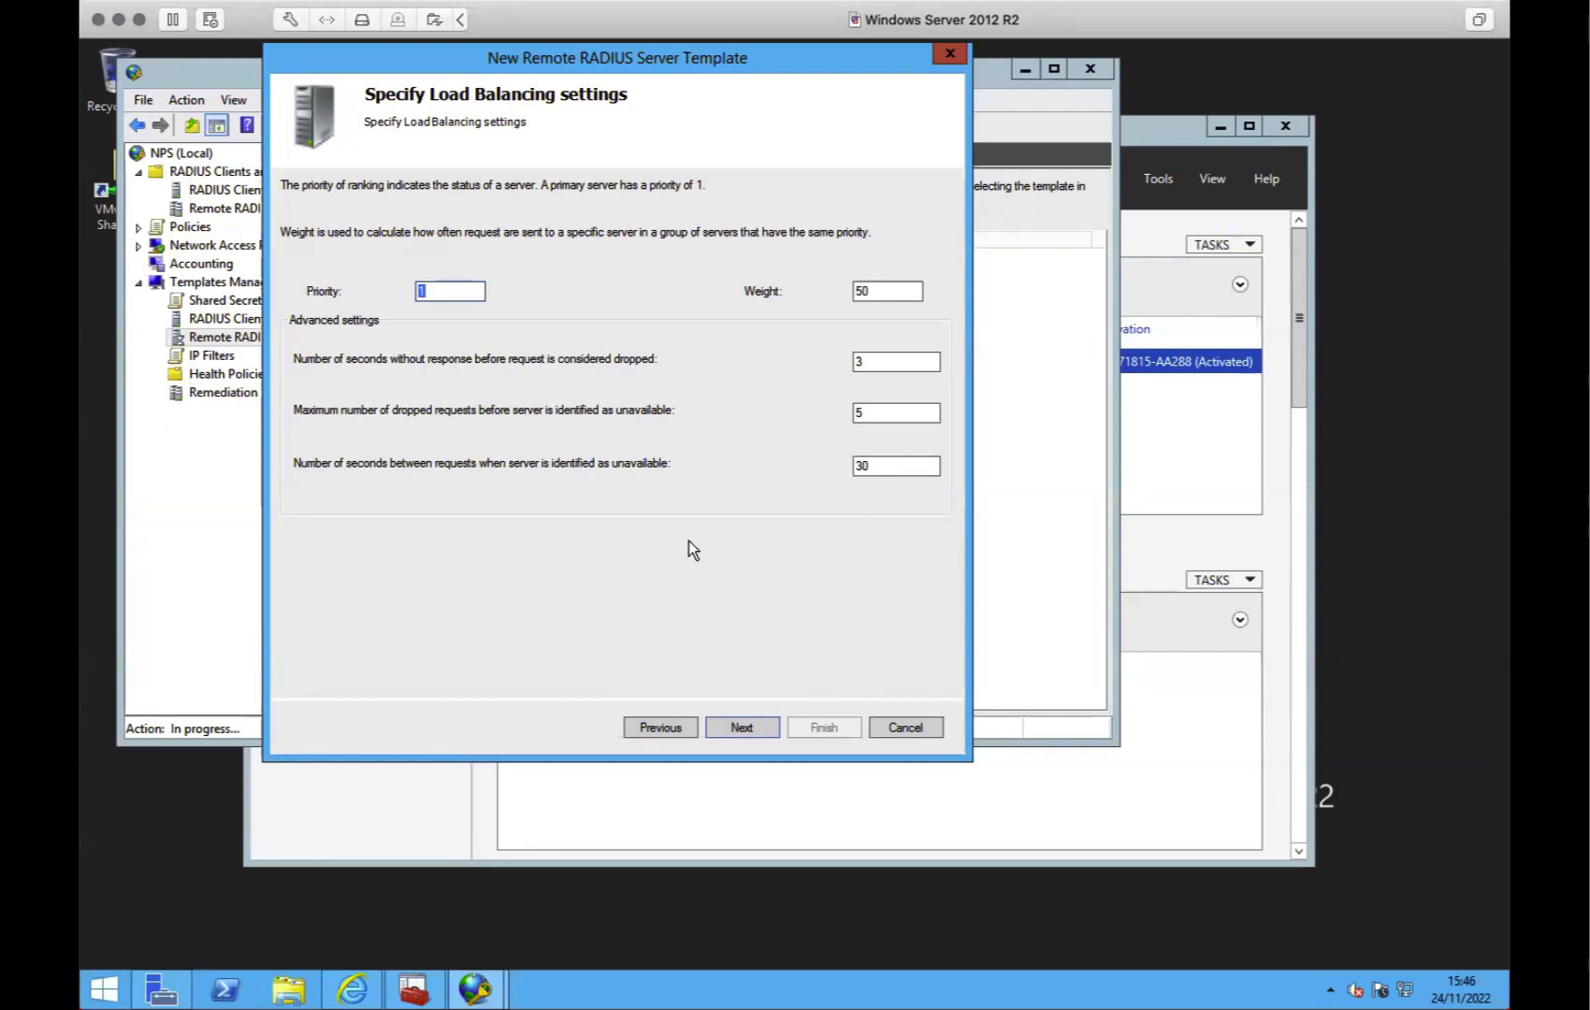
mouse_move(412, 311)
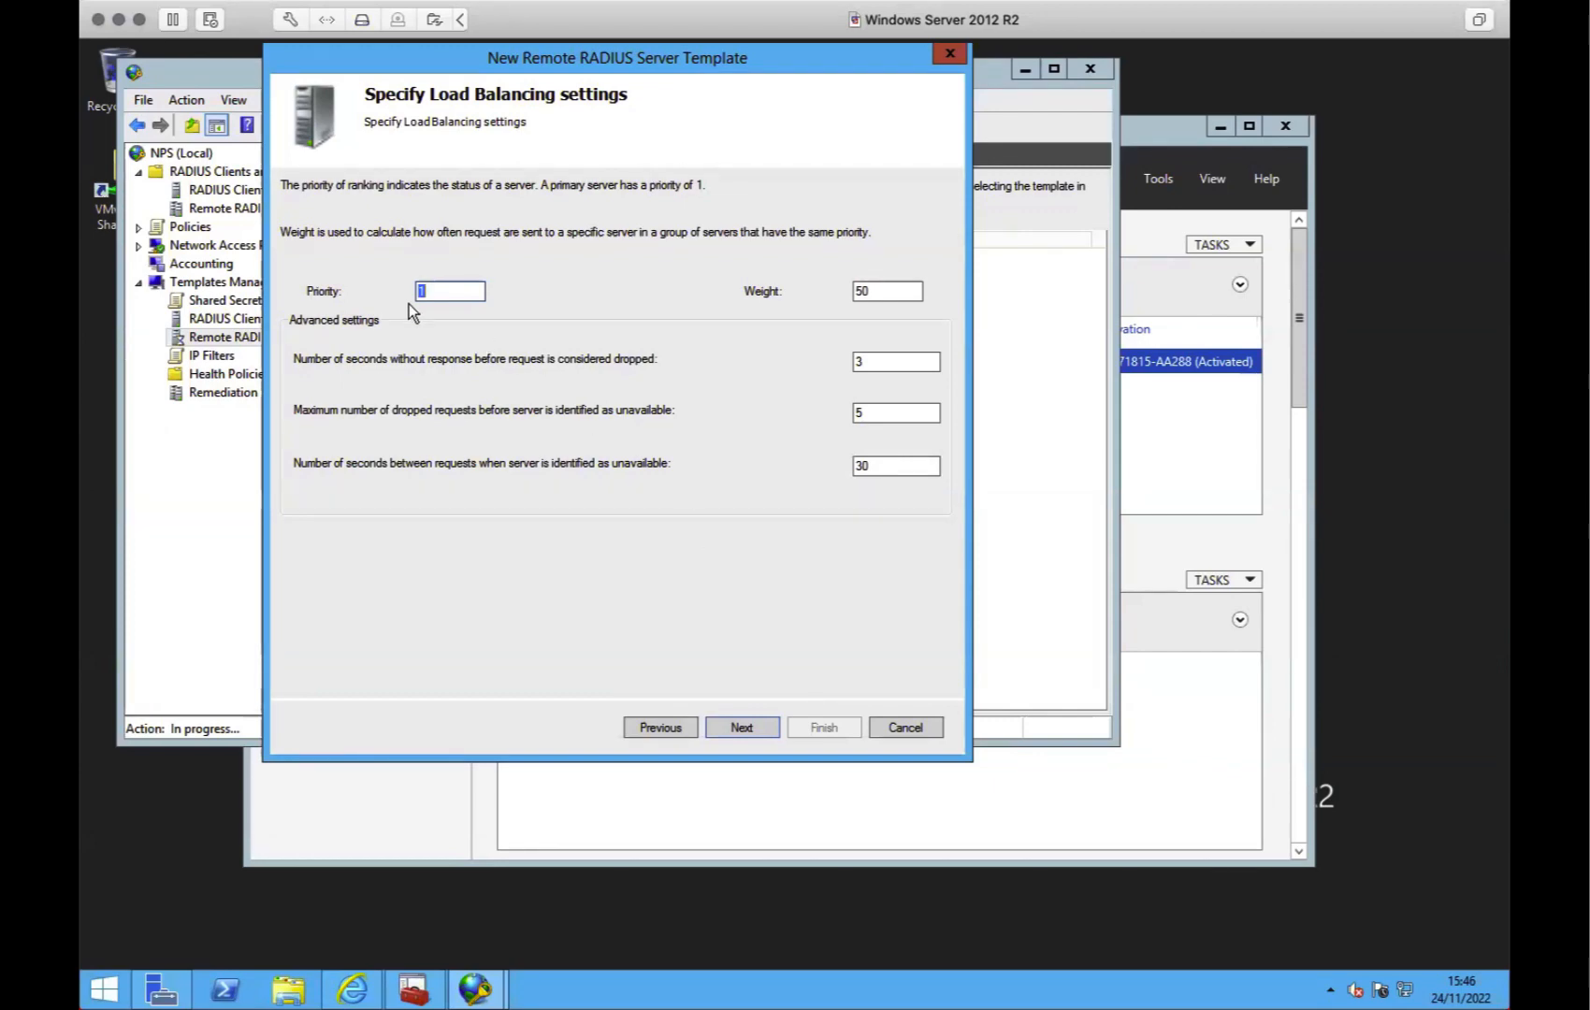
mouse_move(827, 280)
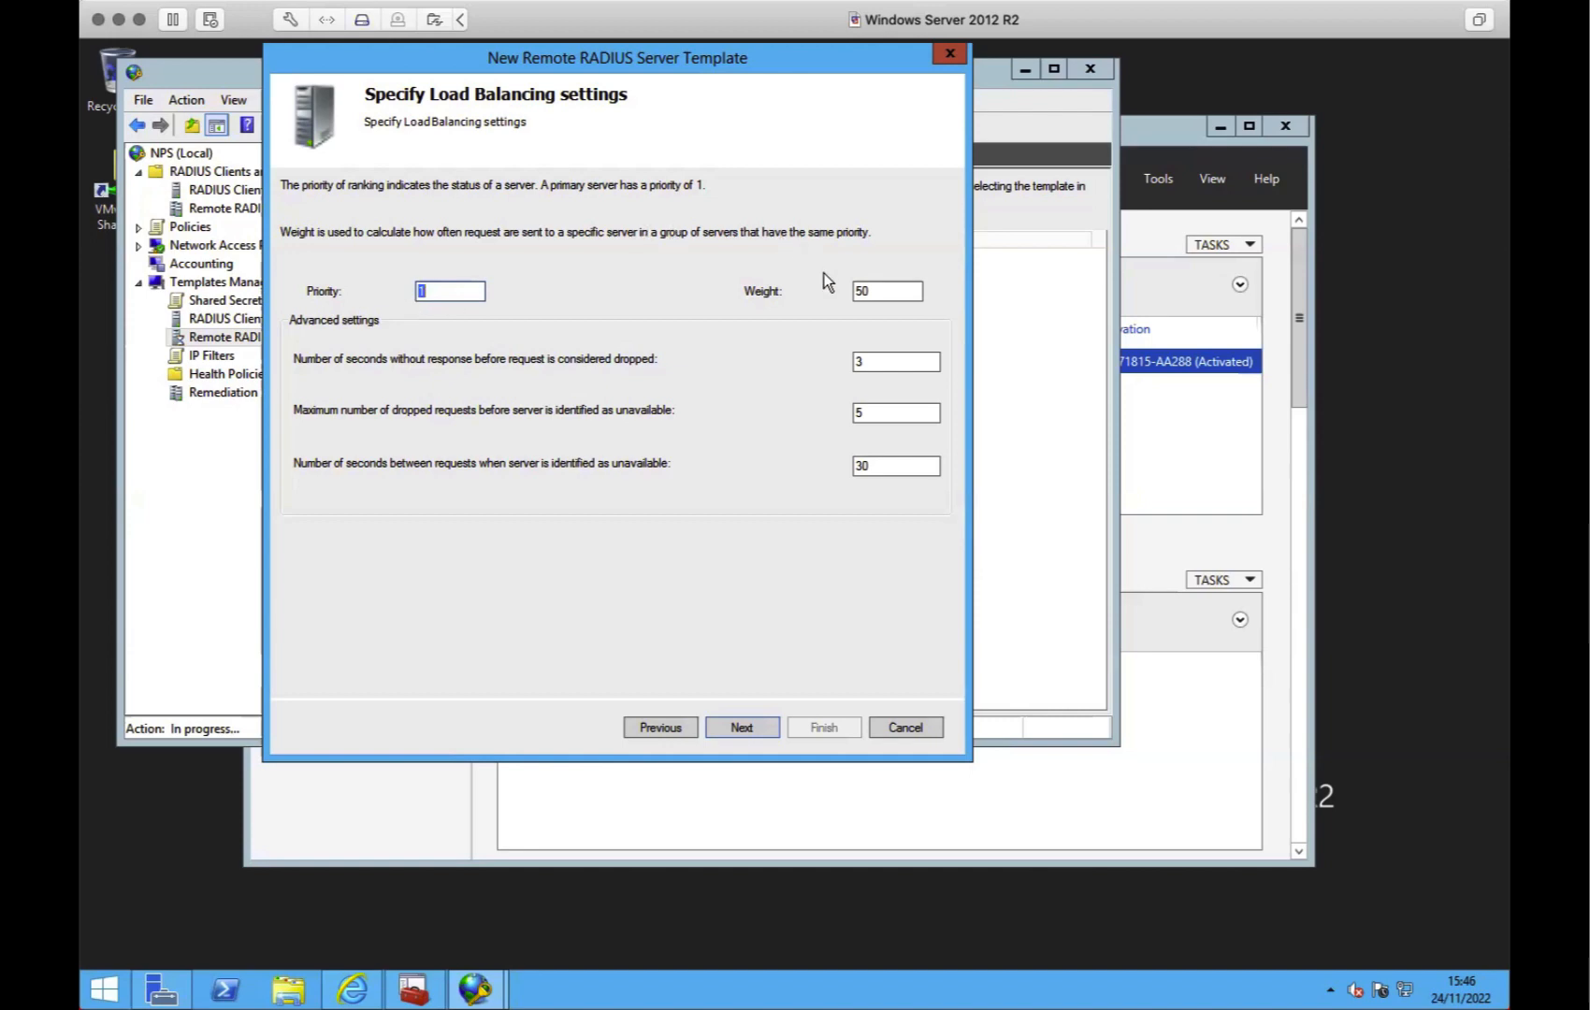
Set load balancing to weight 30, a 30-second timeout and 15 dropped requests
click(886, 291)
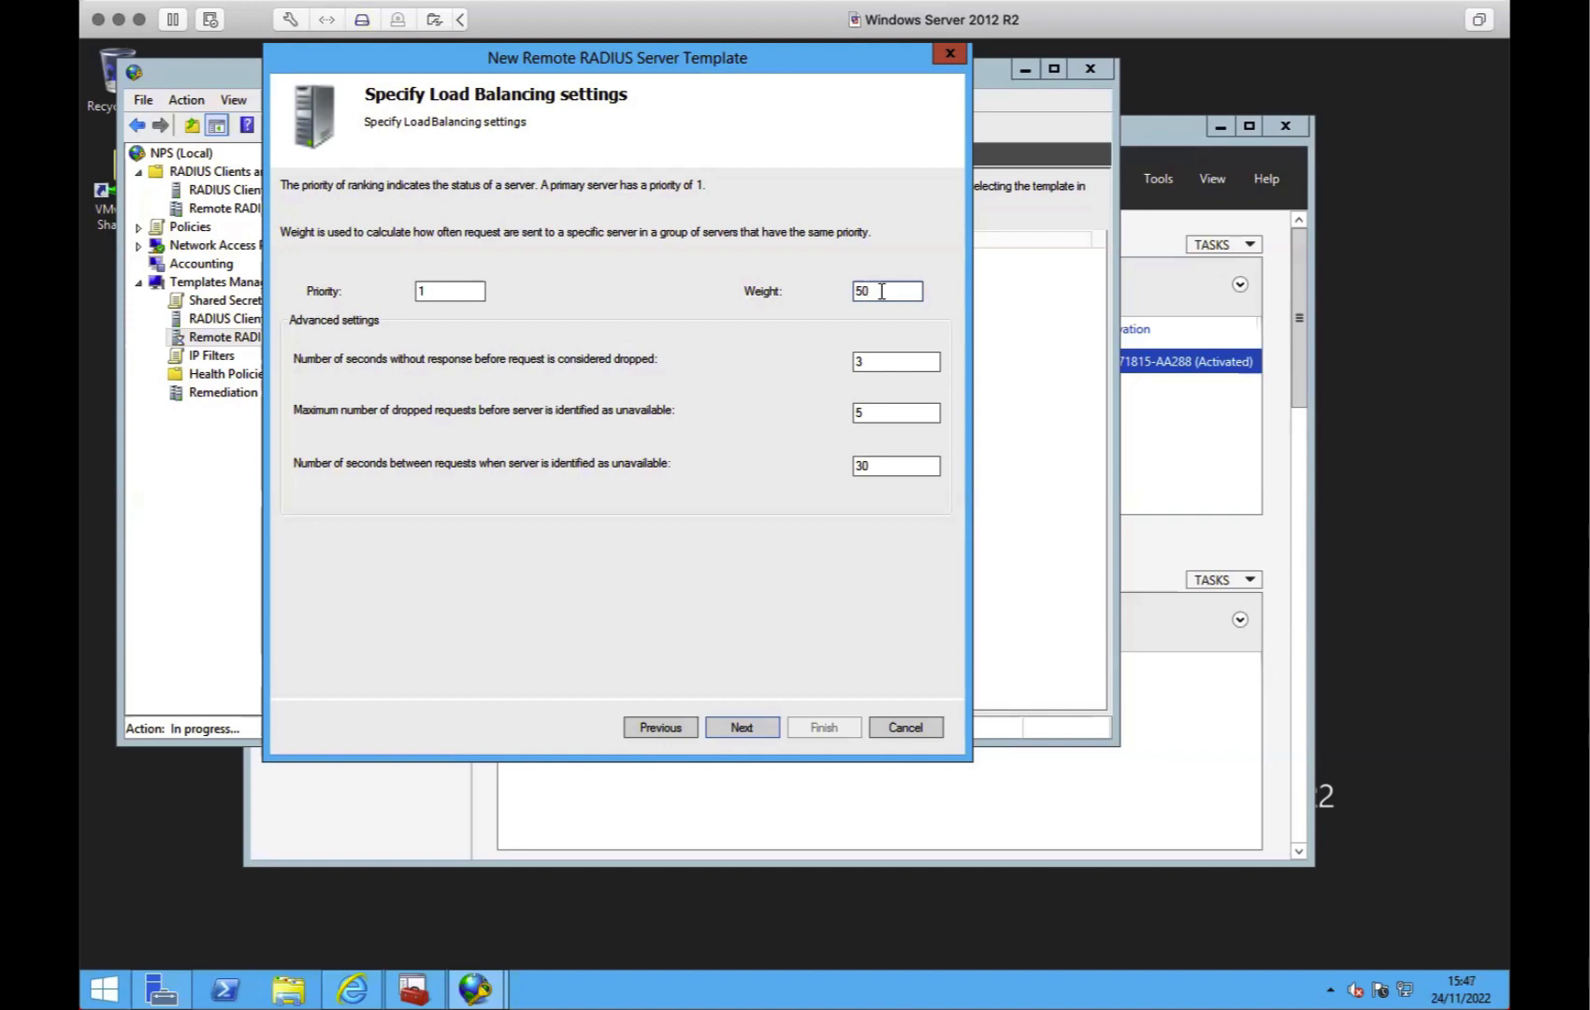
triple_click(888, 291)
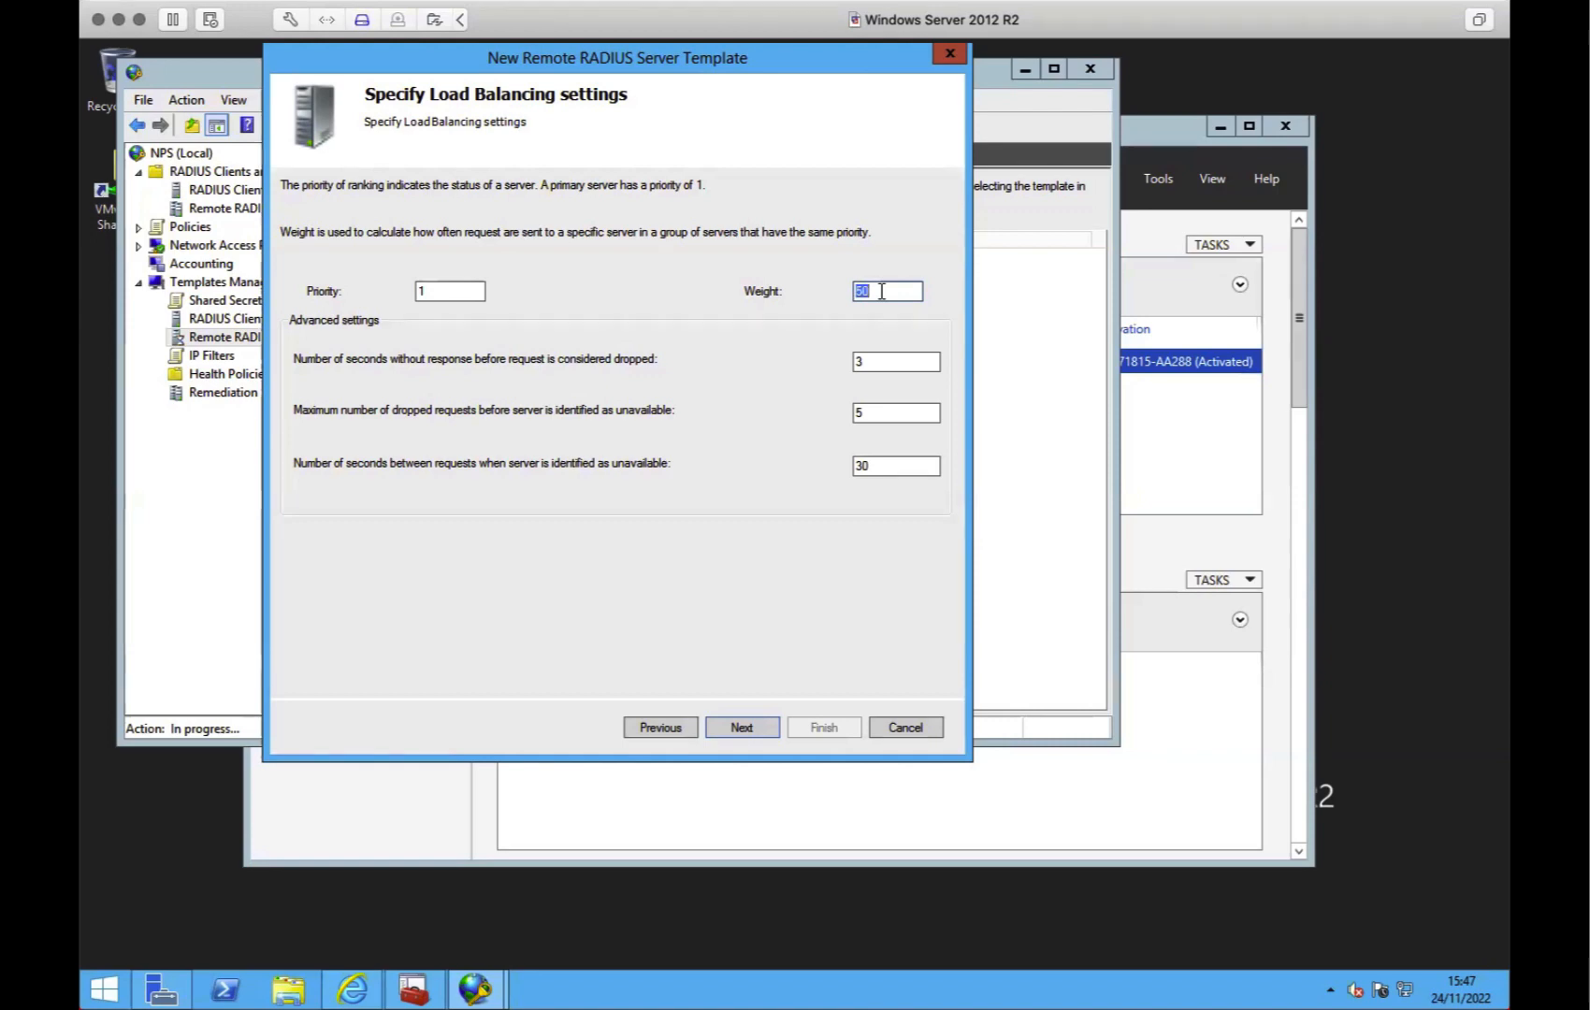
text(30)
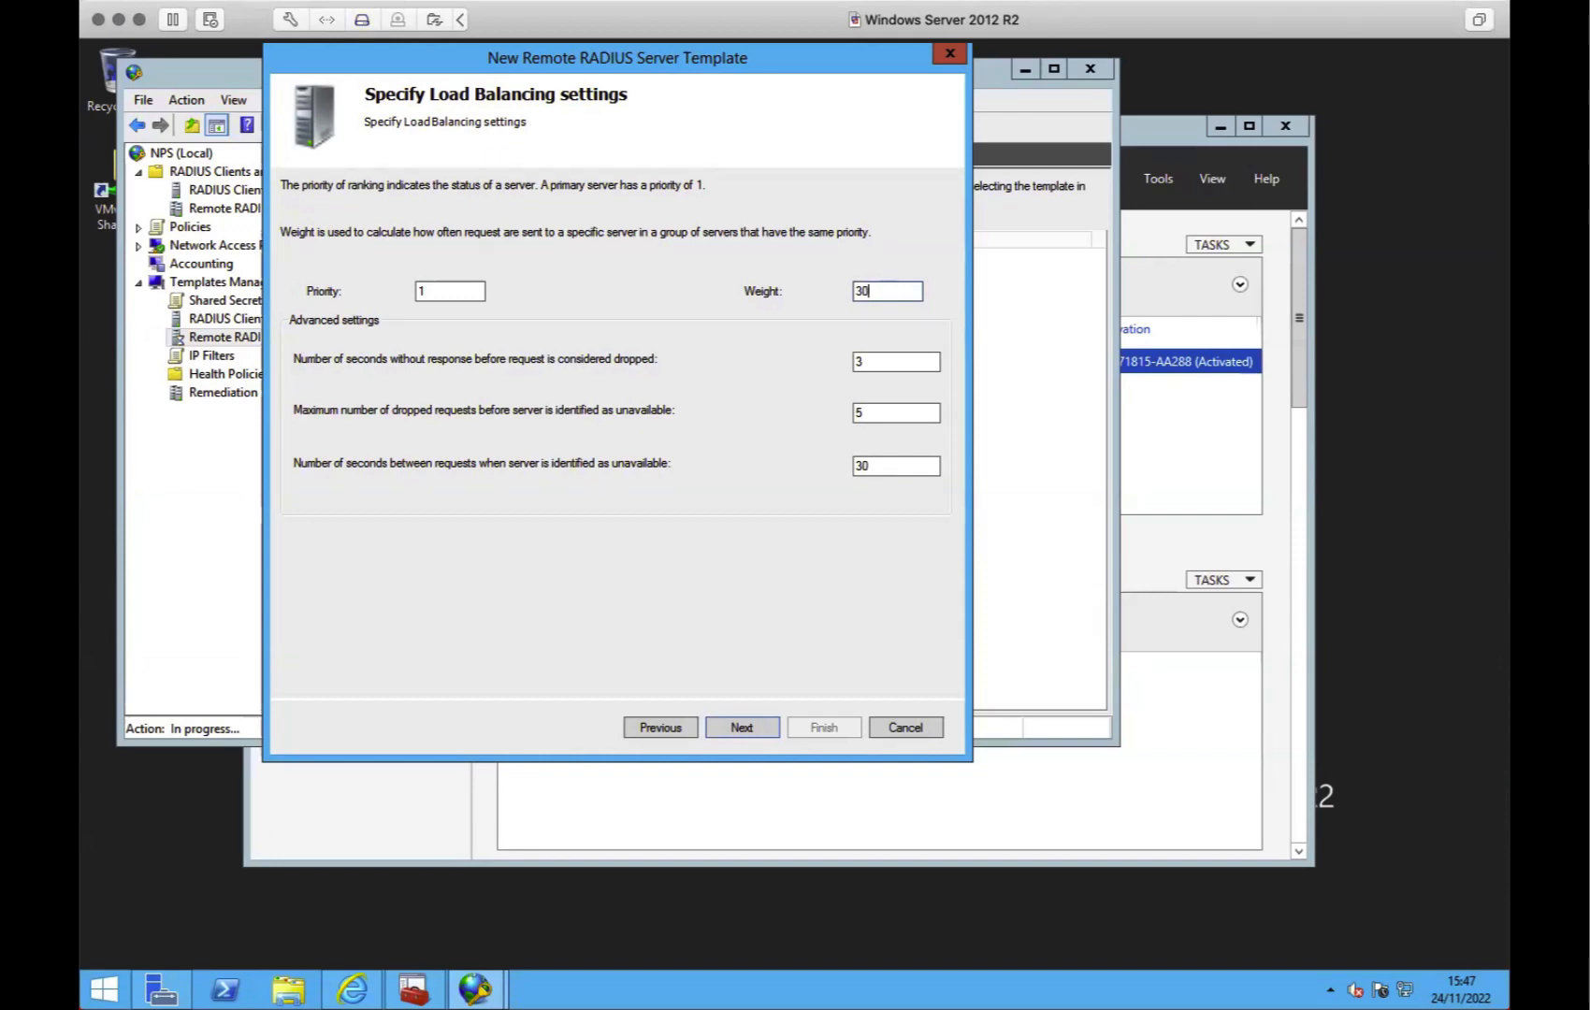
mouse_move(881, 341)
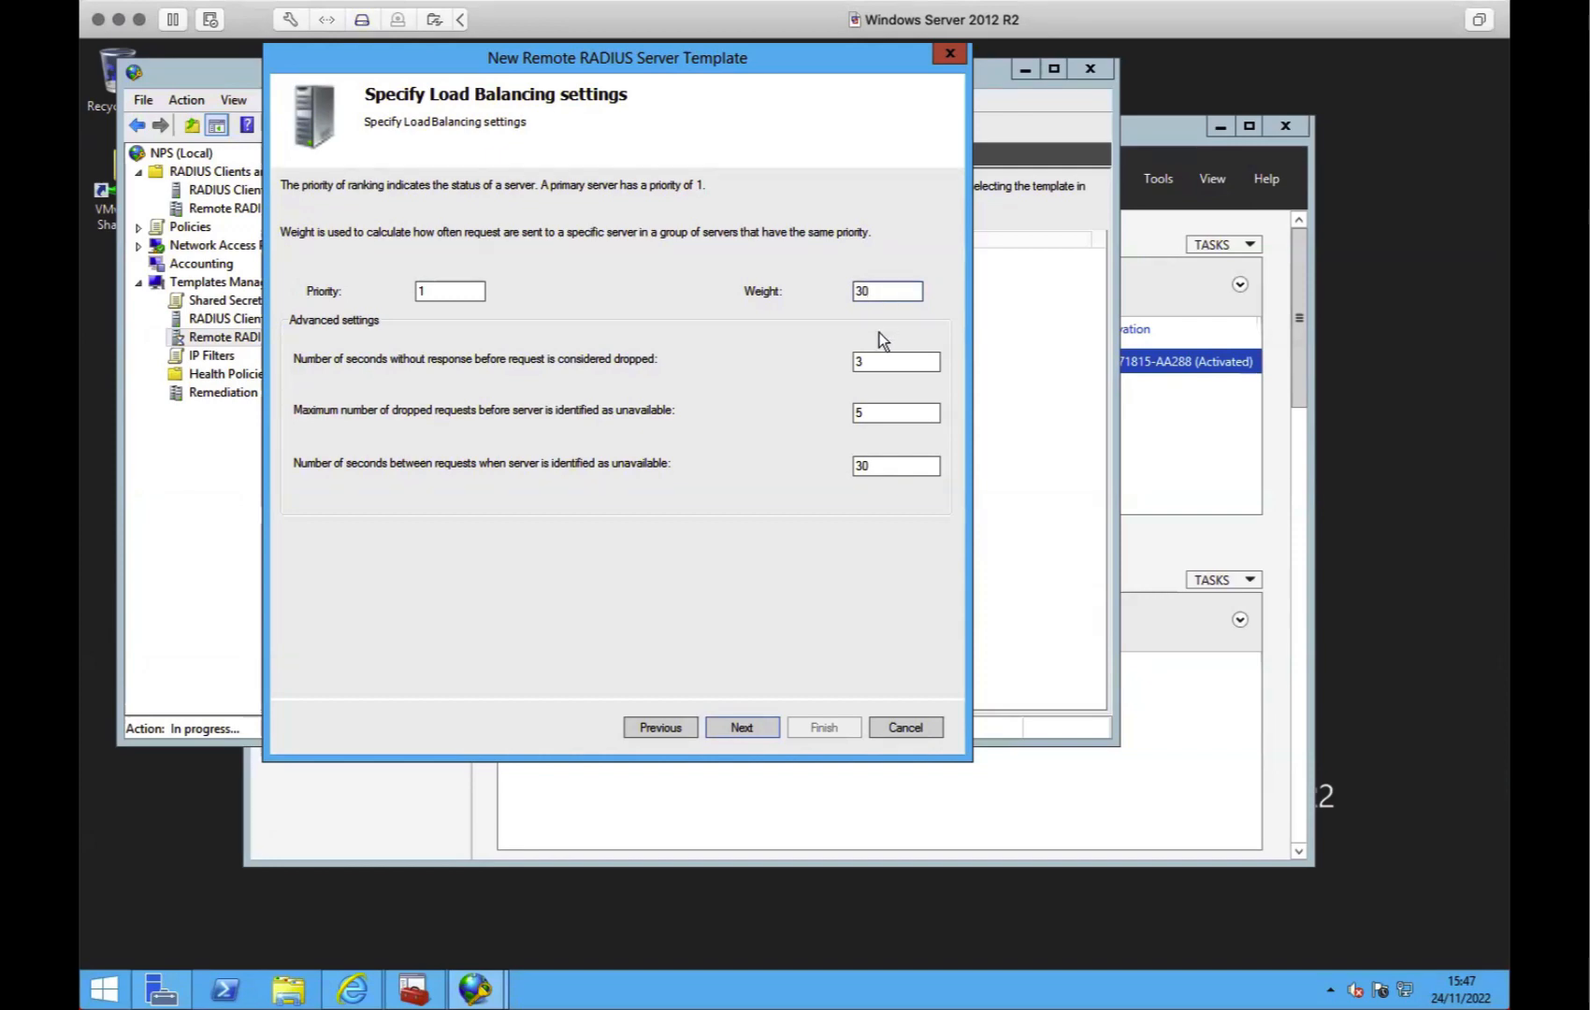
mouse_move(880, 339)
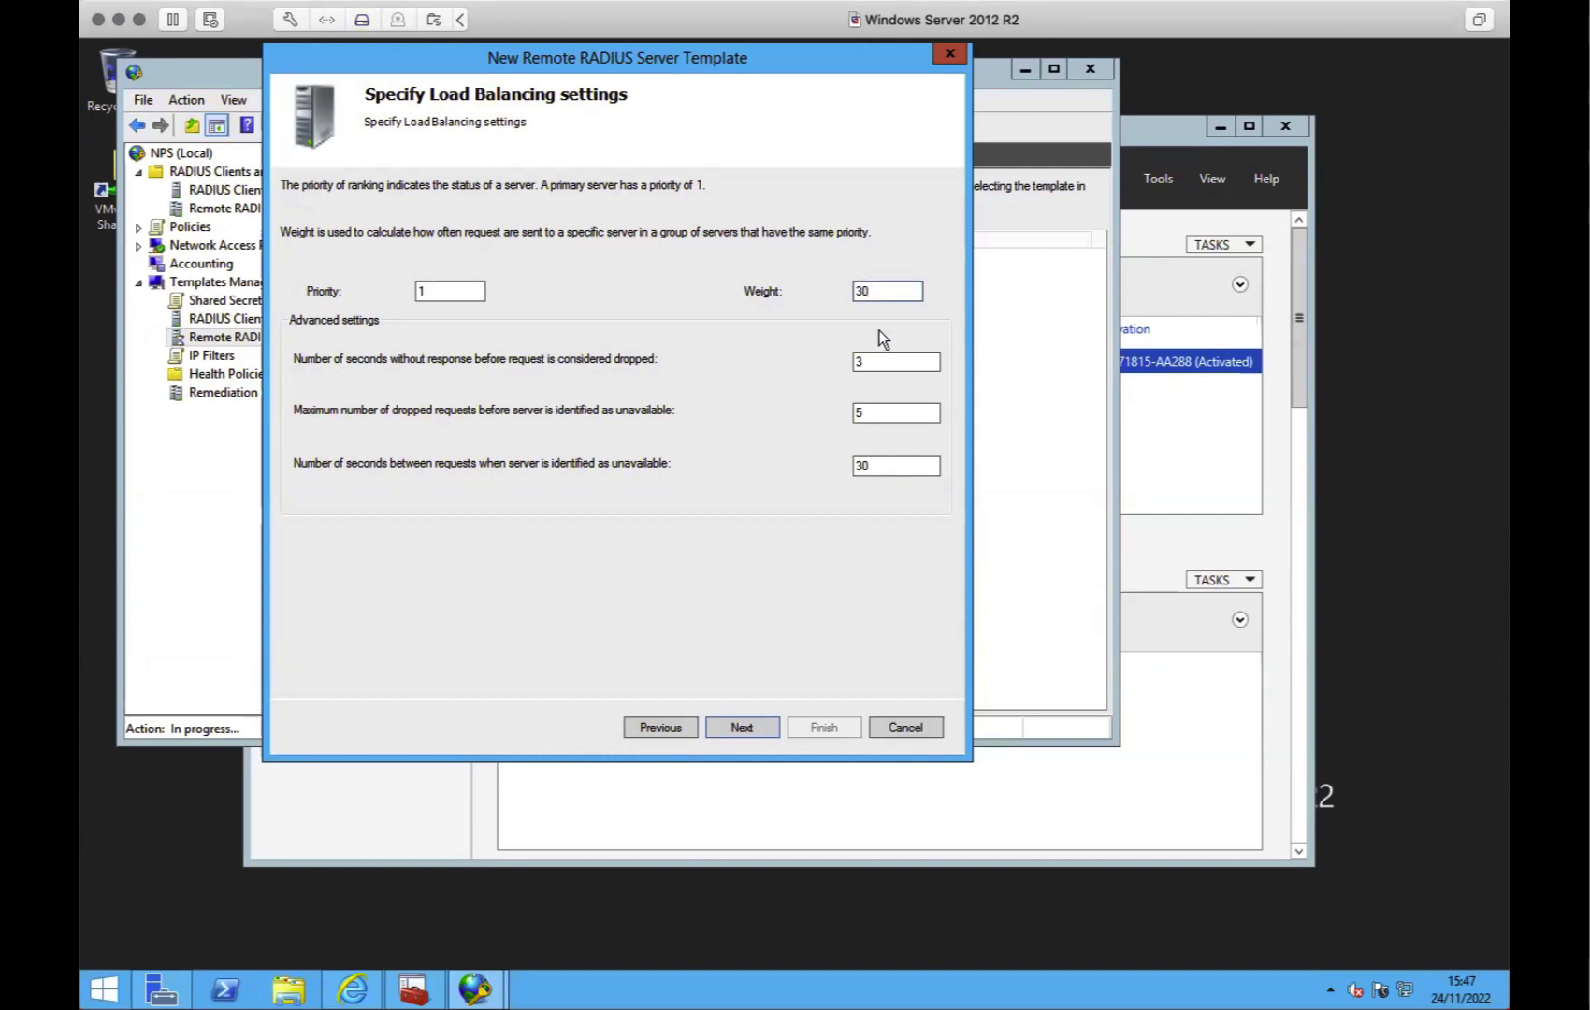
click(895, 361)
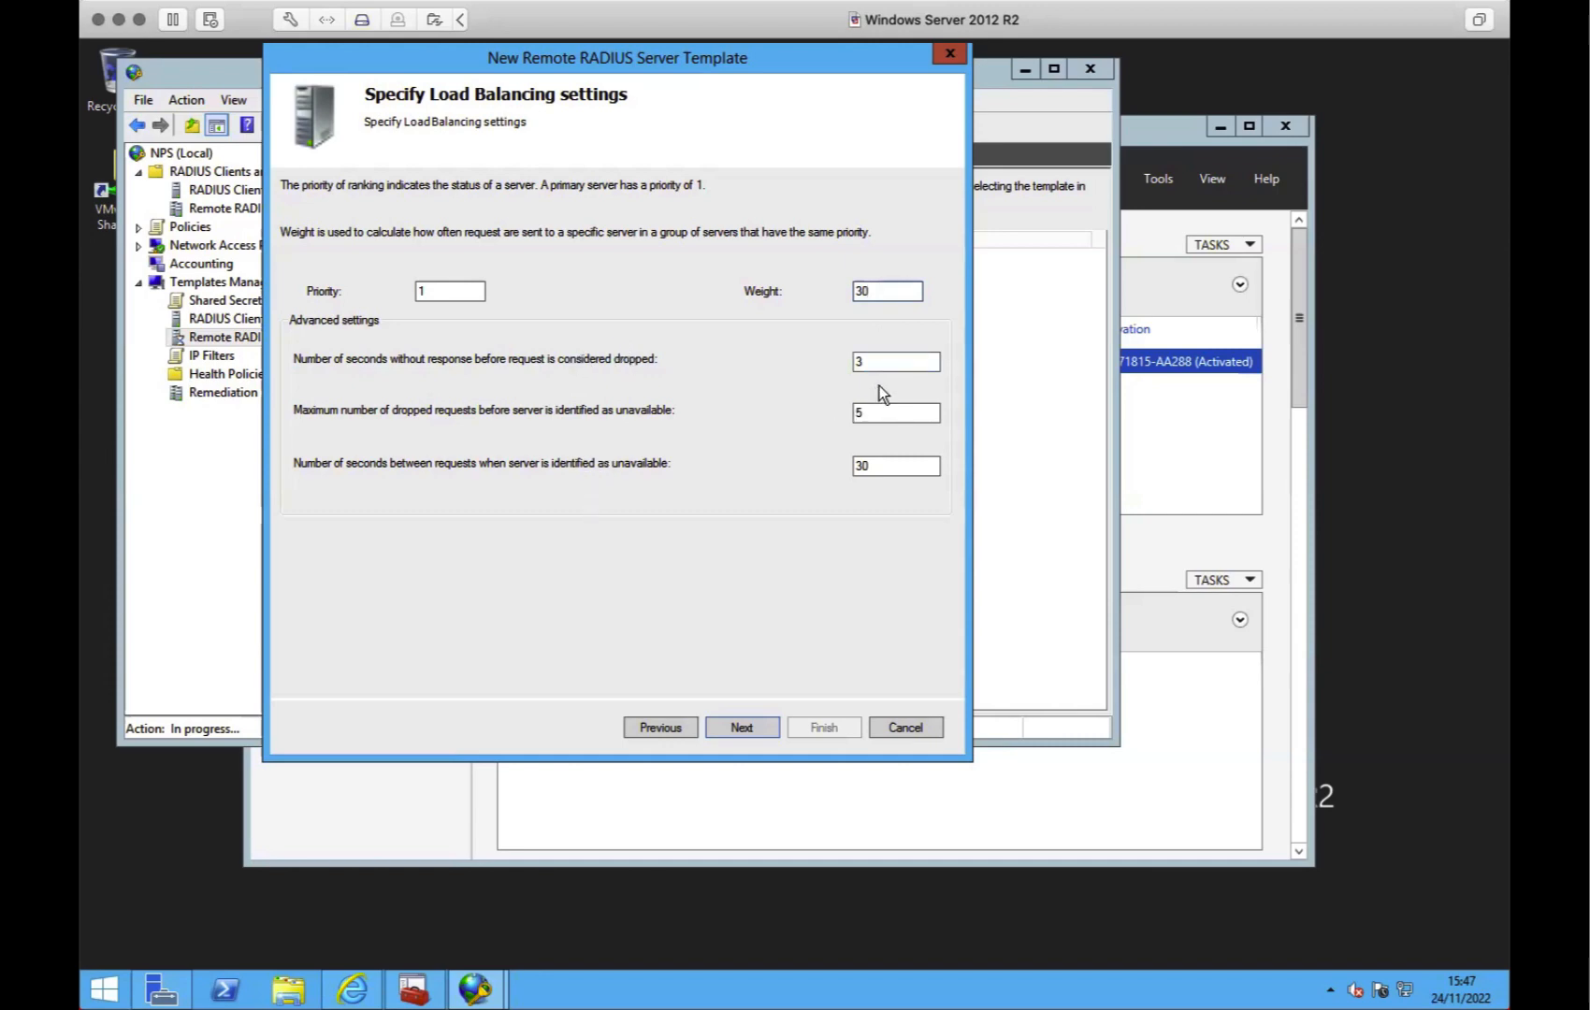
click(896, 362)
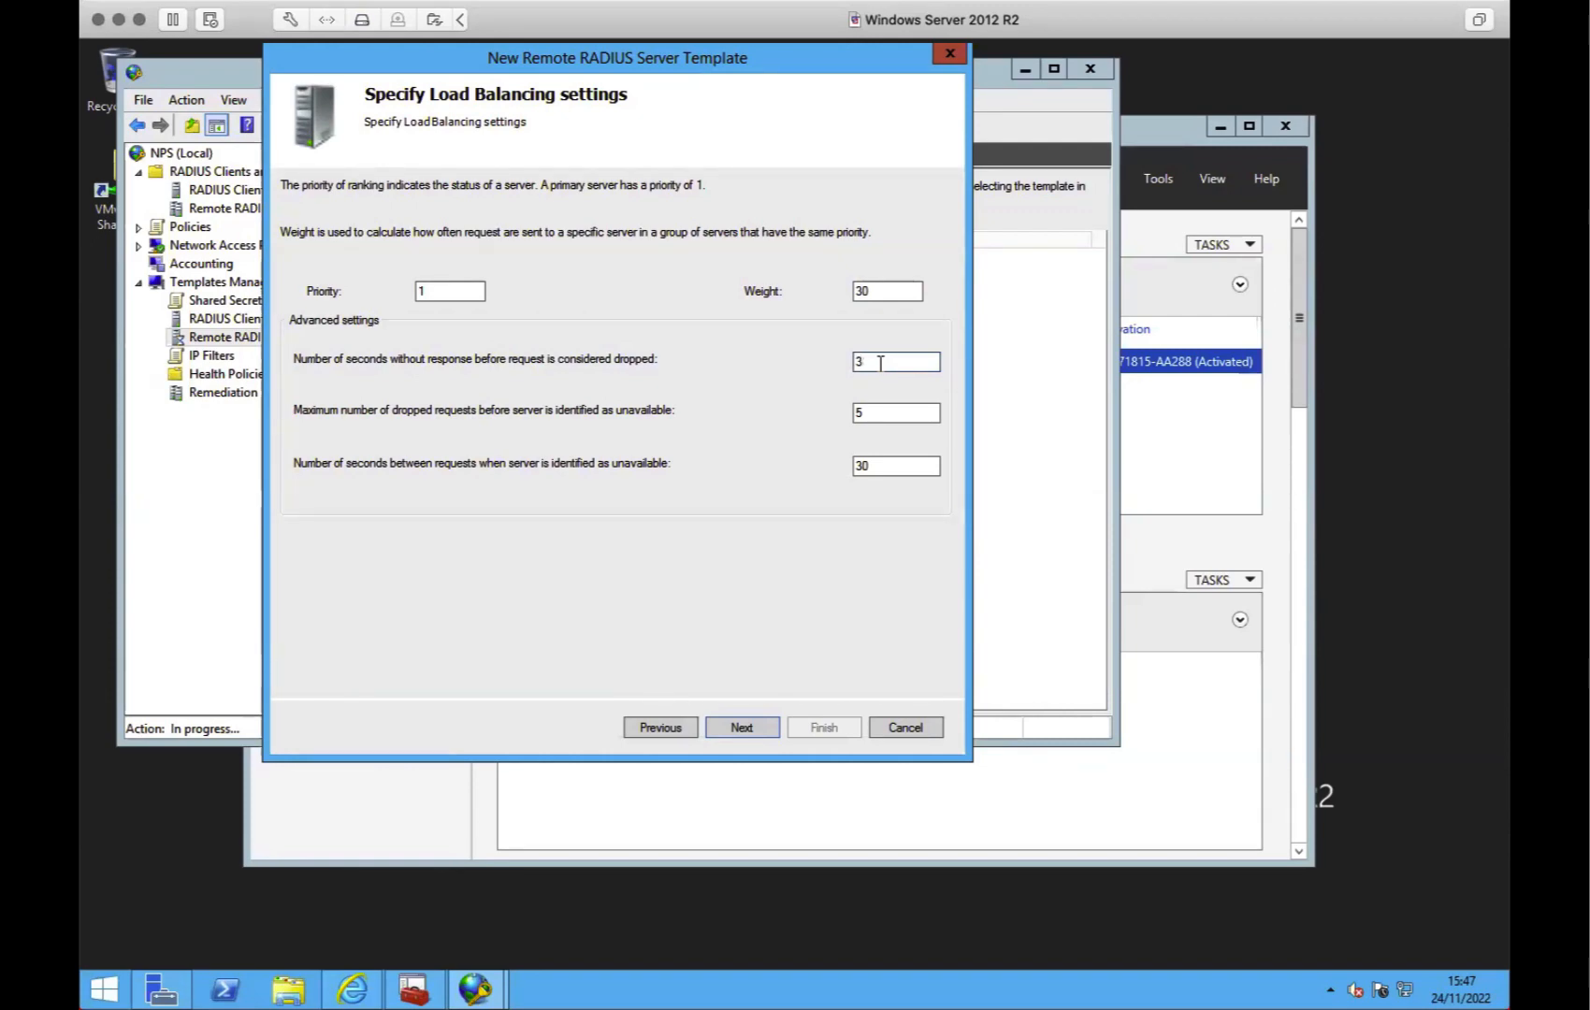
text(0)
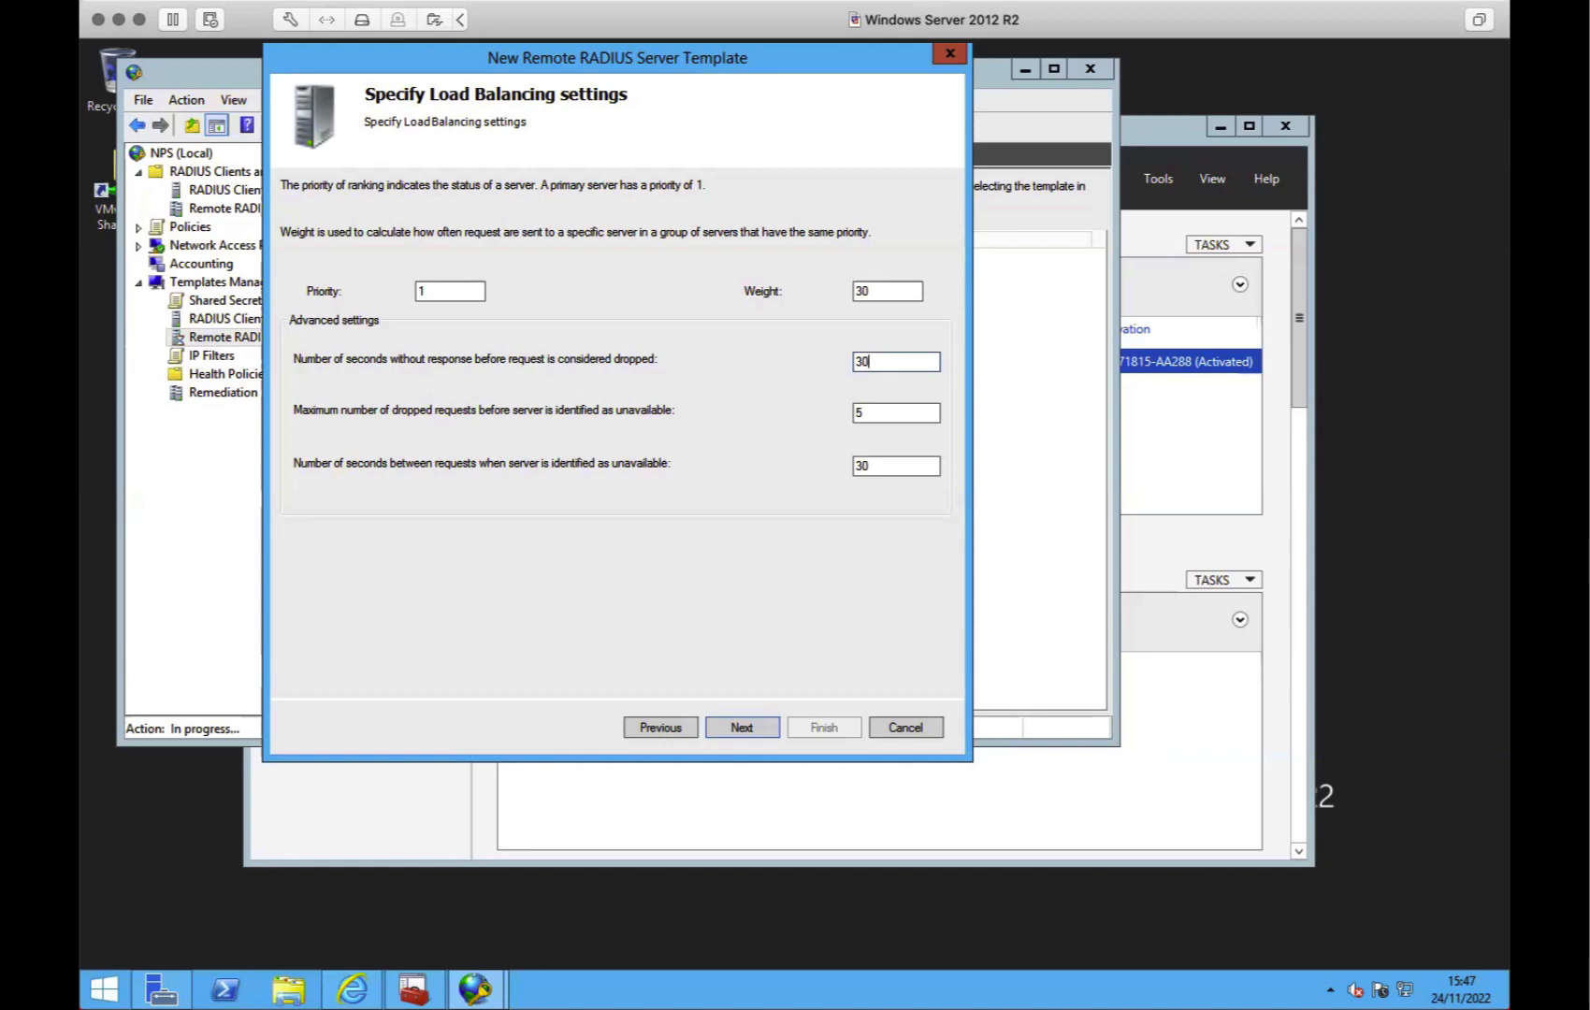
mouse_move(862, 394)
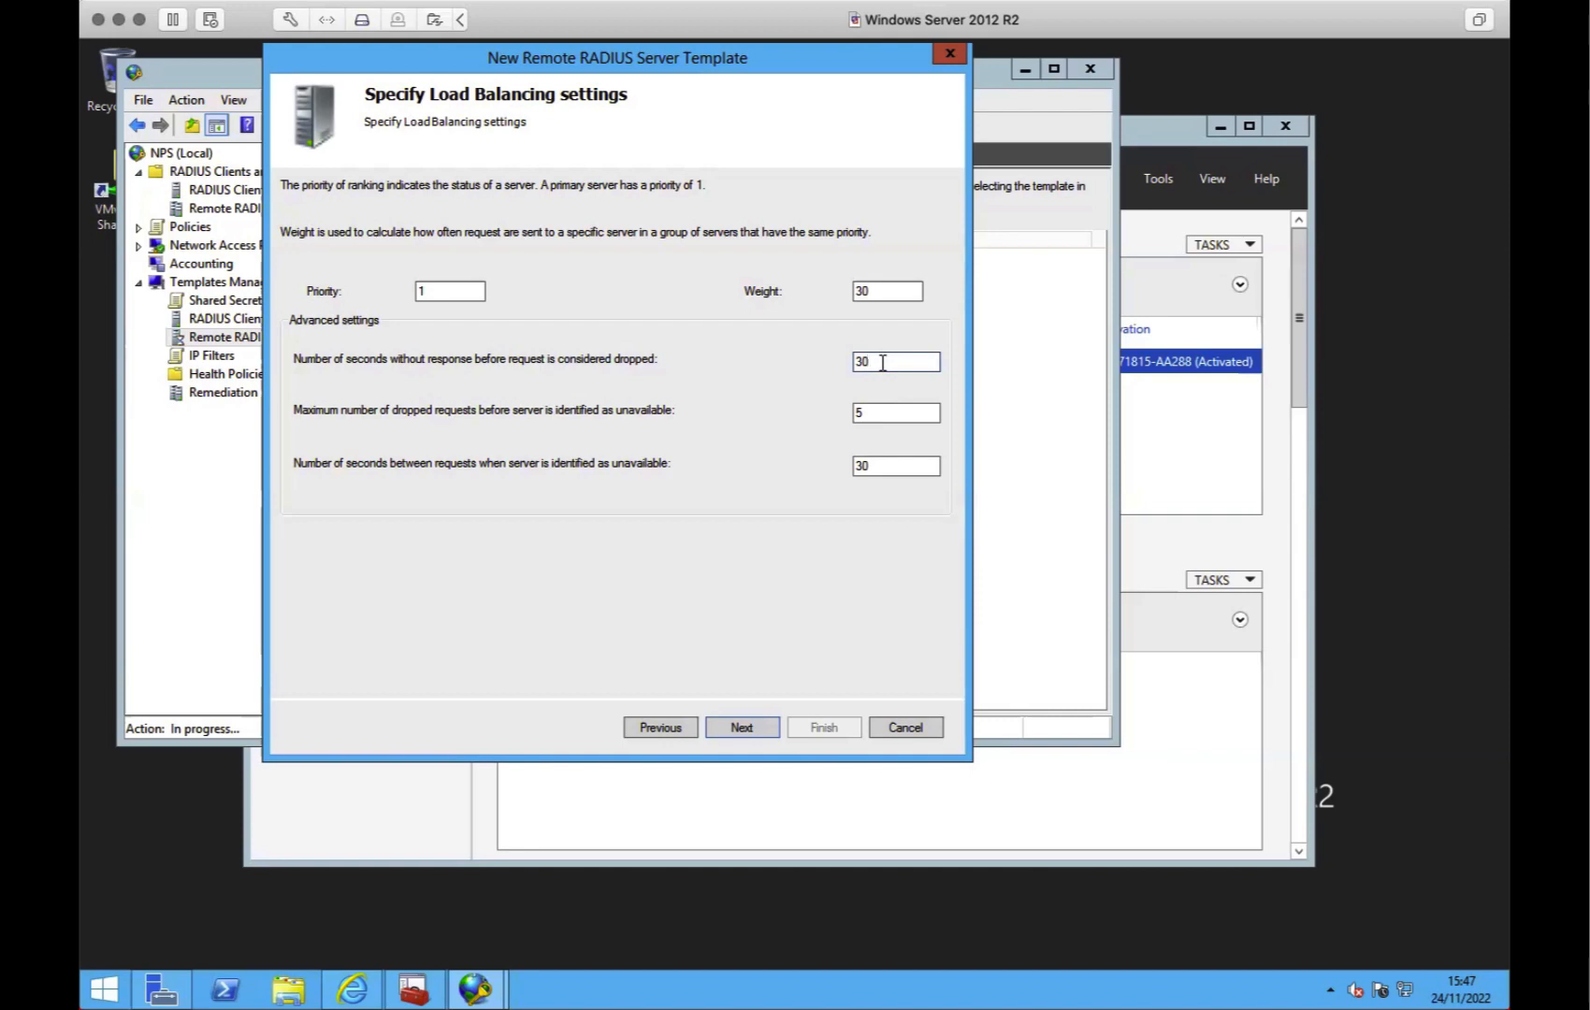
click(895, 411)
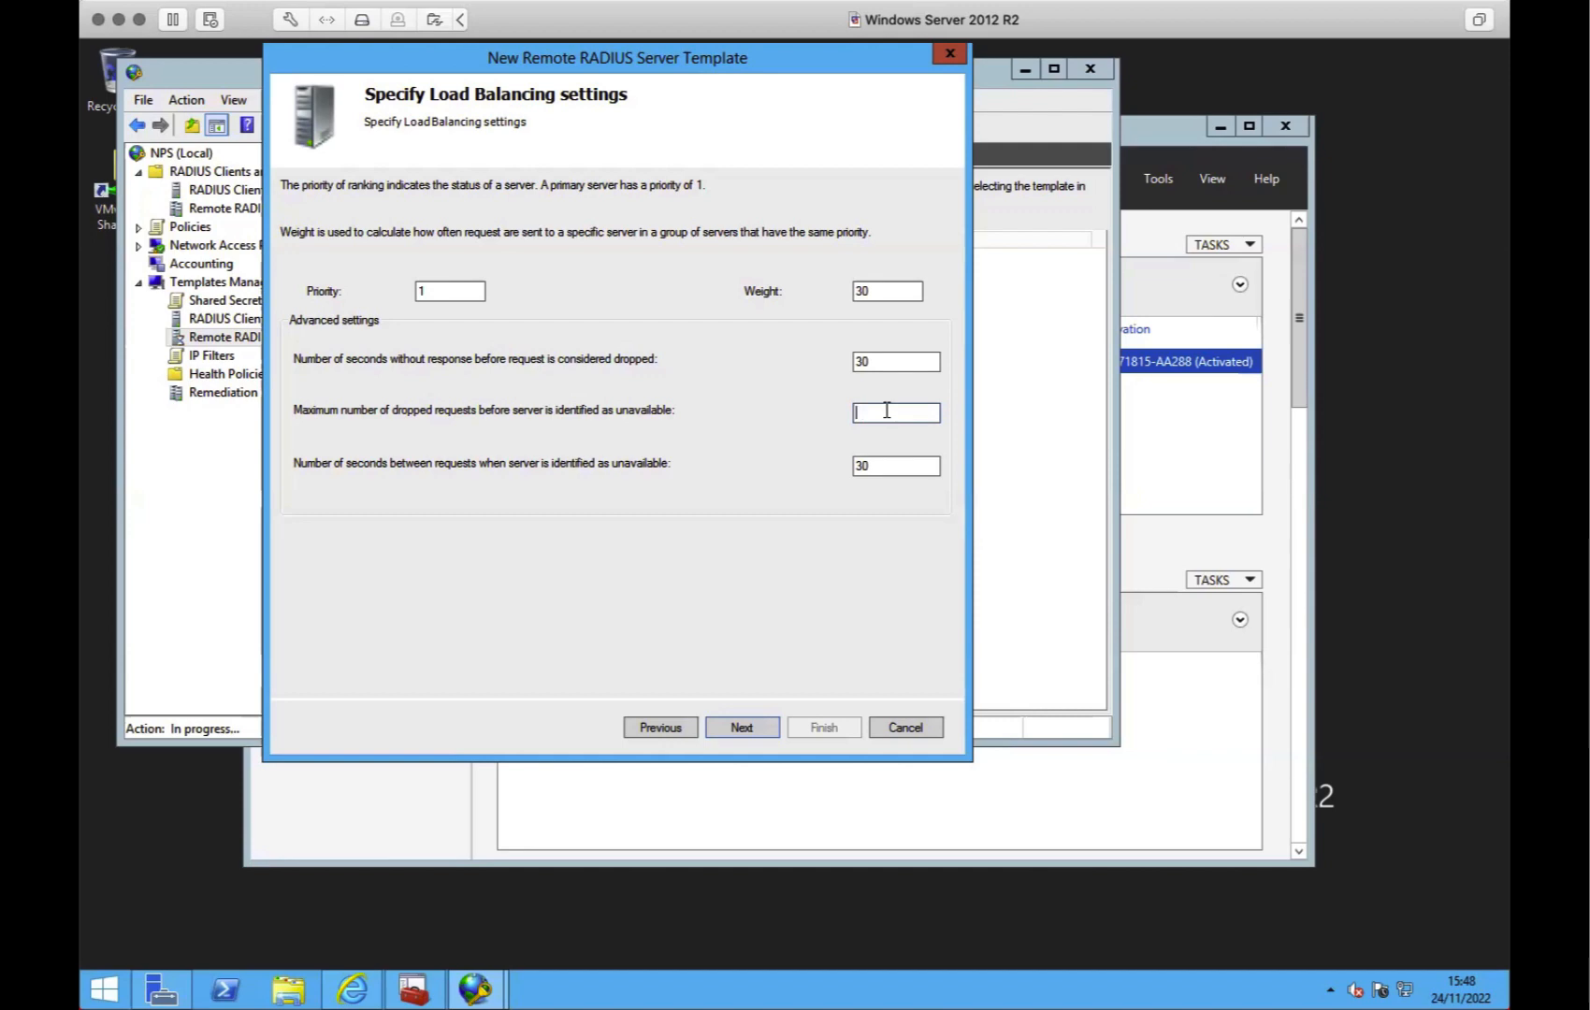
text(1)
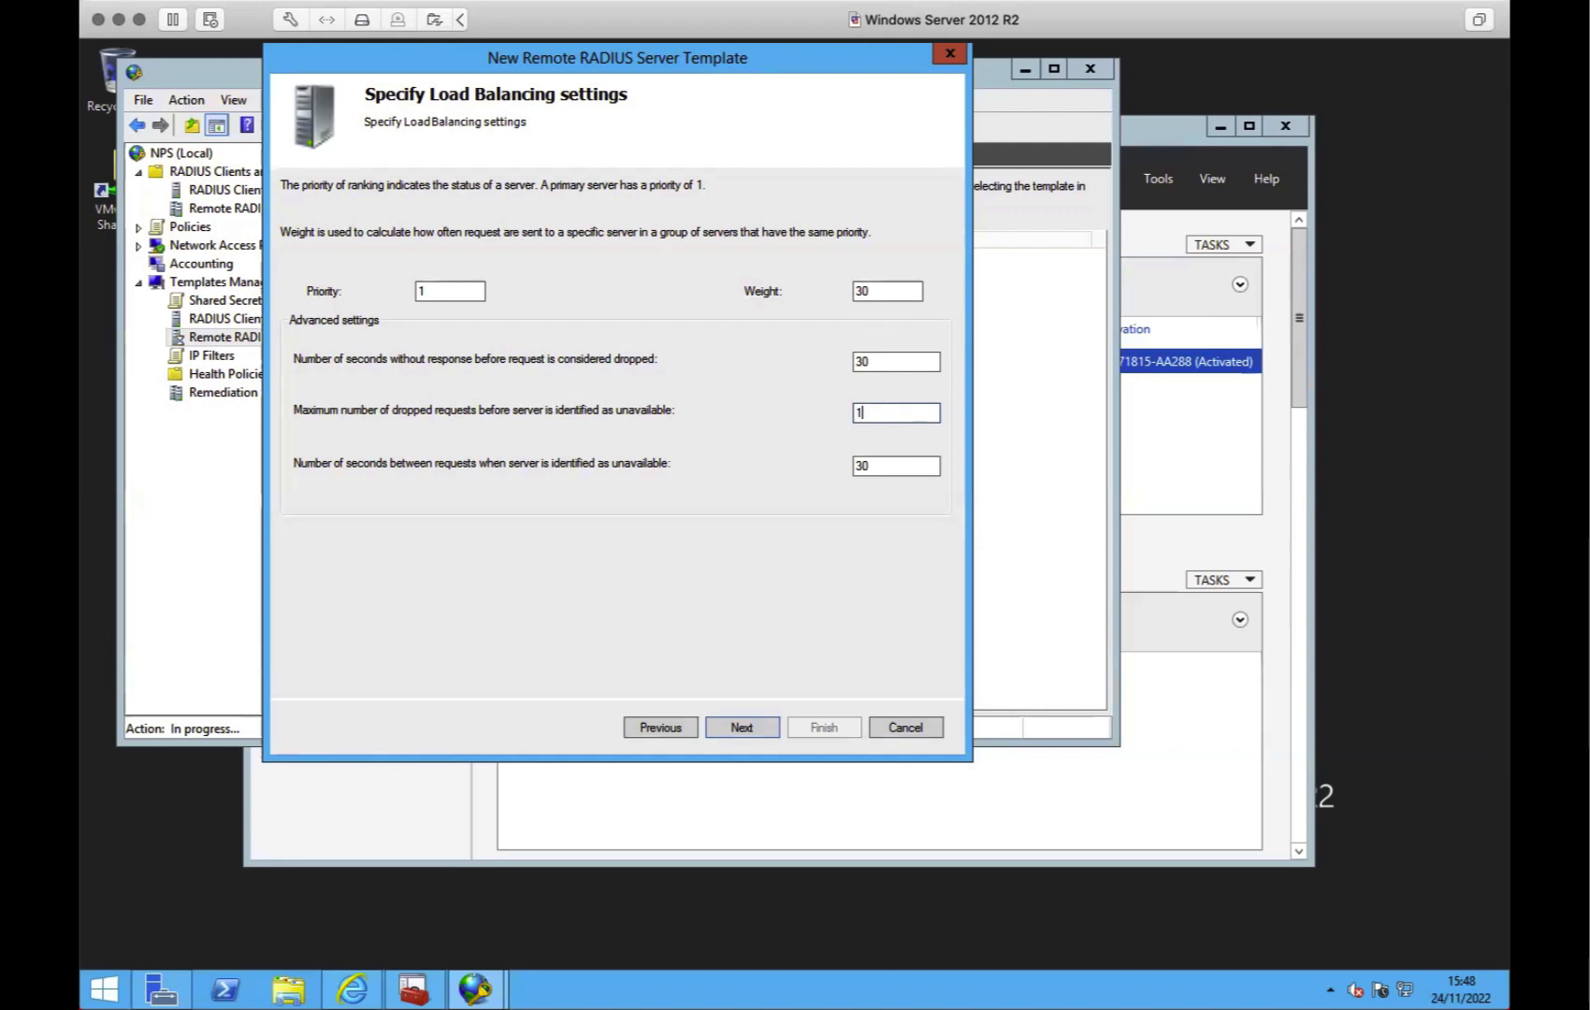
text(15)
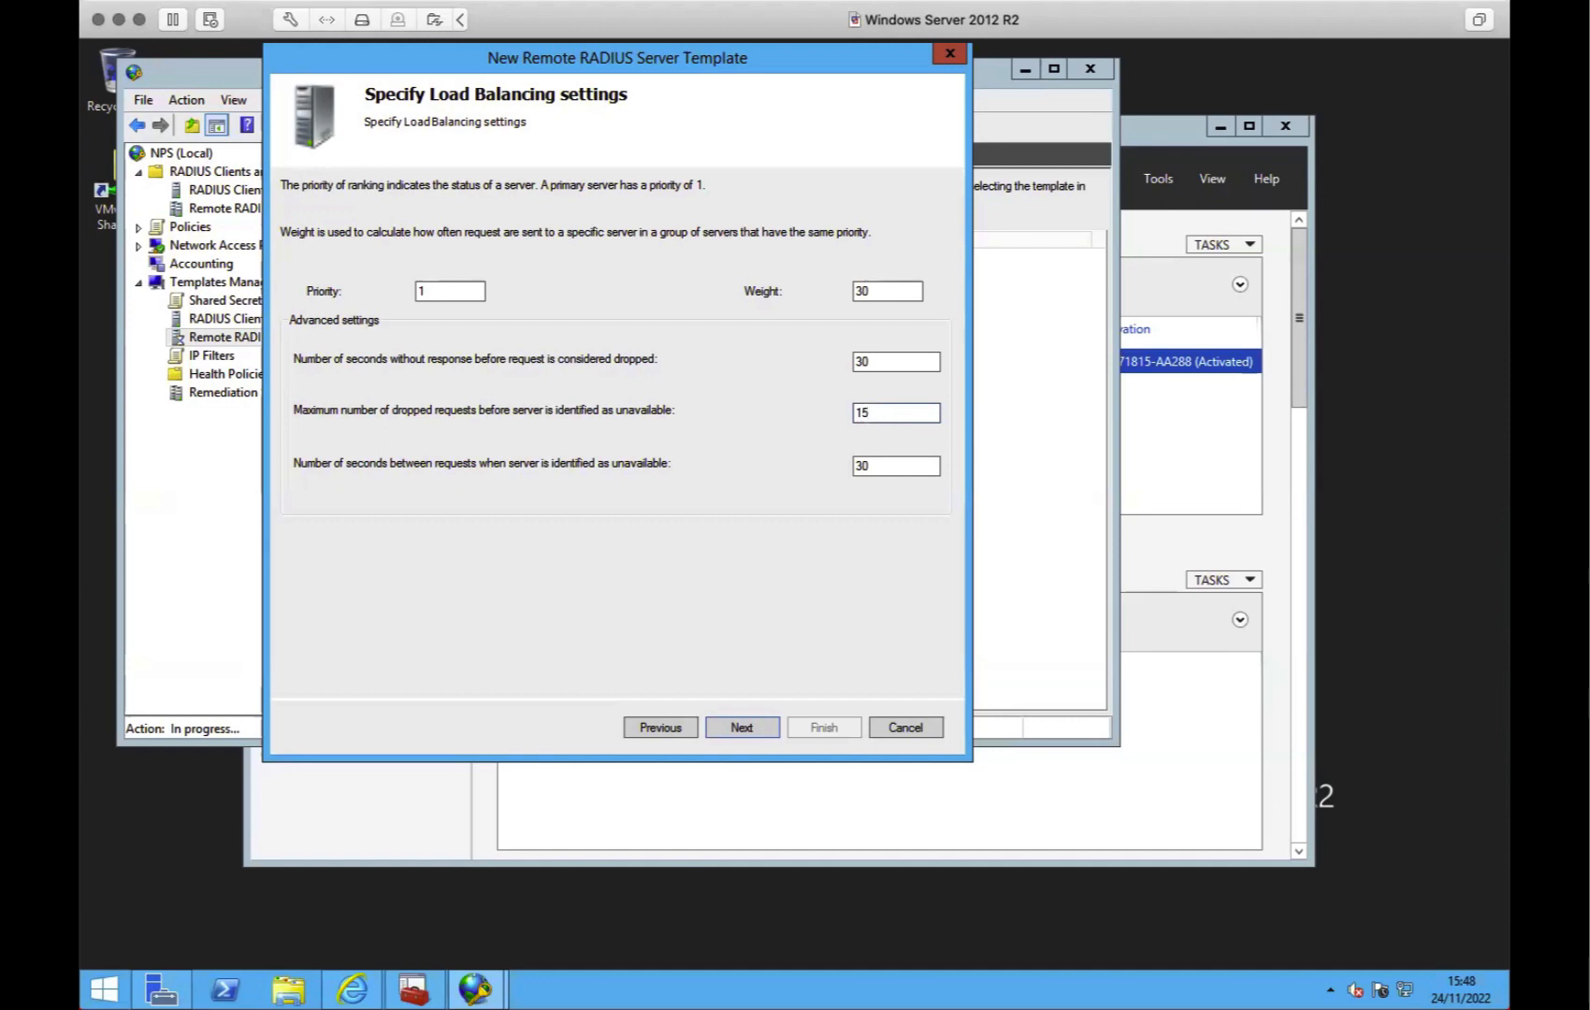
click(895, 466)
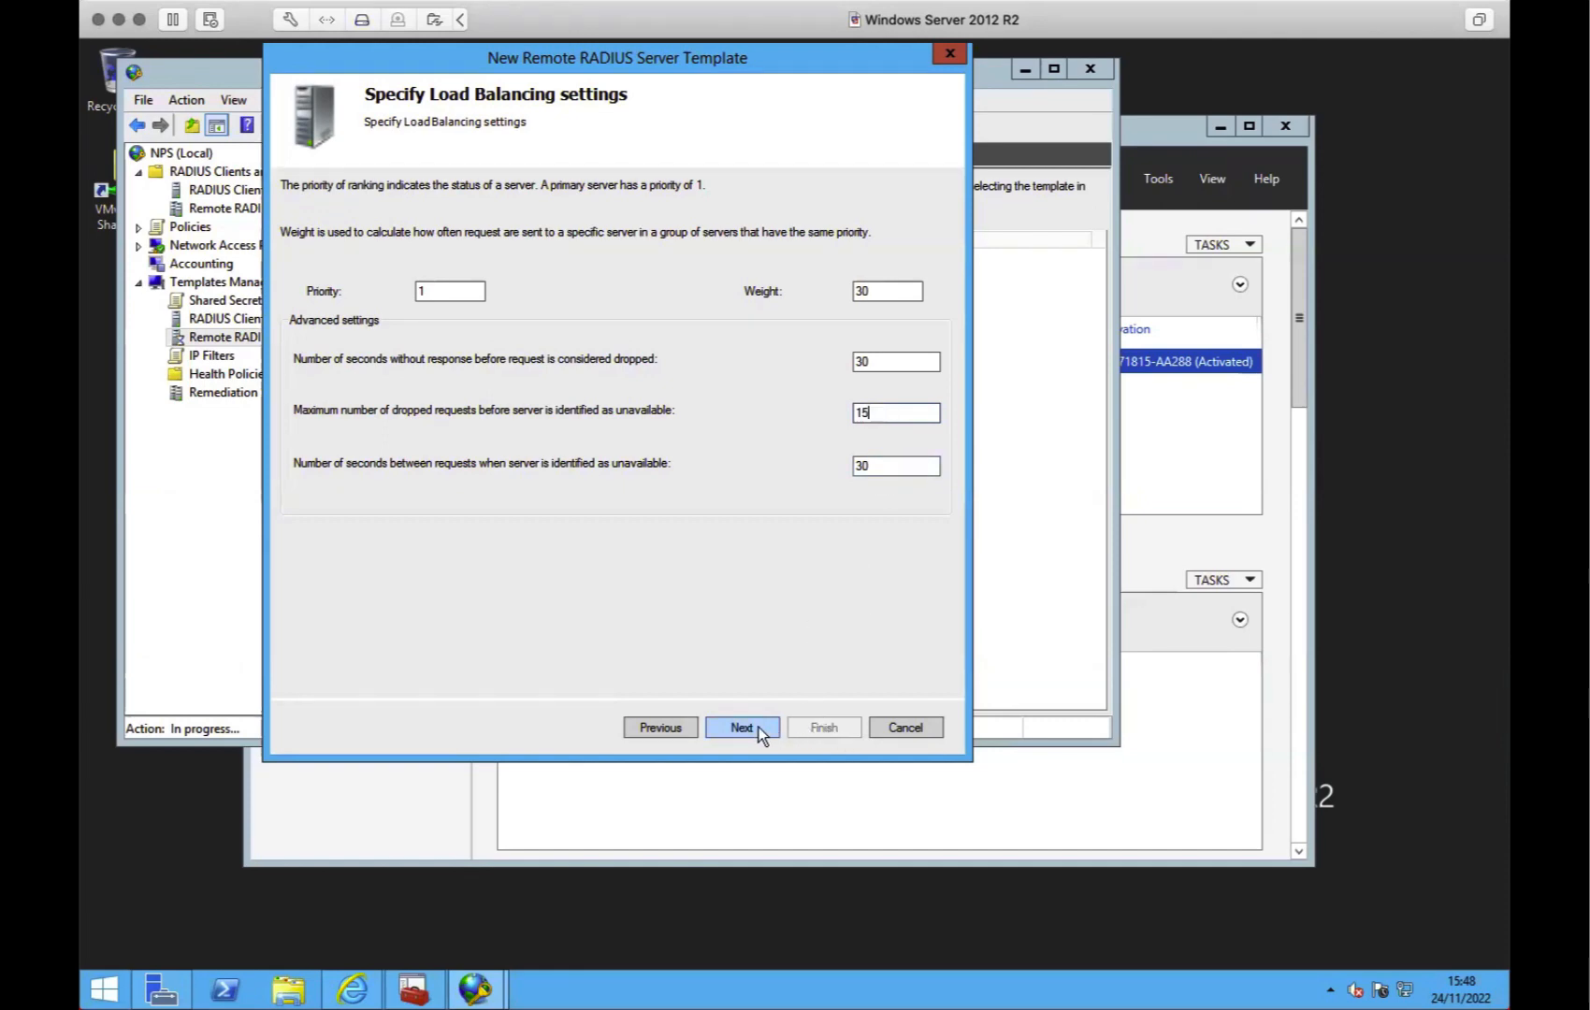
click(742, 726)
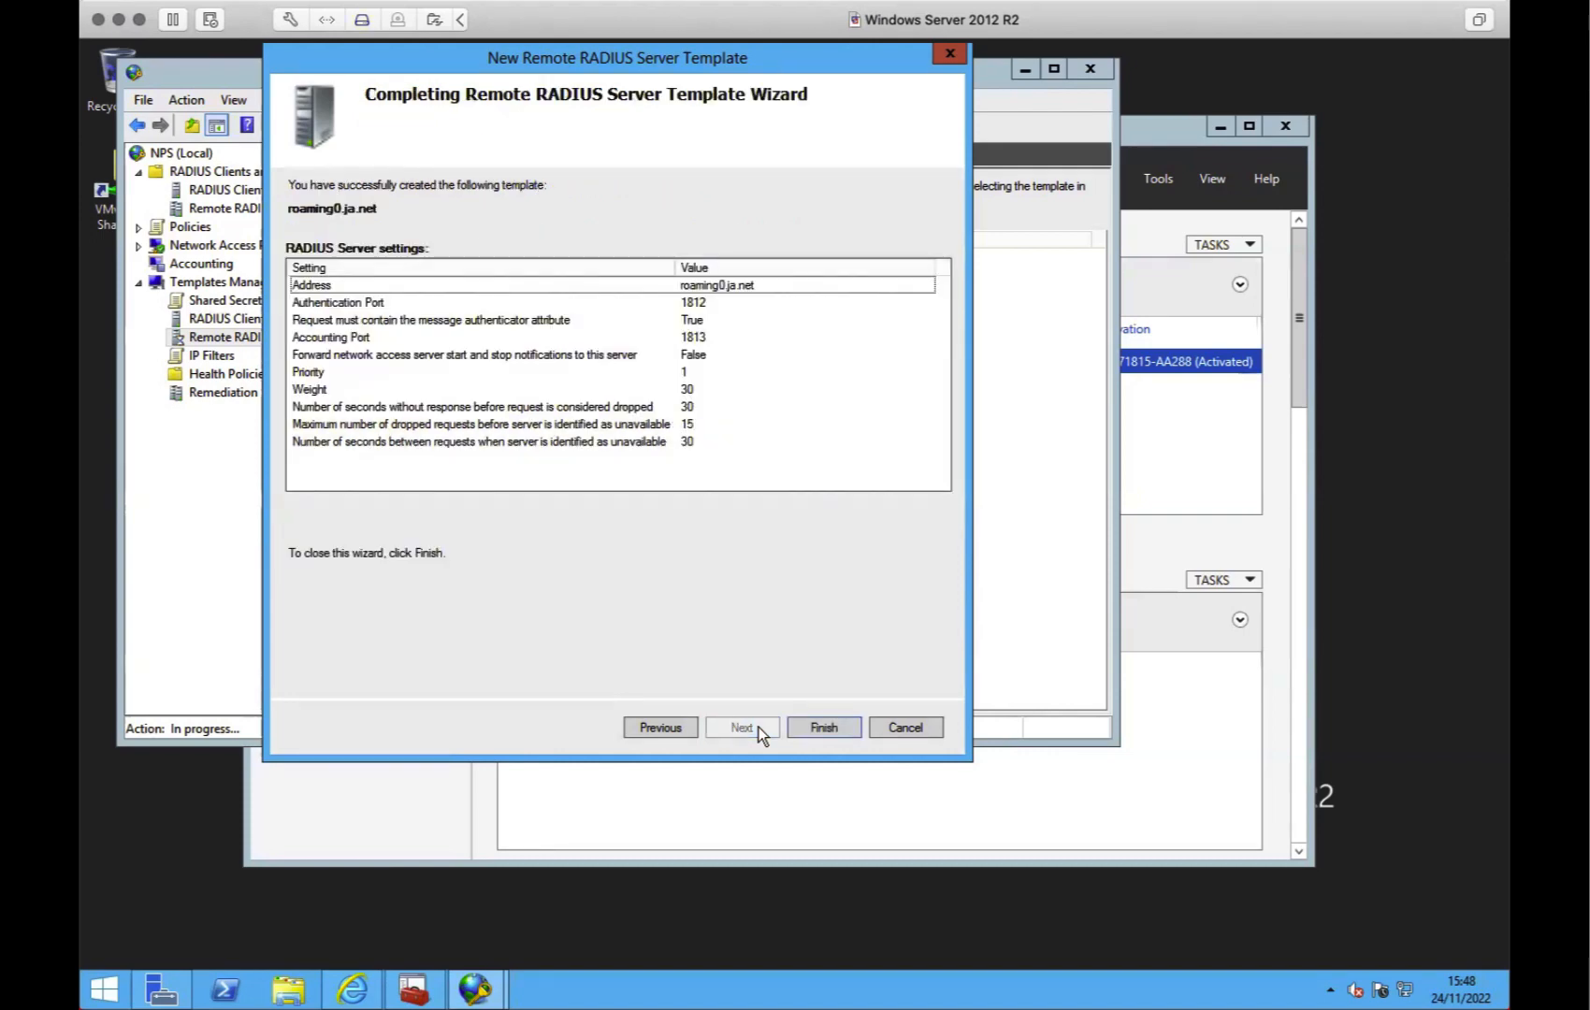
Finish the roaming0.ja.net template and name a new server template roaming1.ja.net
click(821, 727)
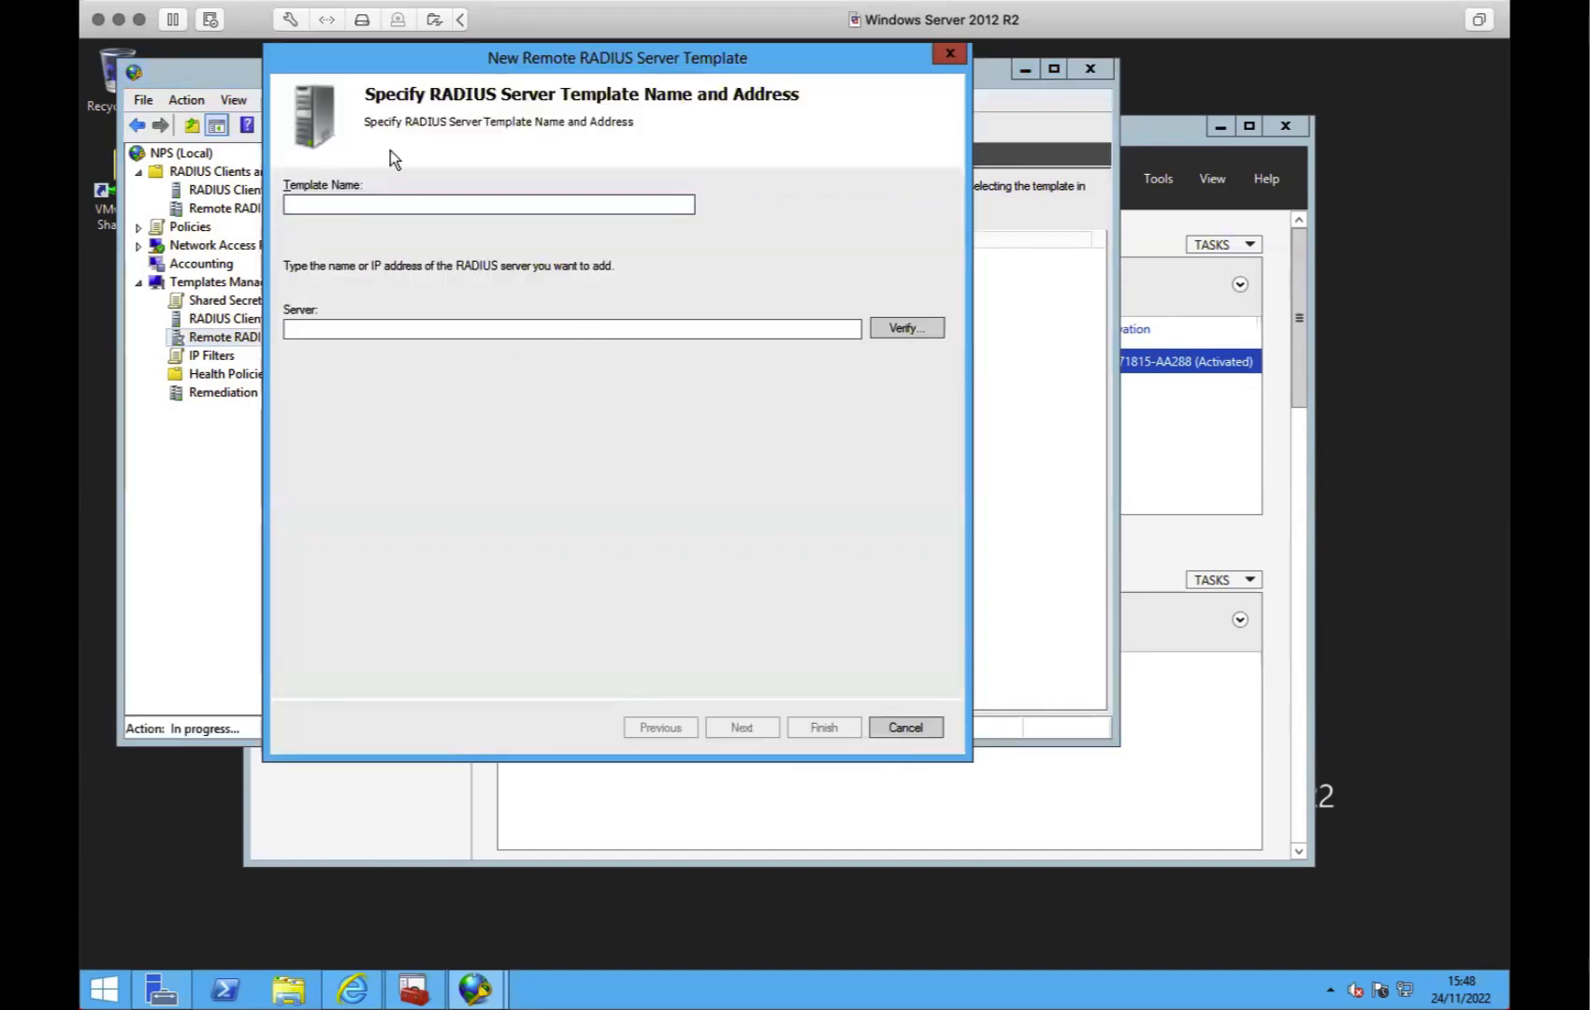
text(roaming1)
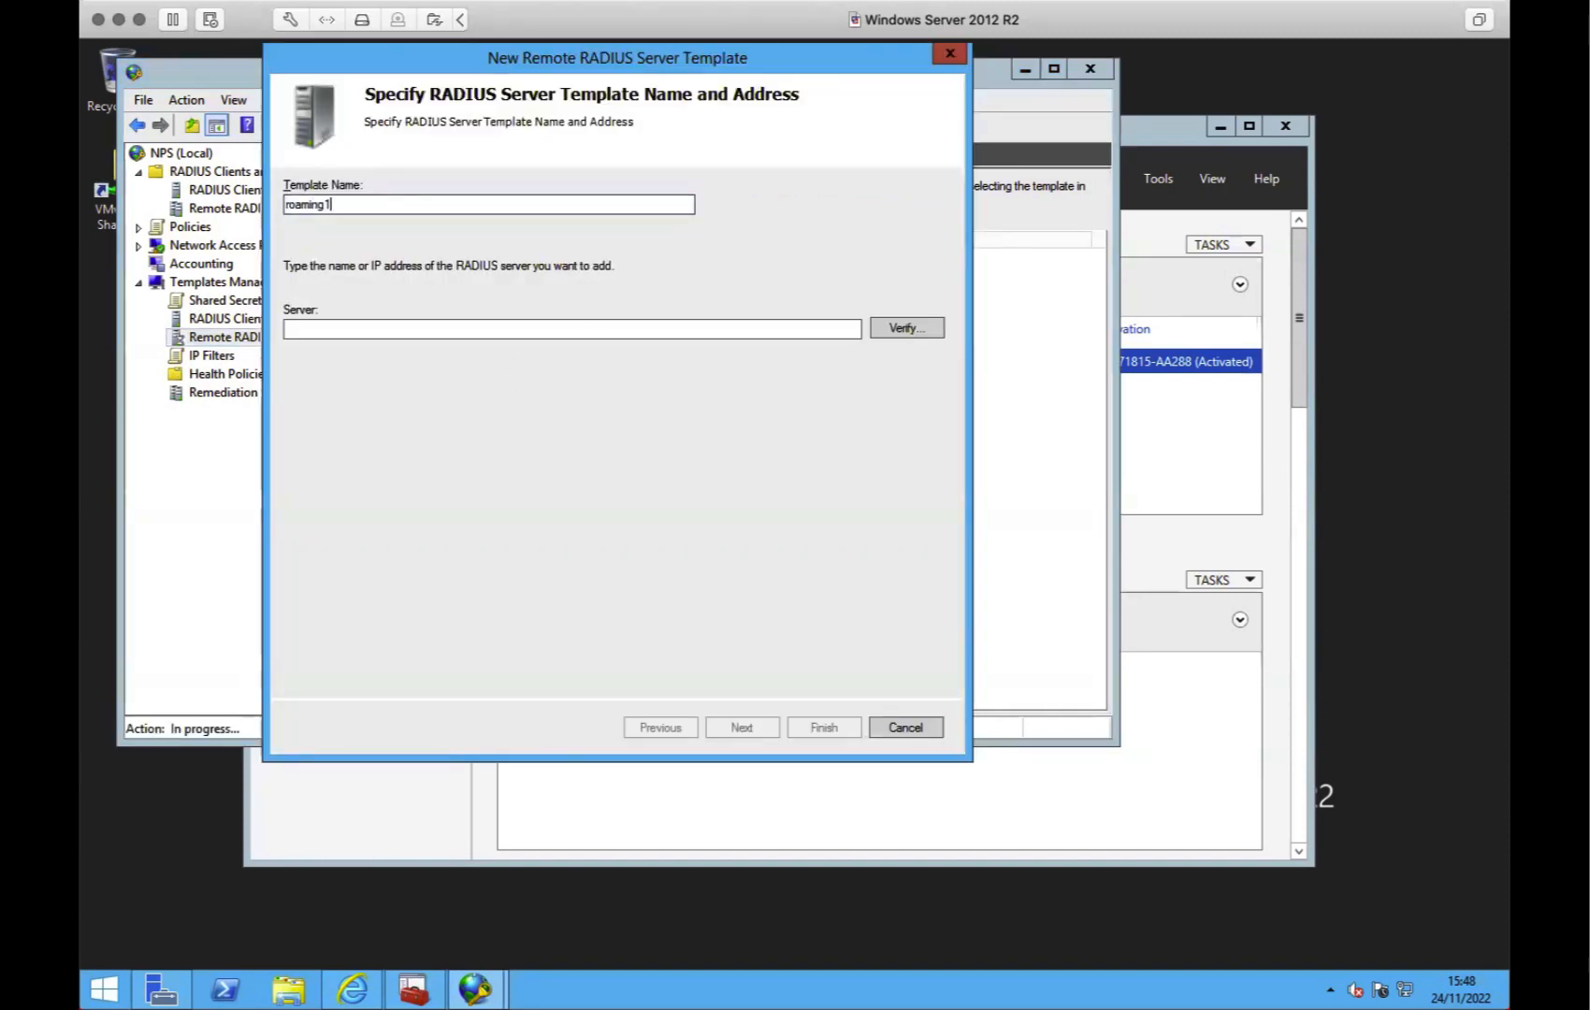
key(Backspace)
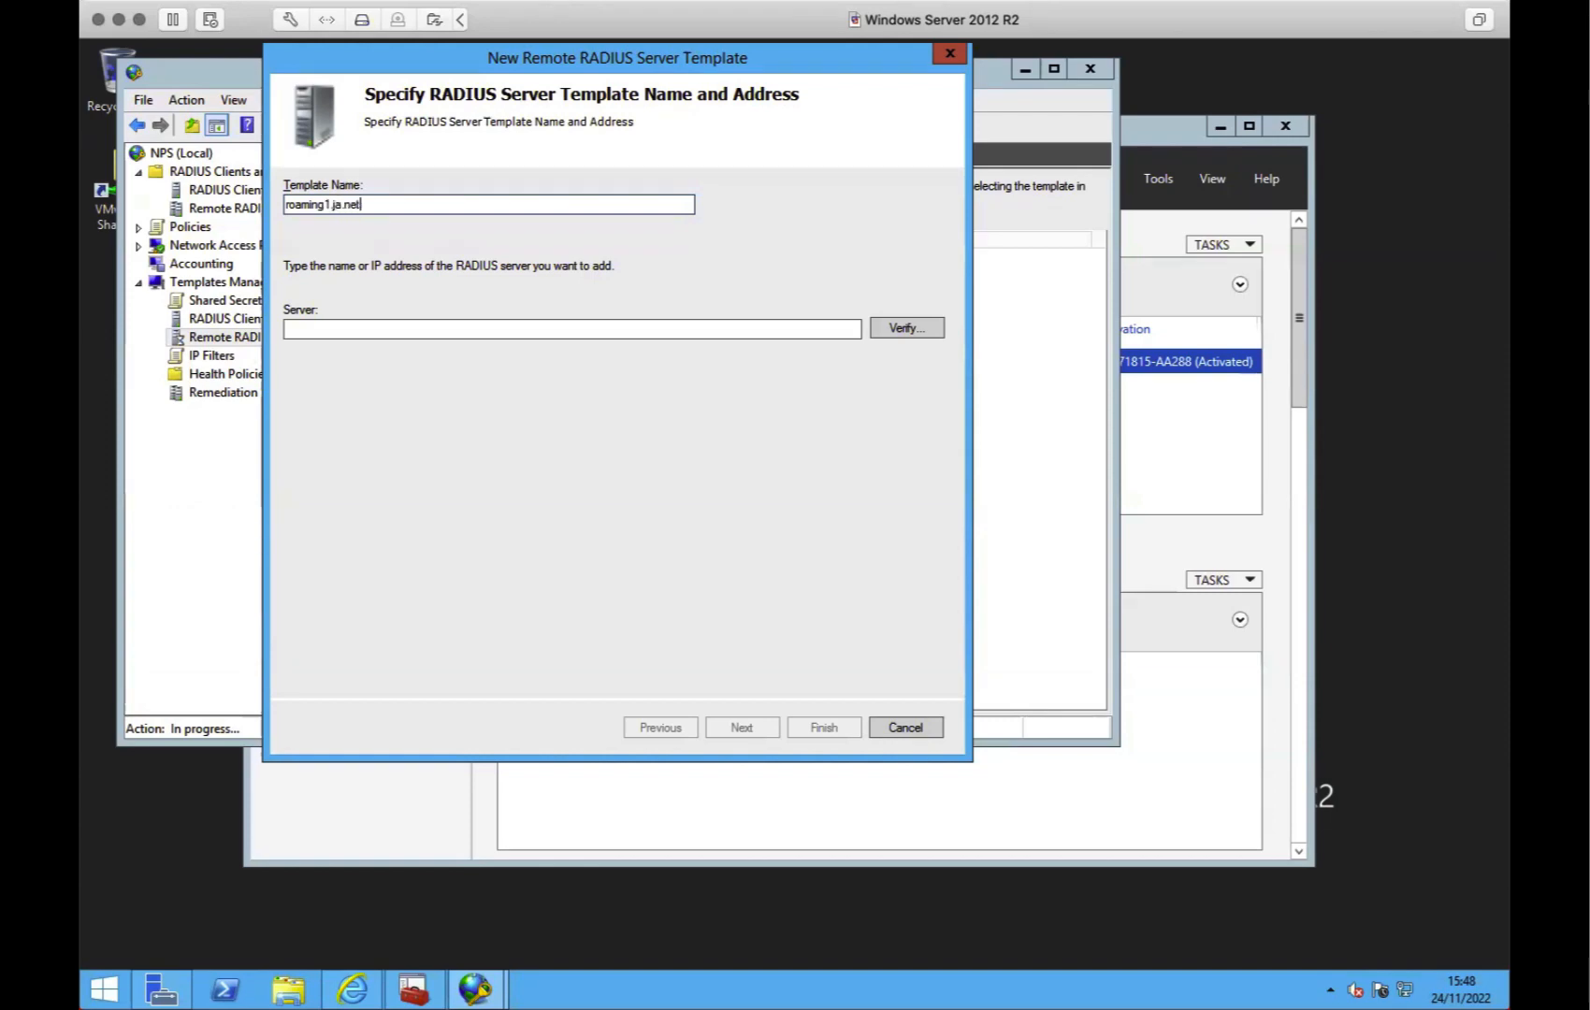
text(r)
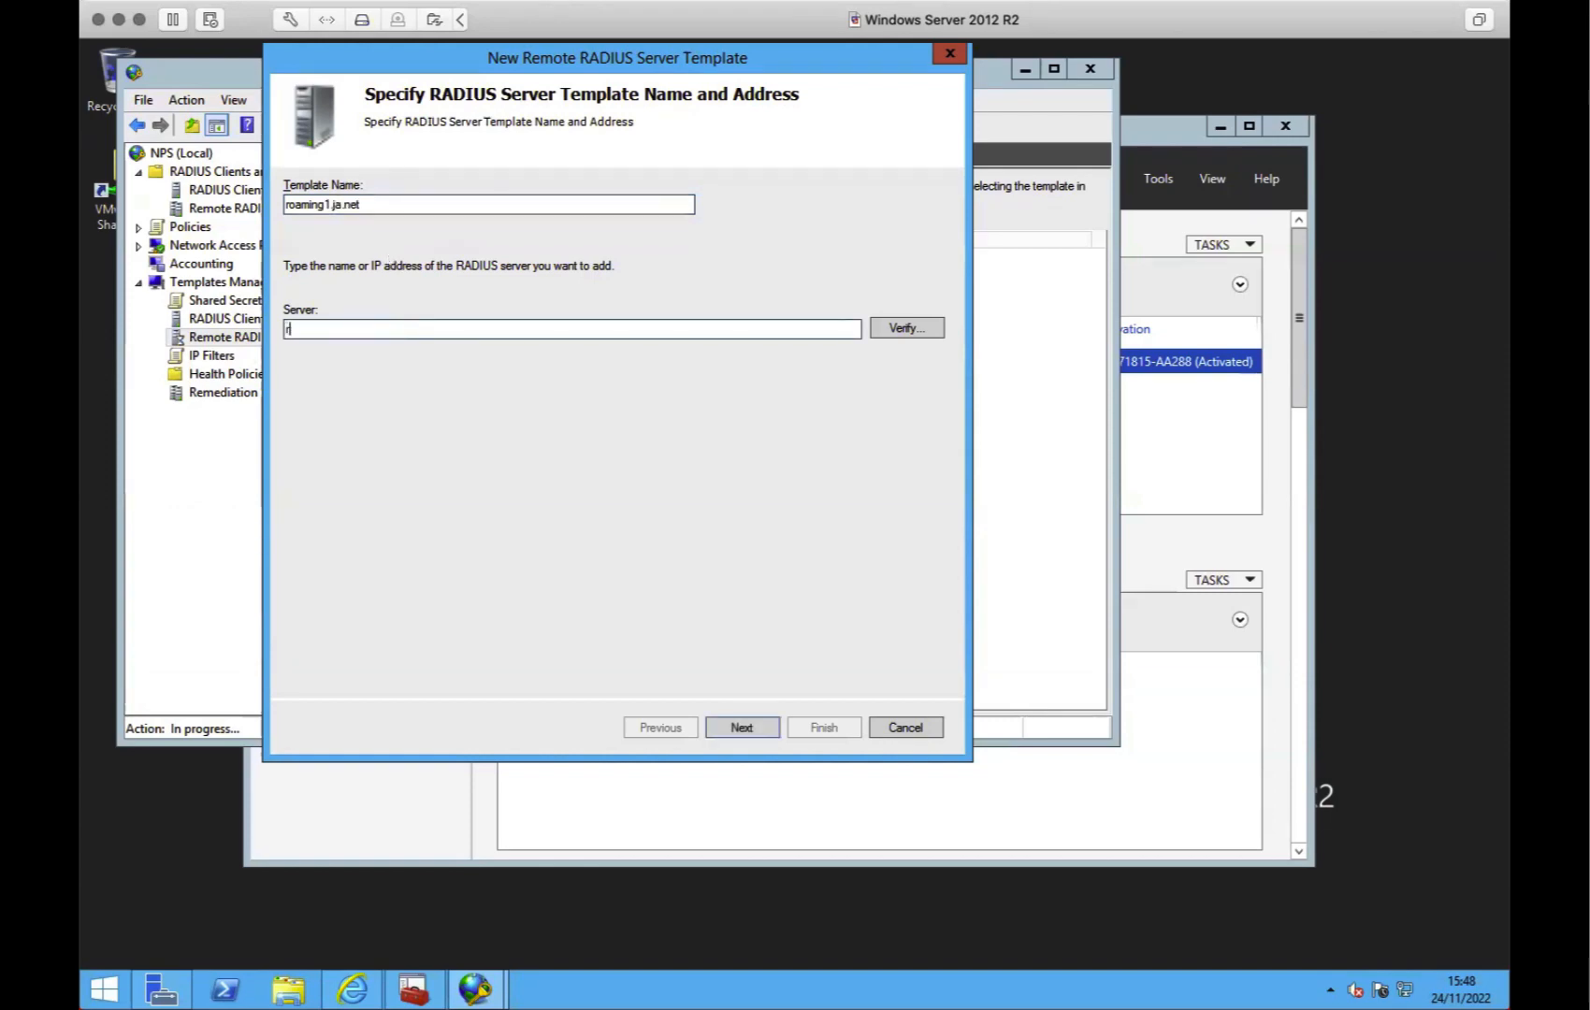
text(roaming1.ja.net)
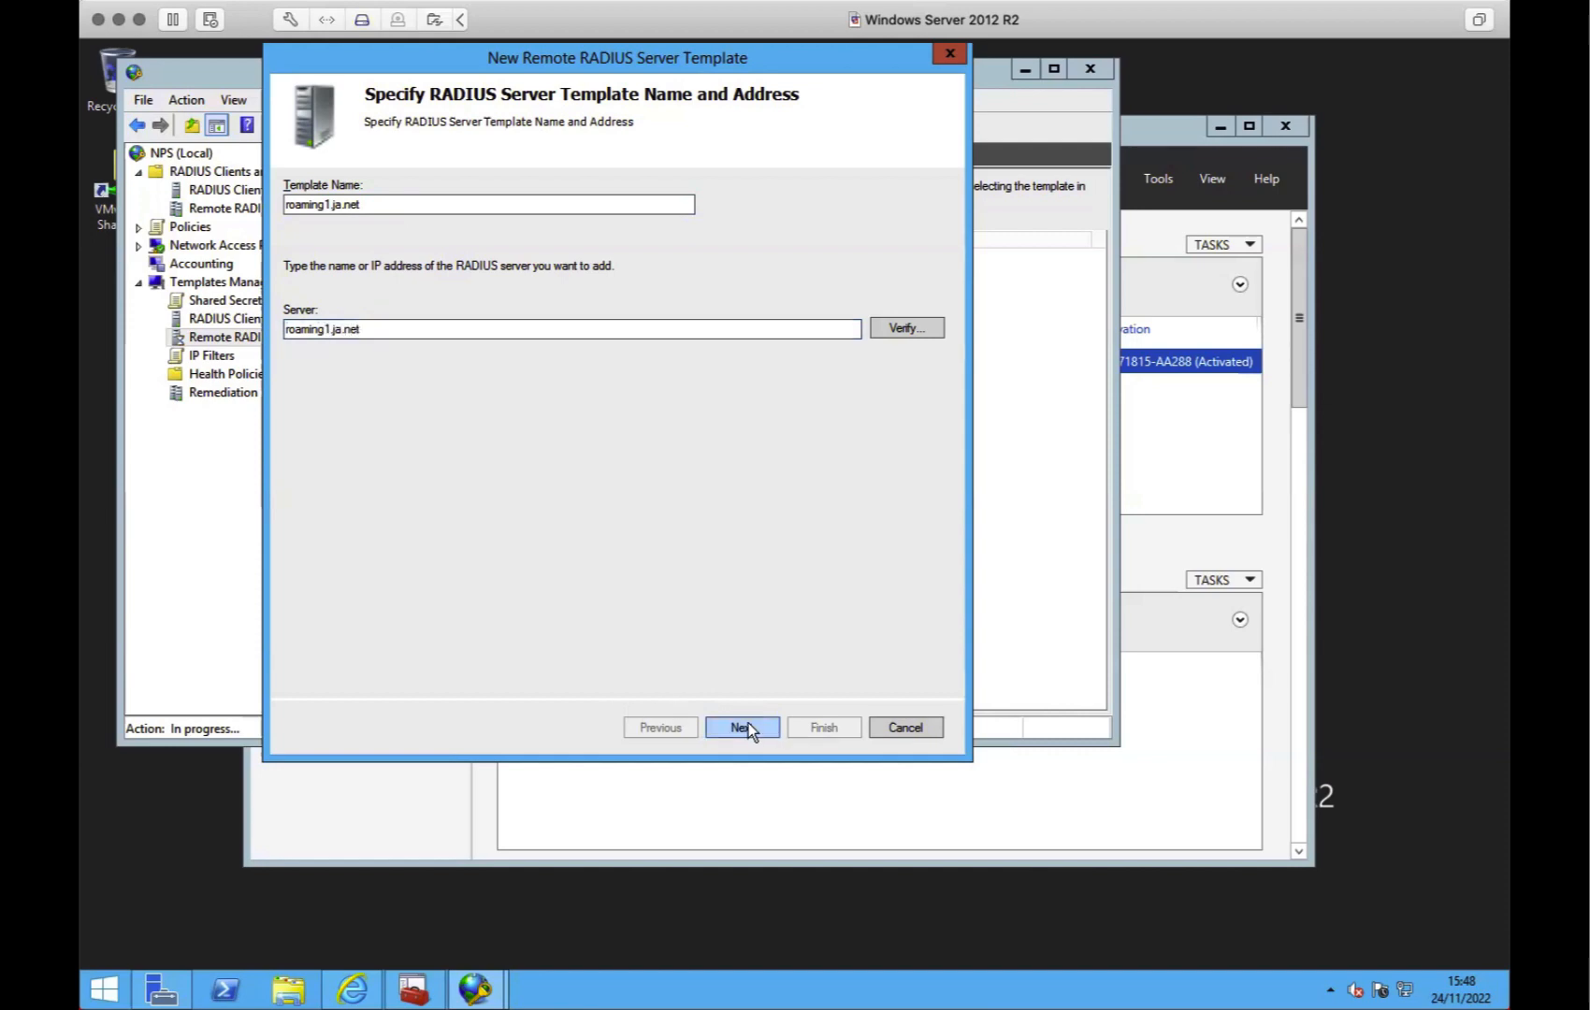
click(741, 727)
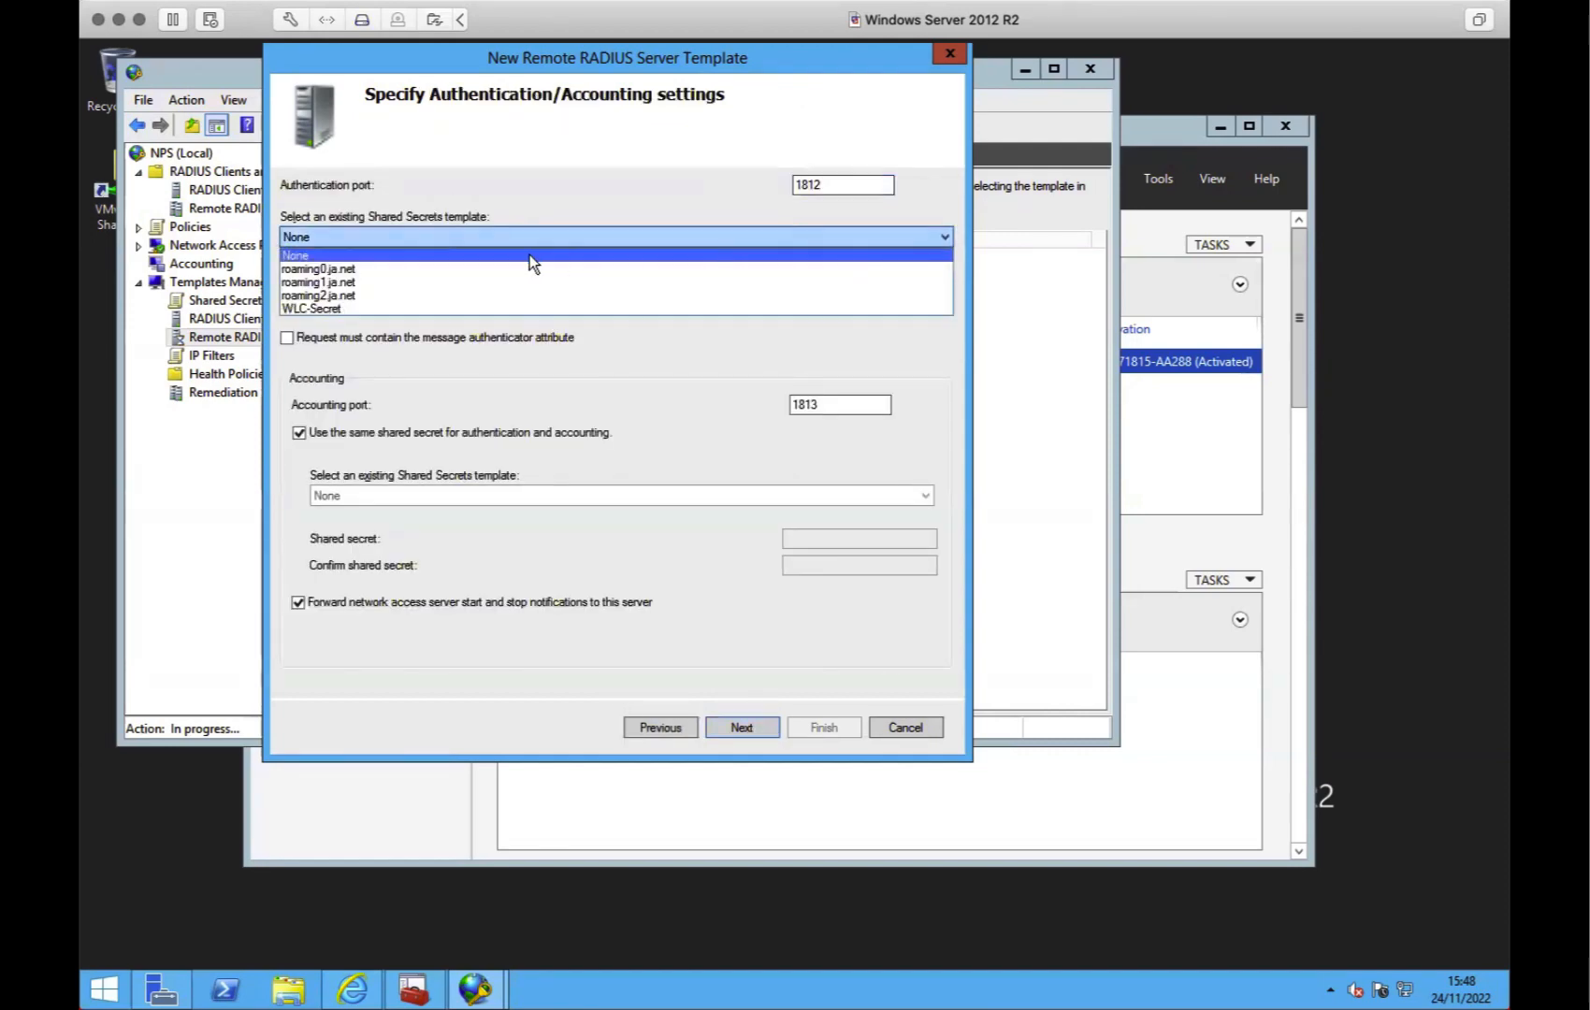
Apply the roaming1.ja.net shared secret, weight 35, timeout 30 and 15 drops, and finish
click(318, 281)
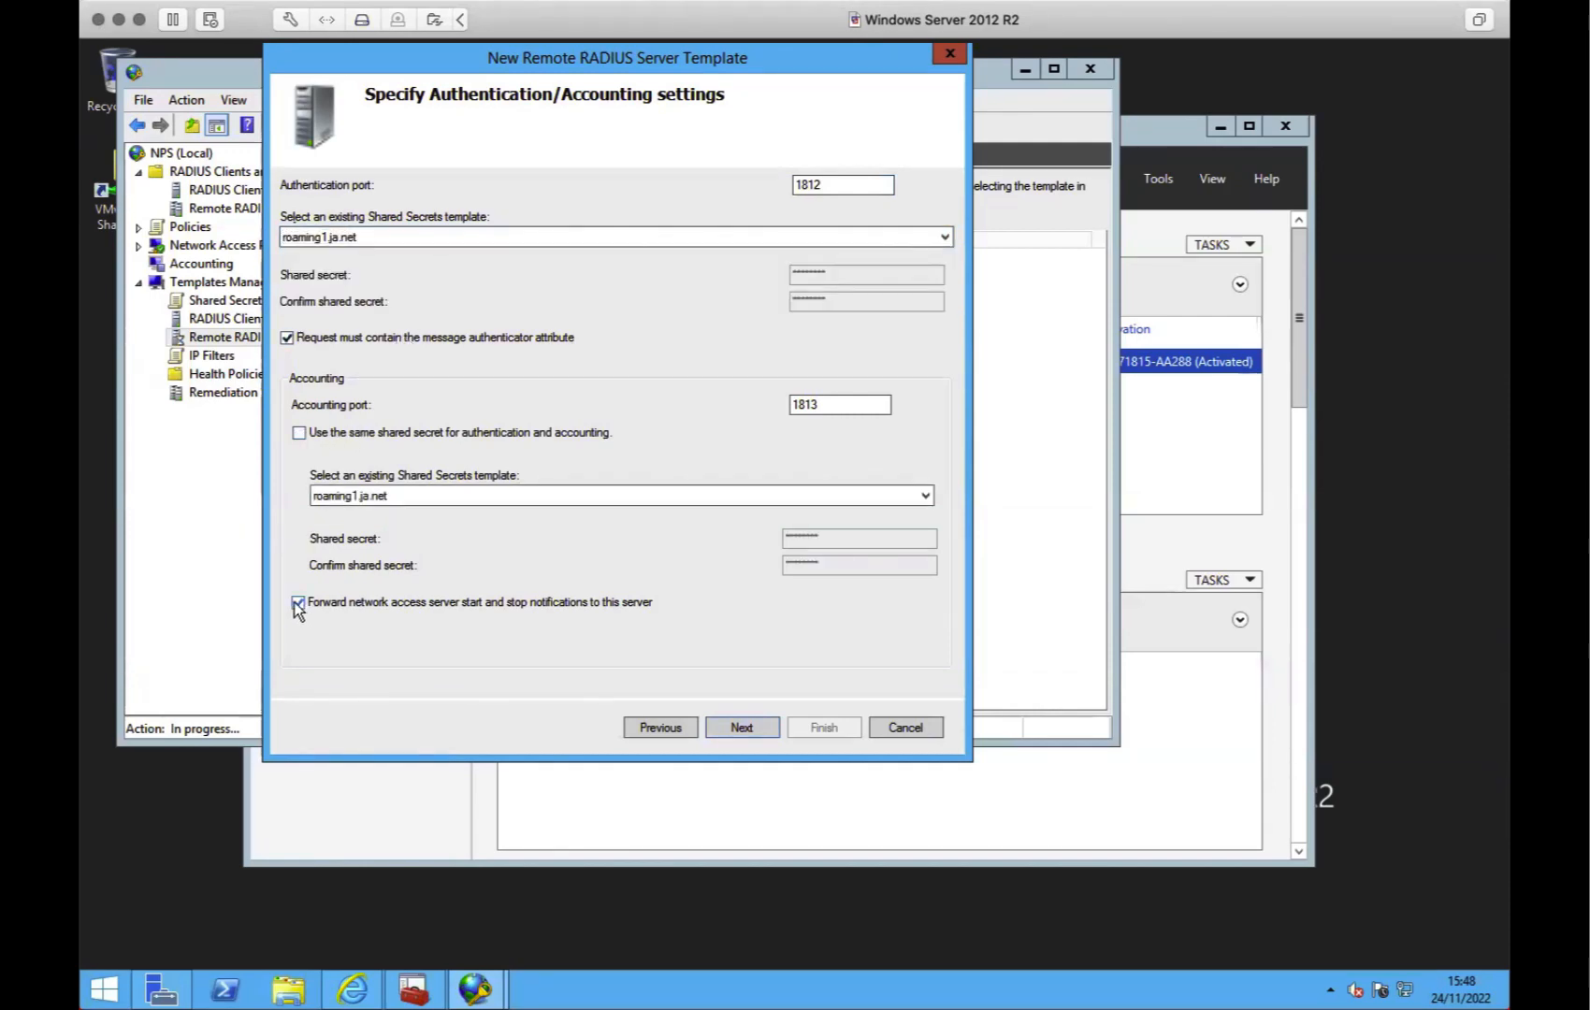
click(742, 726)
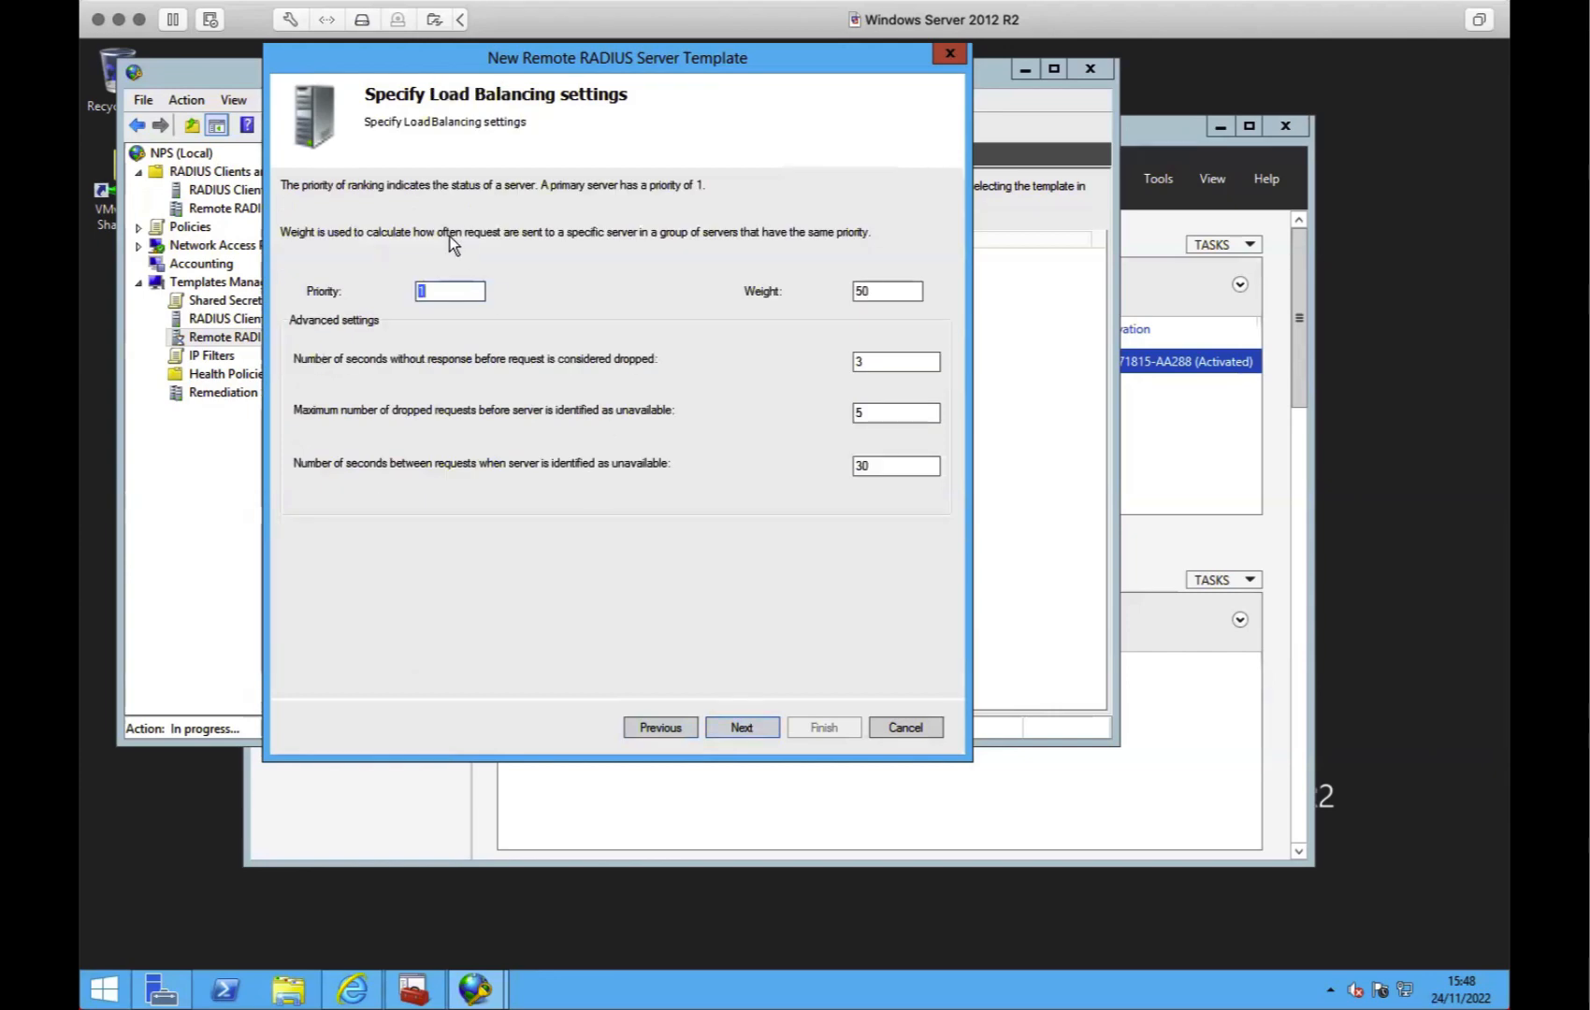
click(886, 290)
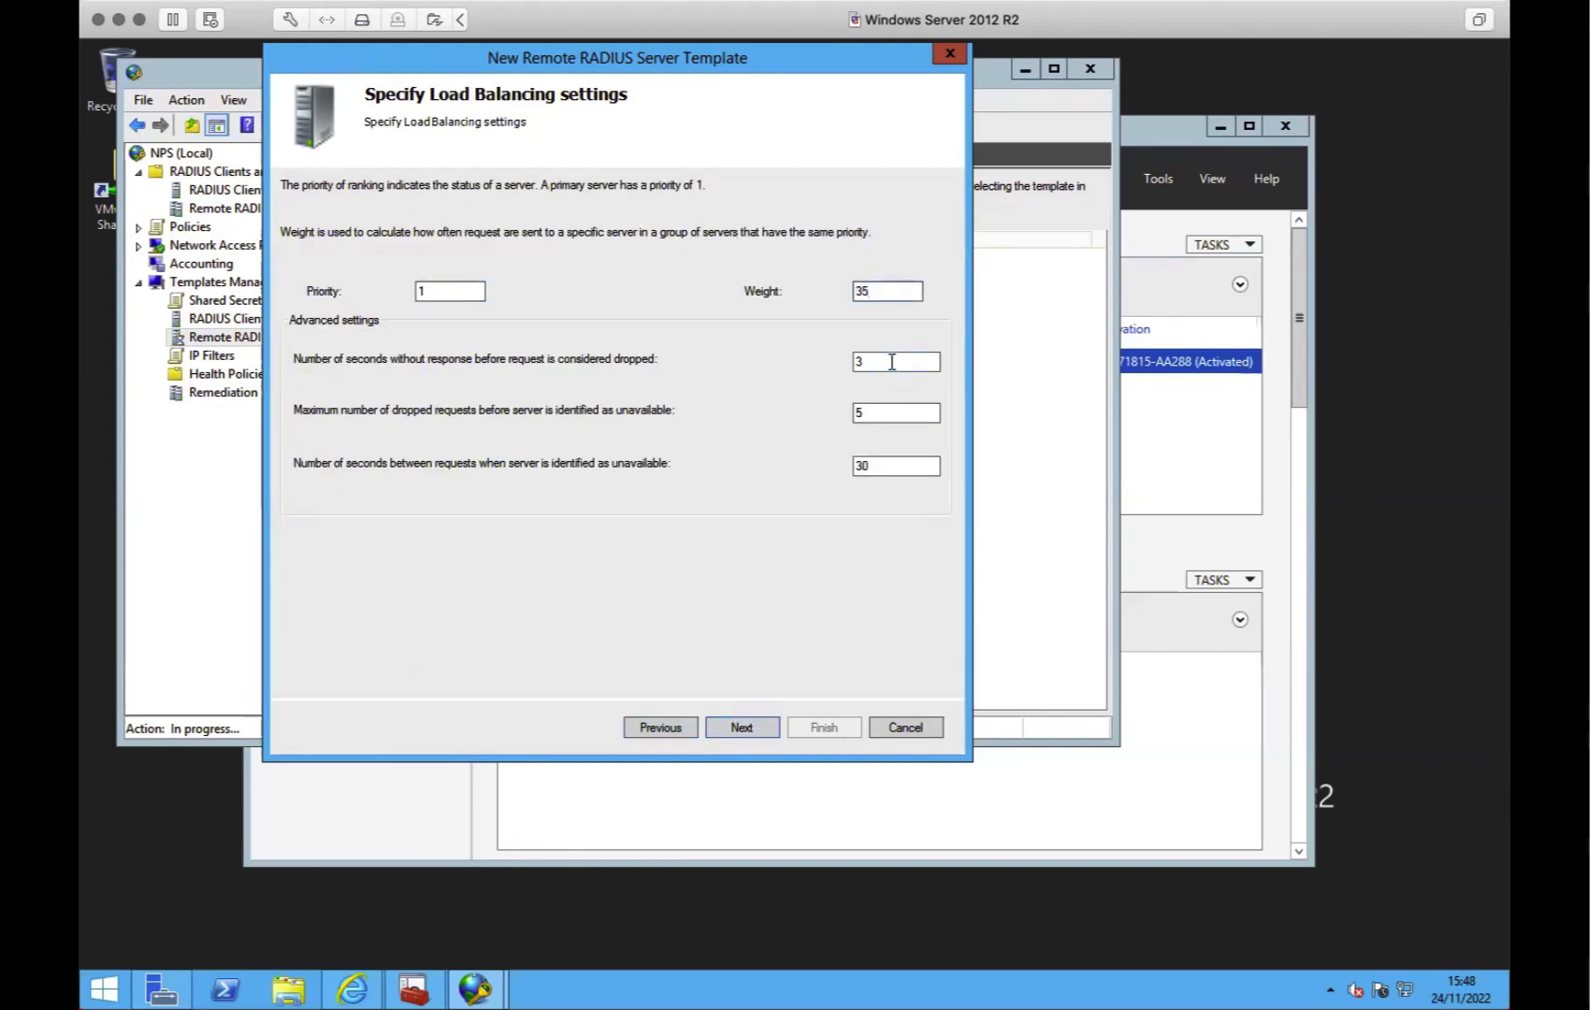
triple_click(894, 362)
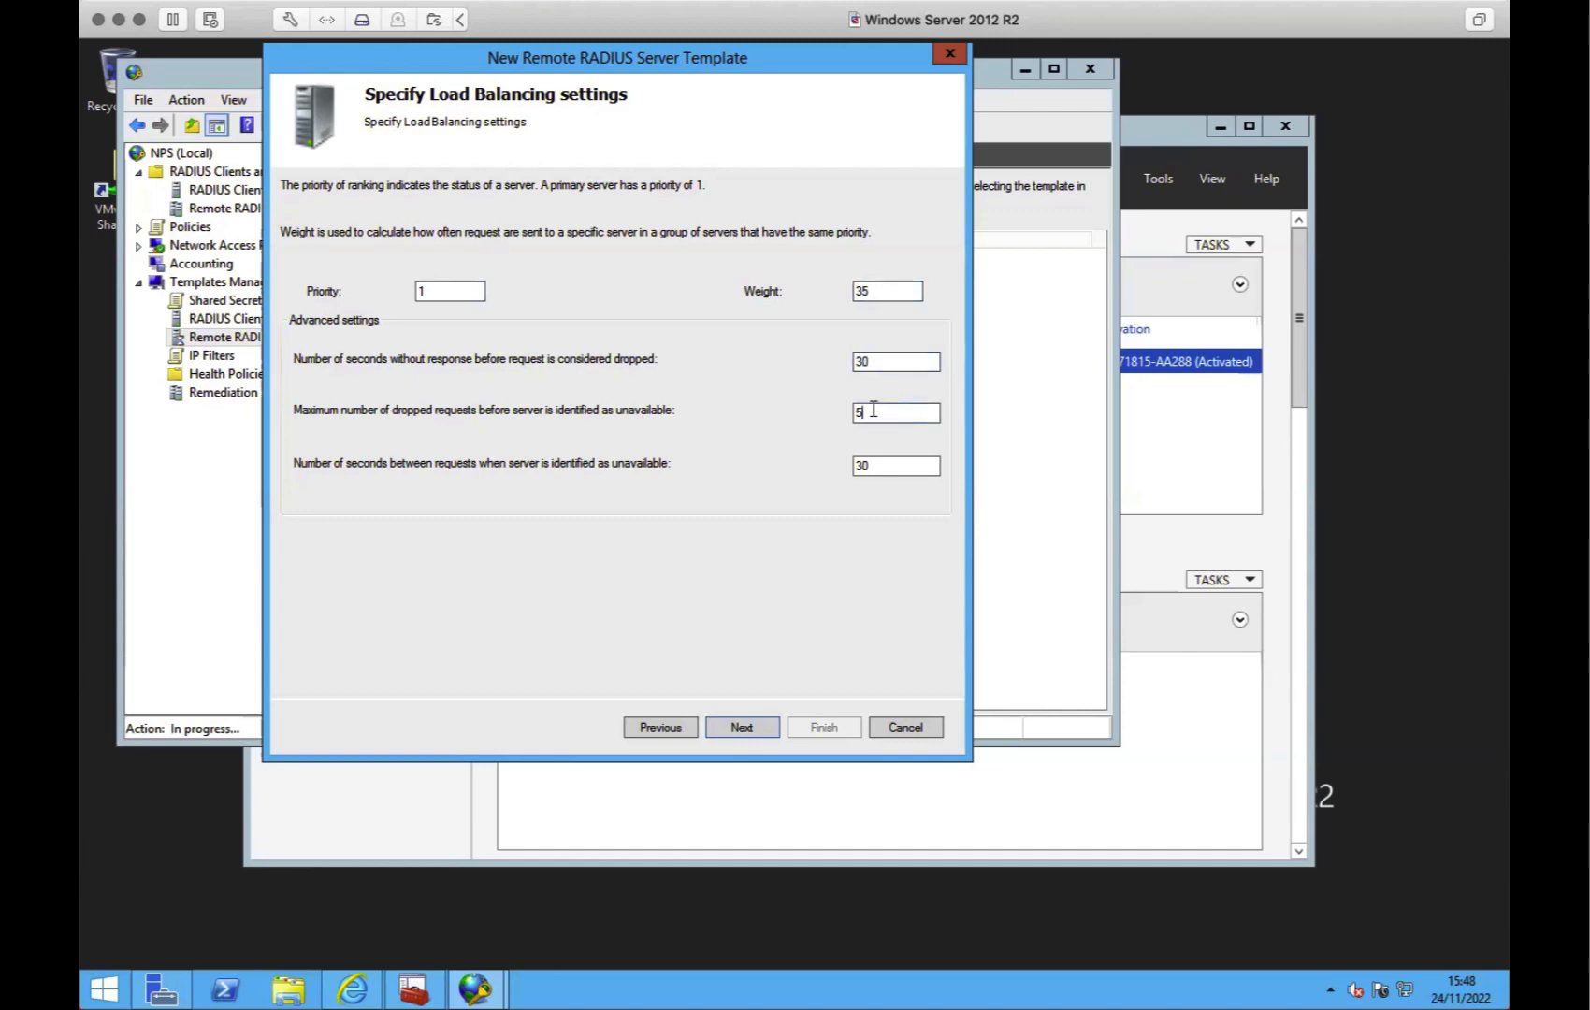
text(1)
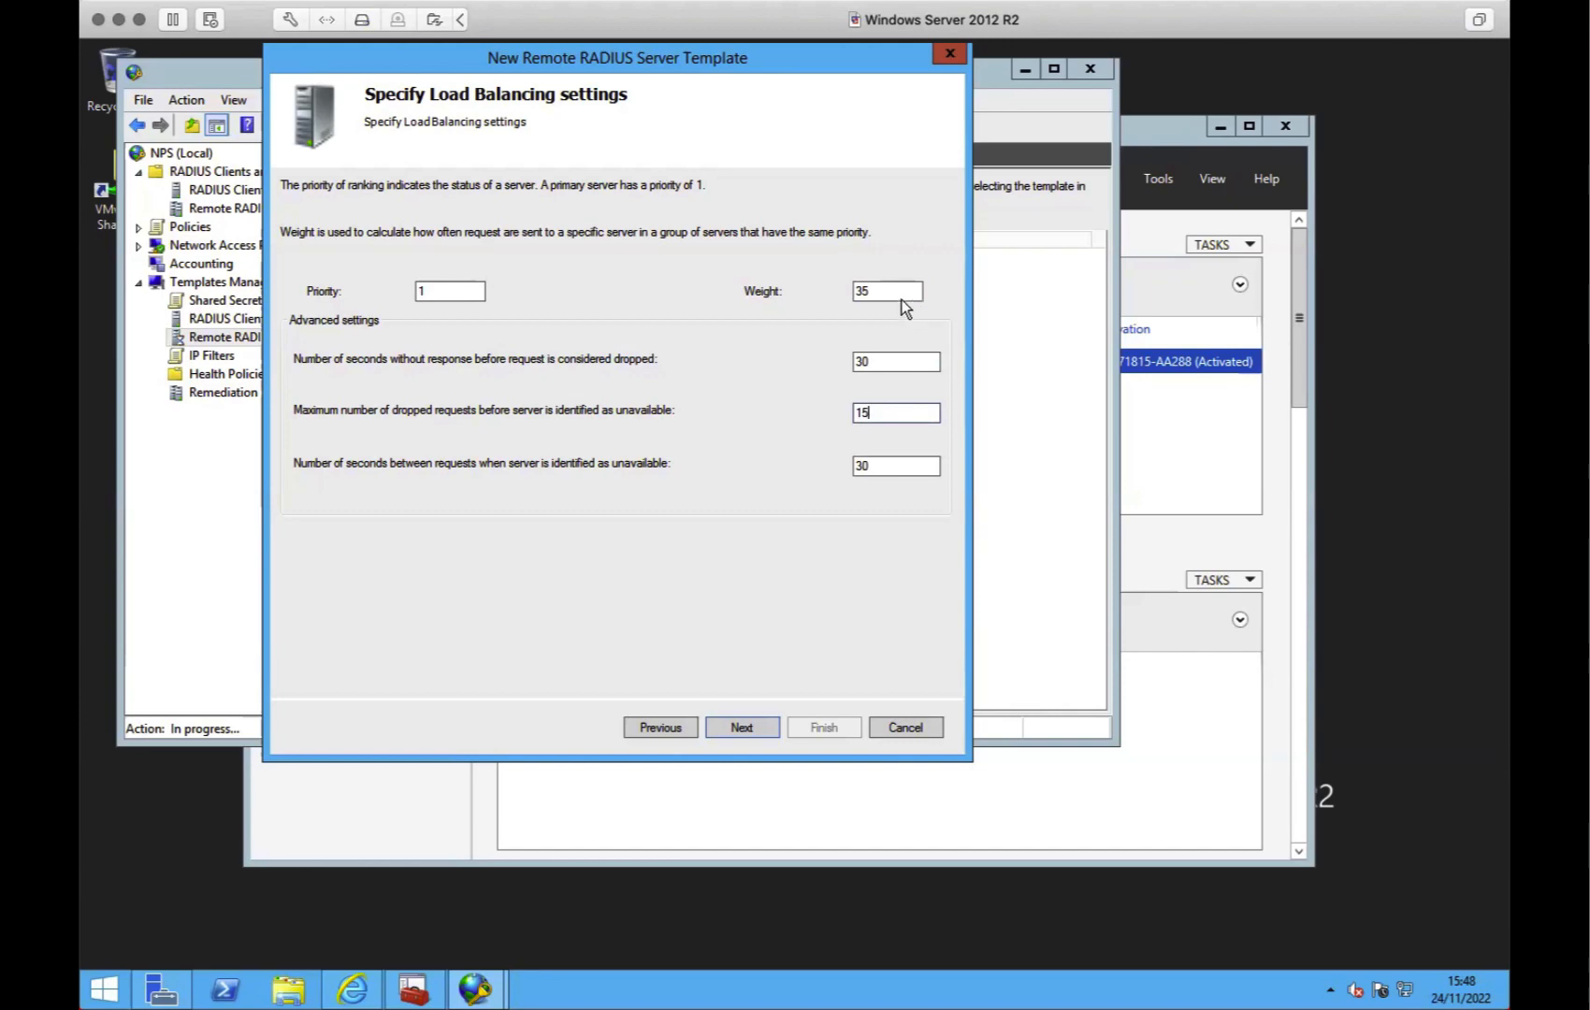
mouse_move(794, 696)
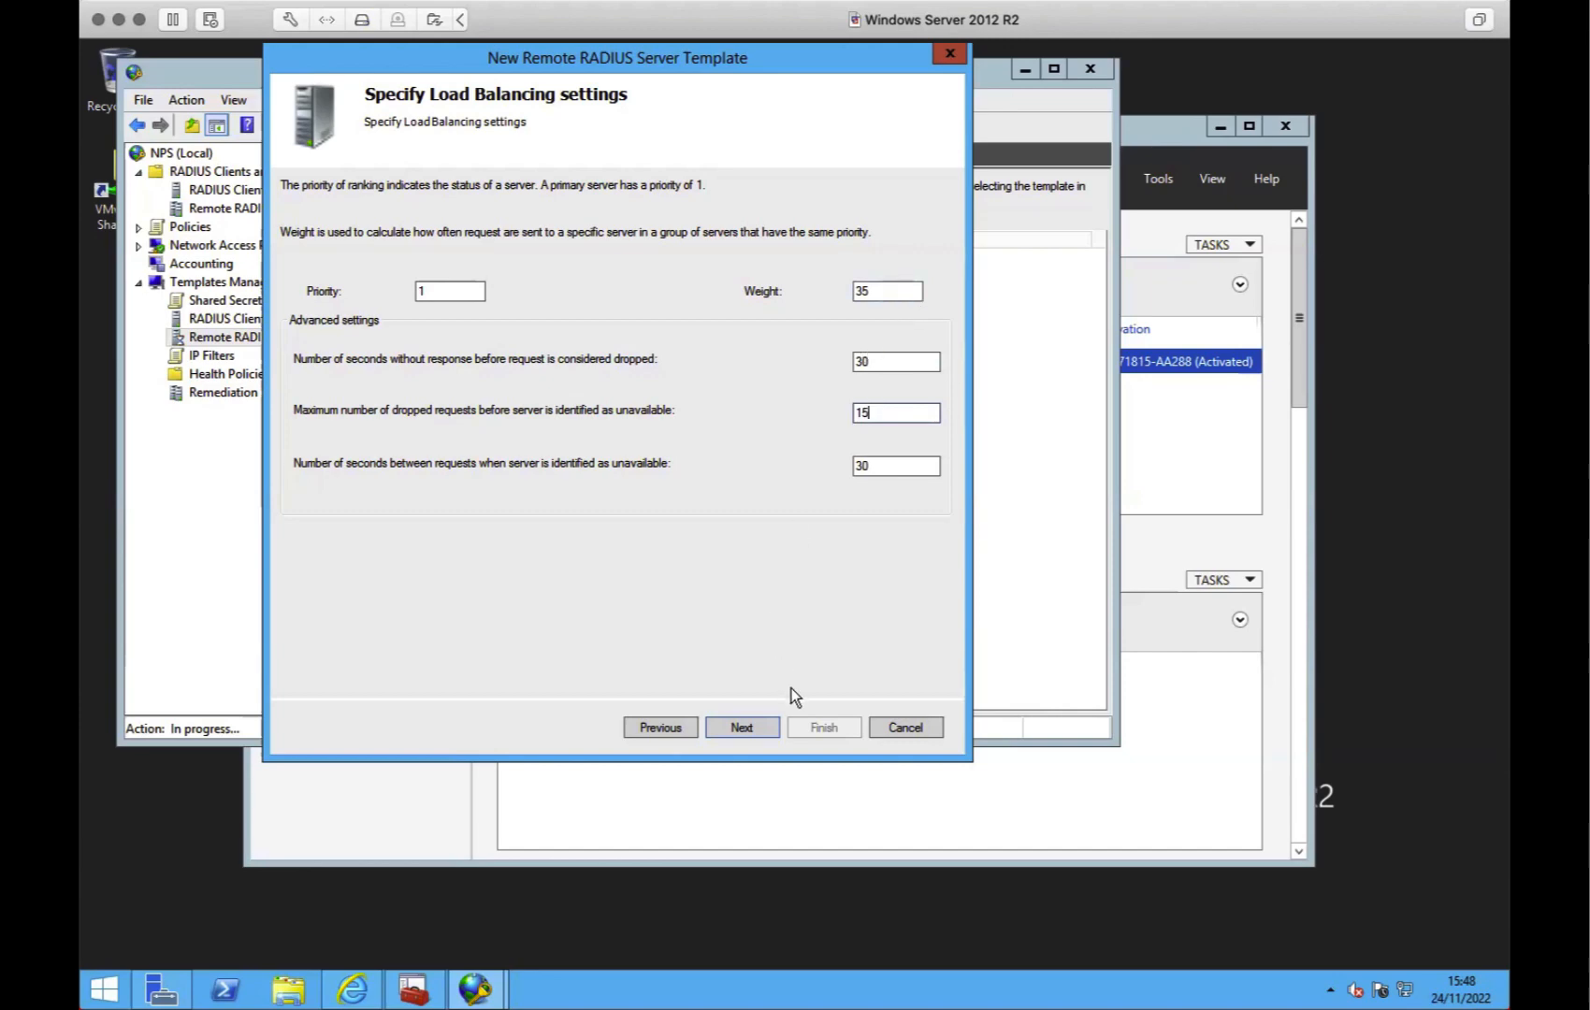
click(823, 726)
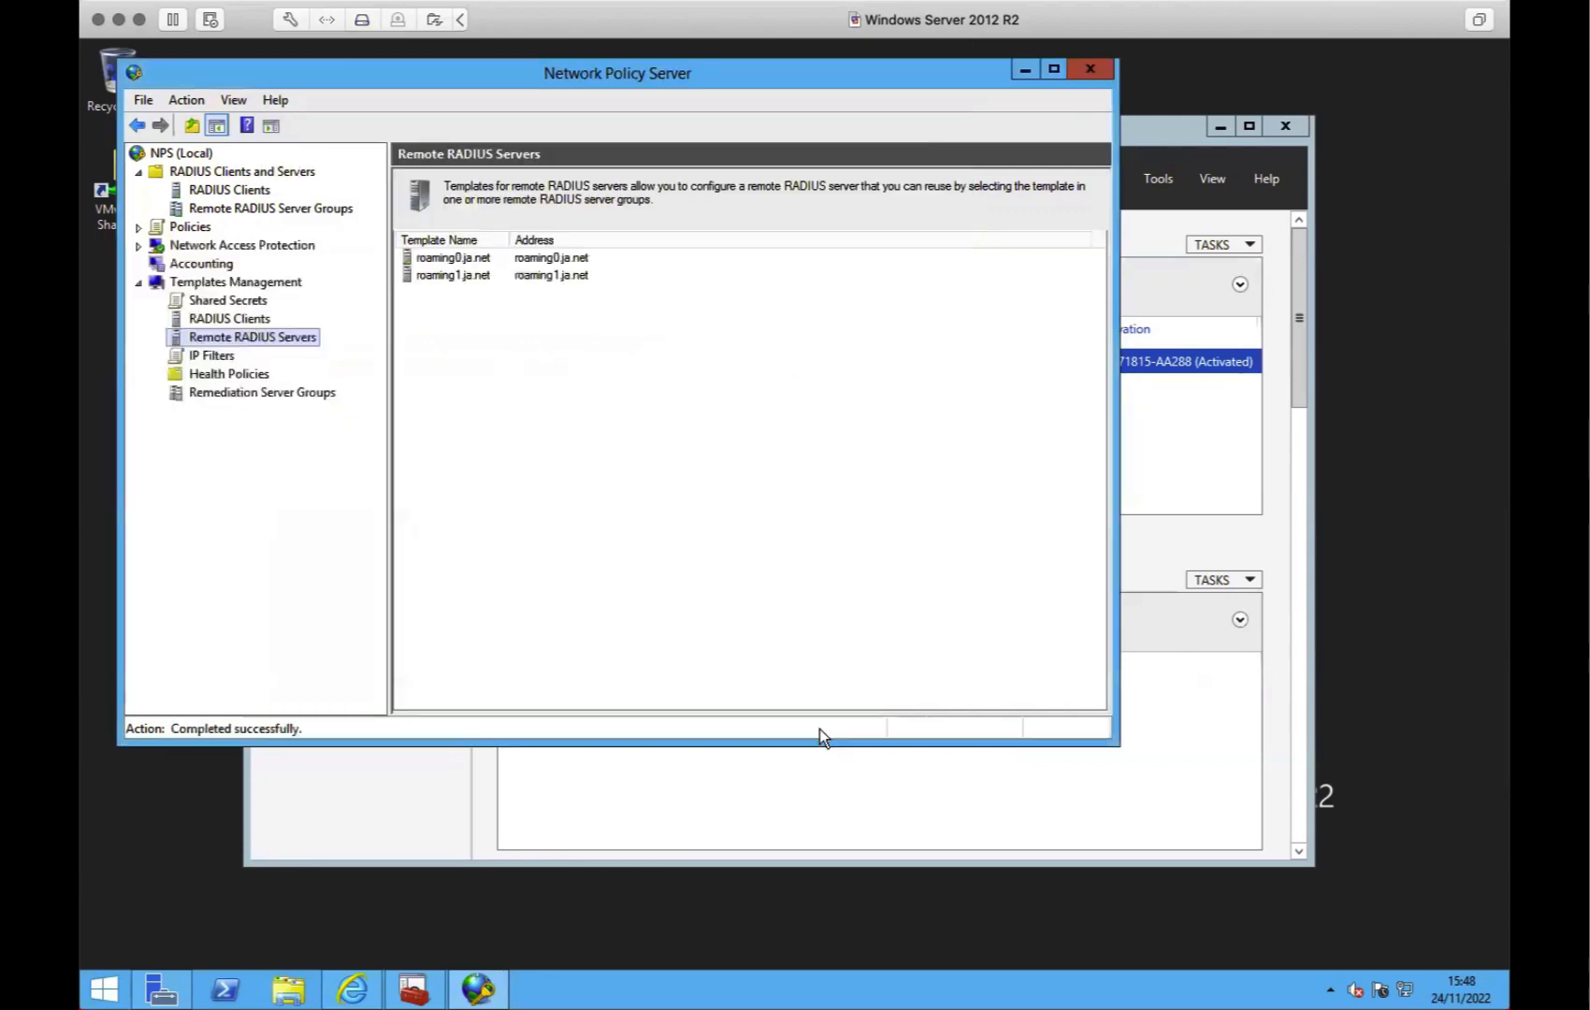
mouse_move(400, 304)
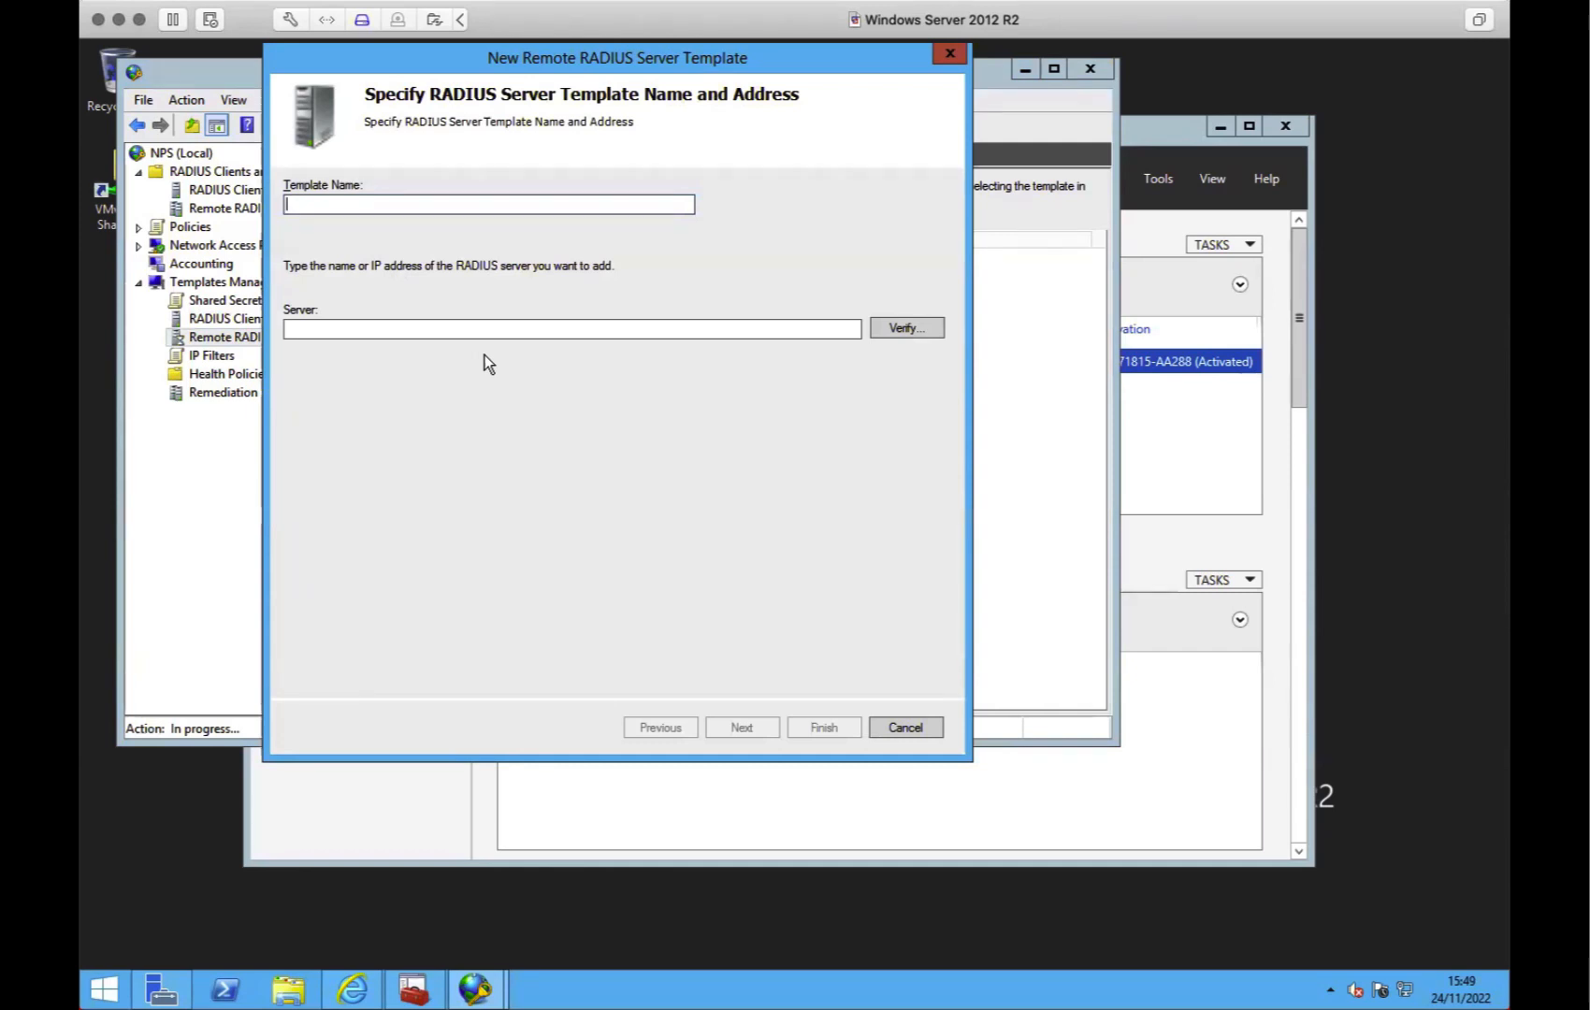
Name the new remote server template roaming2.ja.net
text(r)
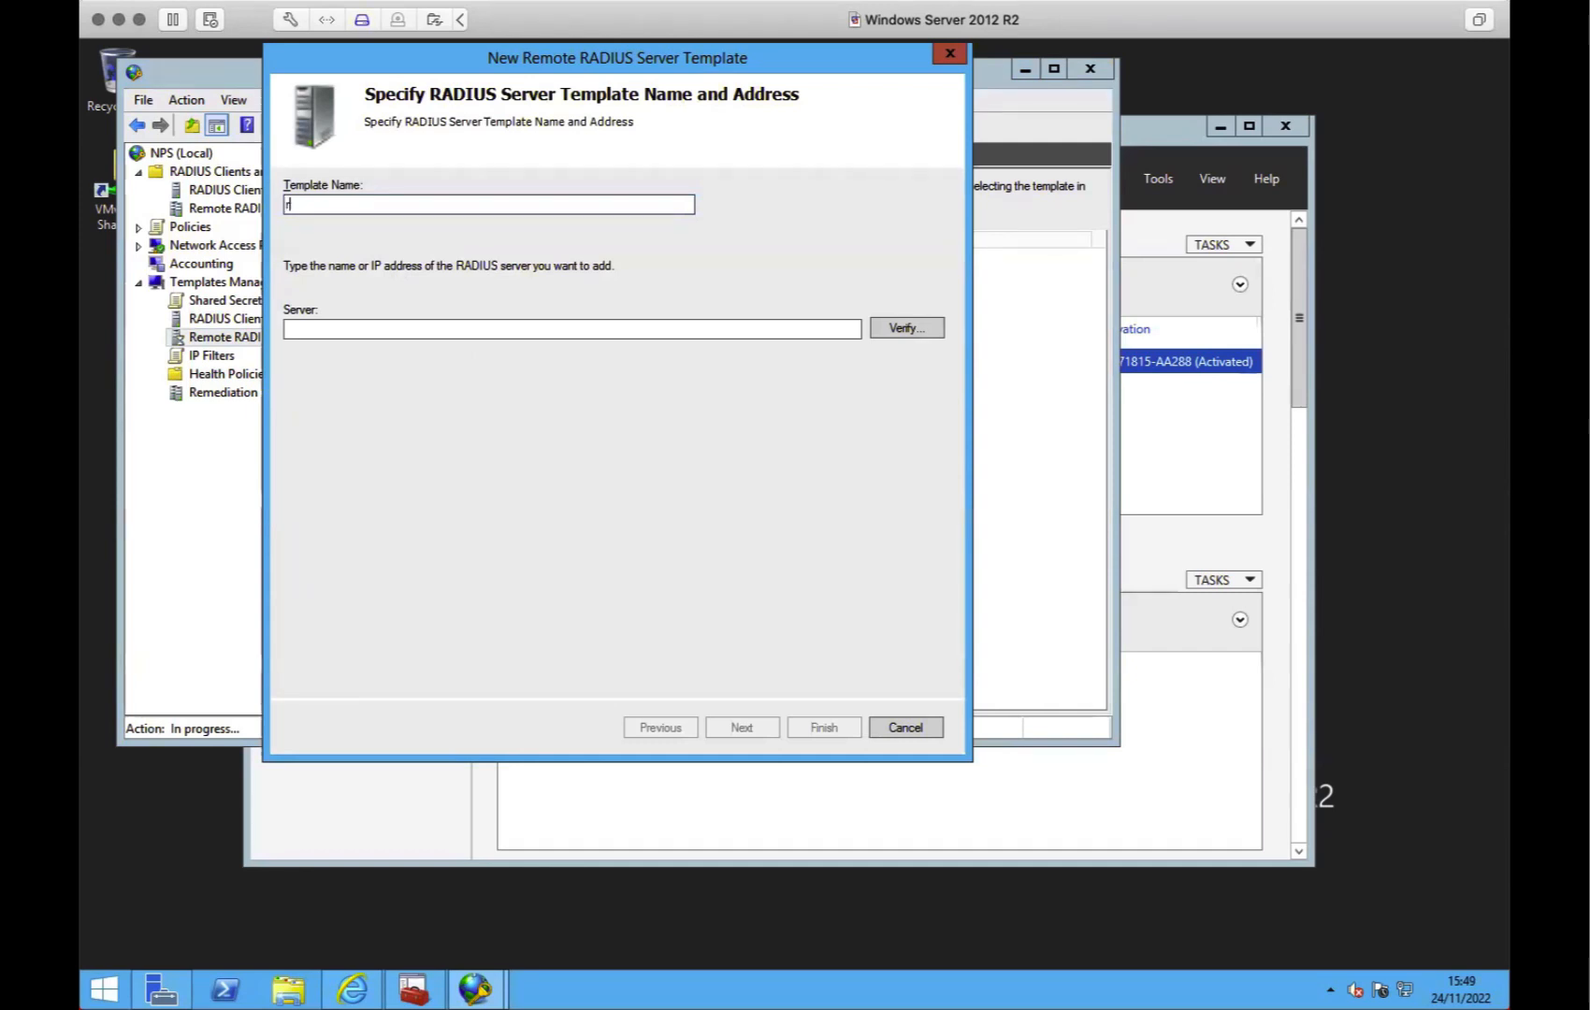
text(roaming2)
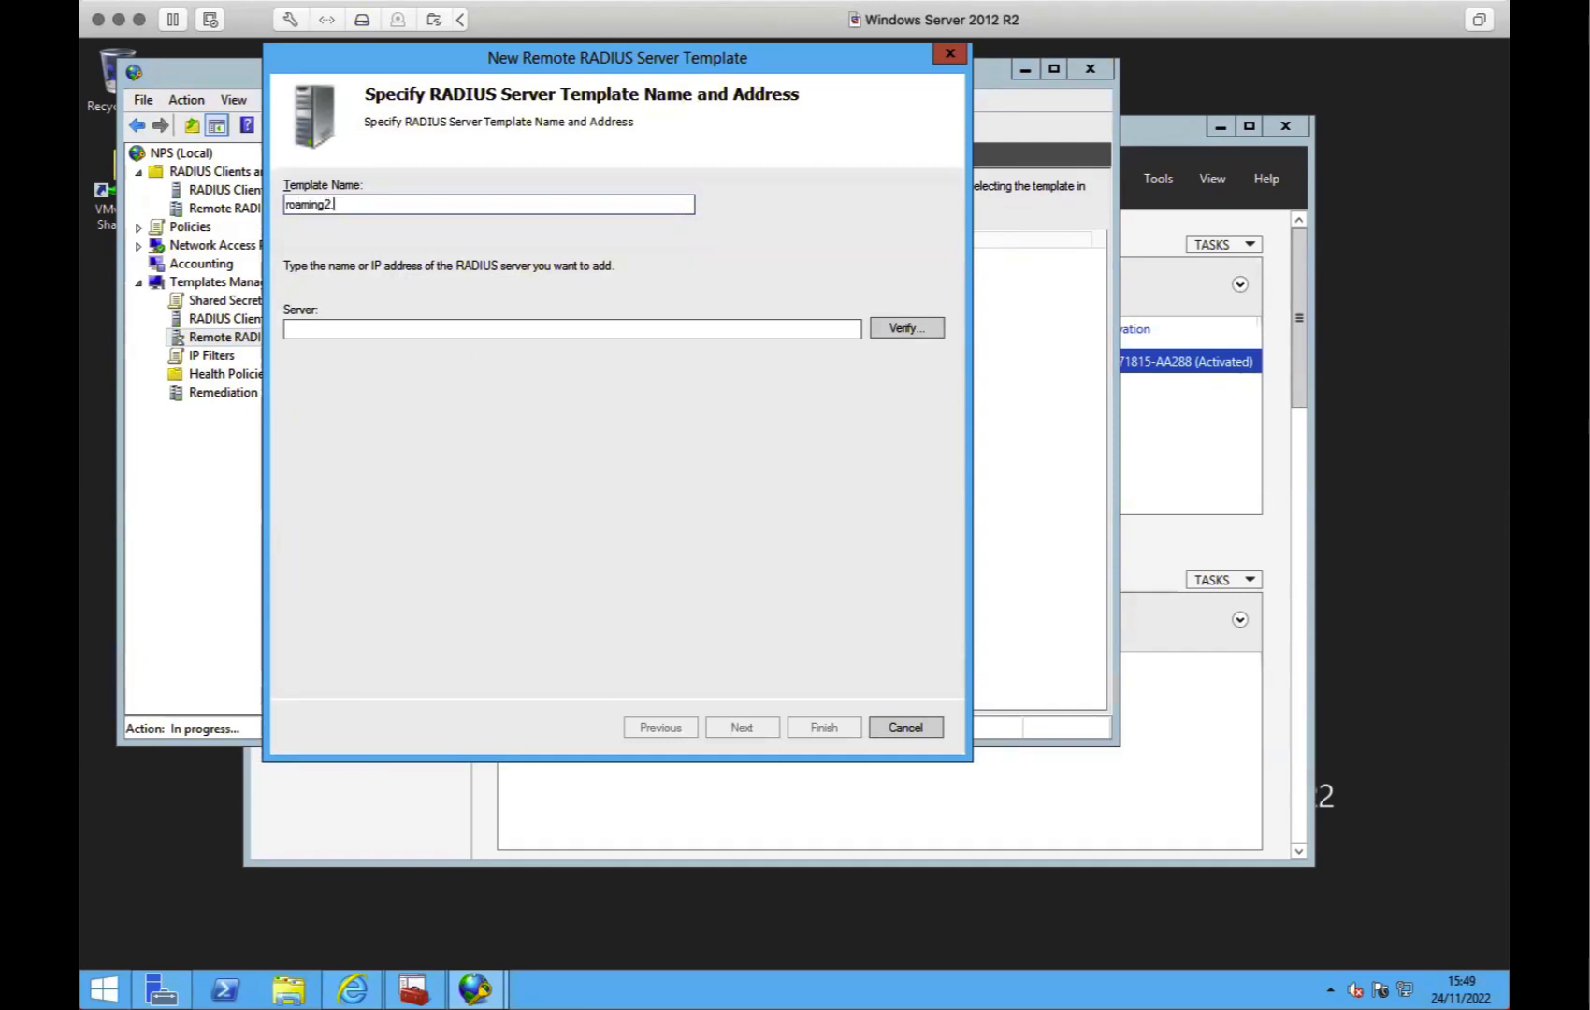
text(.ja.net)
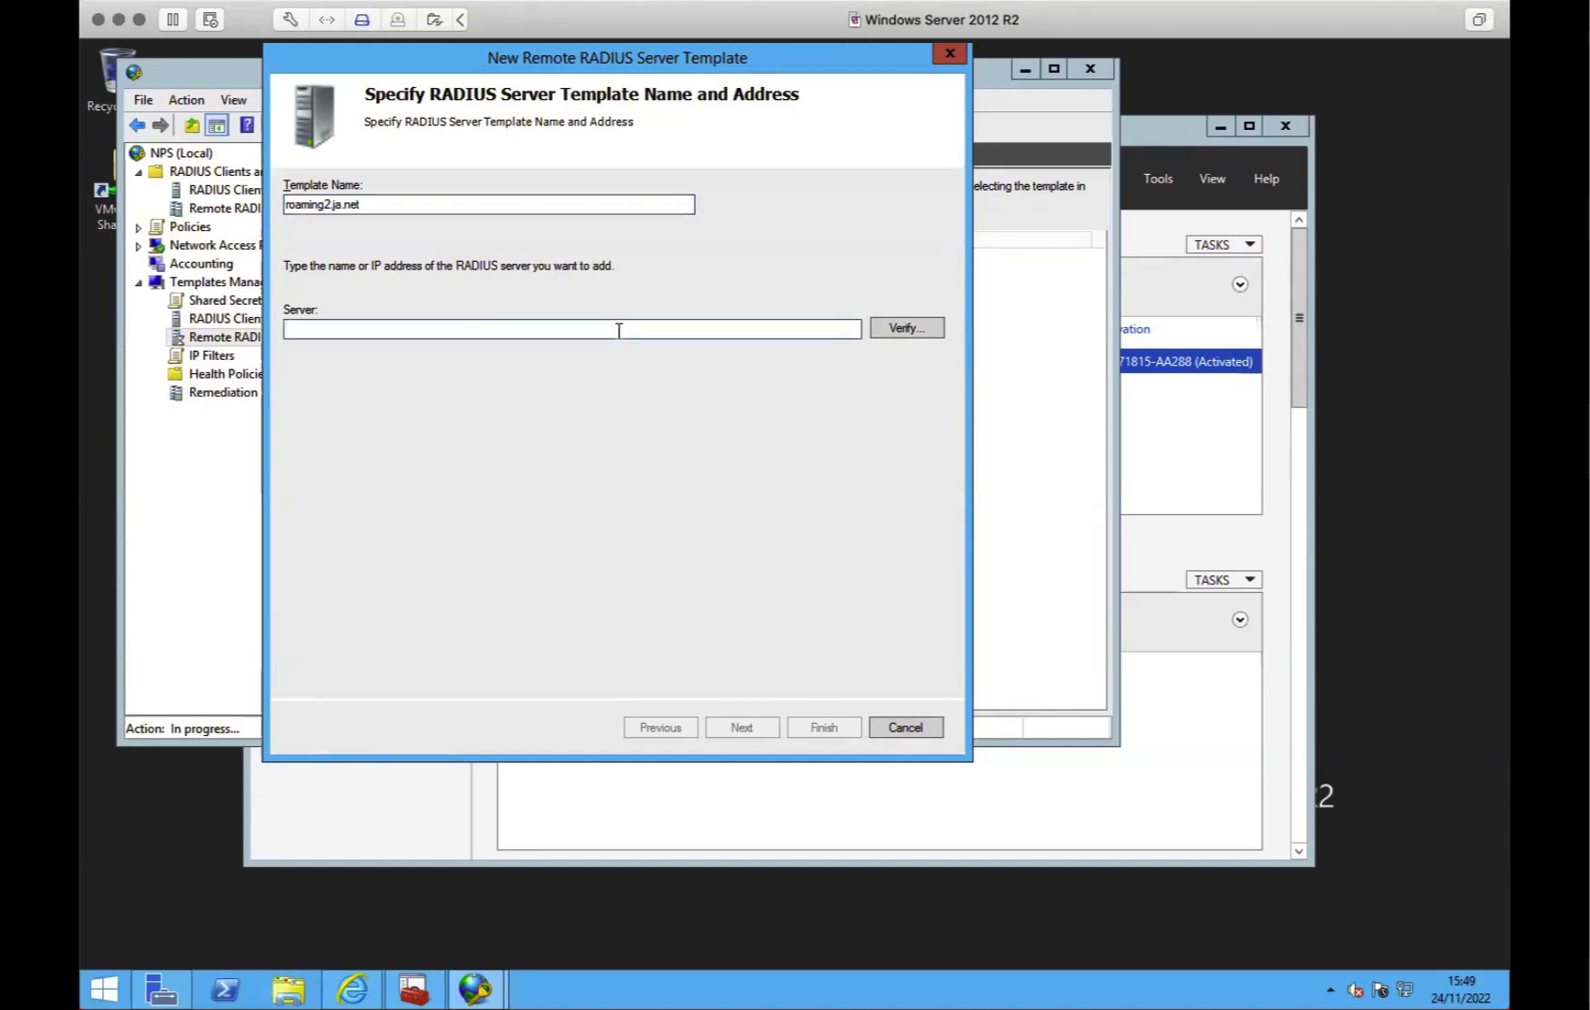
text(roaming2.ja.net)
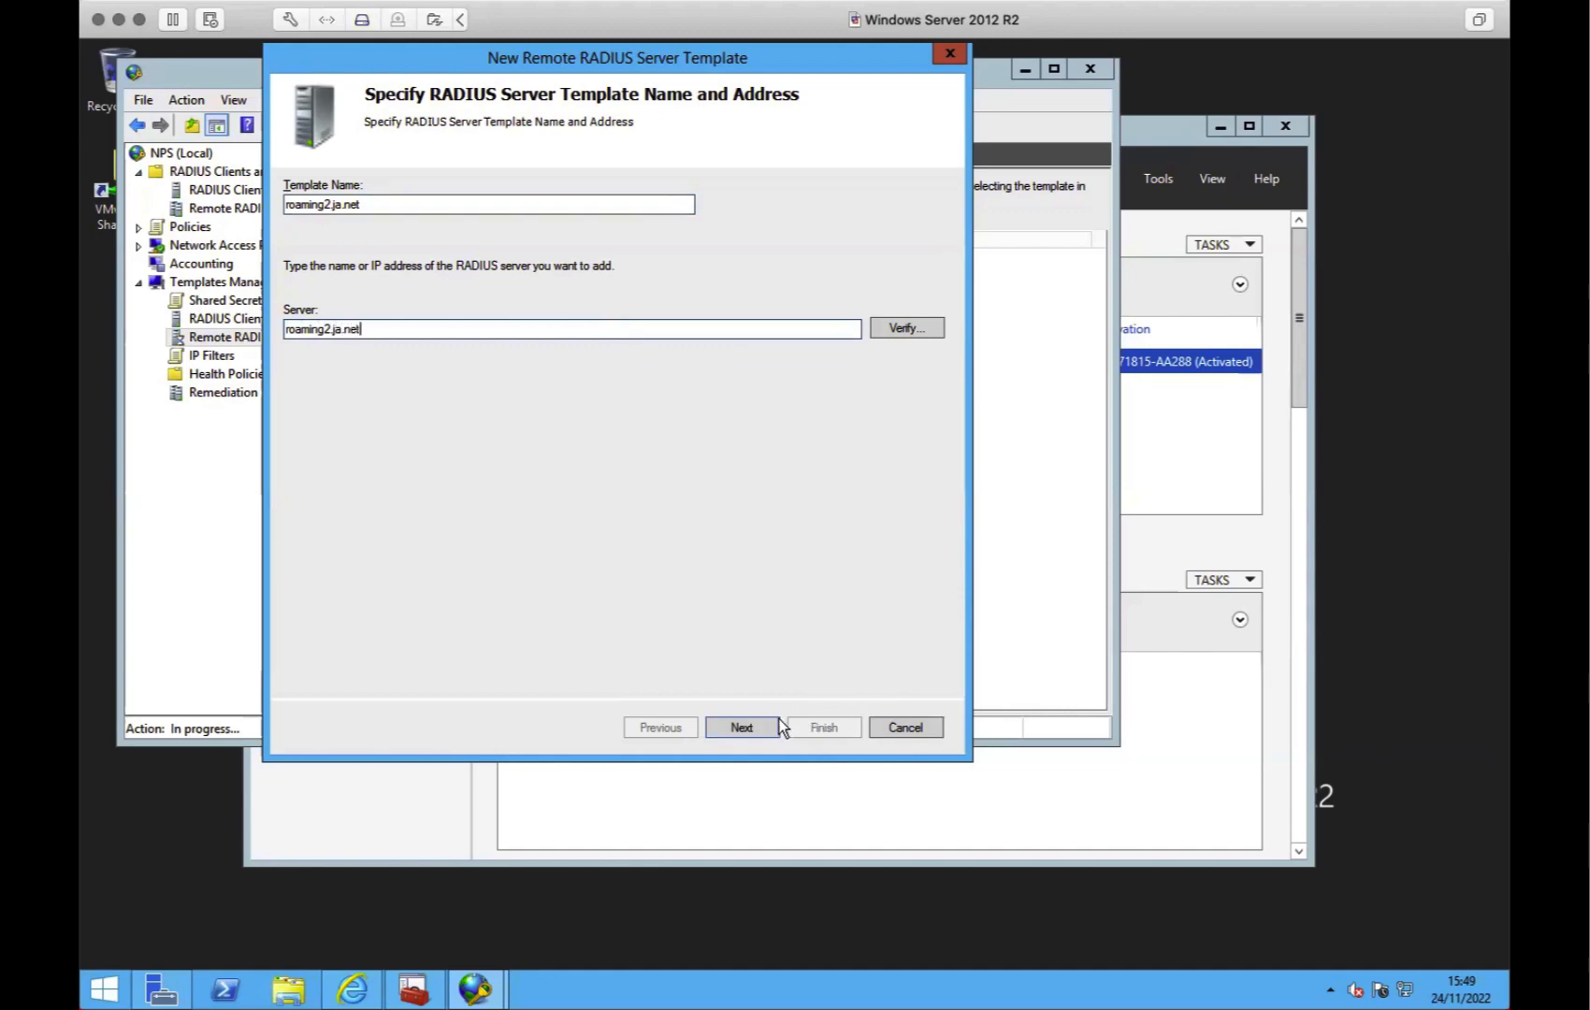
click(739, 727)
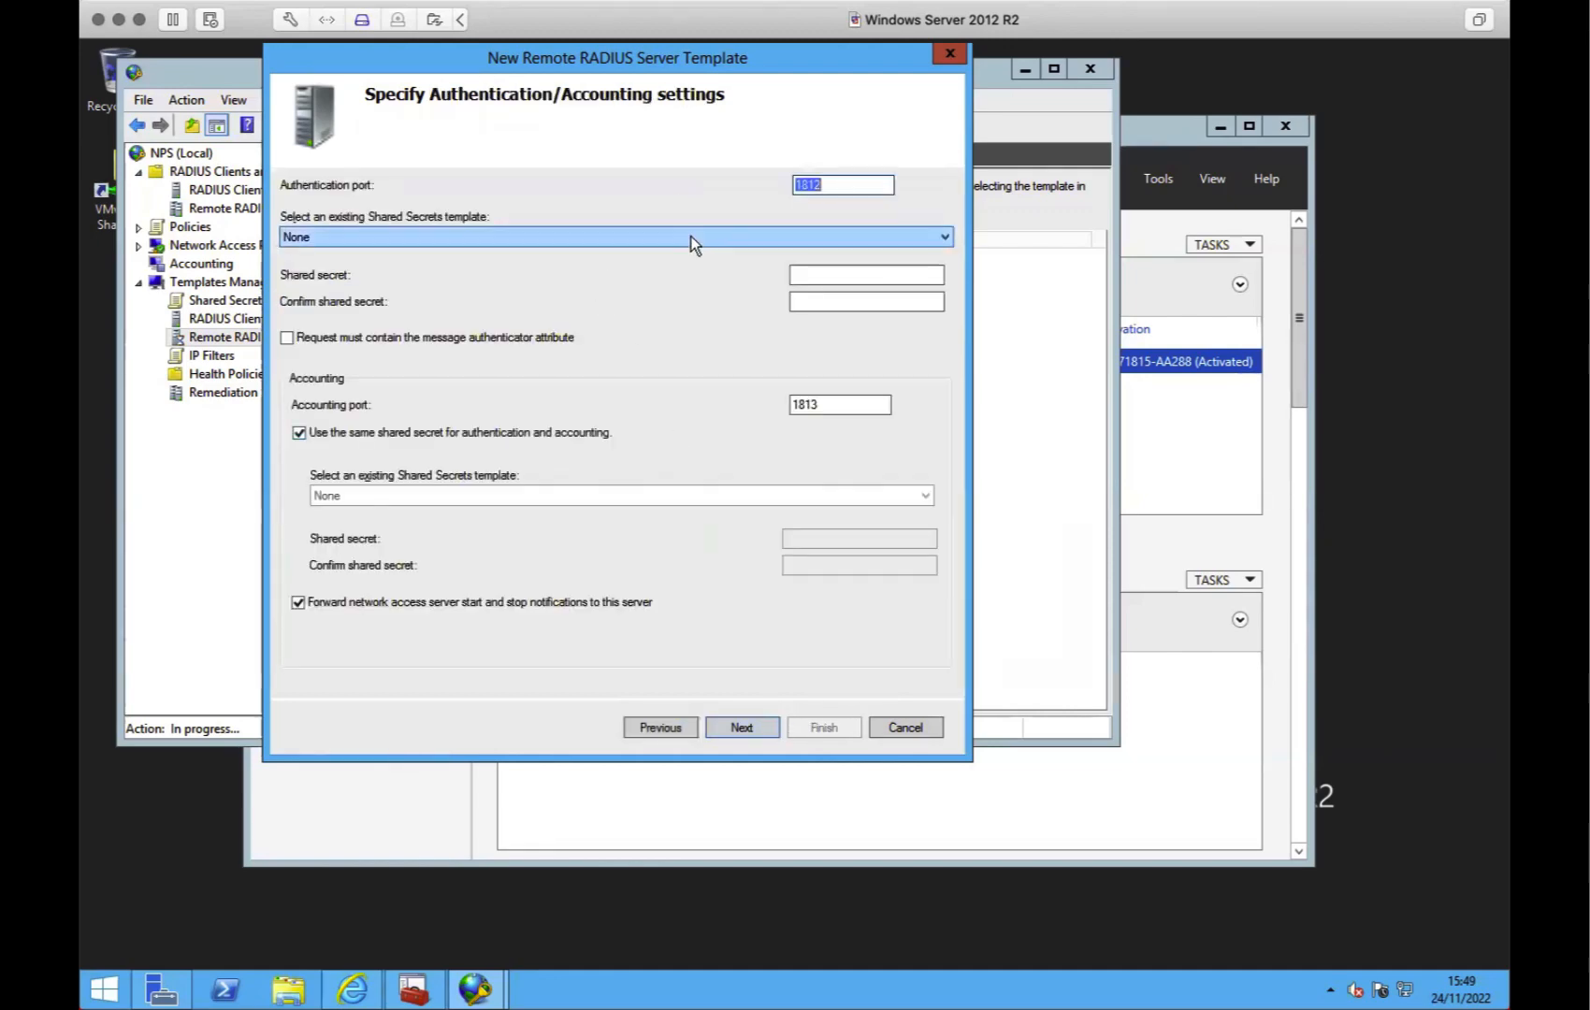
Apply the roaming2.ja.net secret, require message authenticator, set a 30-second timeout, and finish
click(615, 237)
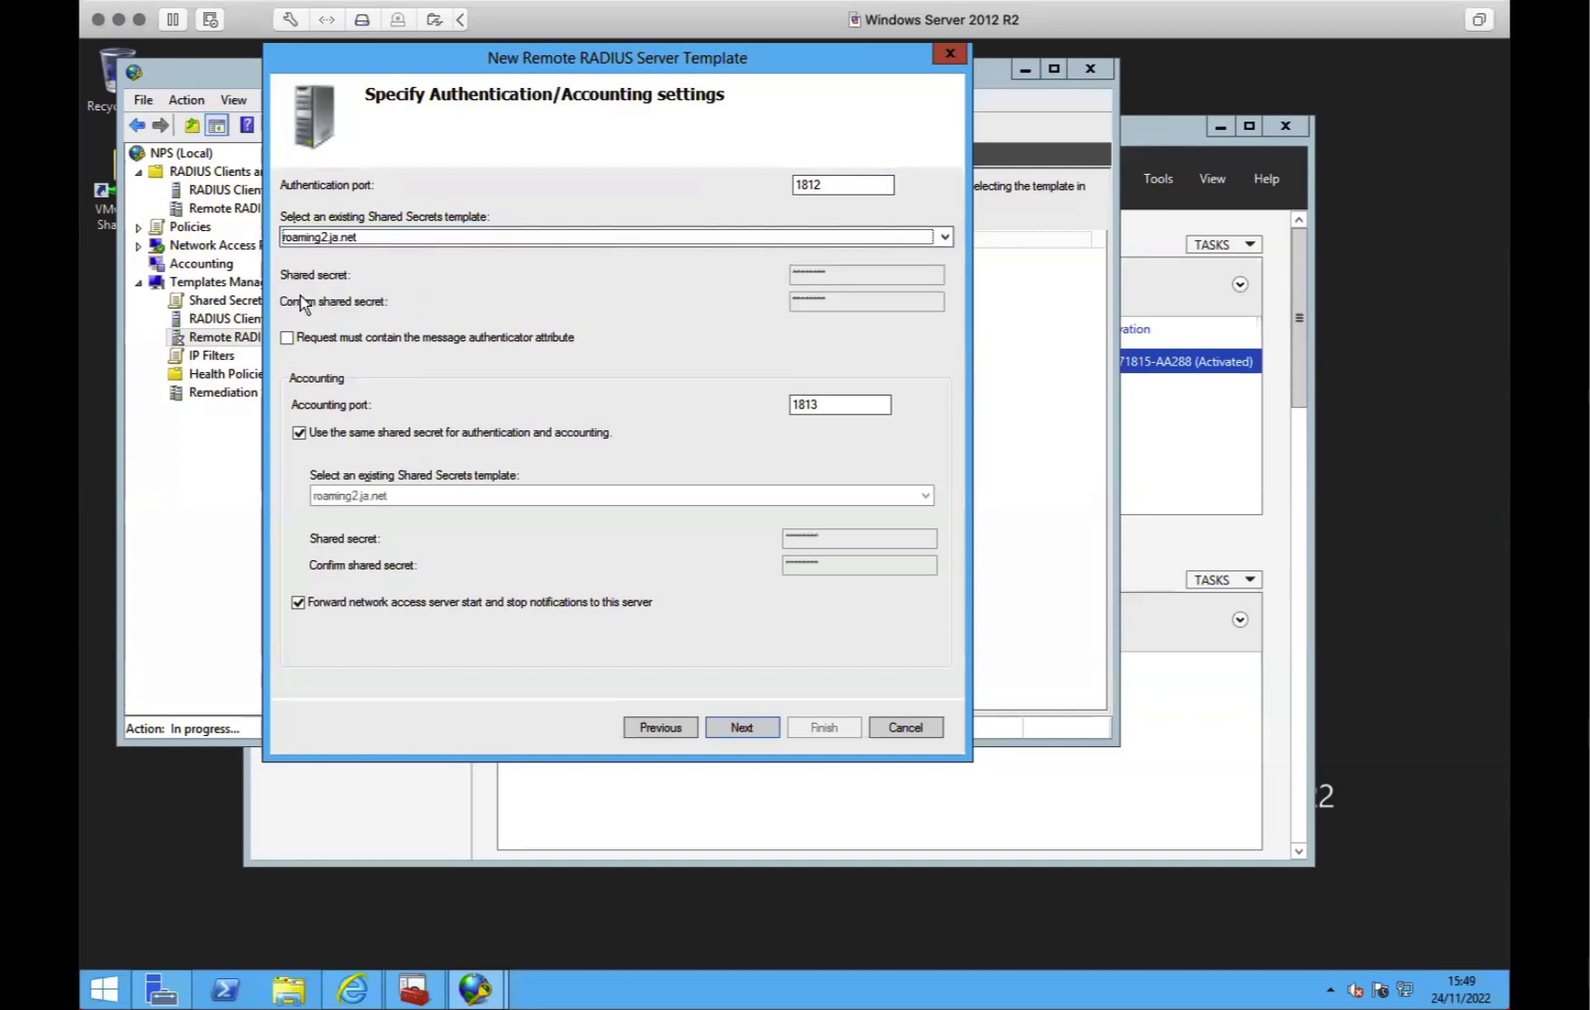
click(299, 432)
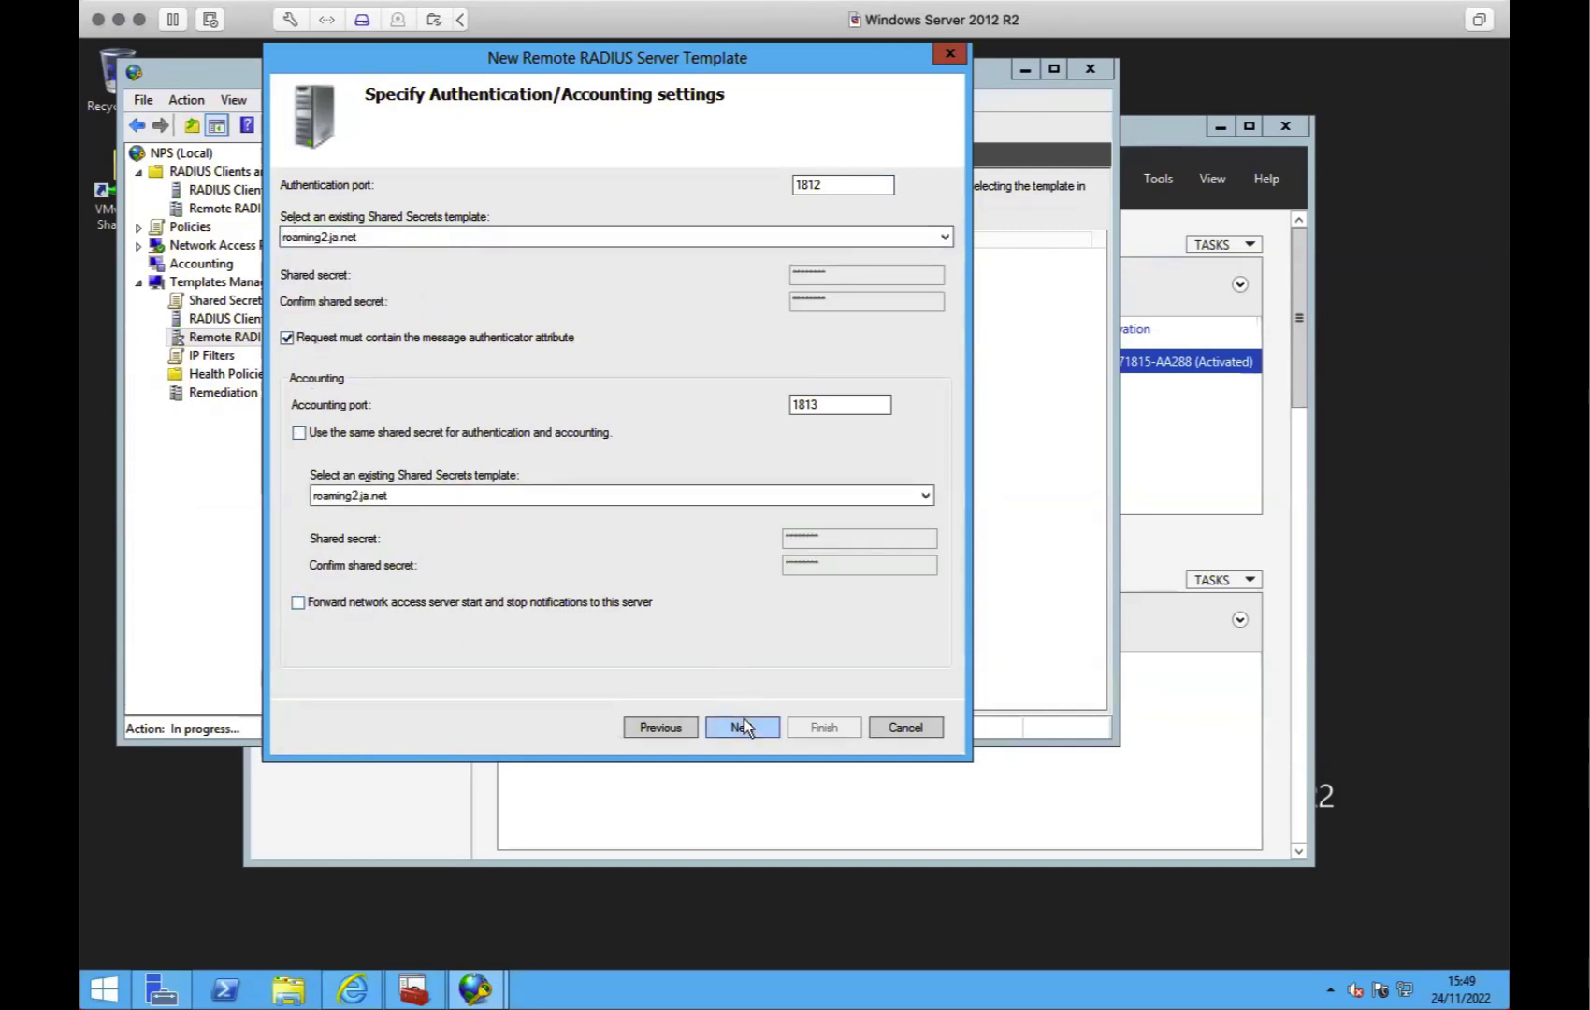
click(741, 727)
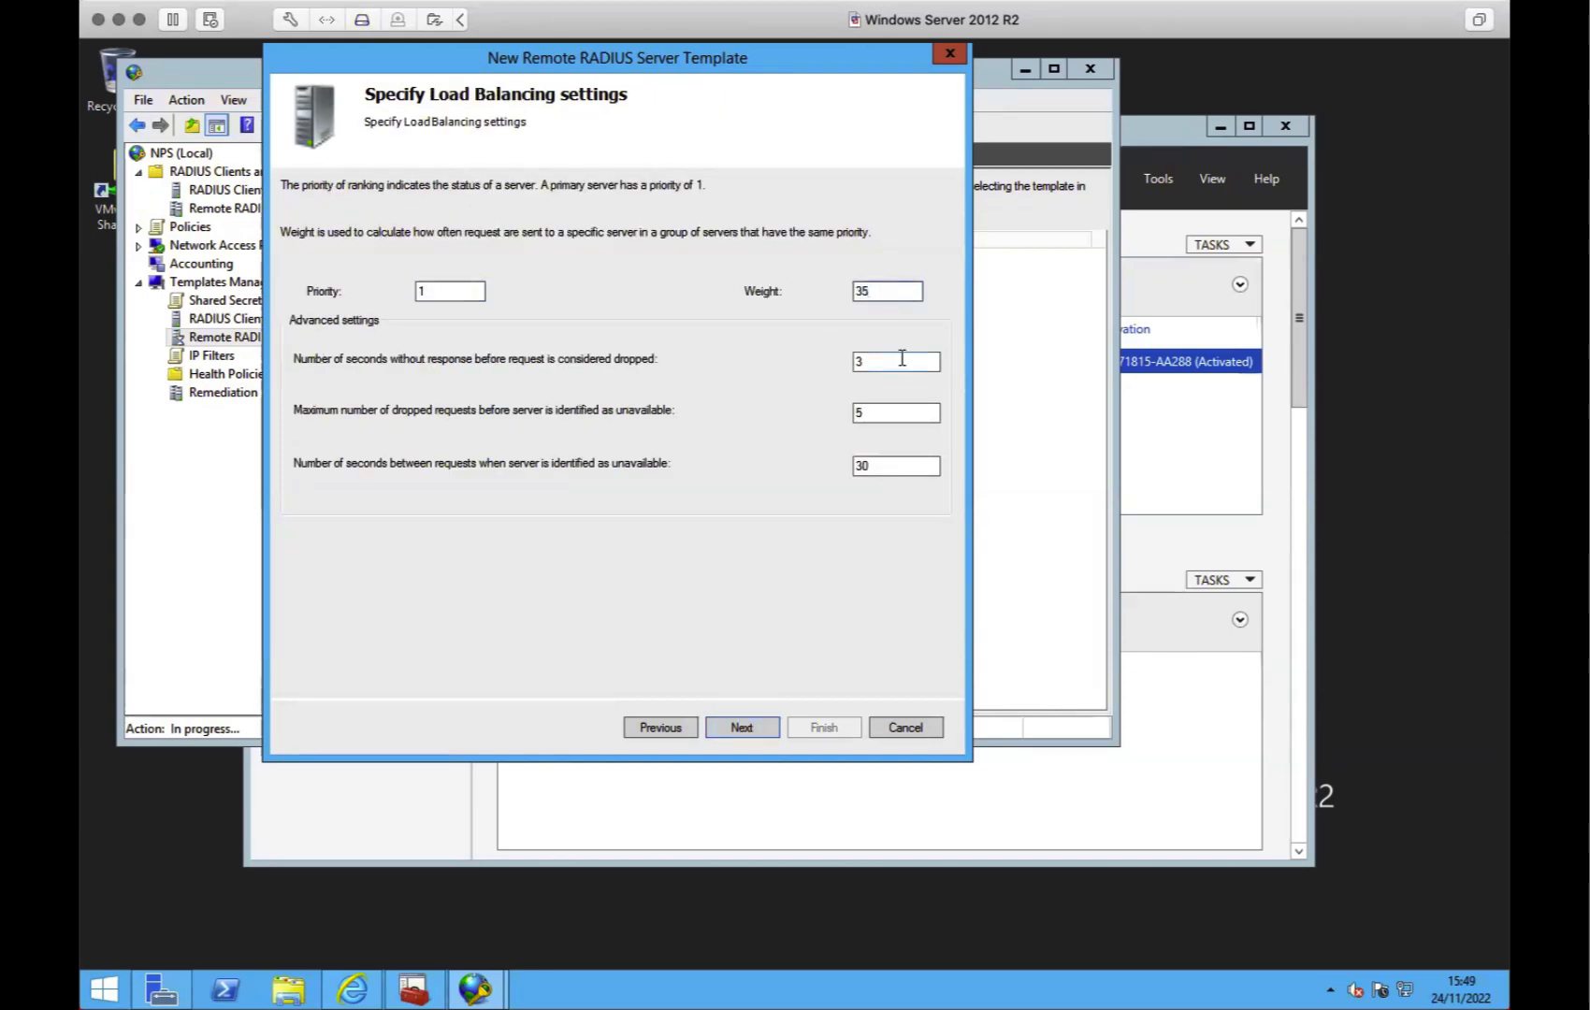
text(0)
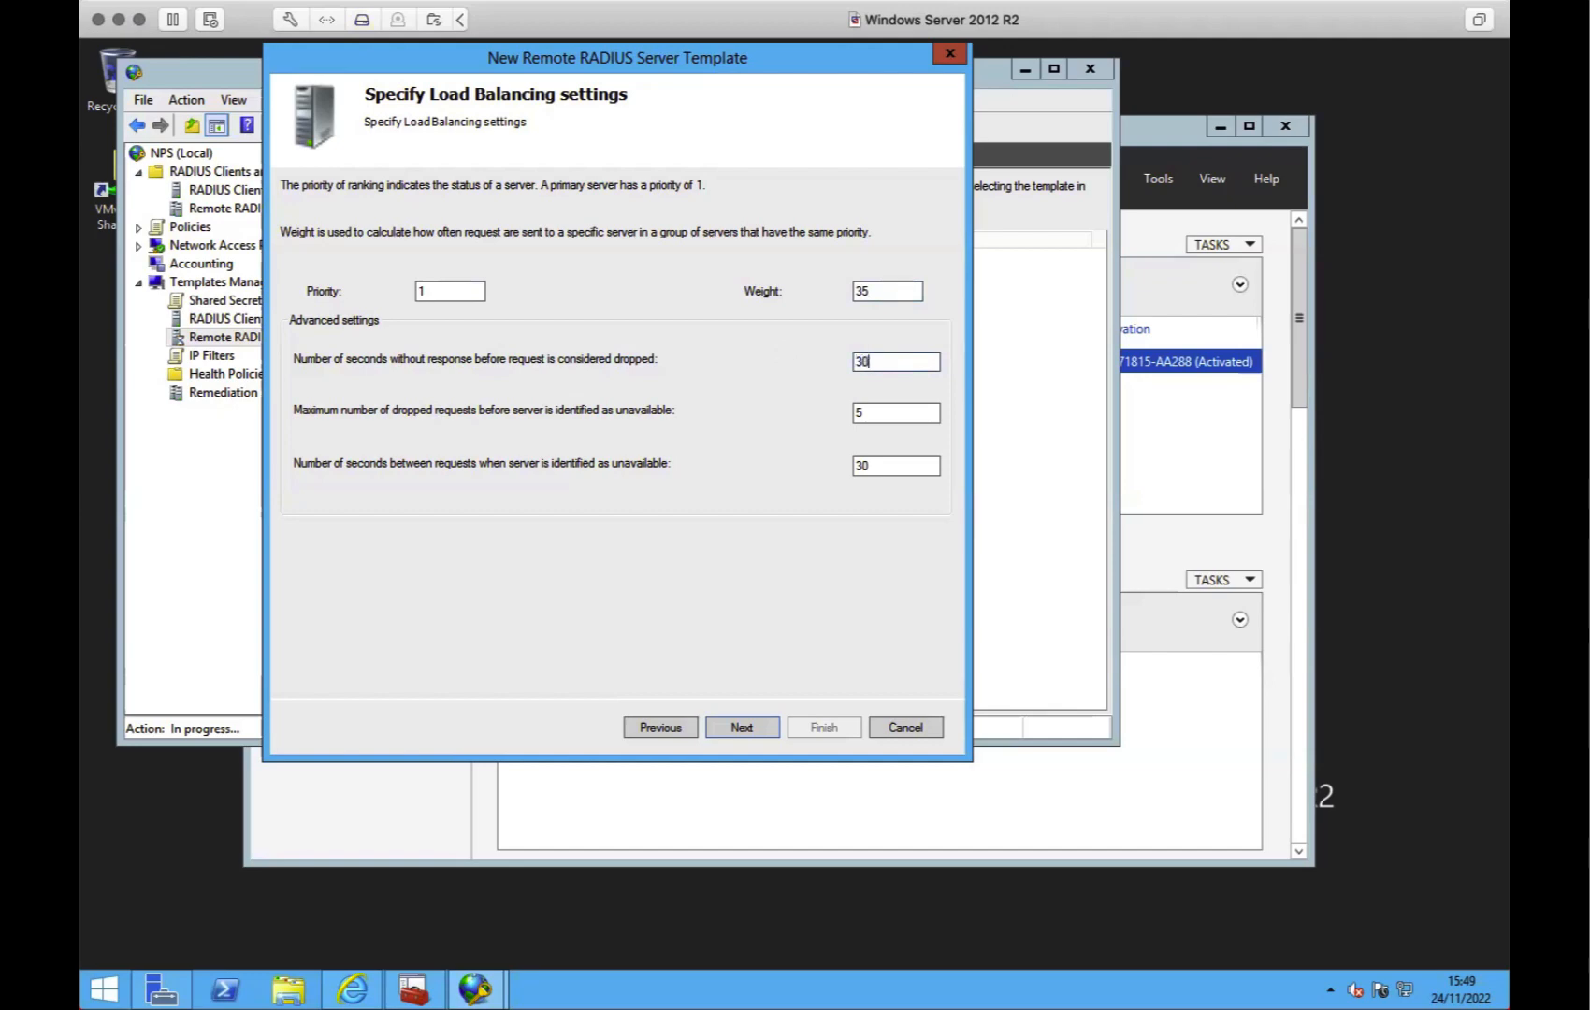
click(896, 412)
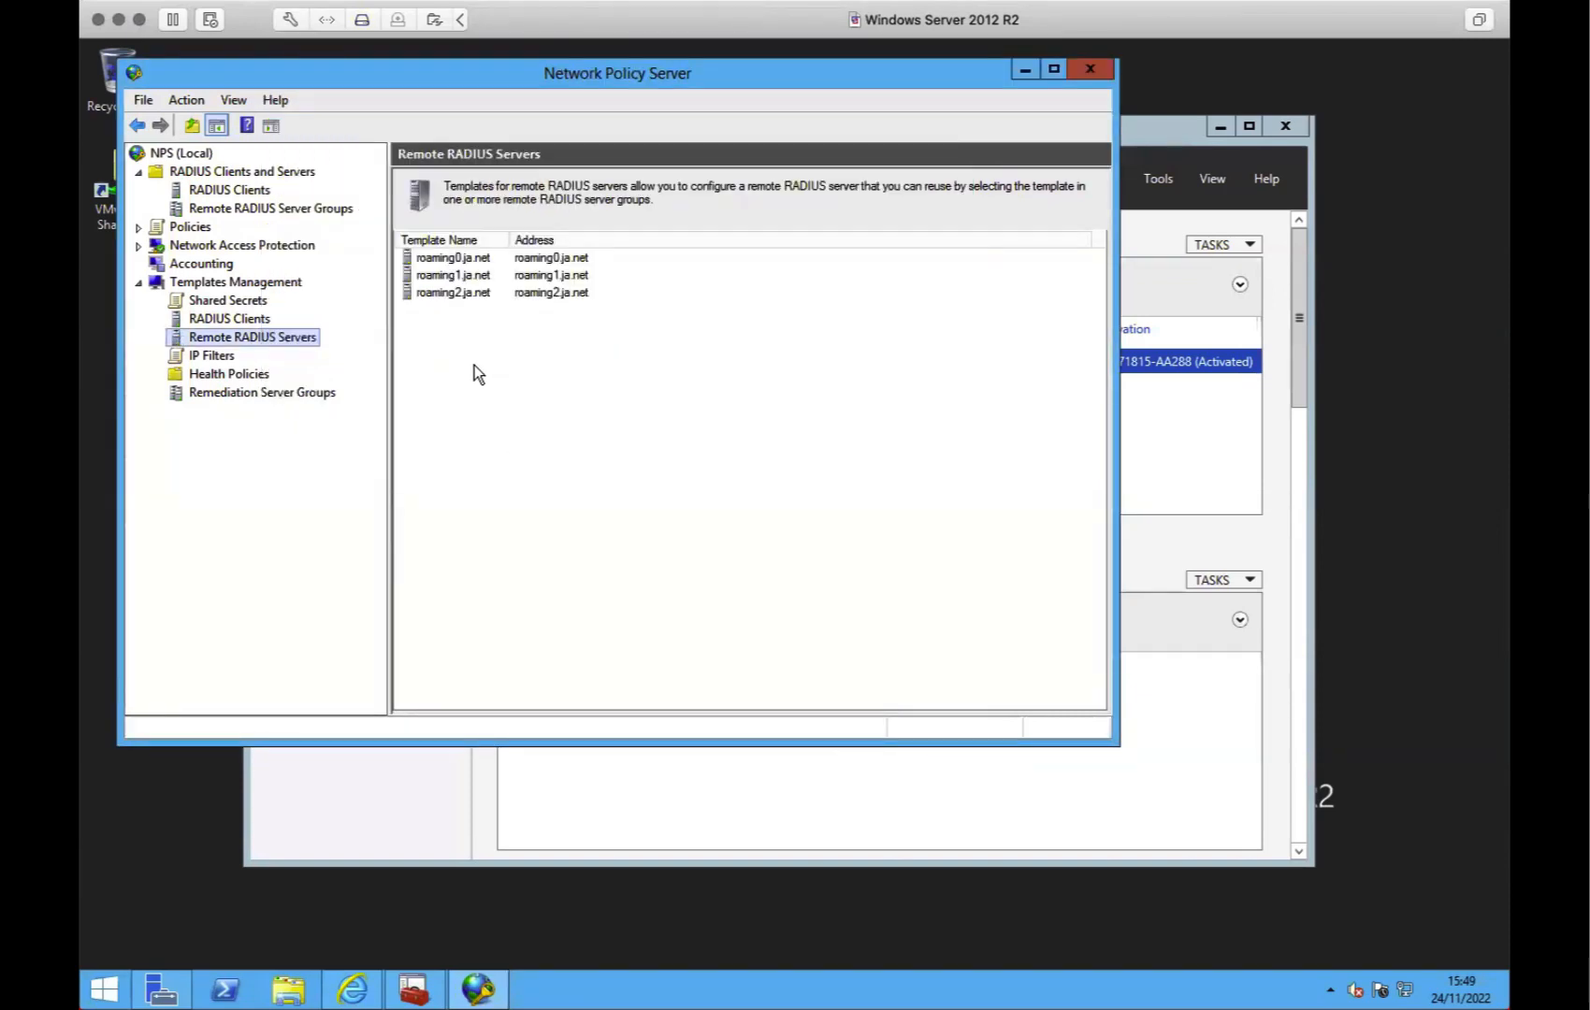
mouse_move(270, 190)
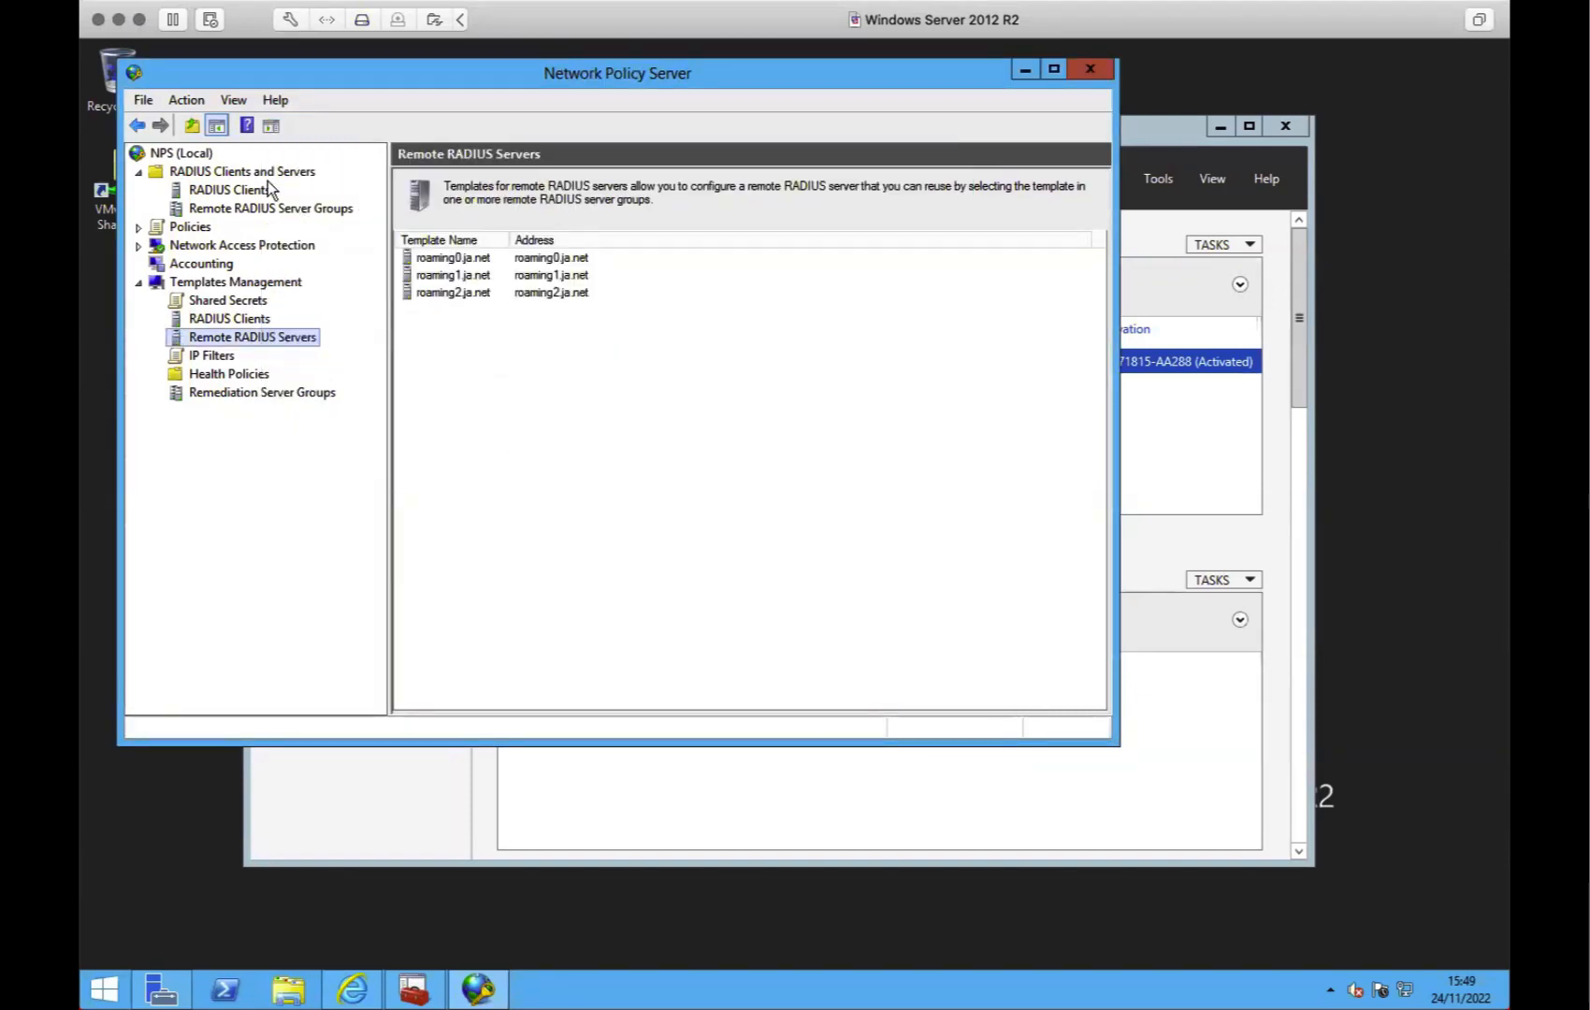
Add RADIUS client roaming0.ja.net from its existing template
click(228, 190)
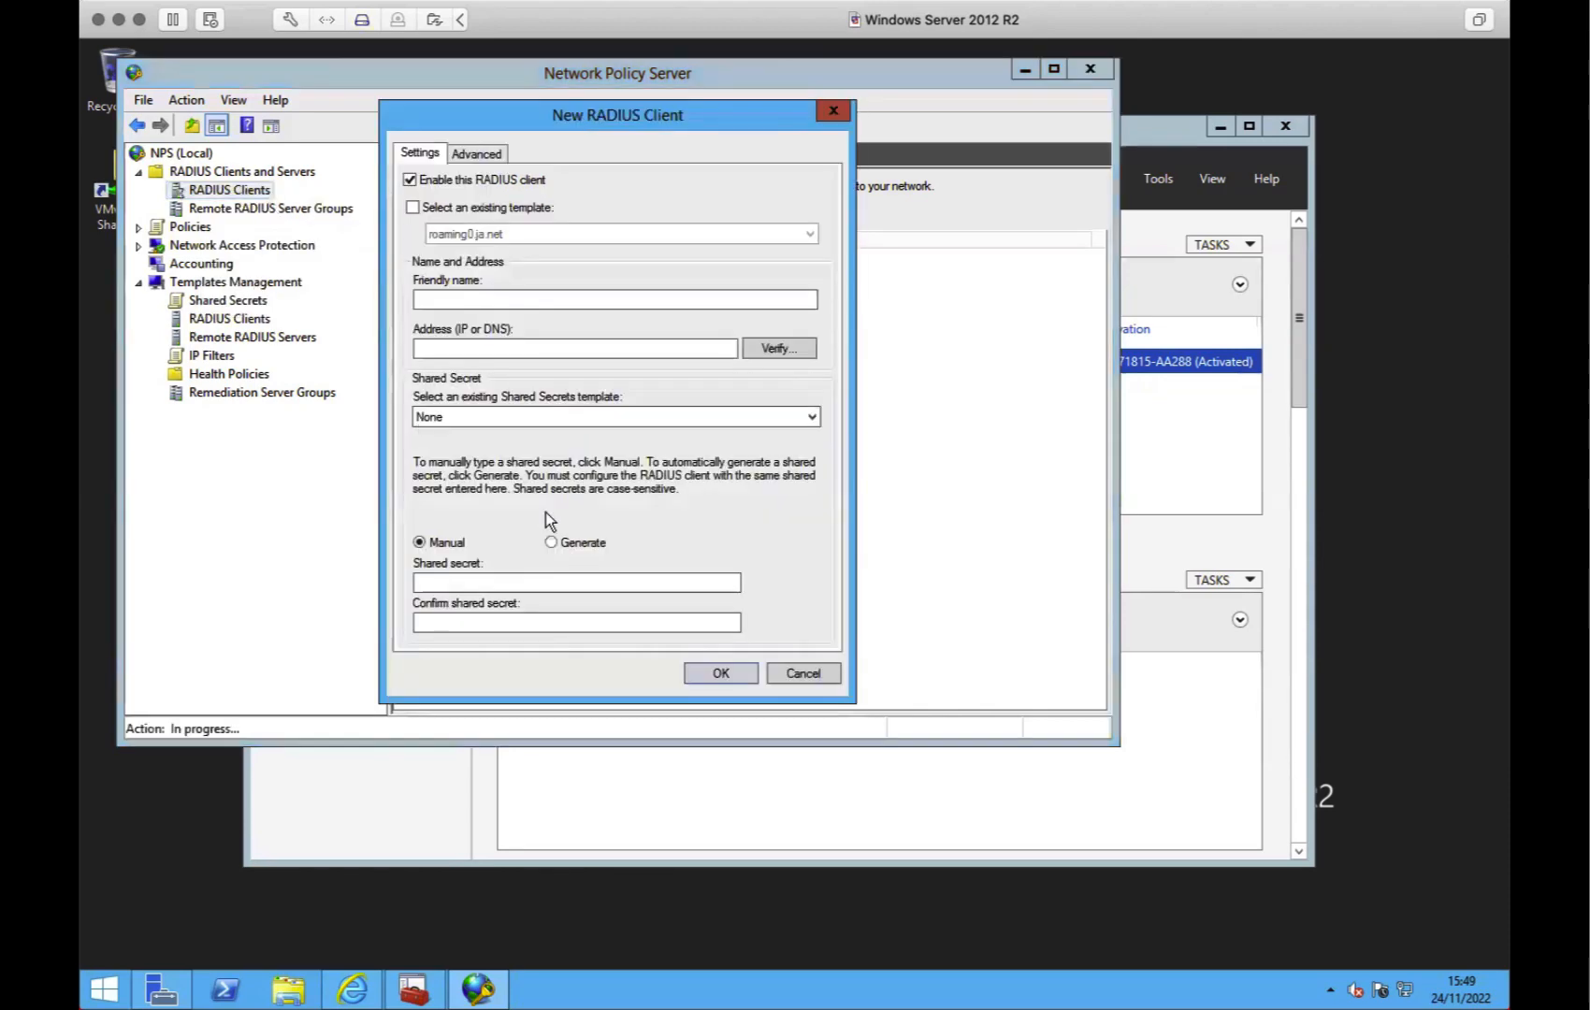
click(412, 207)
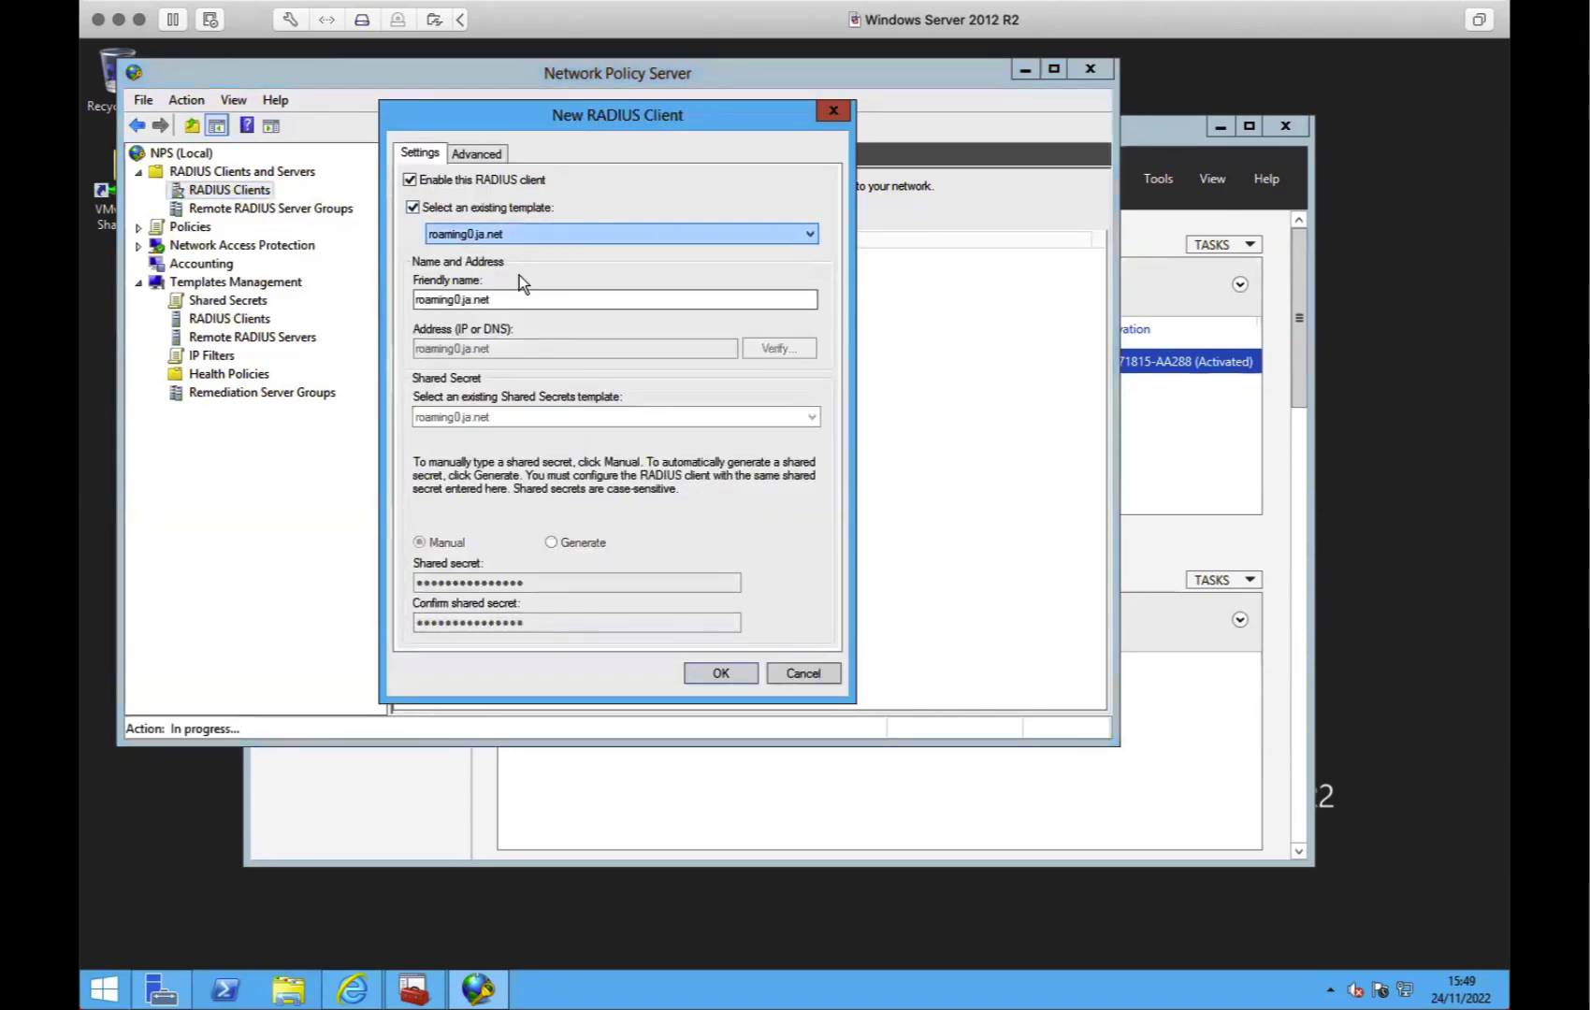
click(475, 153)
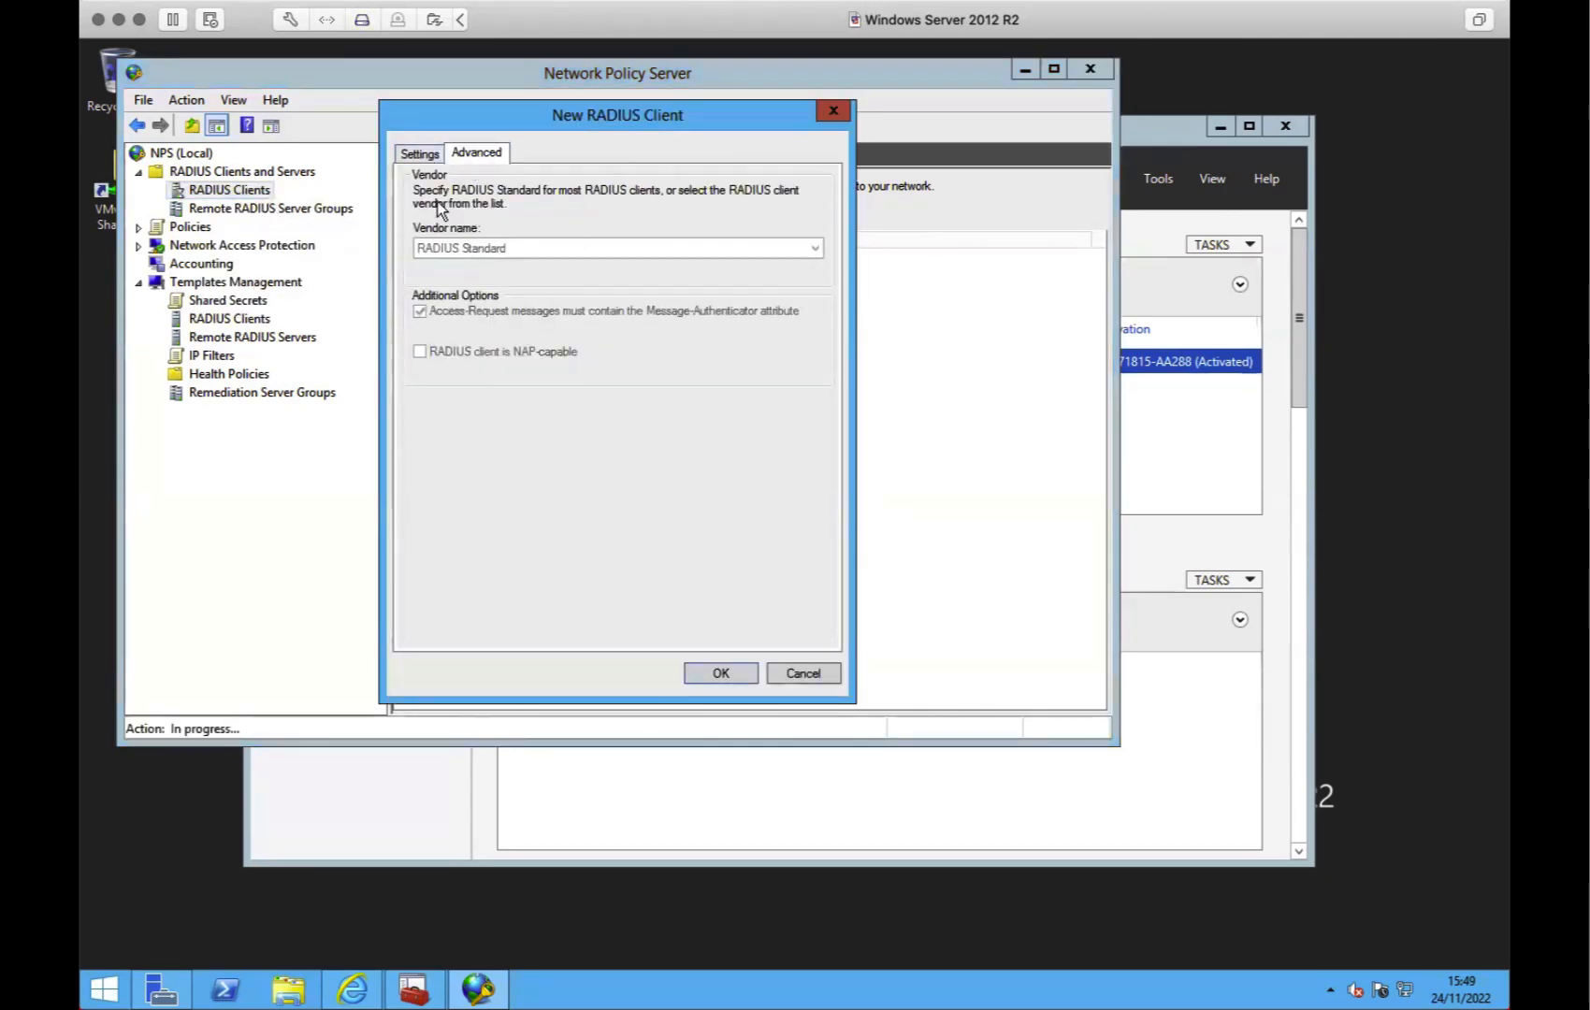
click(419, 153)
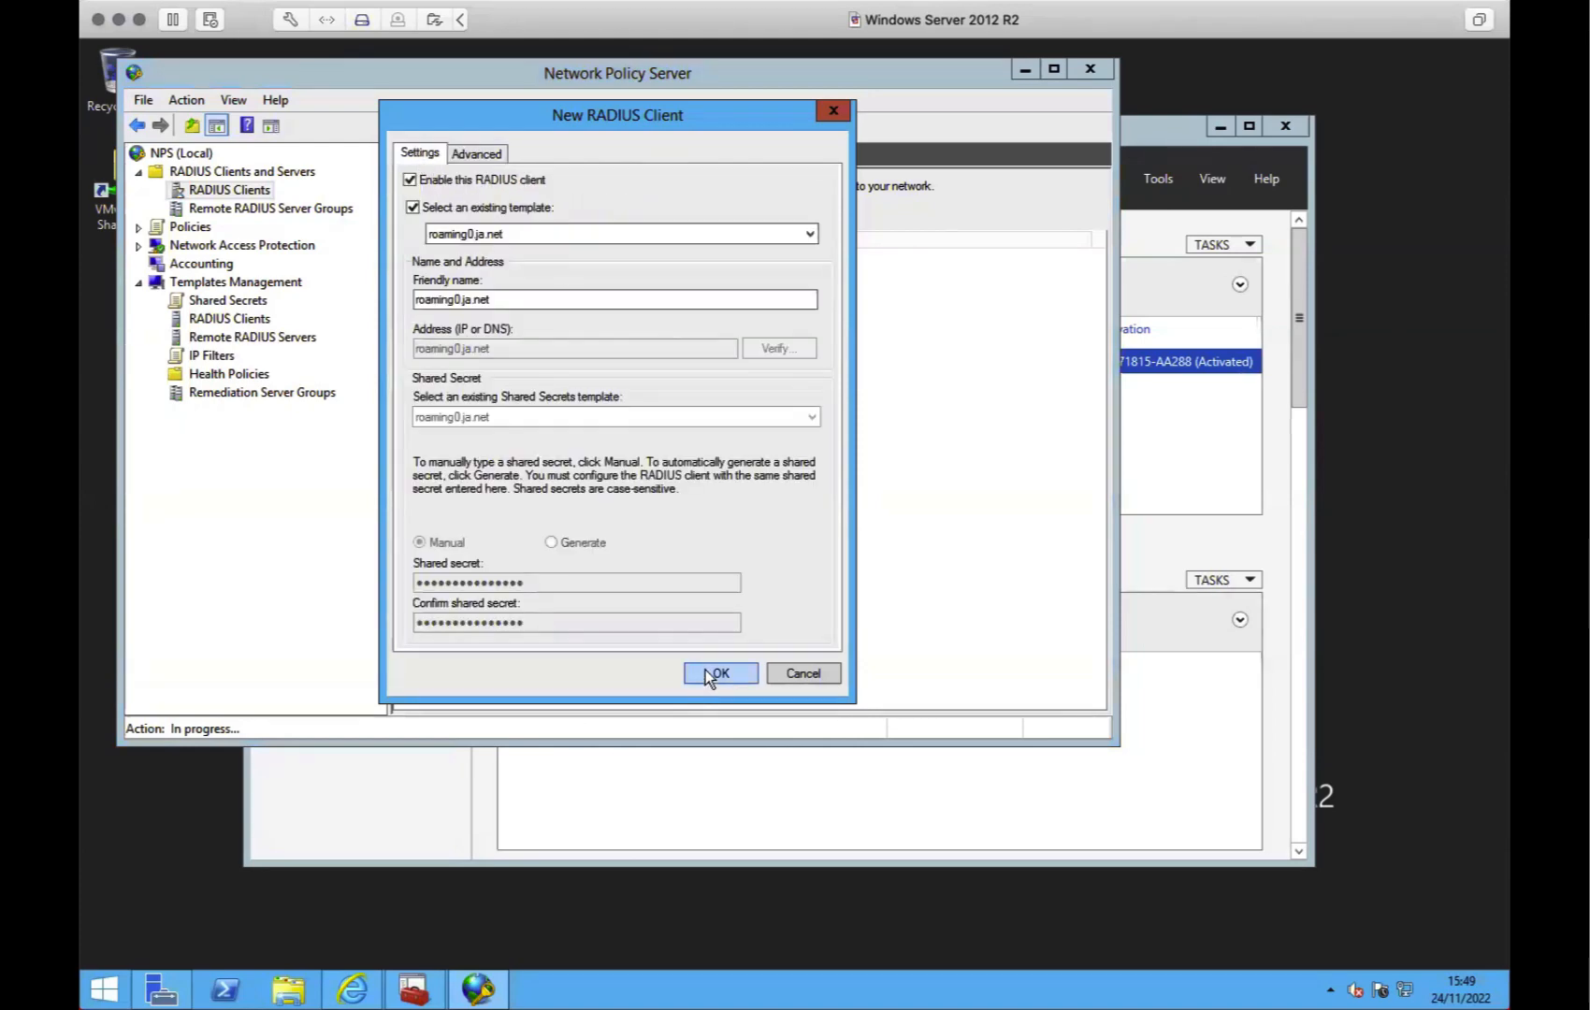
click(719, 673)
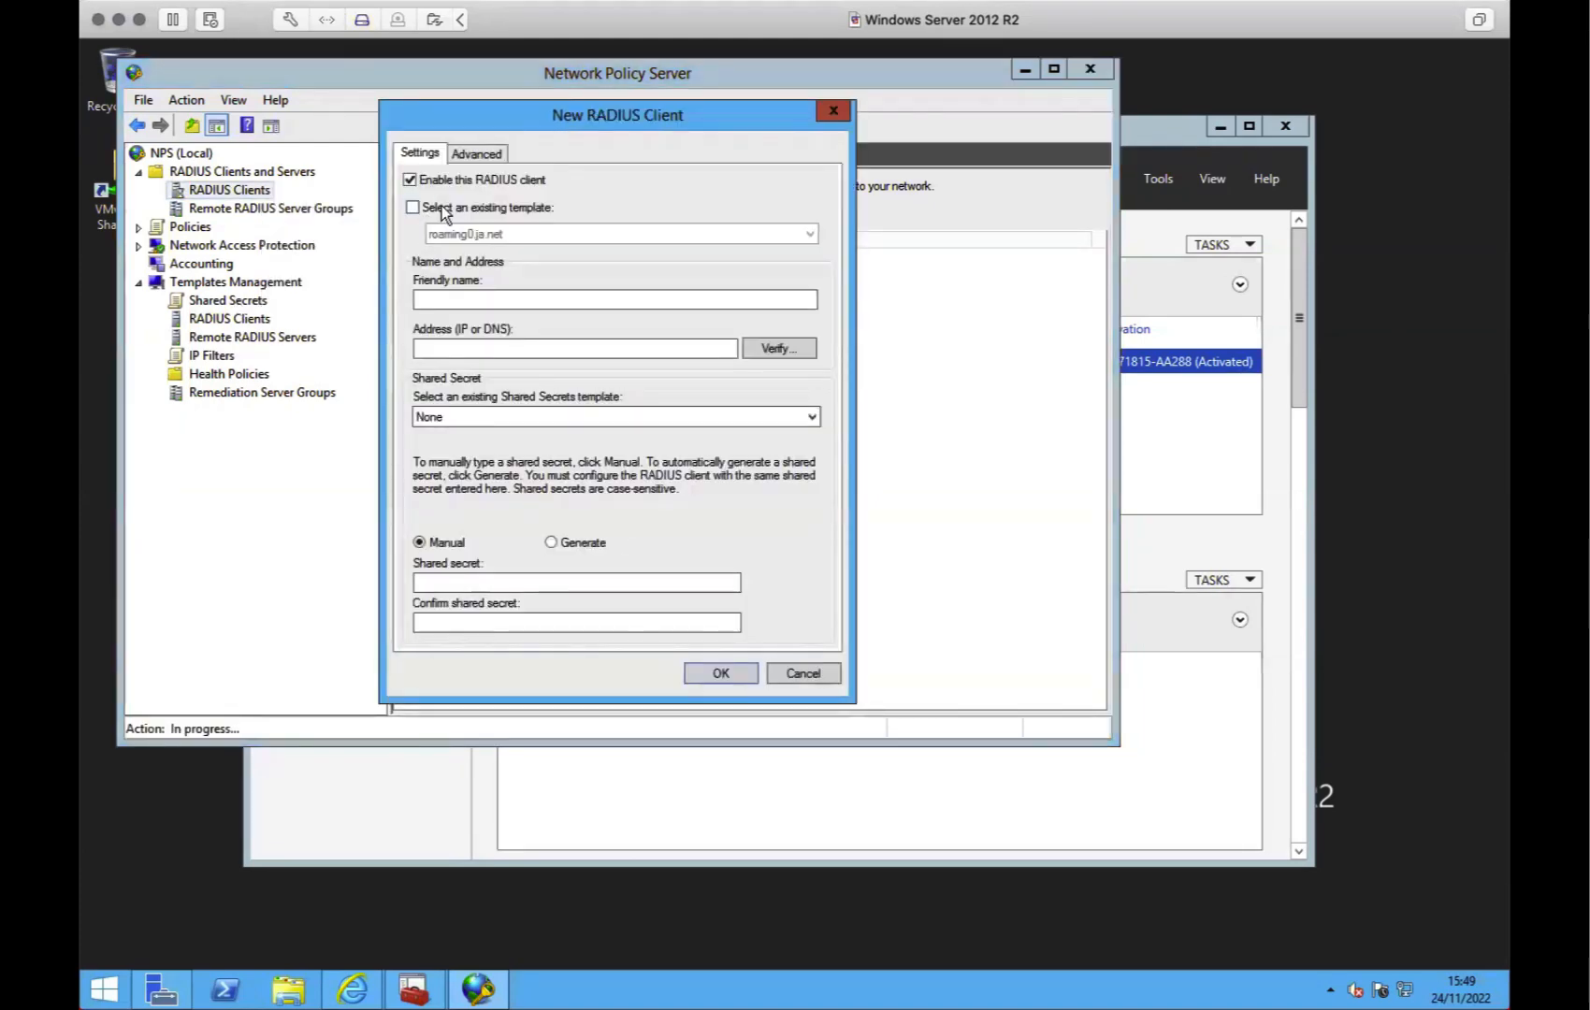
Add RADIUS clients roaming1.ja.net and roaming2.ja.net from their existing templates
click(413, 206)
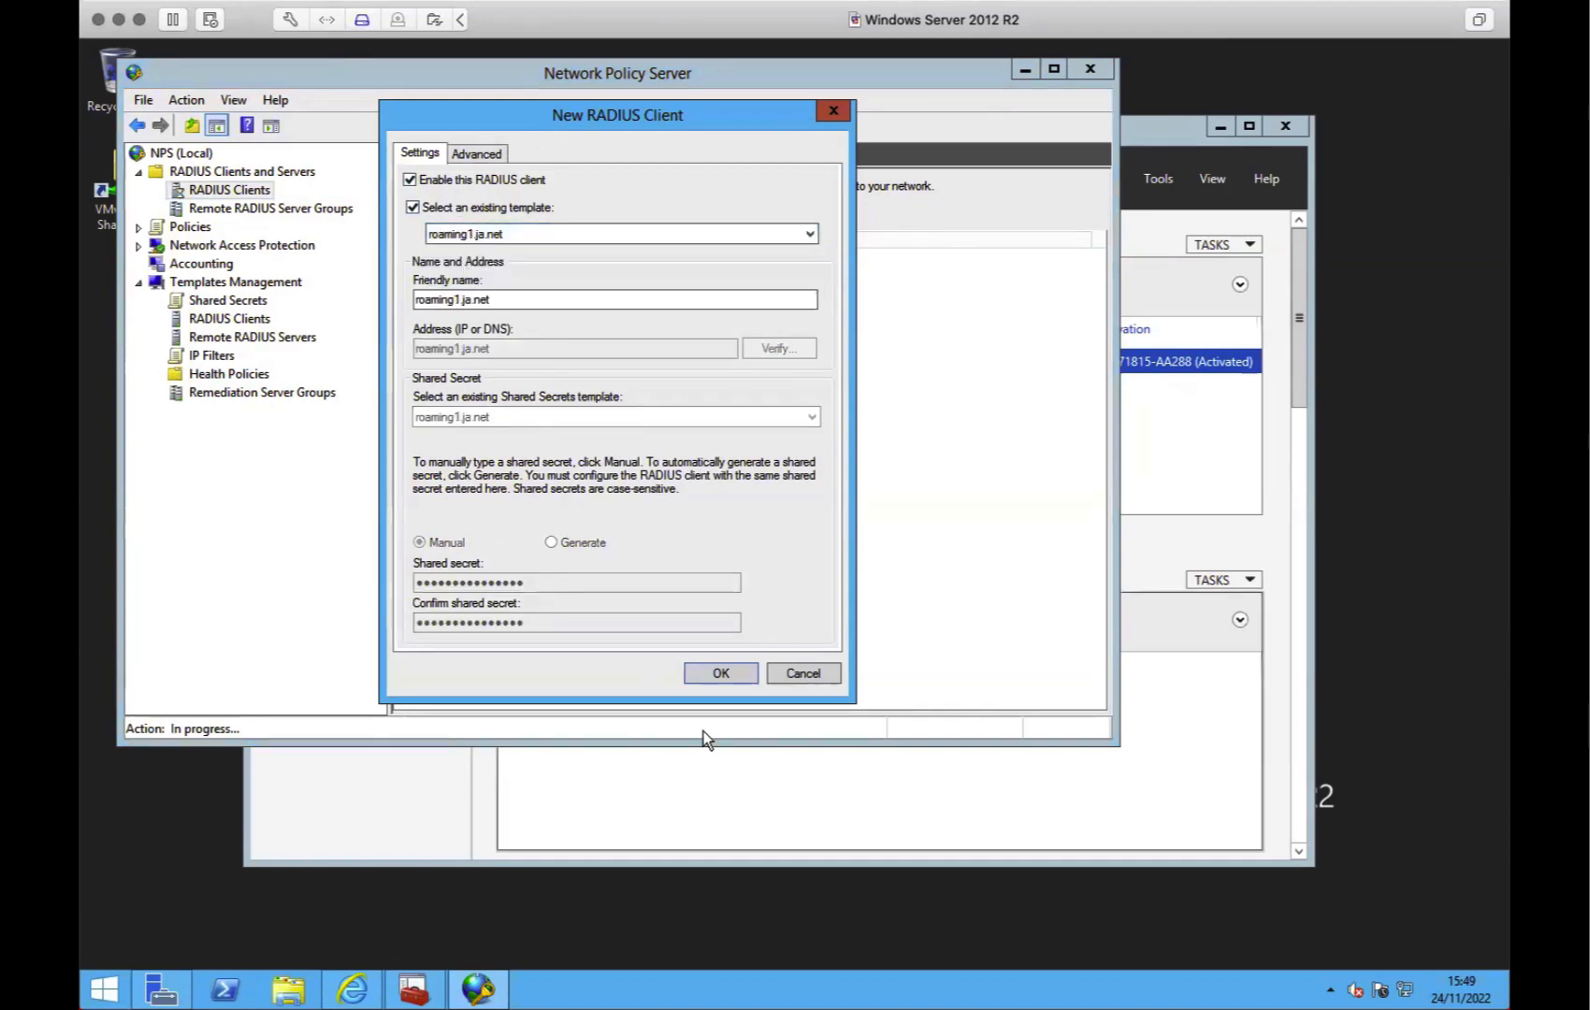
click(720, 672)
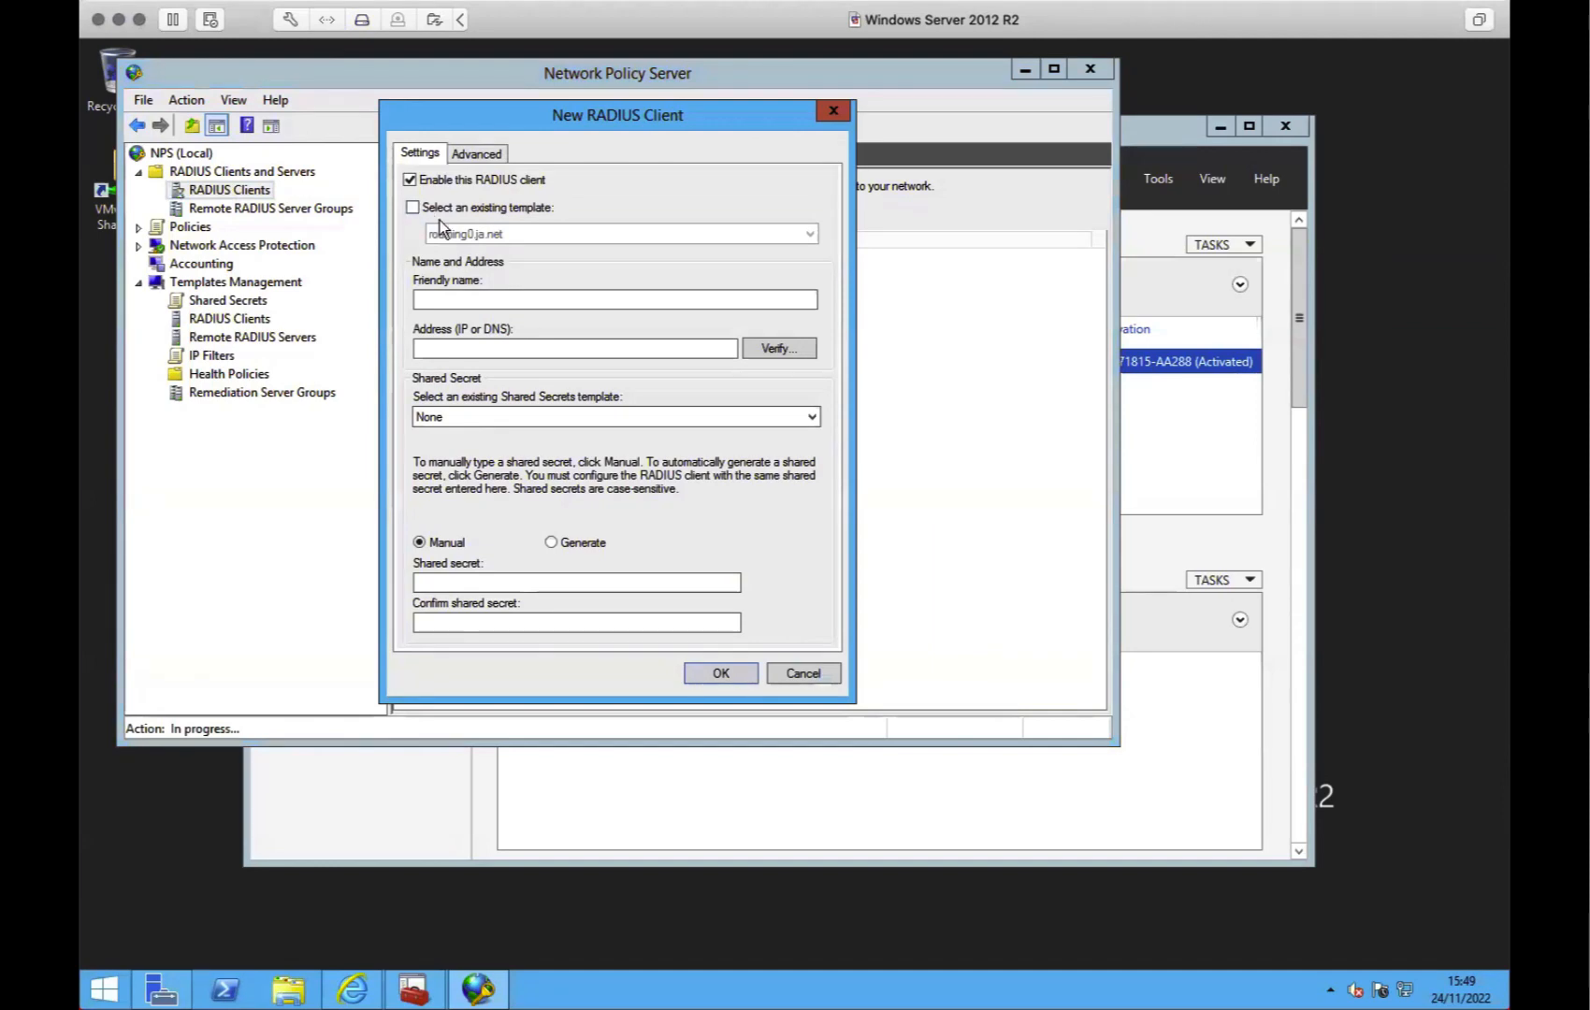
click(413, 207)
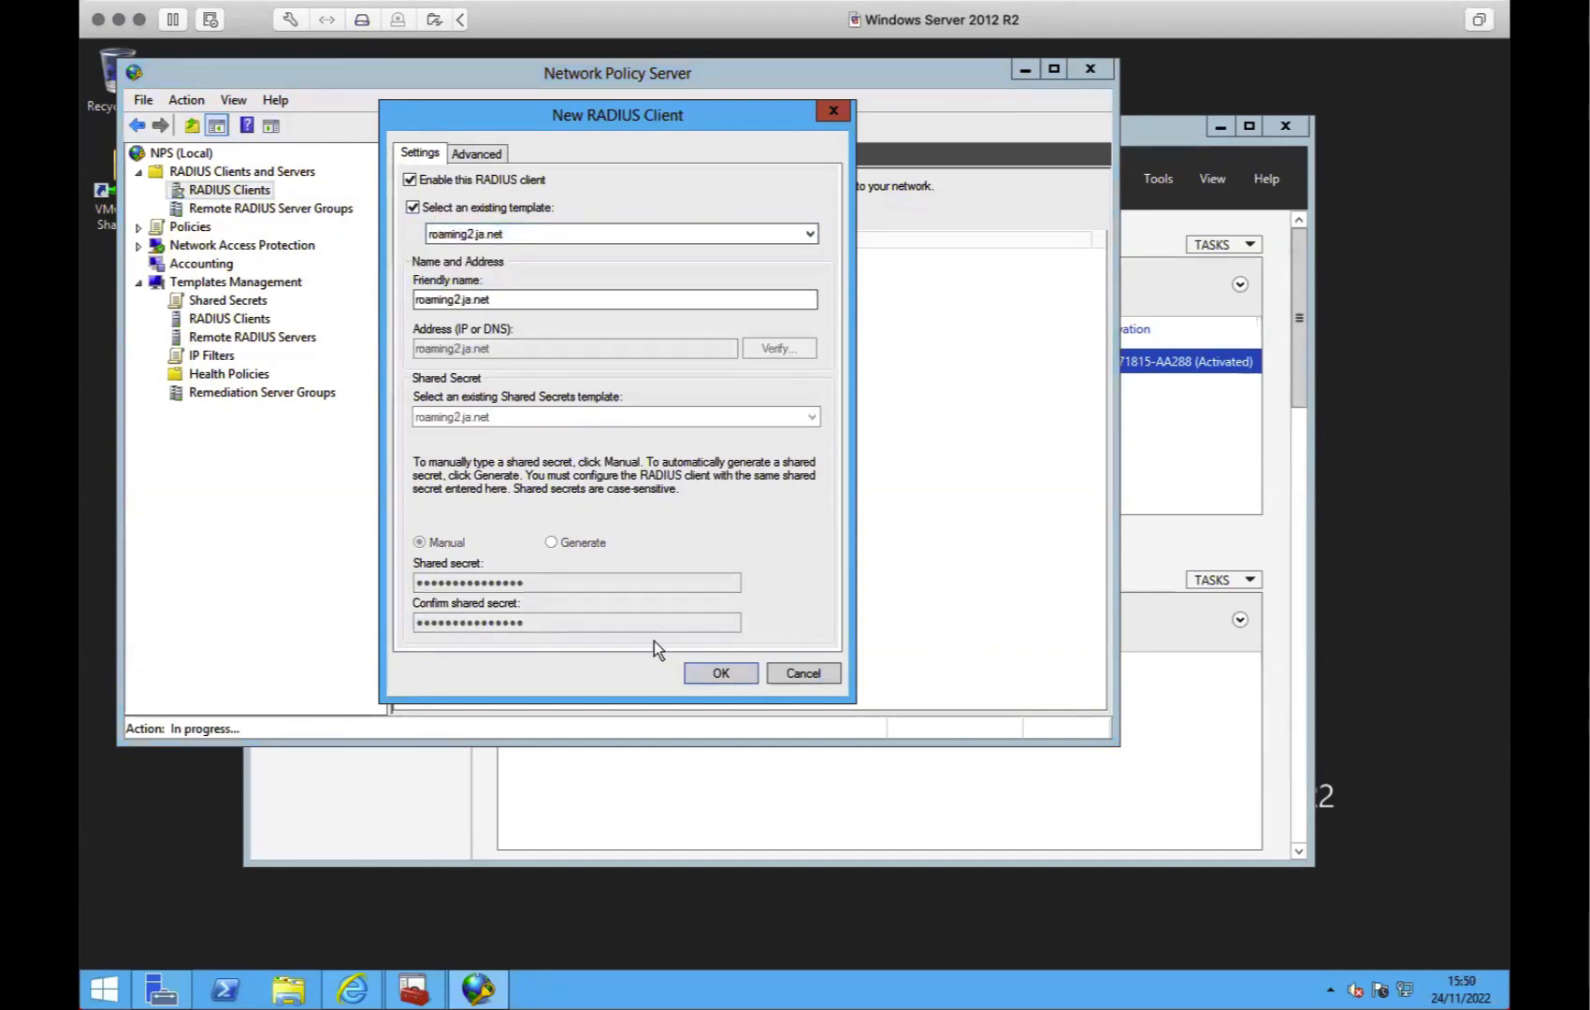
click(719, 673)
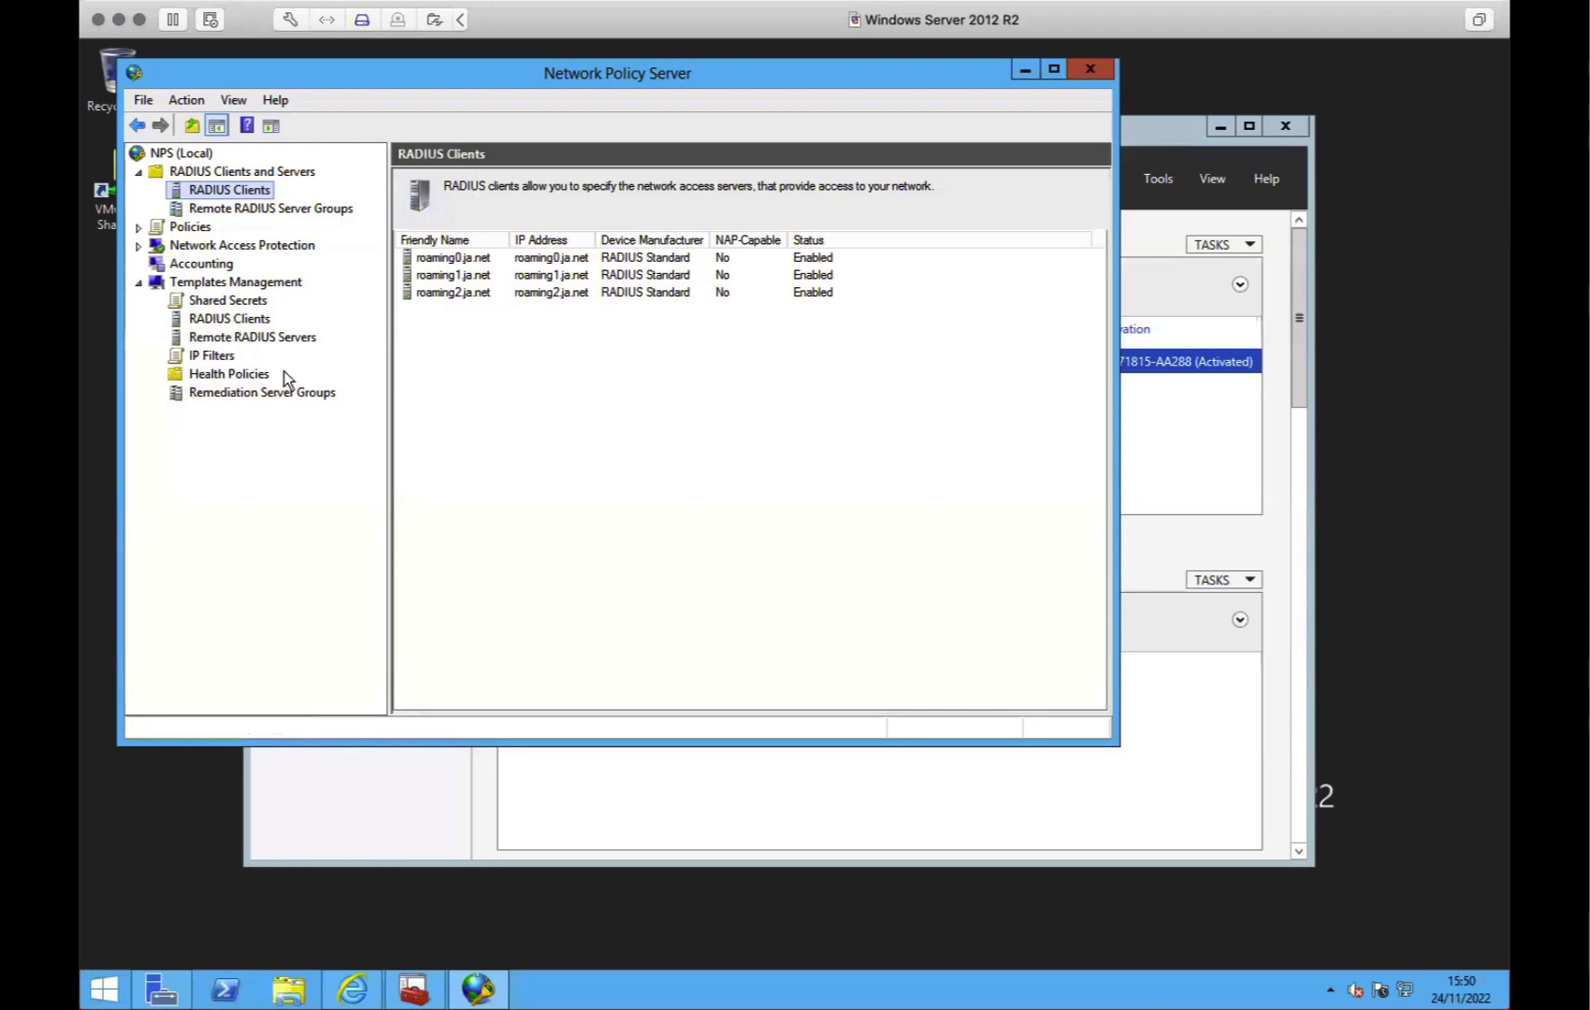
Create group NRPS with roaming0, roaming1 and roaming2.ja.net at weights 30/35/35
click(269, 208)
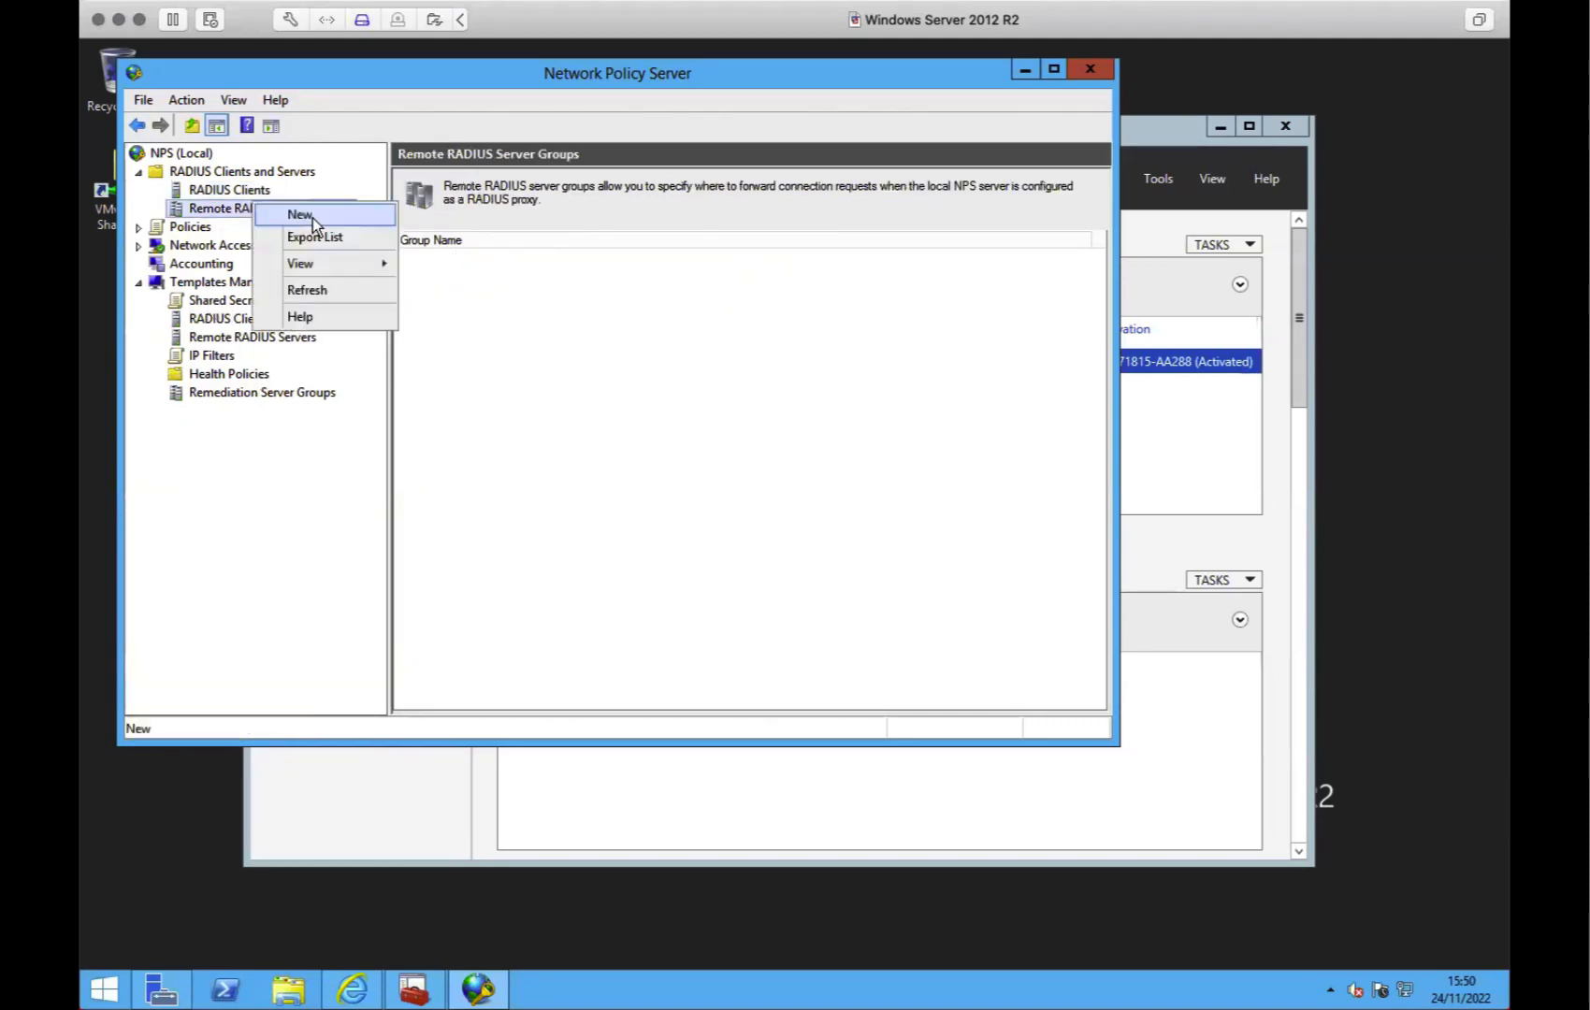
click(300, 214)
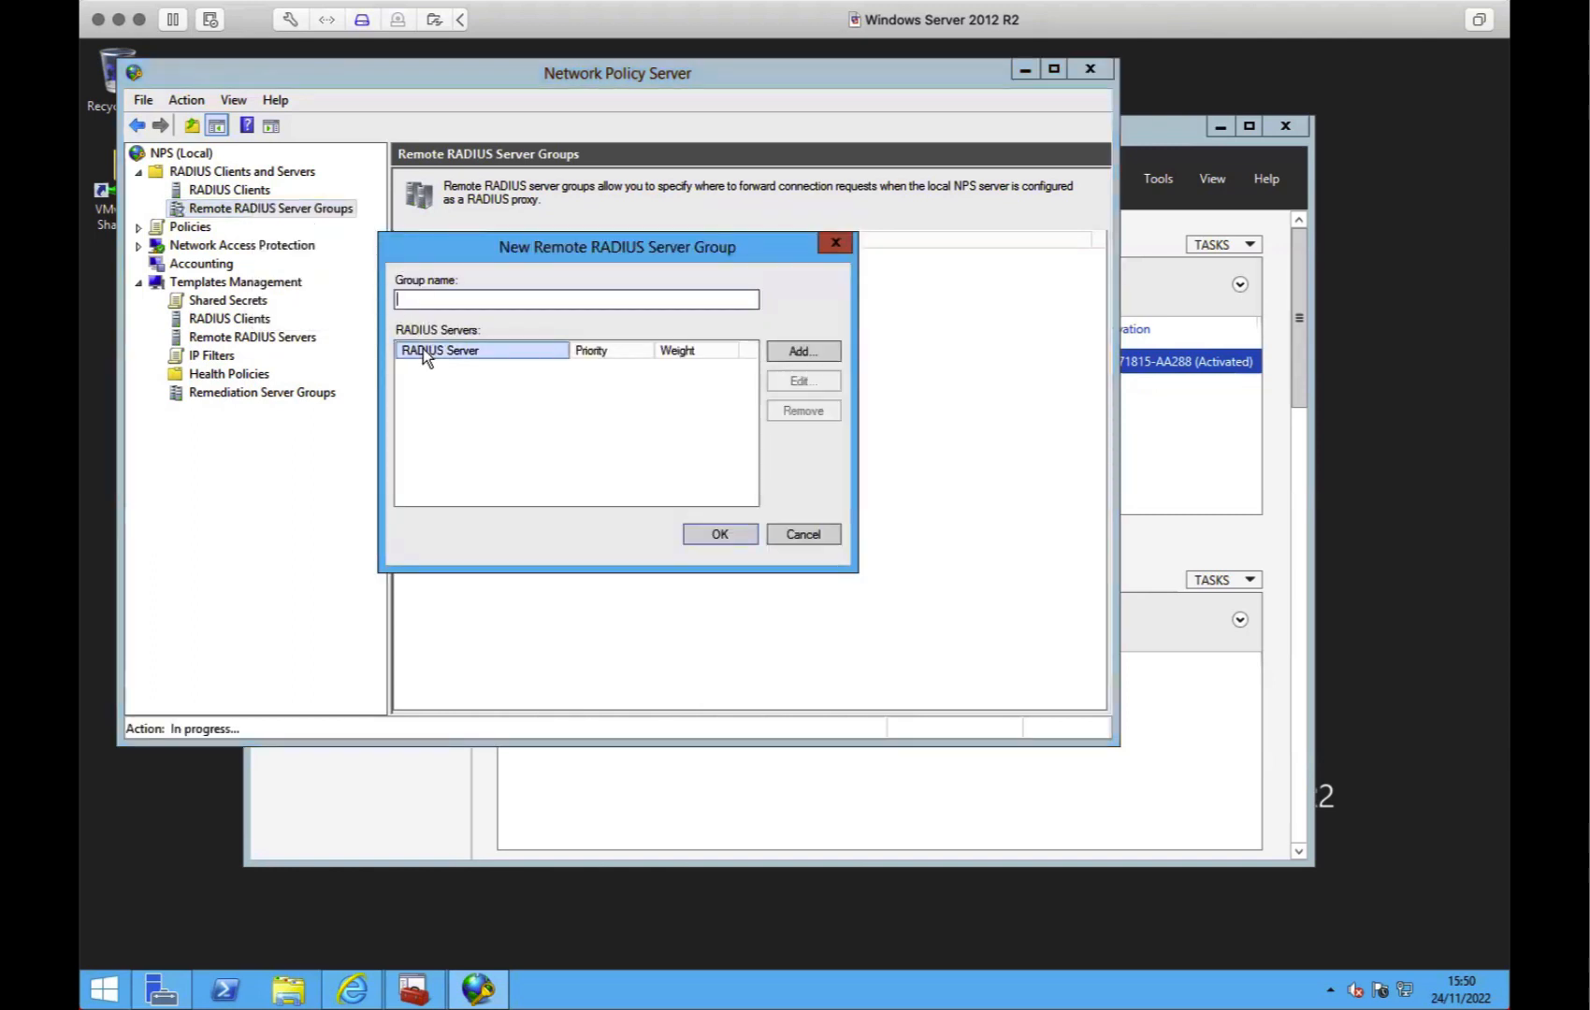
text(NRPS)
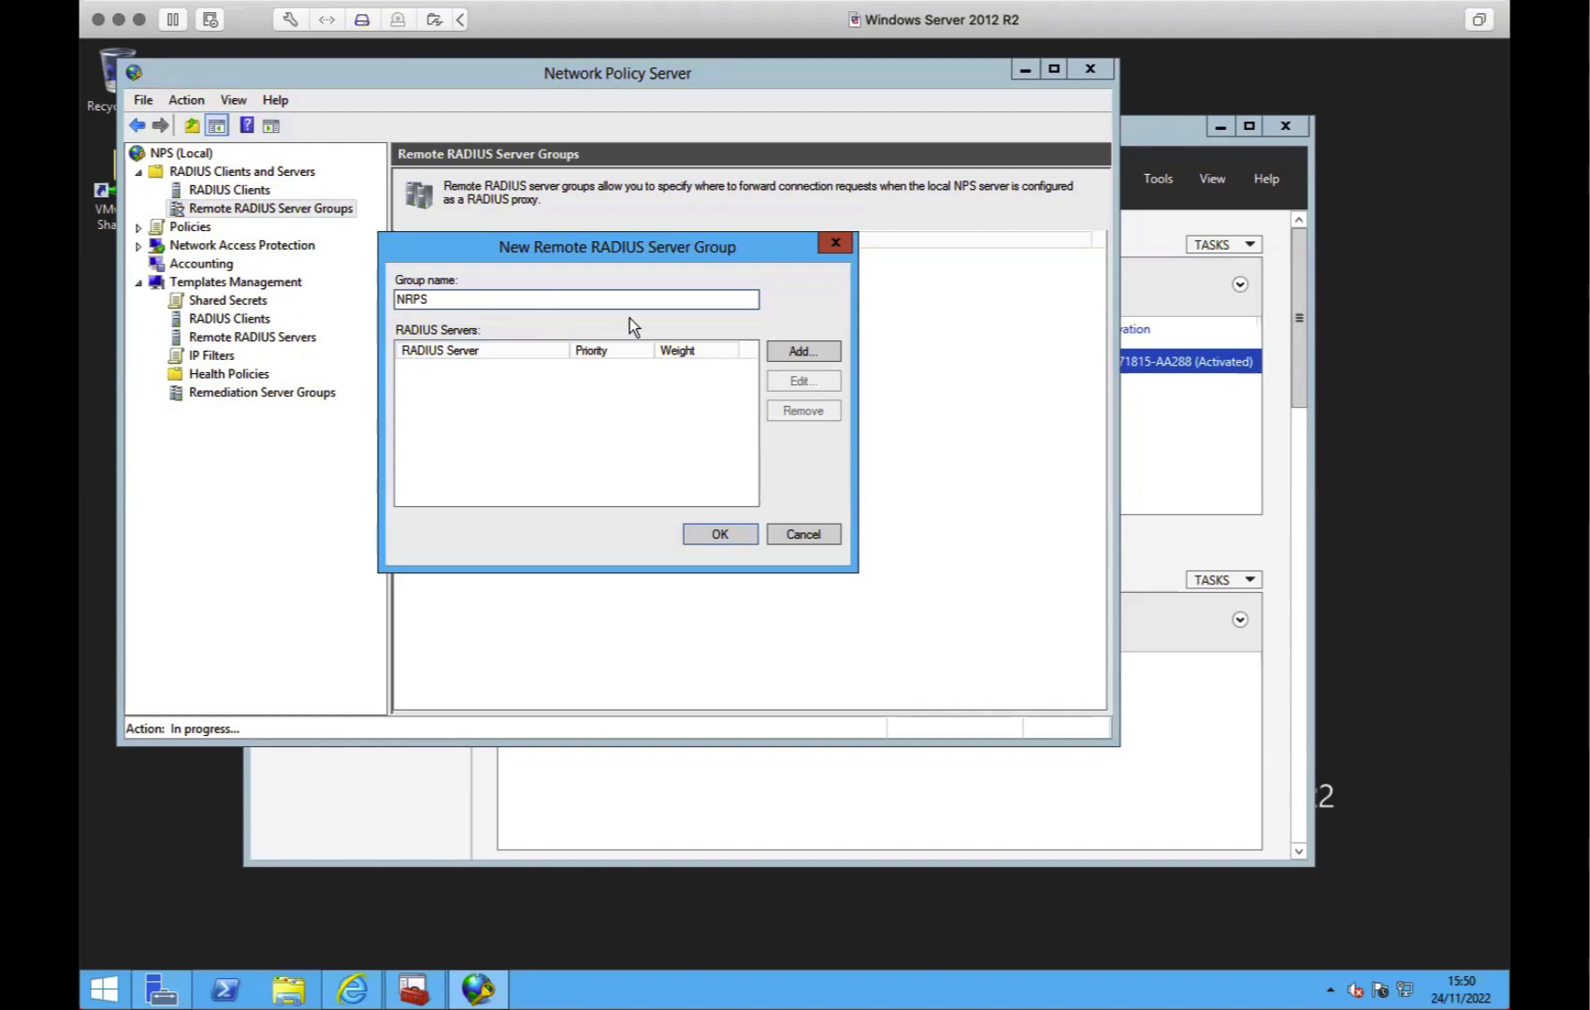
click(801, 350)
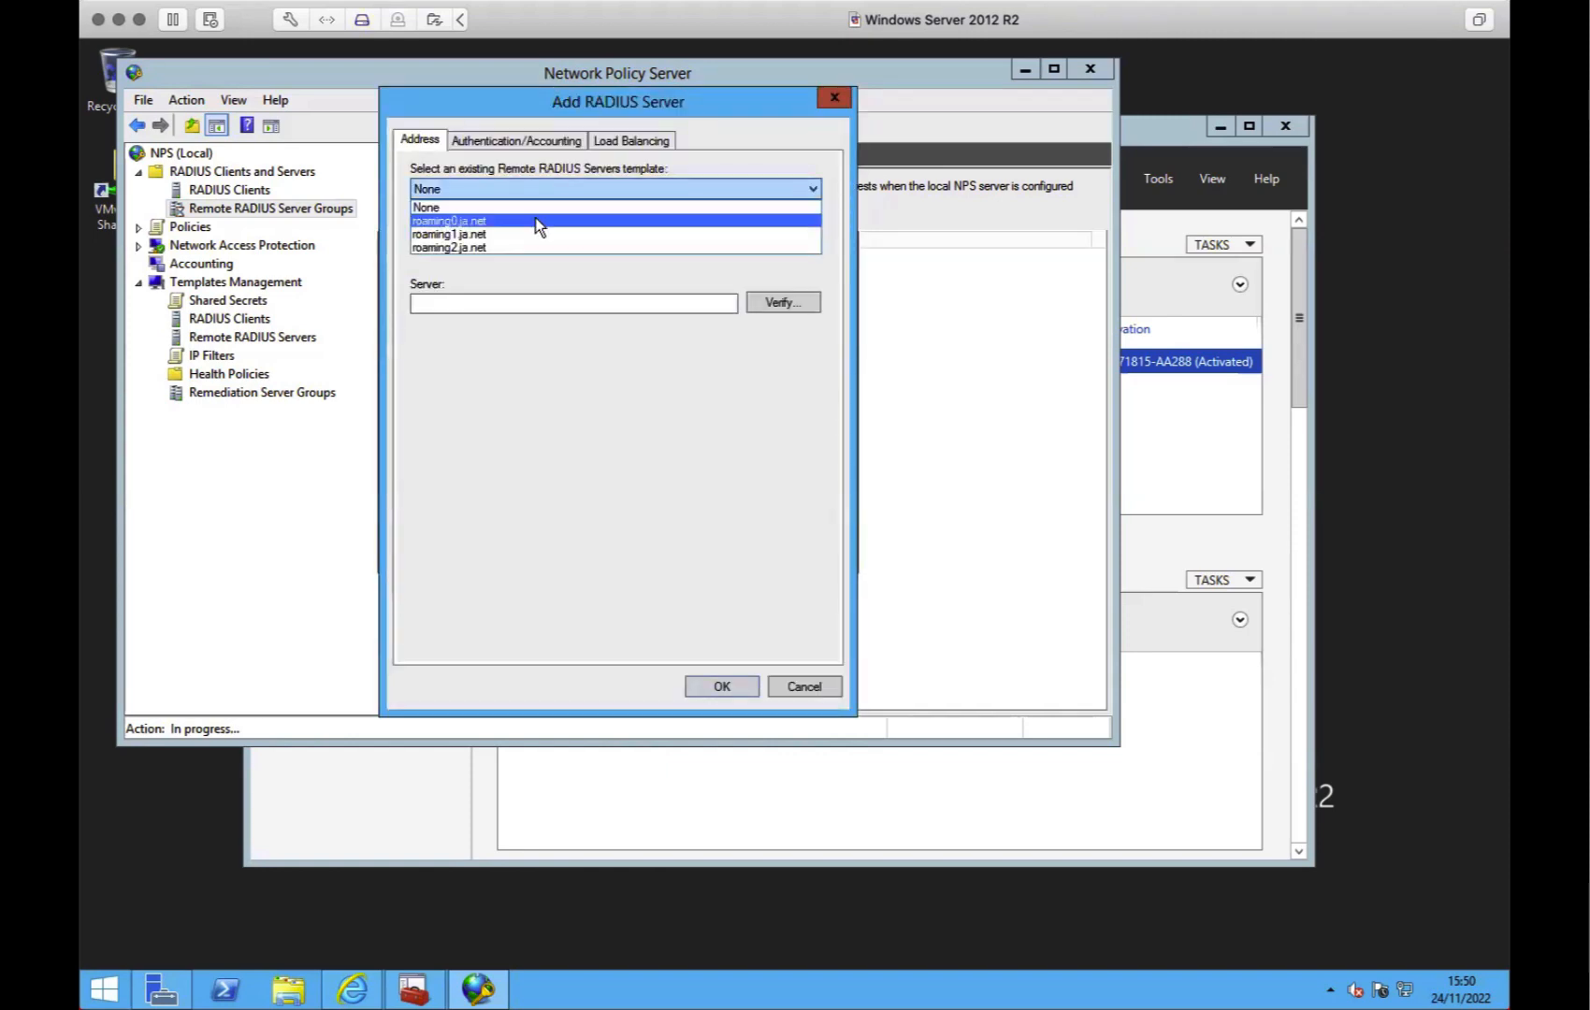
click(447, 220)
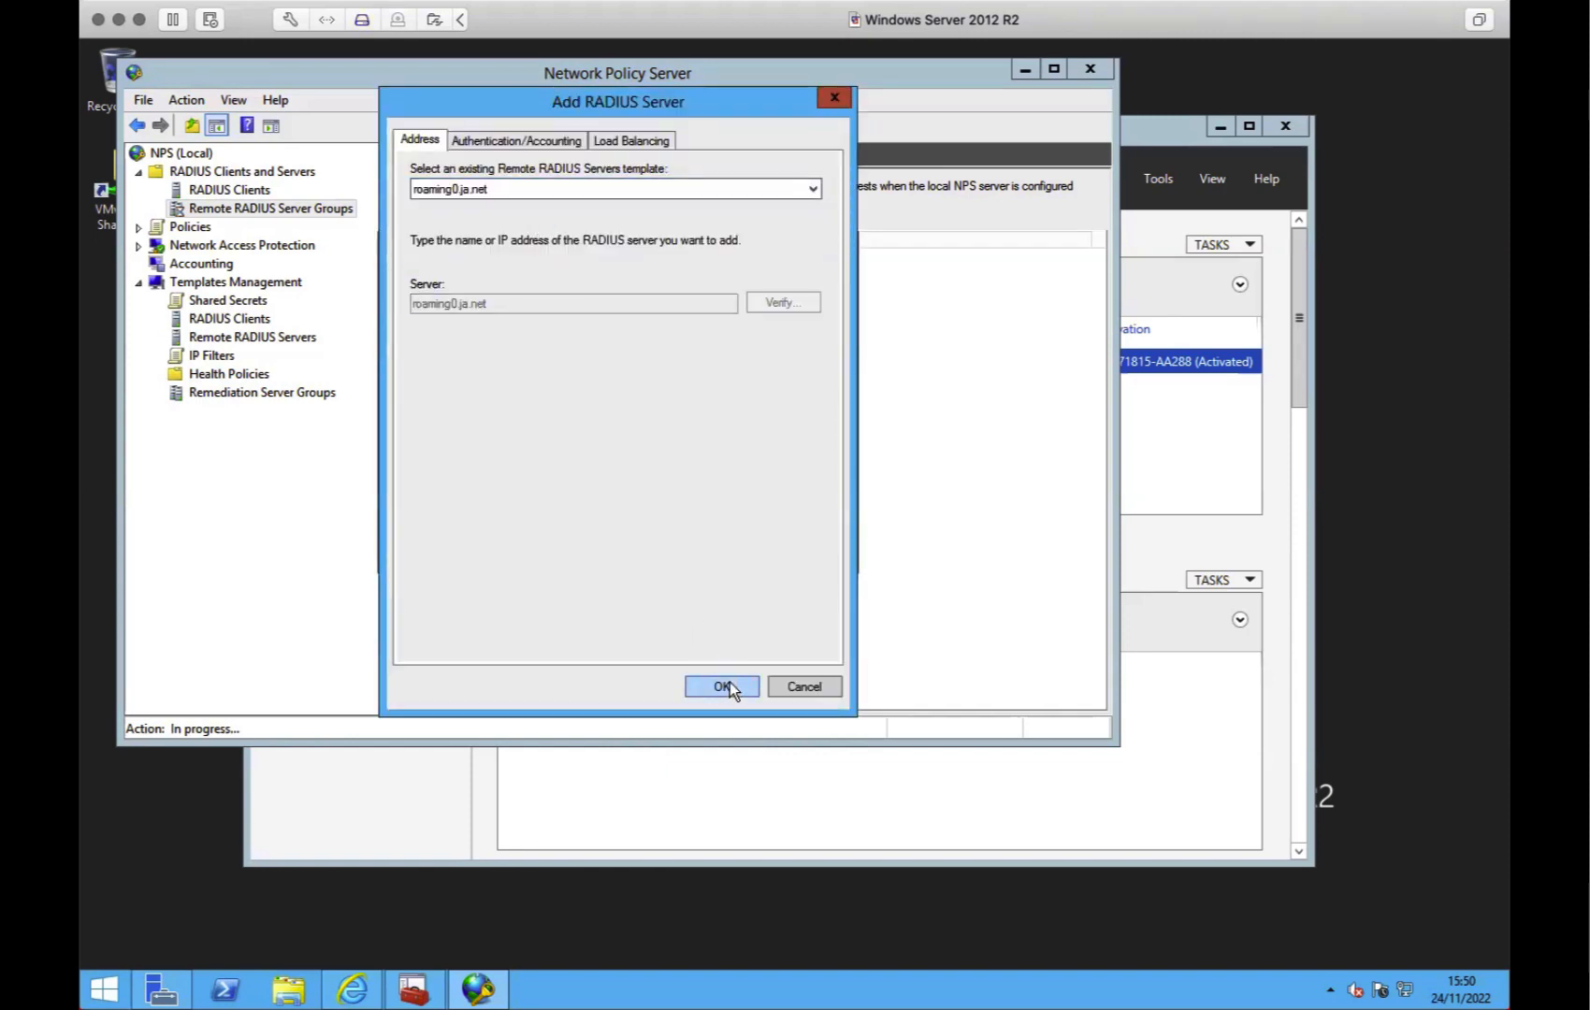
click(613, 188)
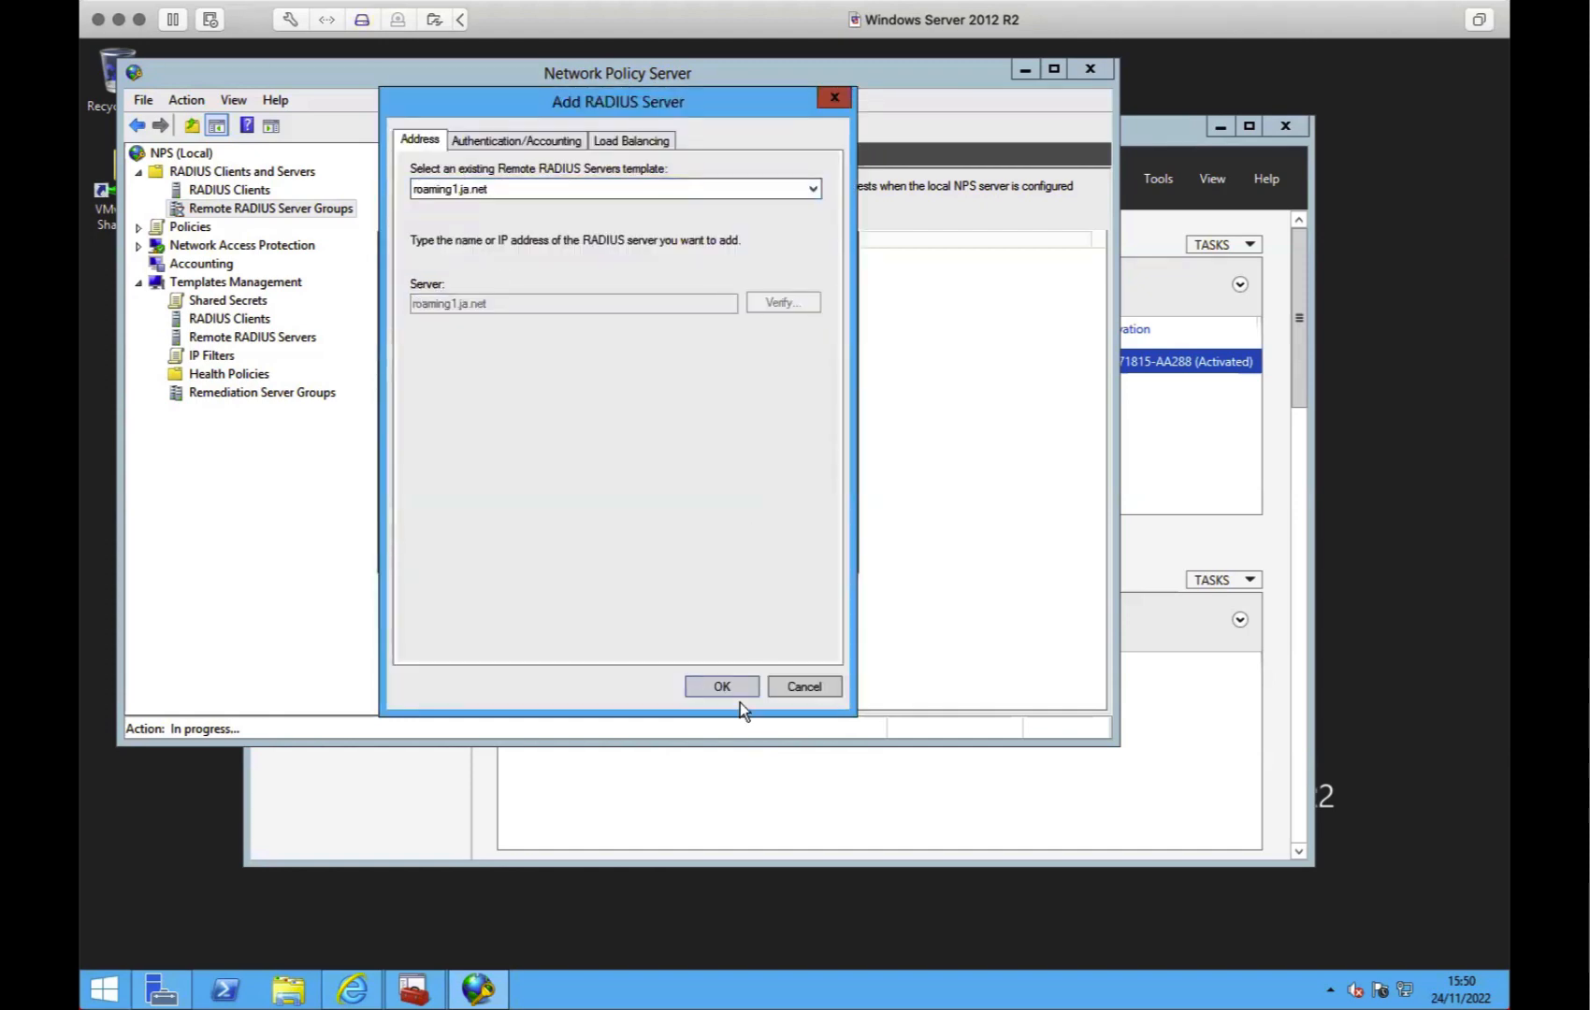
click(613, 189)
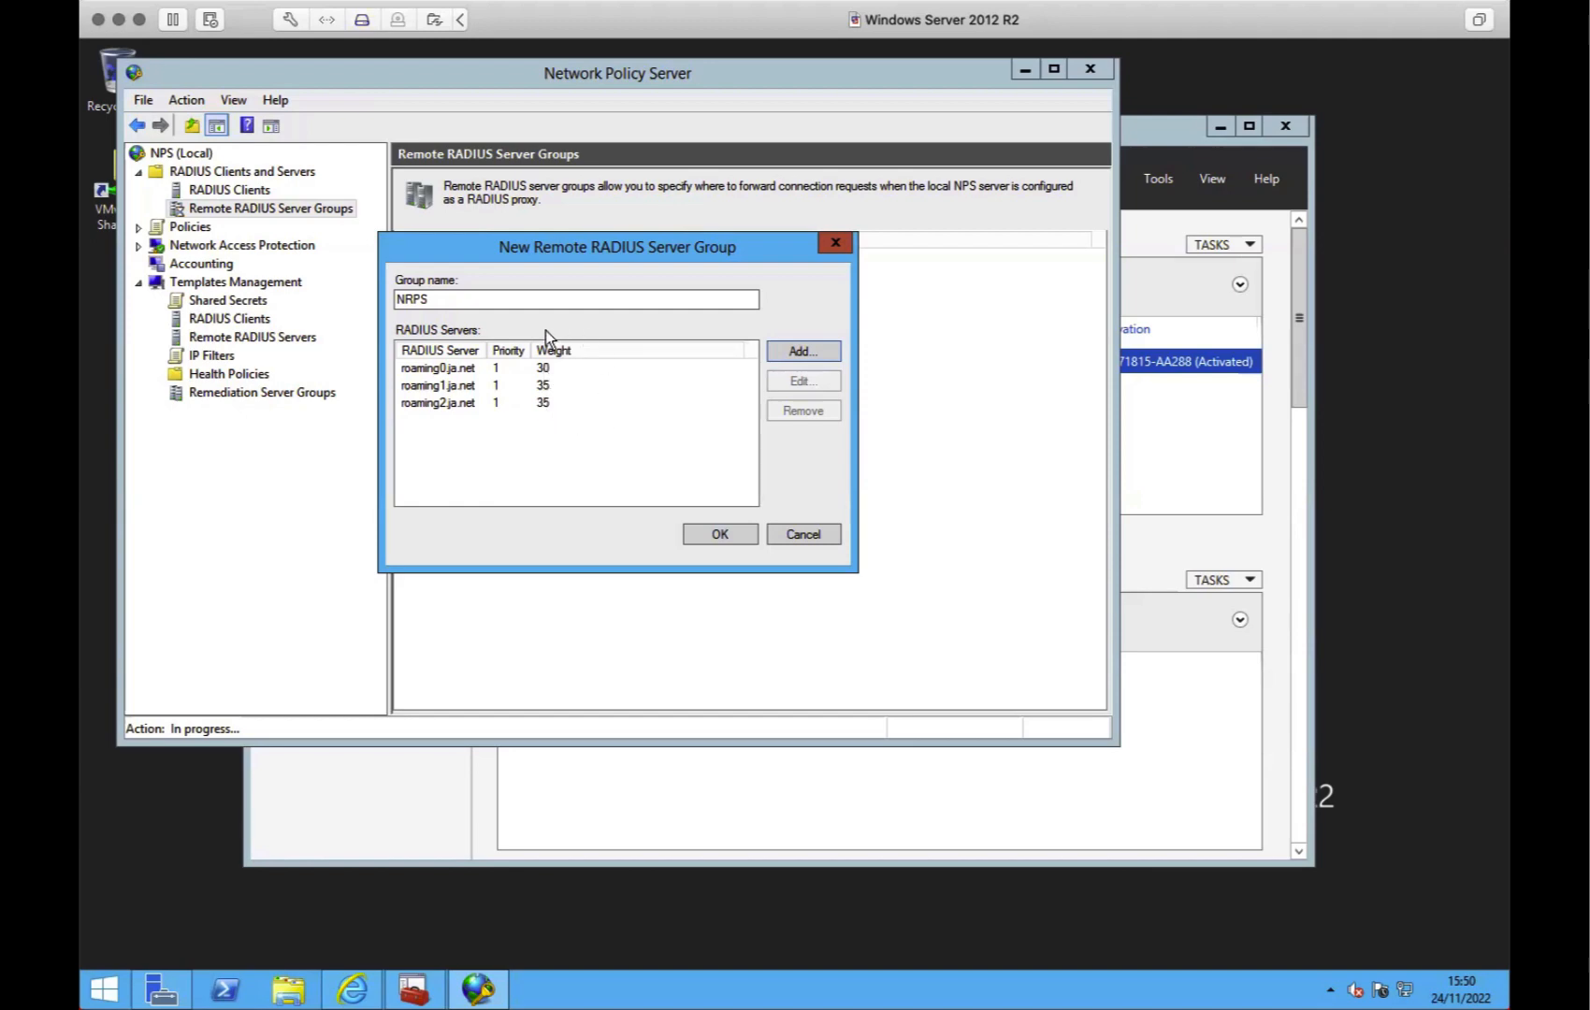
mouse_move(555, 381)
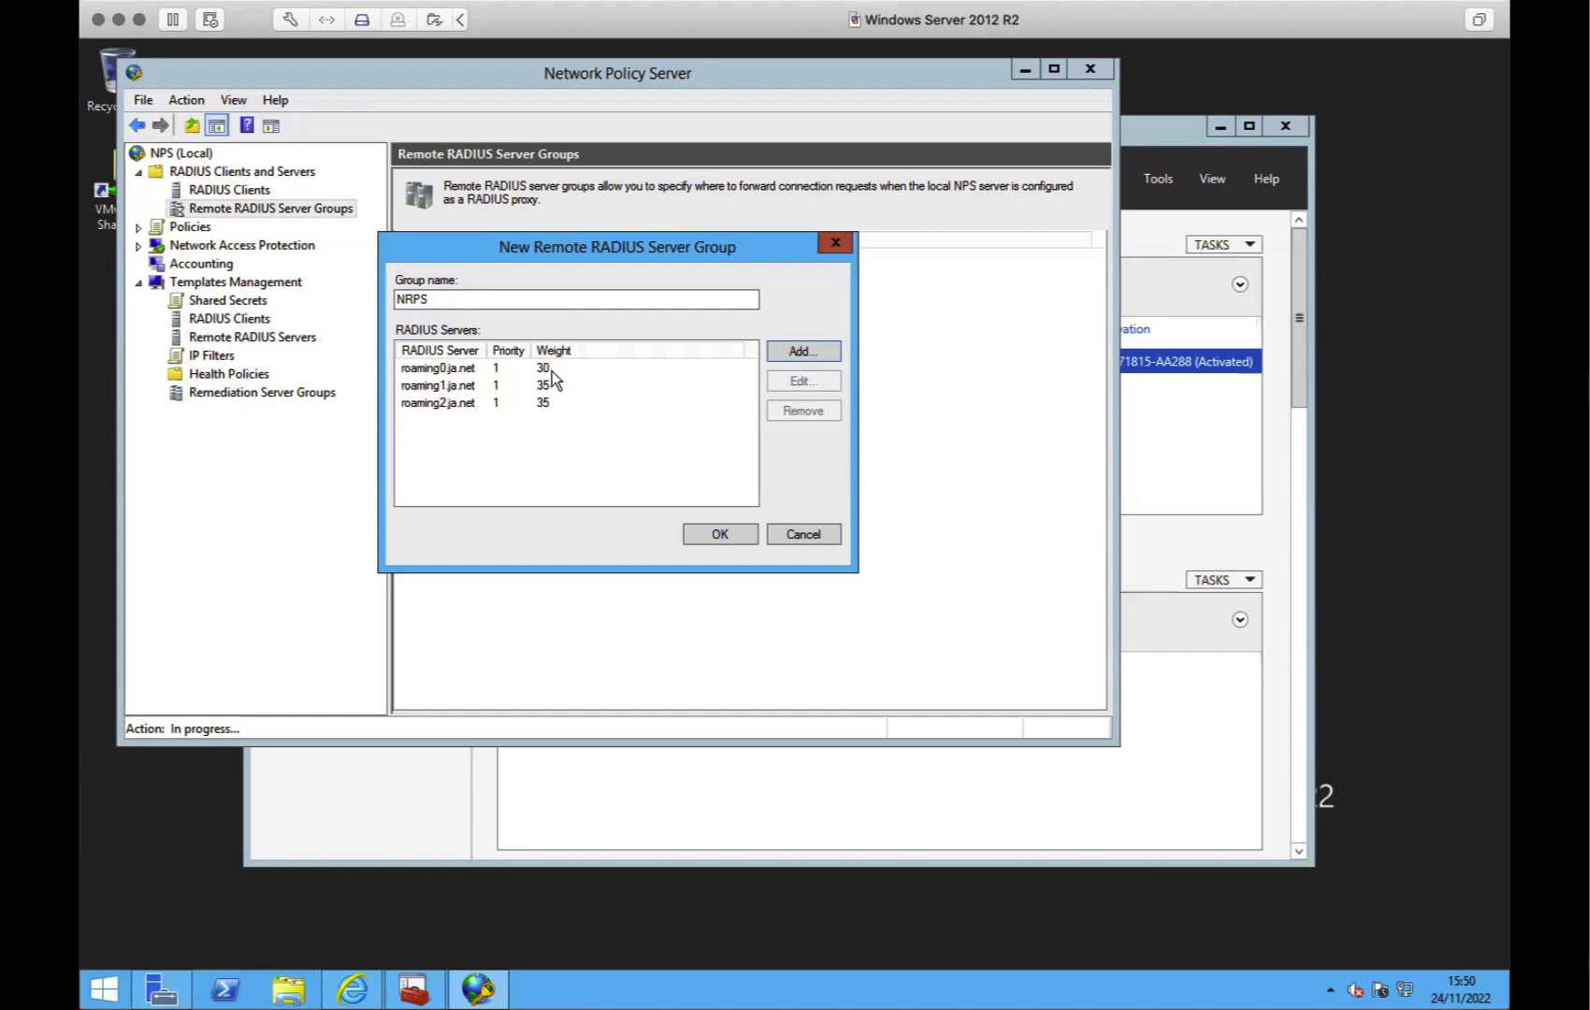
click(719, 533)
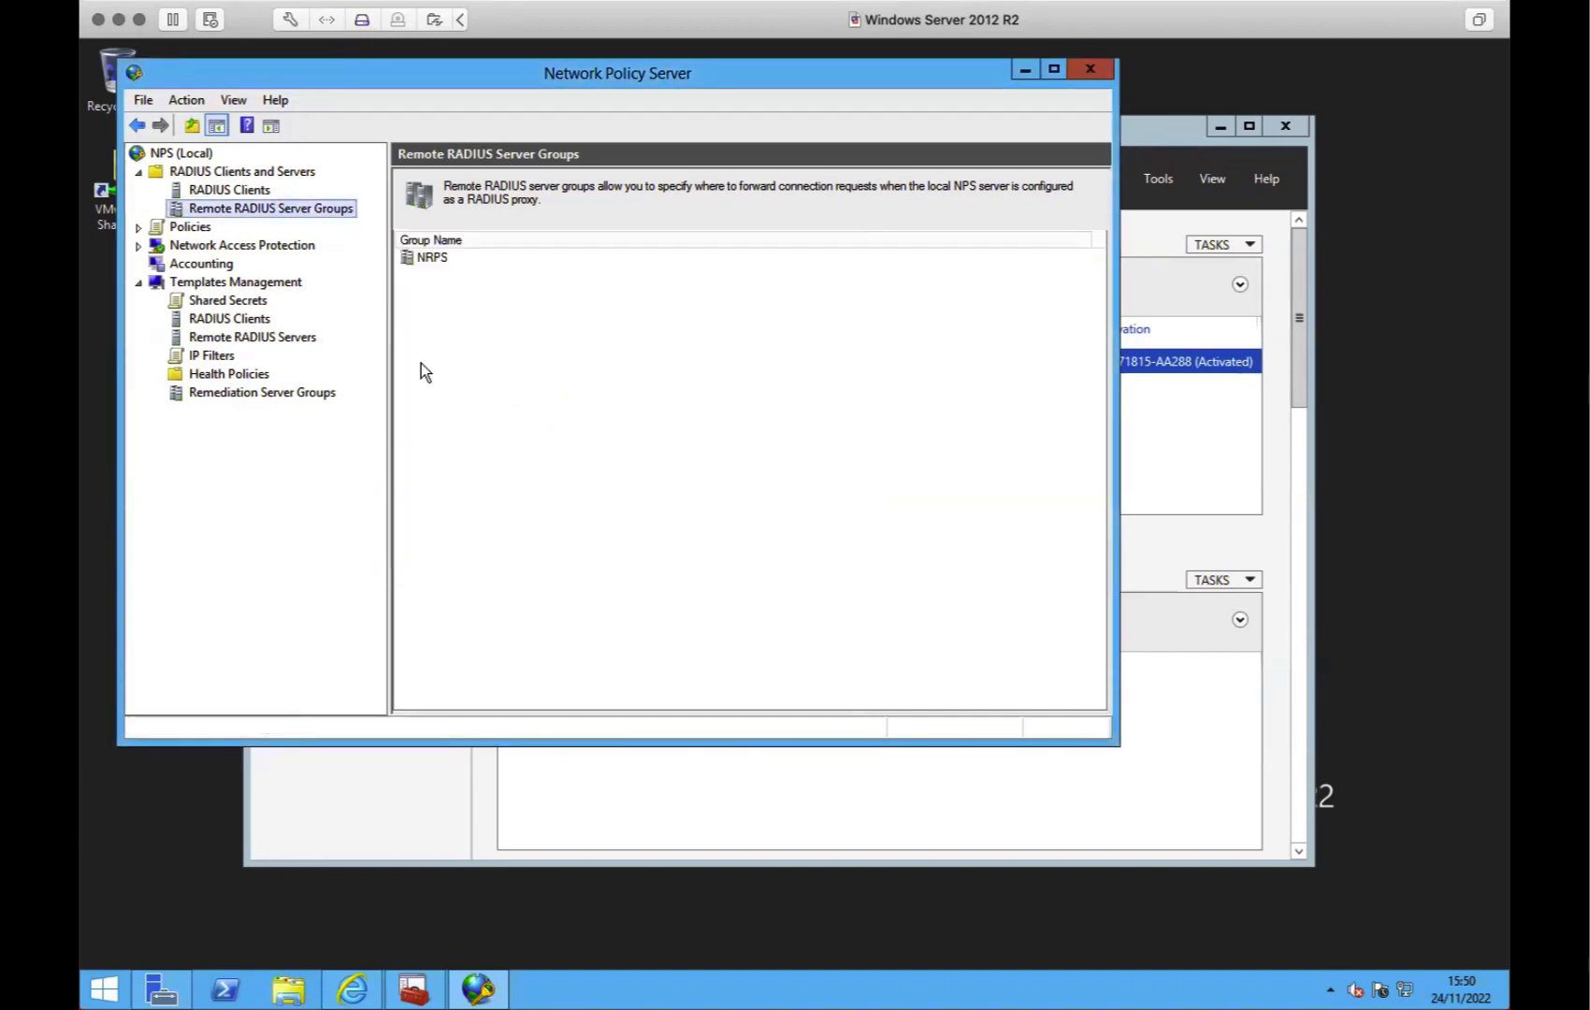
mouse_move(455, 423)
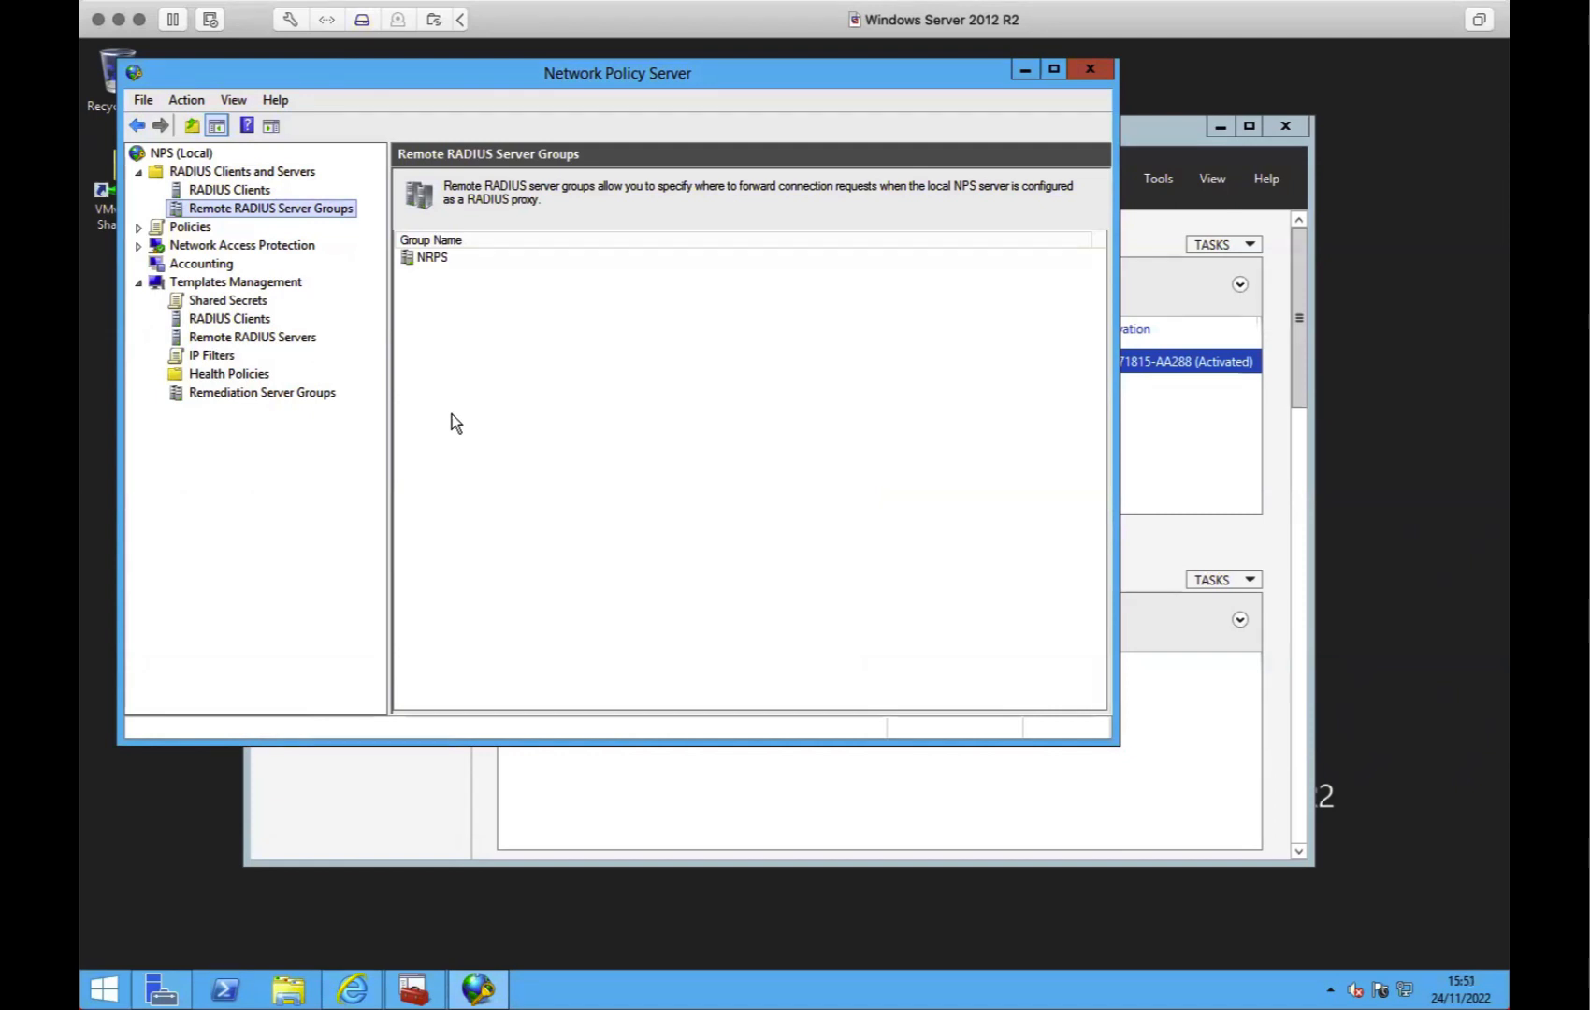
mouse_move(195, 281)
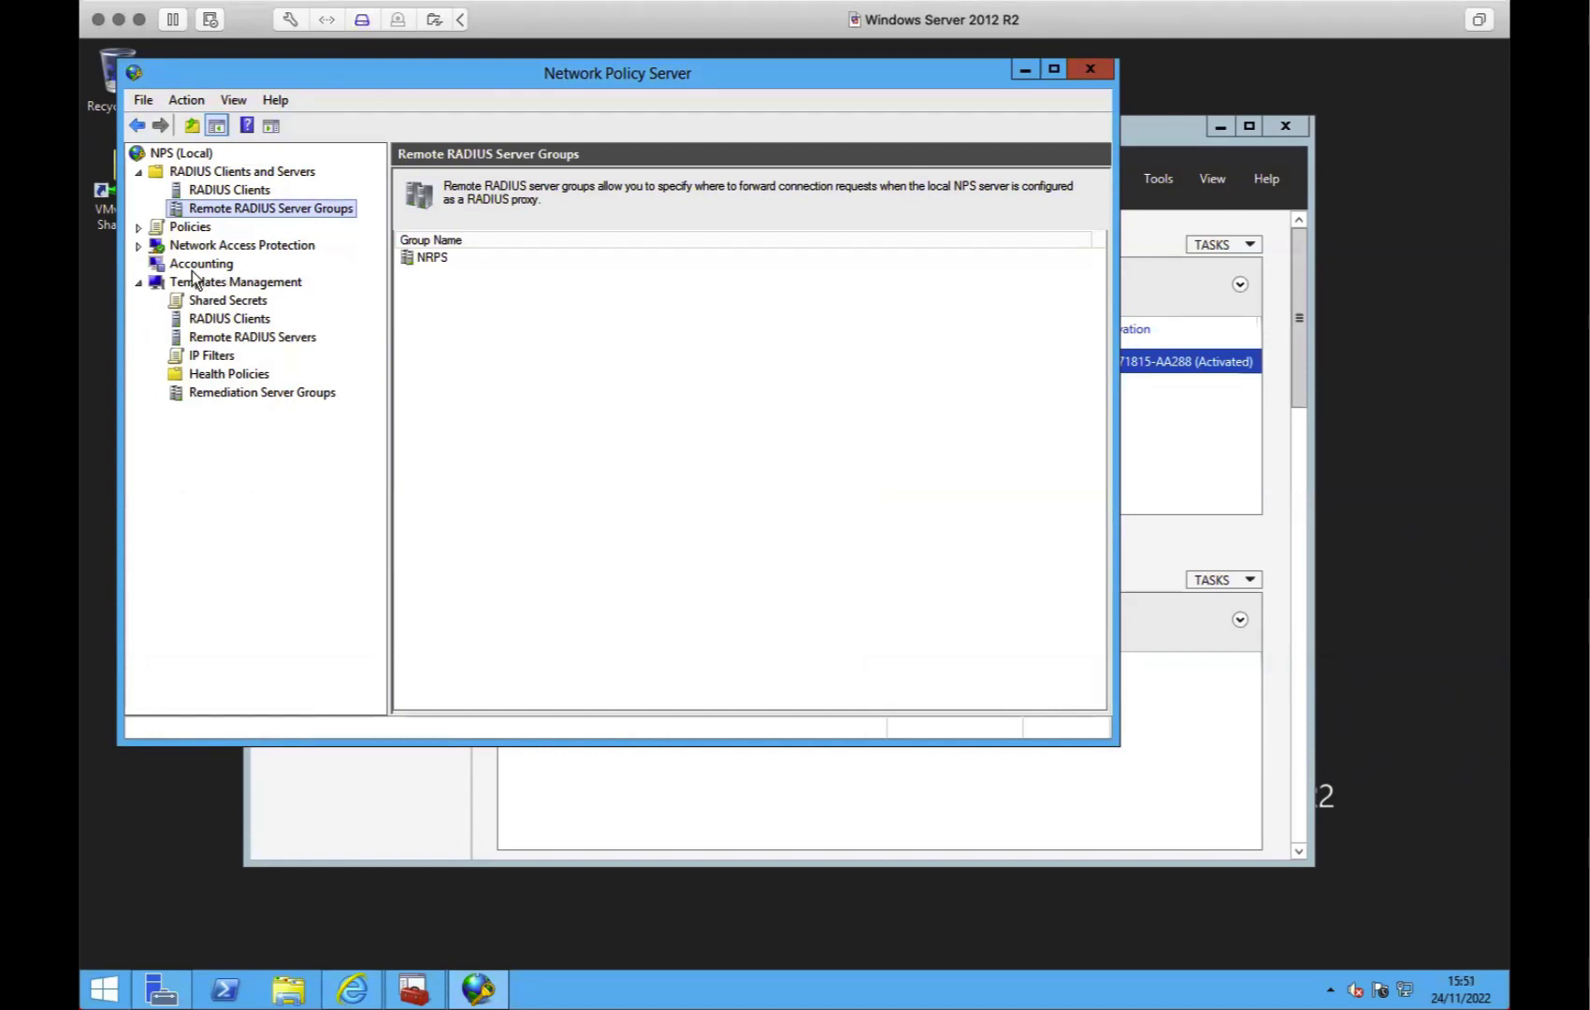
Expand Policies to show Connection Request, Network and Health Policies
click(137, 227)
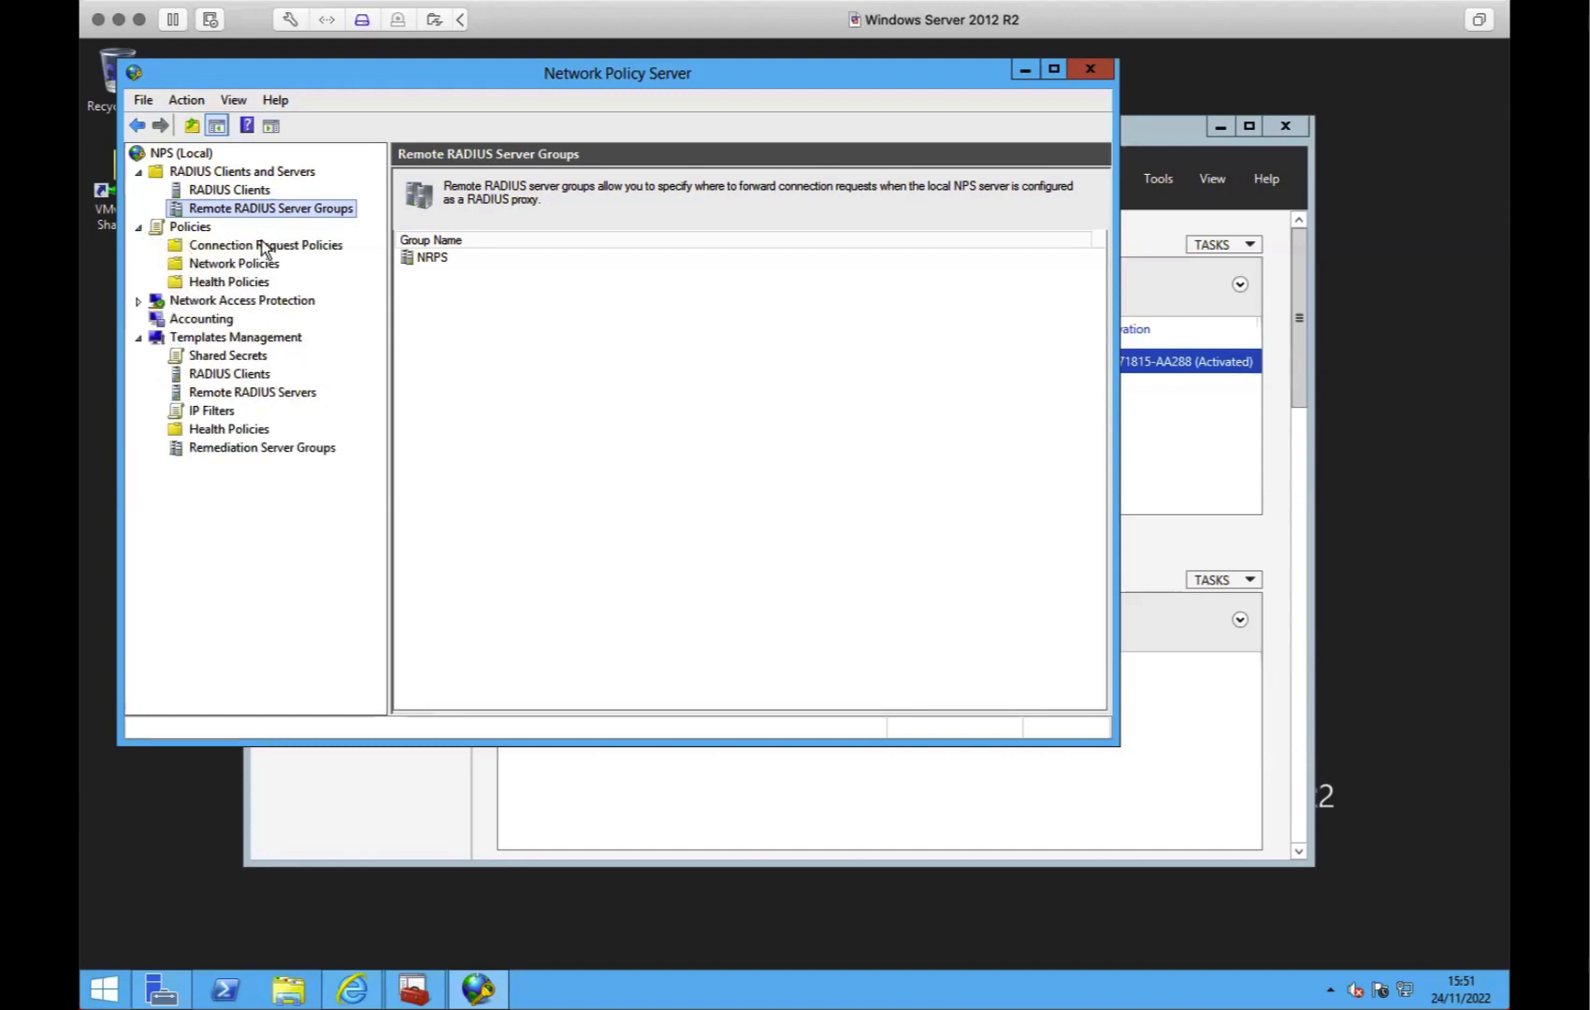
mouse_move(335, 272)
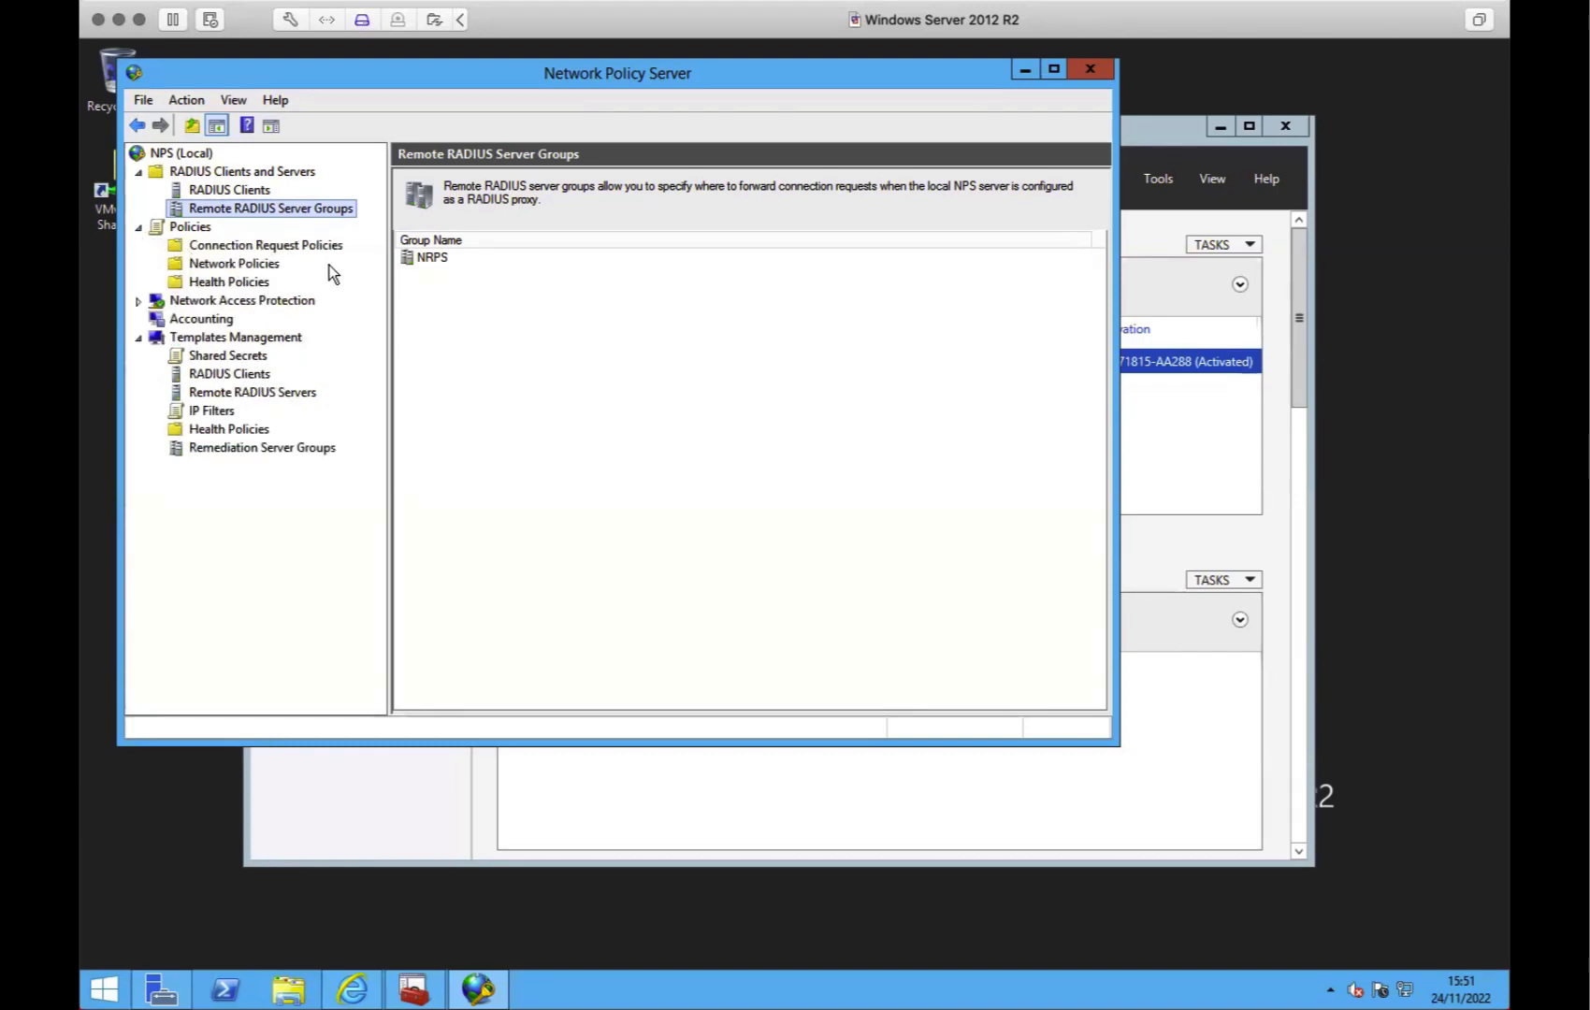
mouse_move(308, 370)
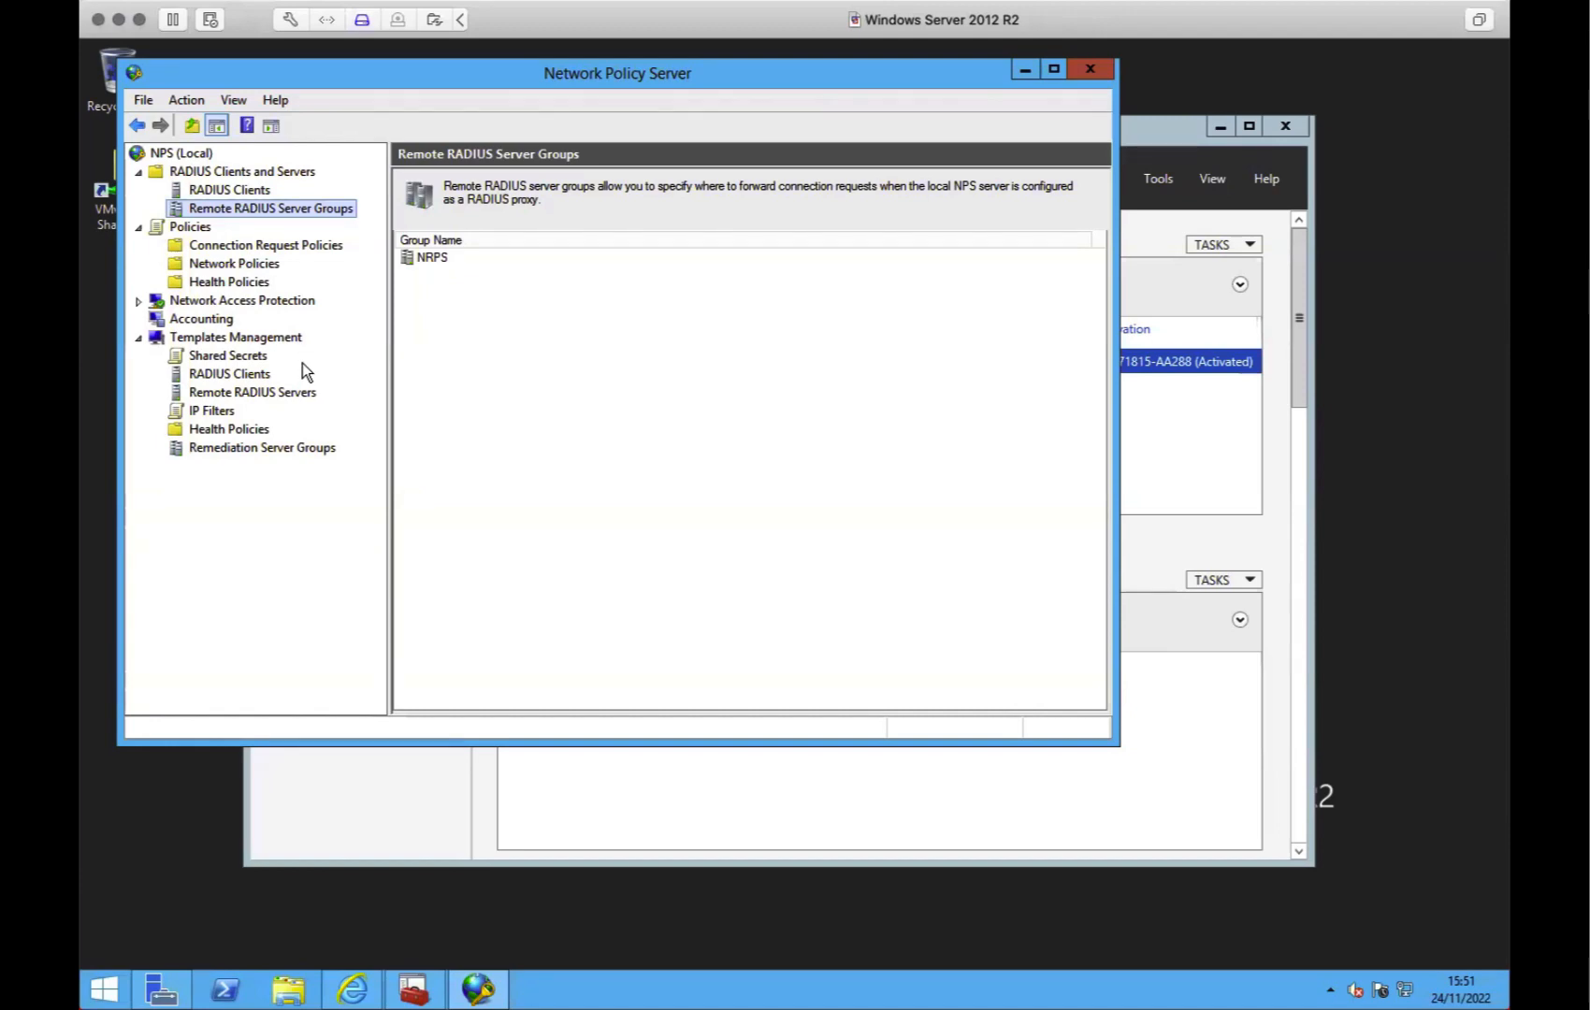